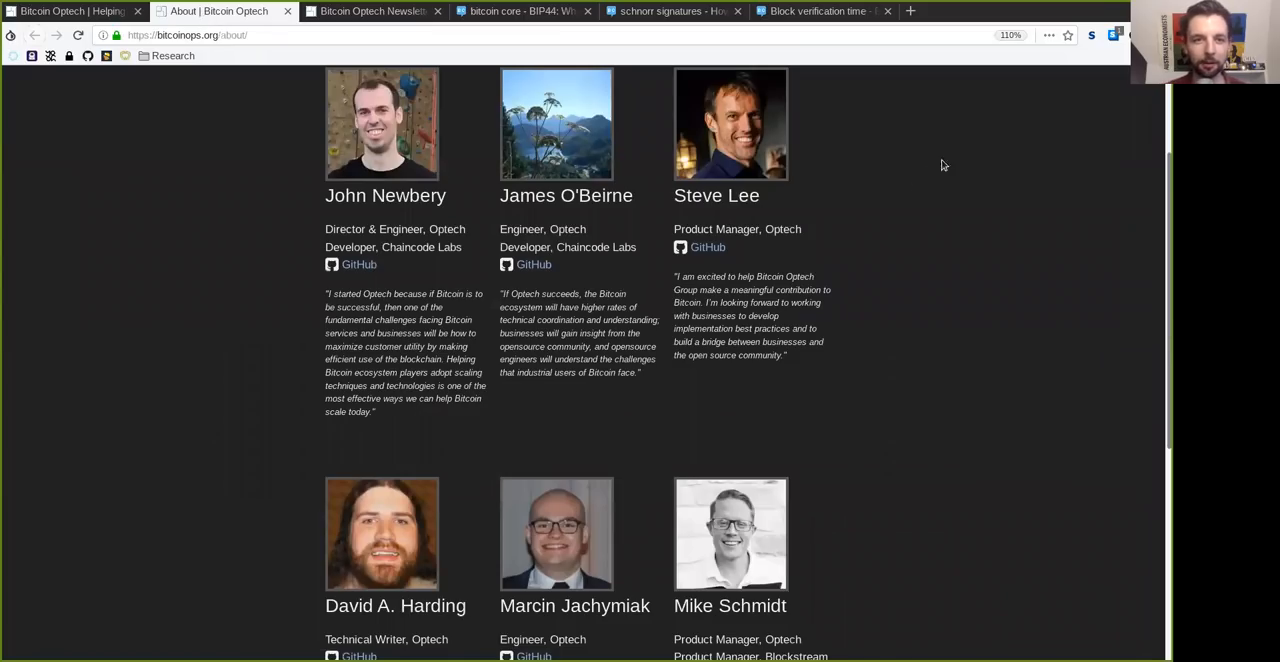
mouse_move(1090, 194)
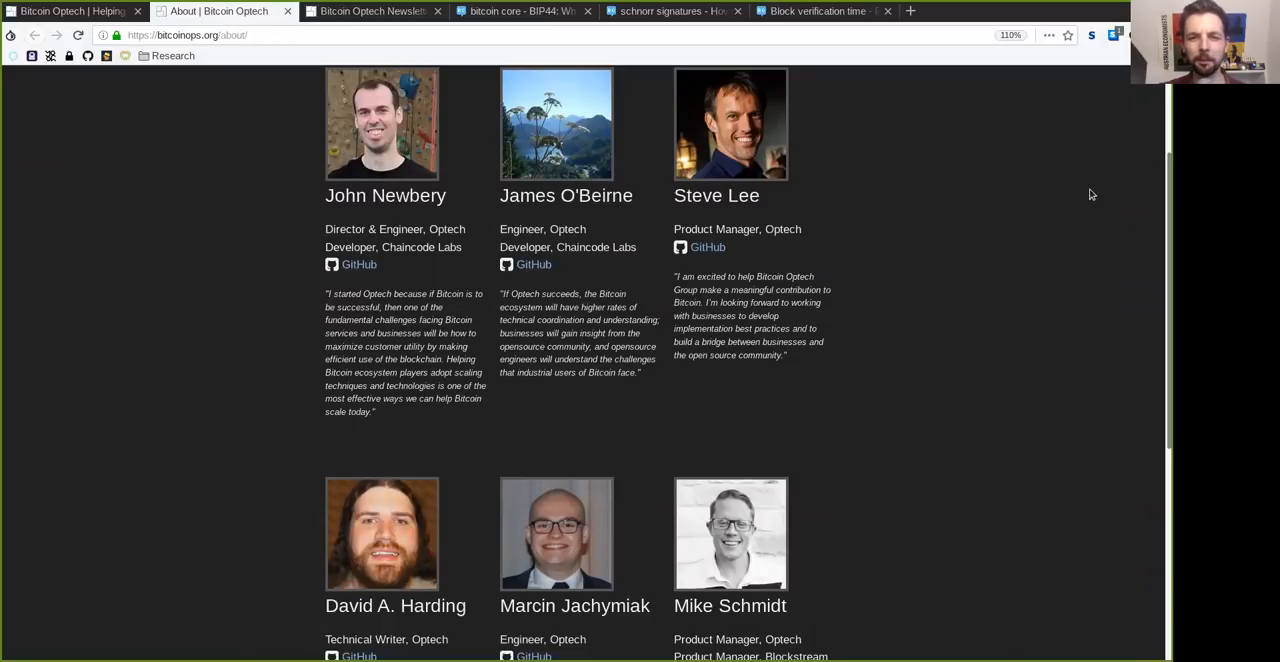
mouse_move(420, 58)
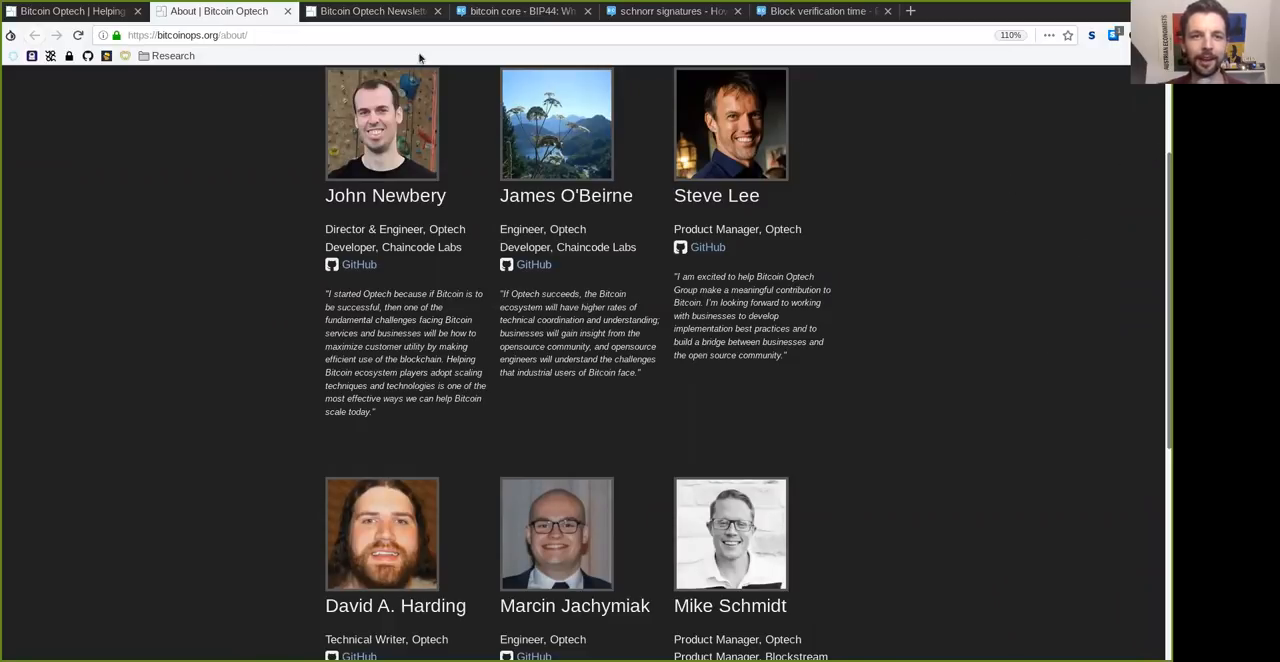
mouse_move(370, 12)
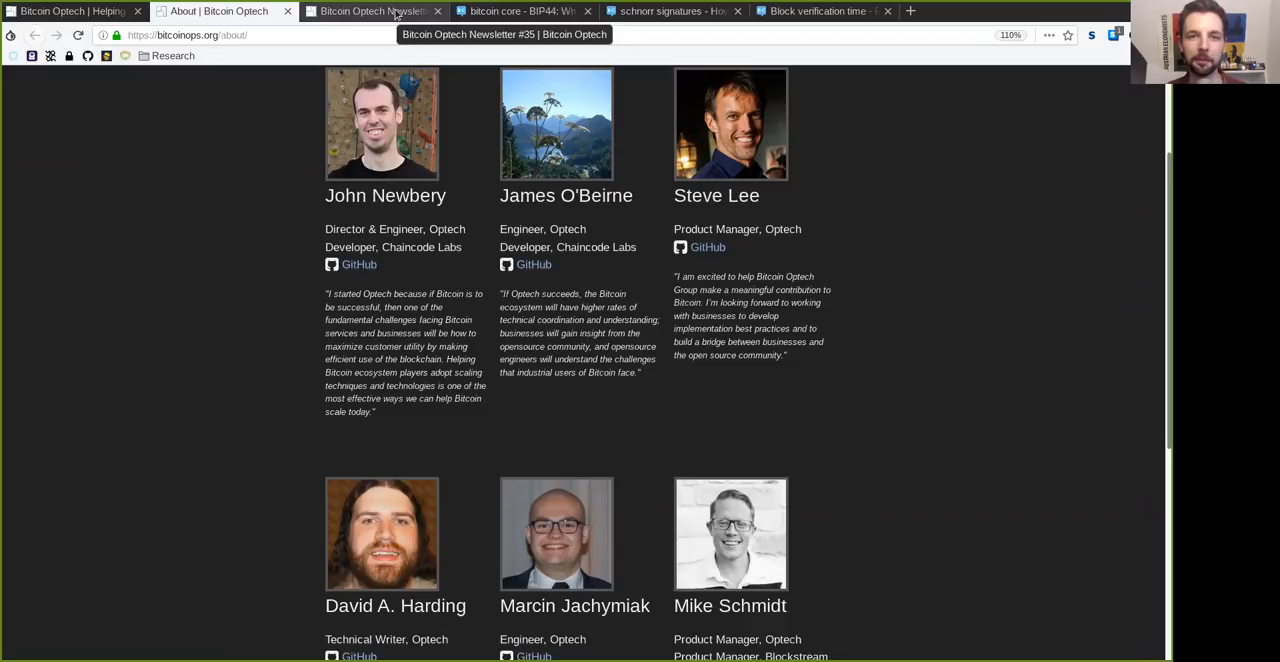
Read Newsletter #35's introduction on libsecp256k1 and BIP-Schnorr, marking key words, into the Action items
left_click(370, 12)
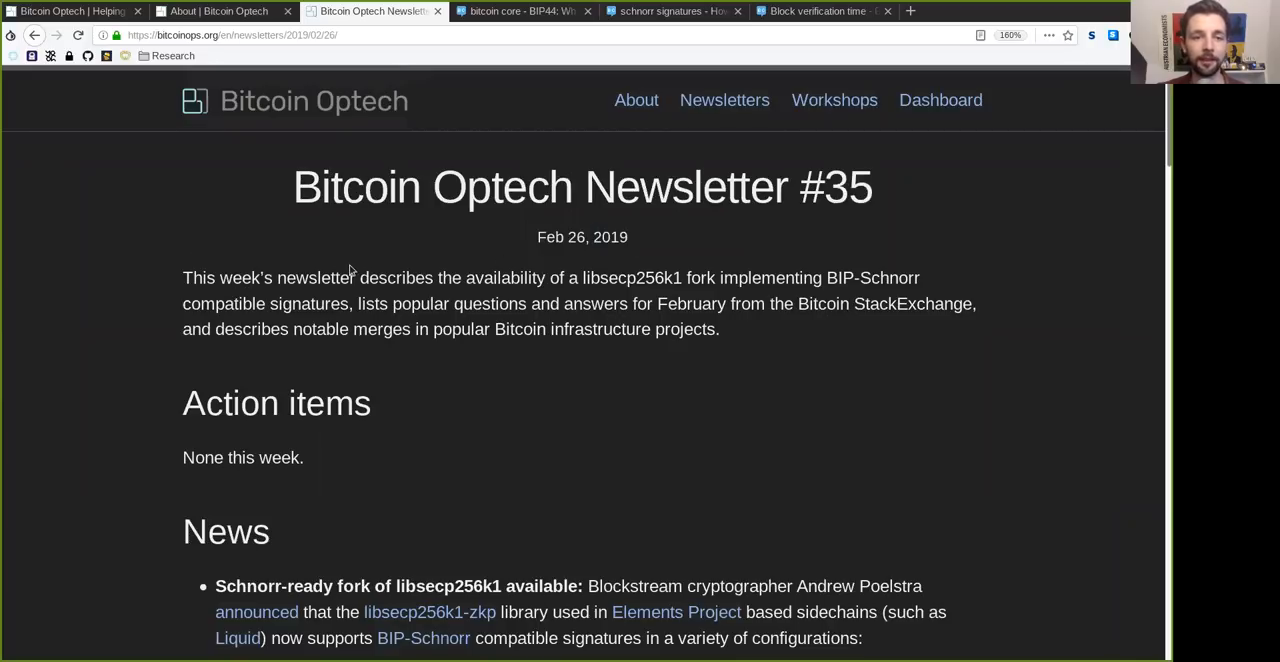
mouse_move(510, 284)
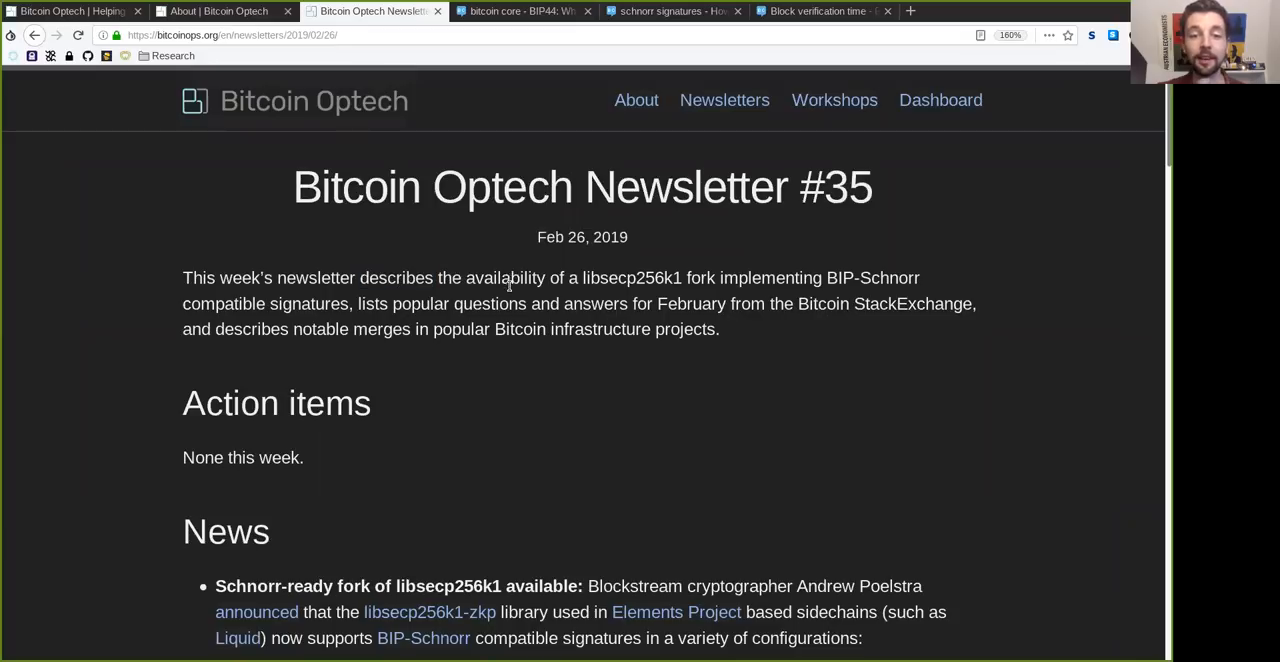
double_click(632, 278)
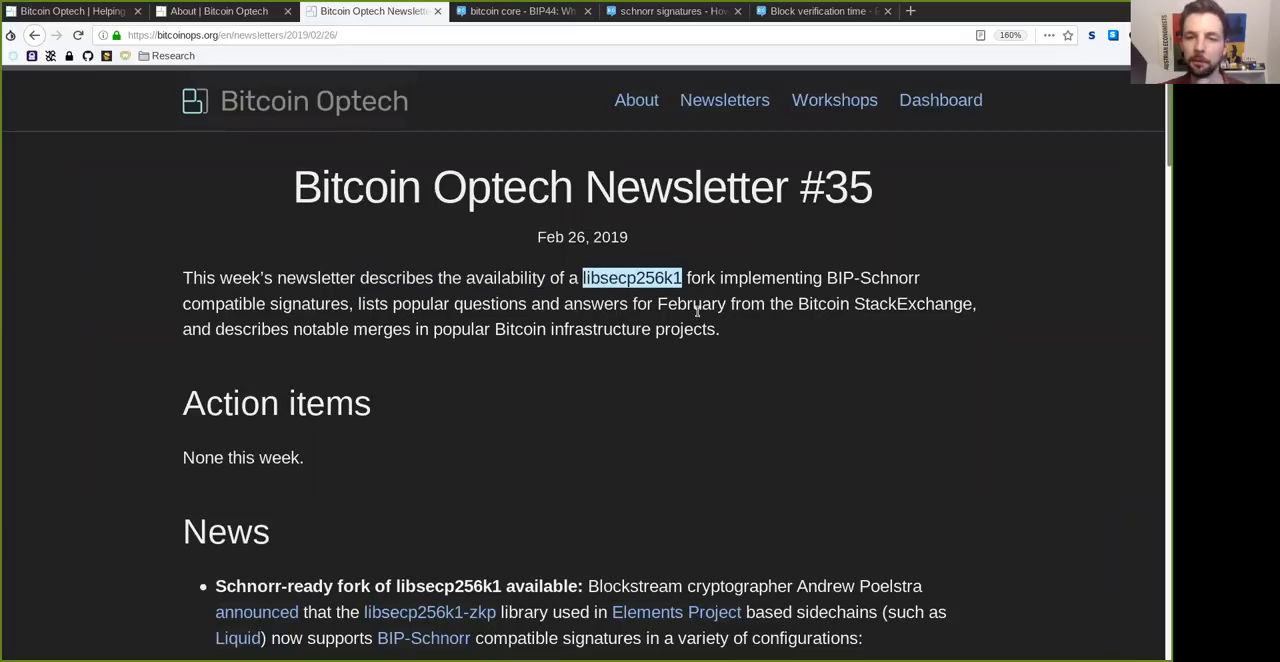
double_click(700, 276)
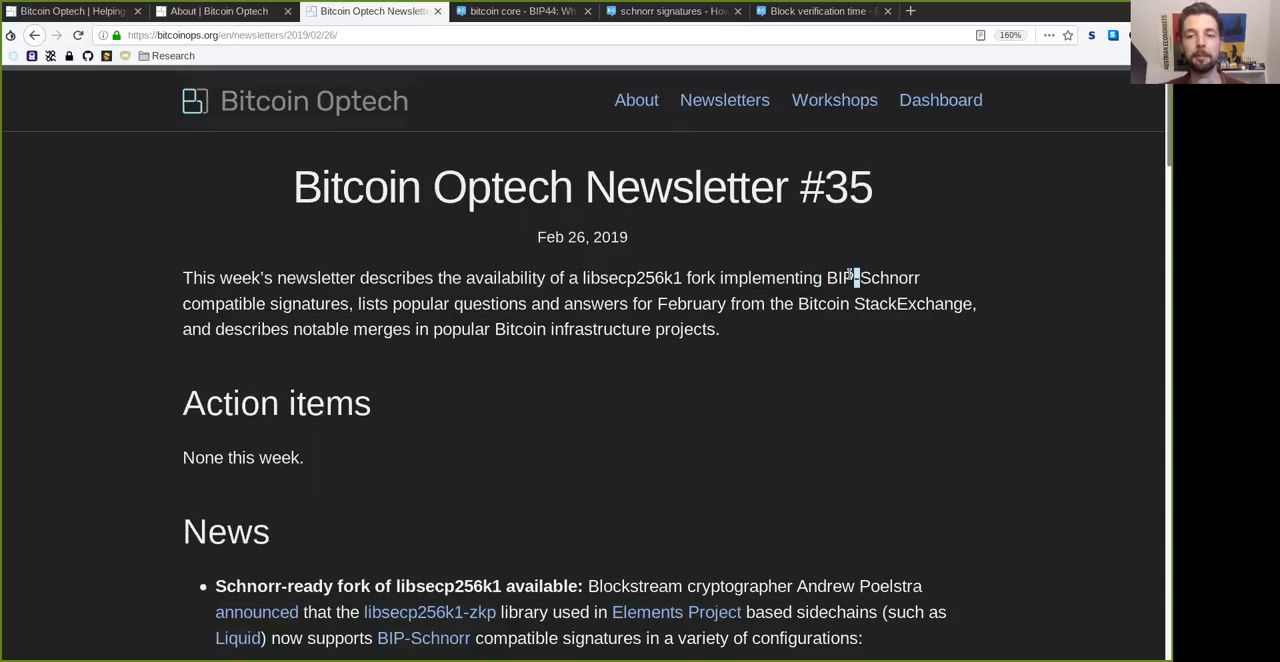
double_click(224, 304)
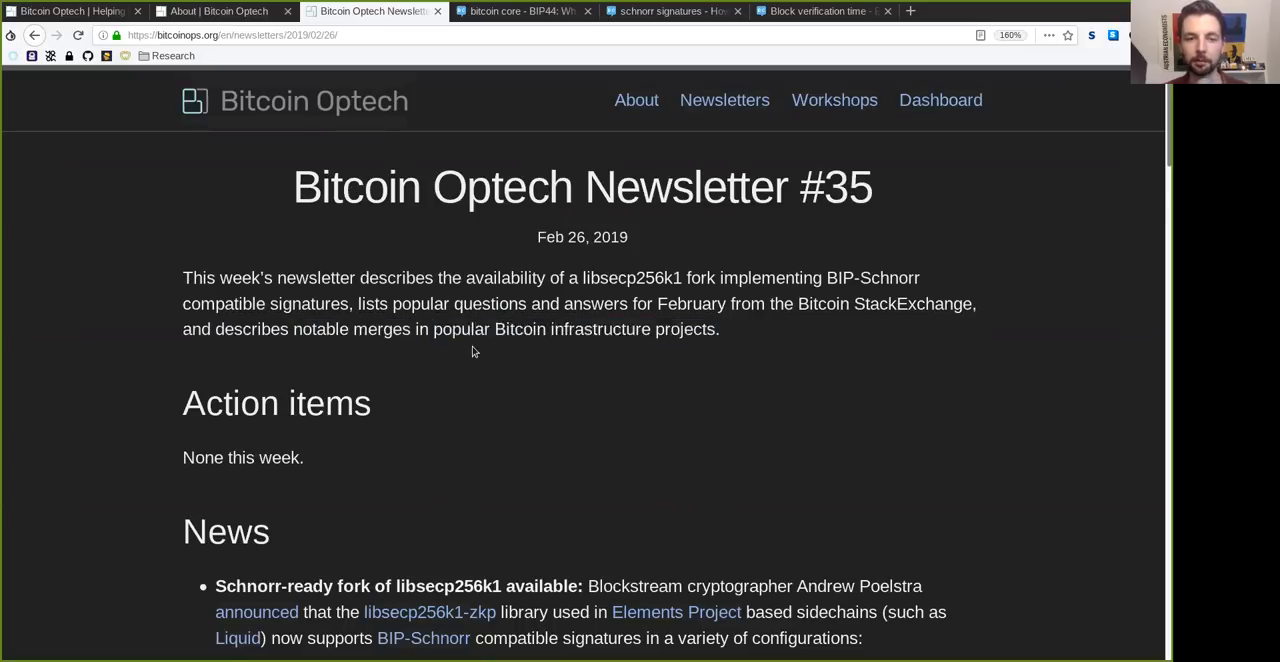
double_click(202, 456)
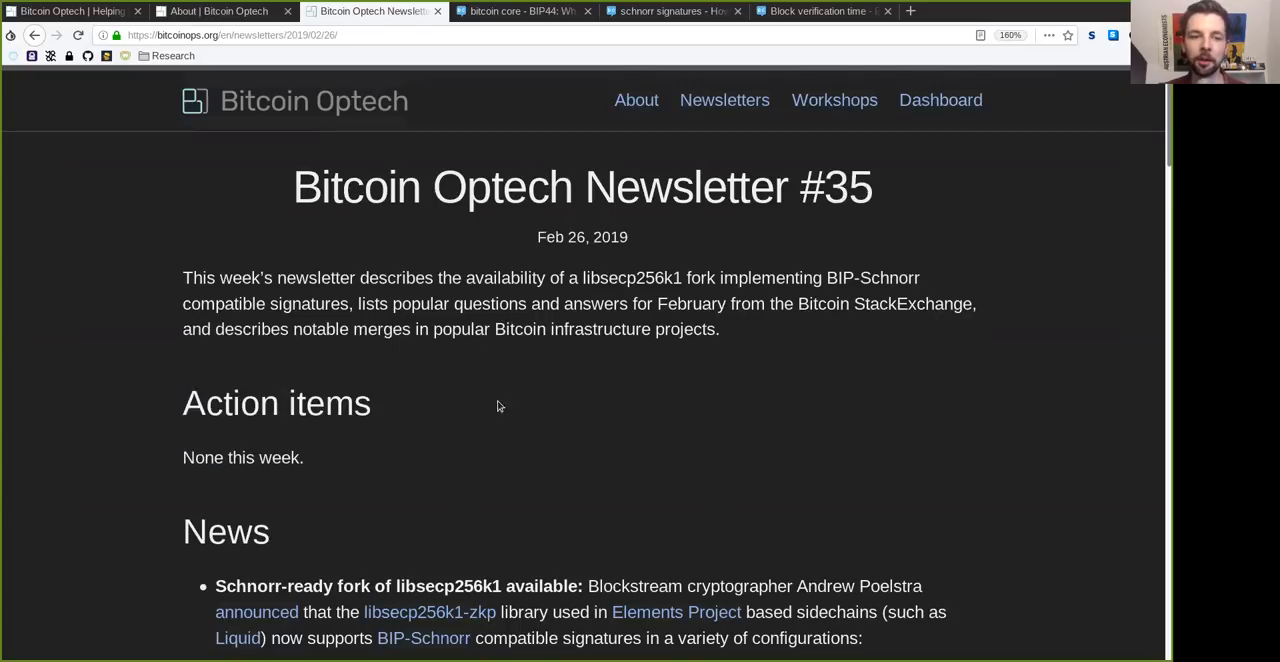
Read the Schnorr-ready libsecp256k1-zkp fork headline and its Liquid context, marking fork, Liquid, configurations
scroll("down", 3)
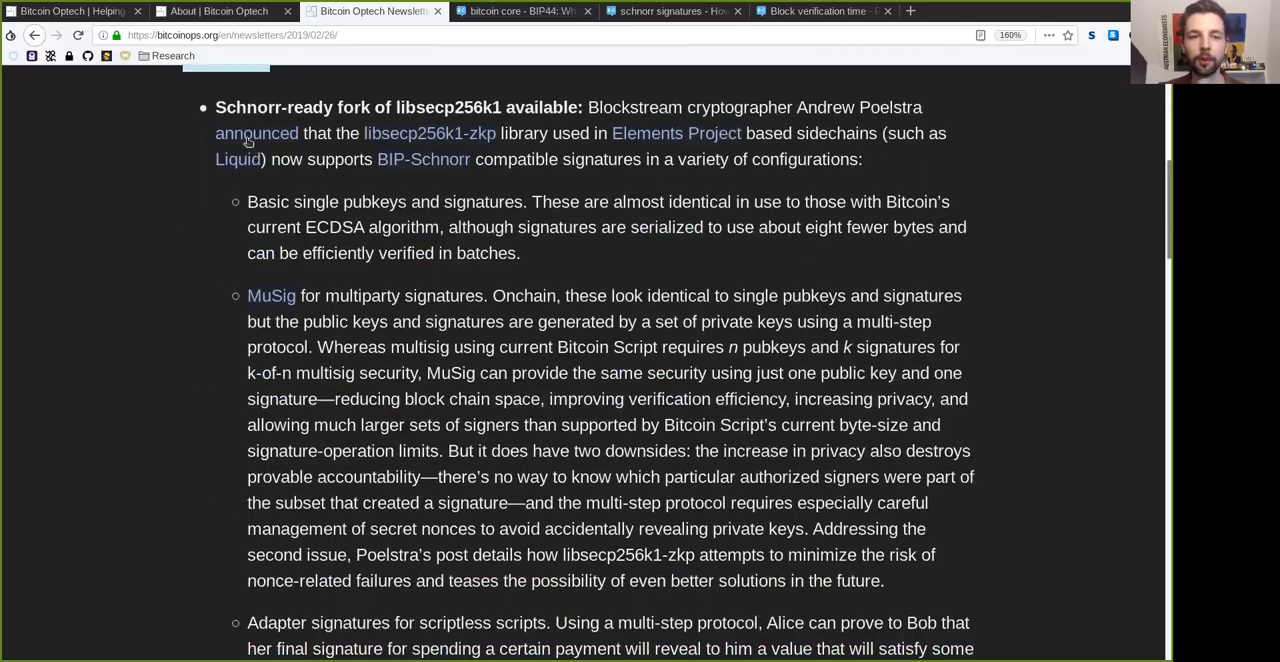
double_click(352, 106)
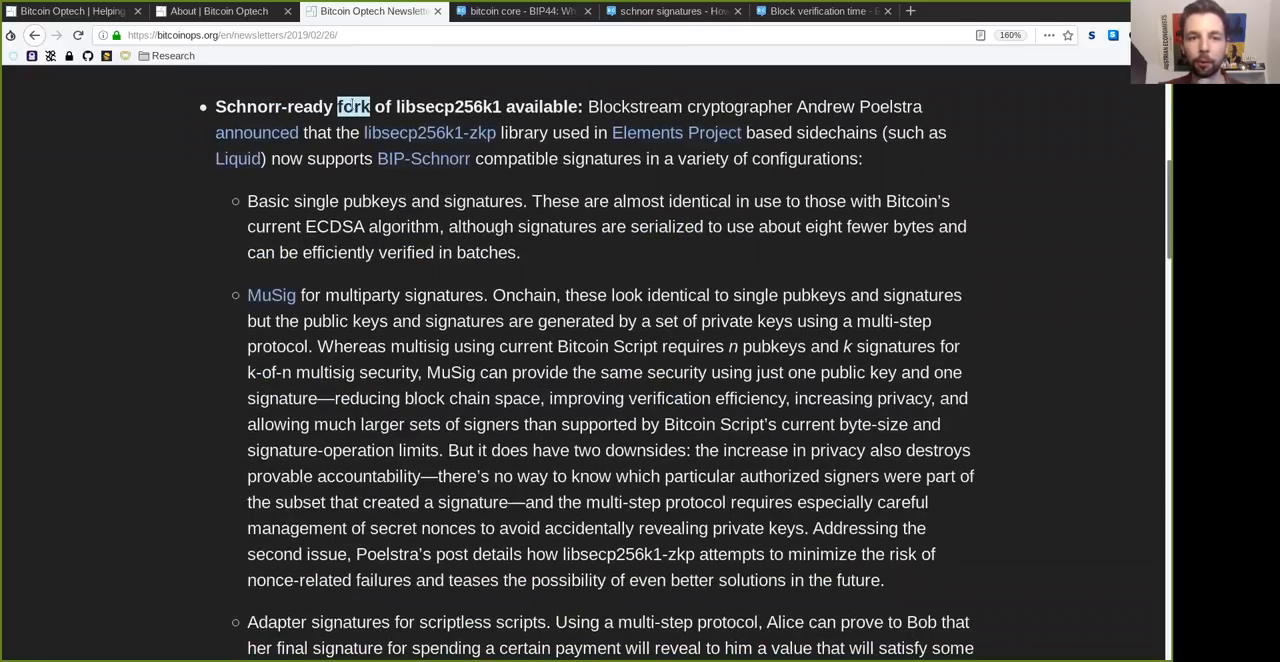
double_click(448, 106)
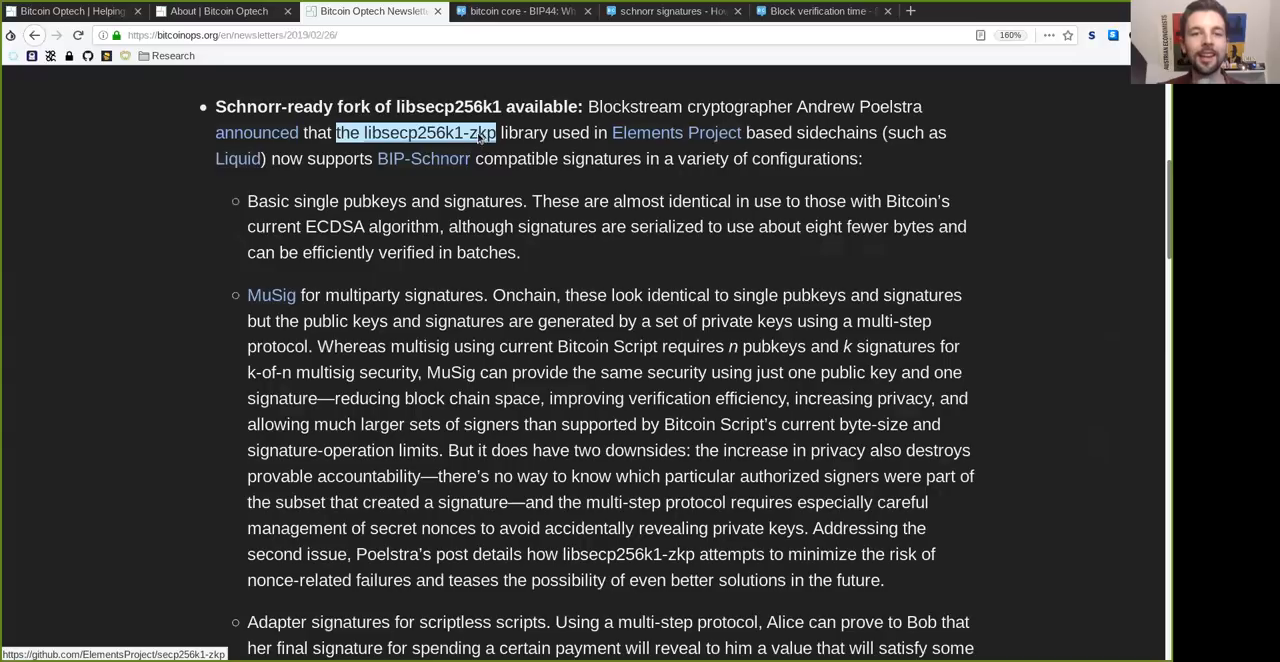
double_click(524, 132)
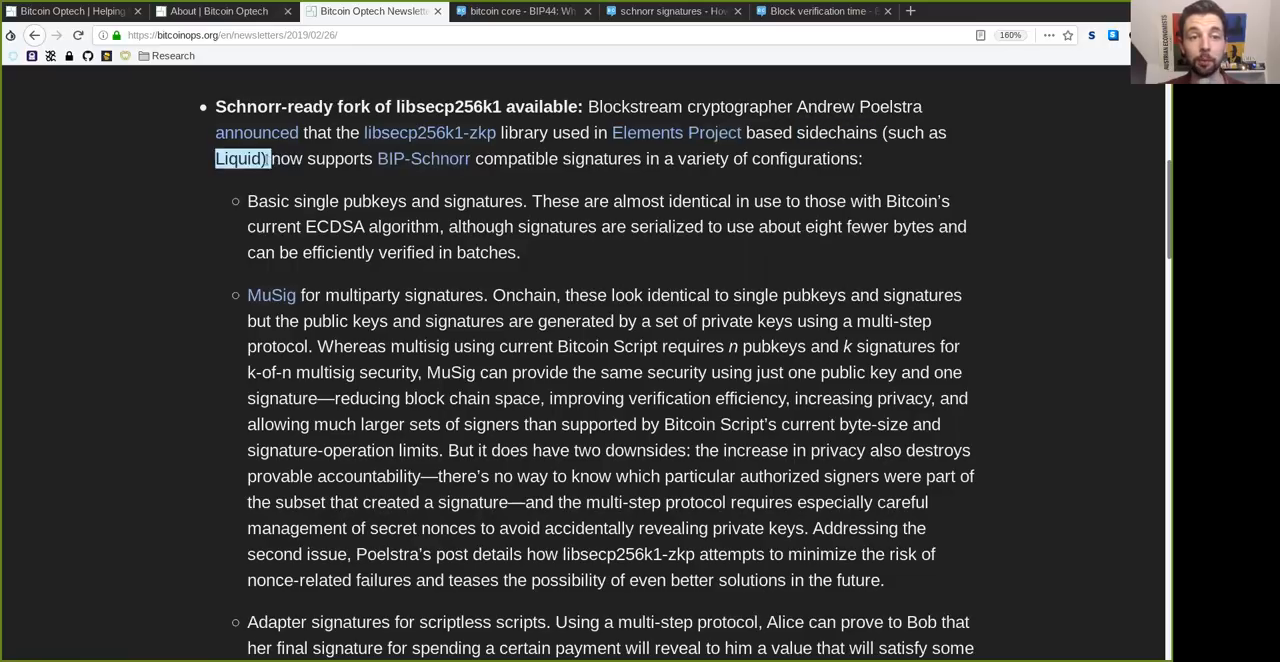
double_click(340, 158)
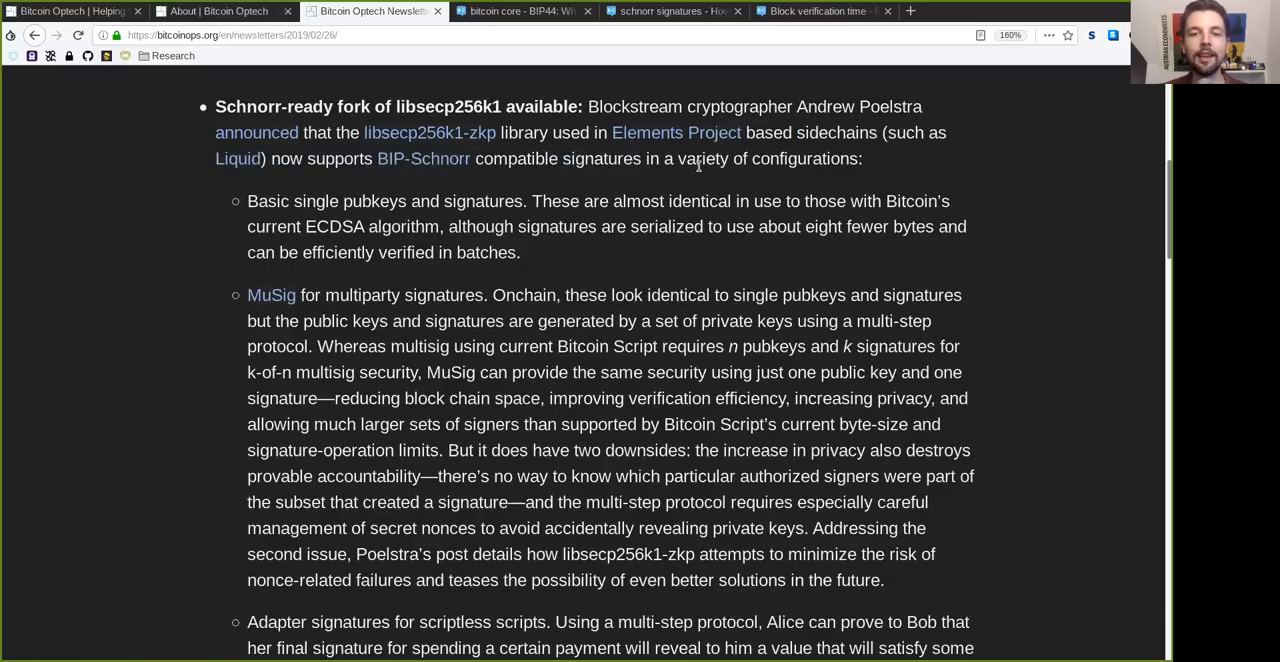
double_click(804, 158)
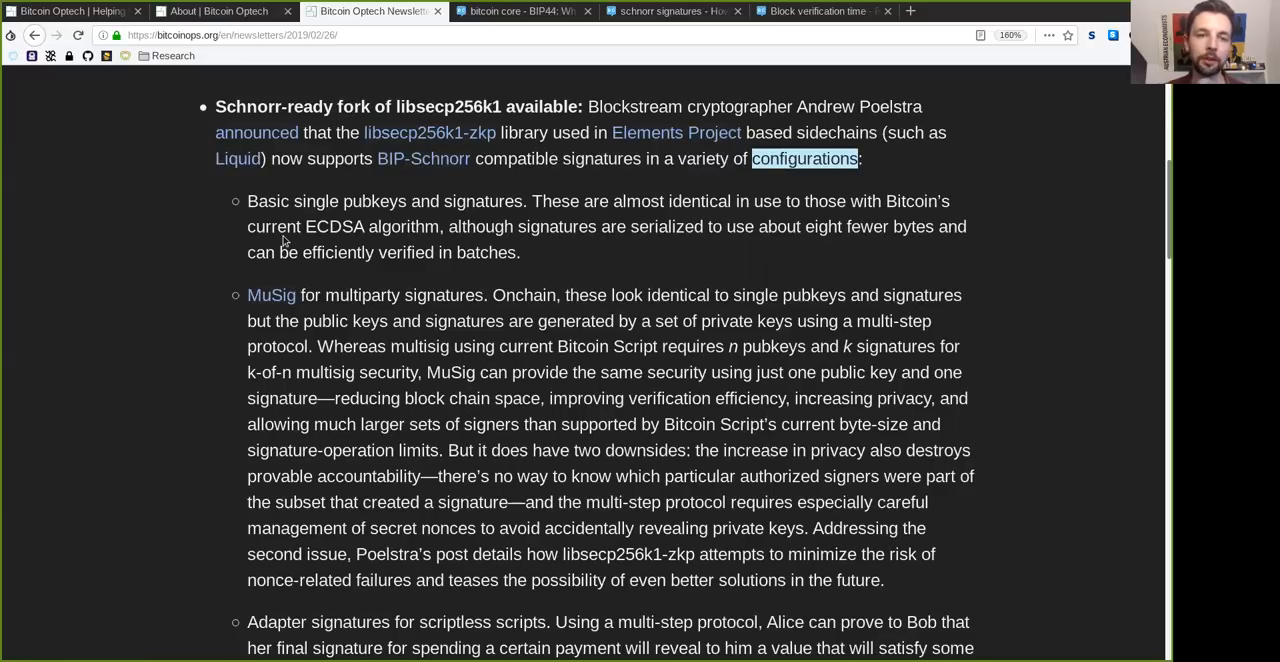
Read the Basic single-pubkey configuration bullet, marking pubkeys, ECDSA, signatures and 'eight fewer'
double_click(268, 202)
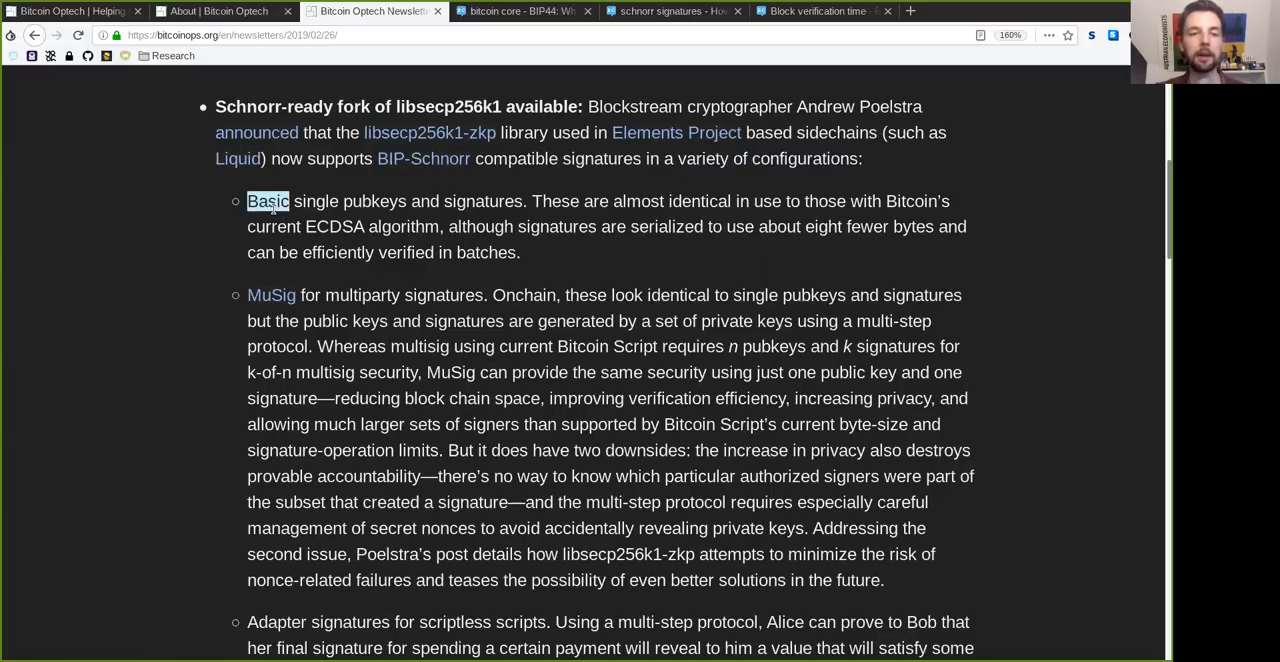
double_click(374, 202)
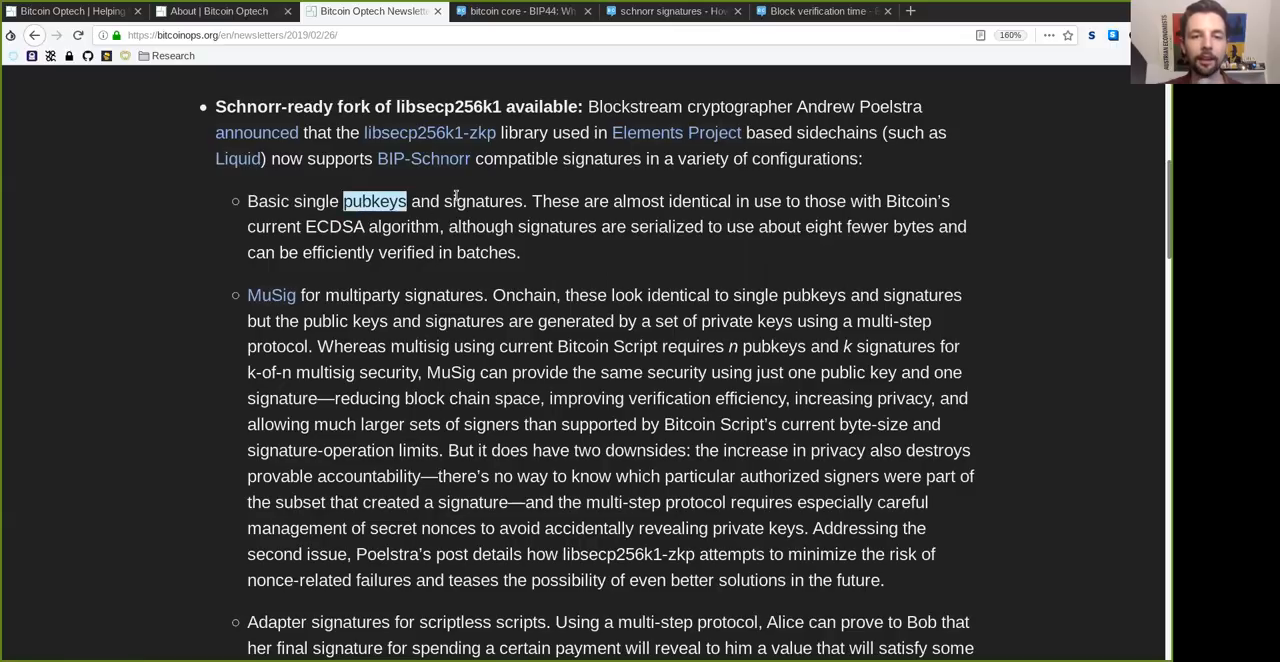
double_click(638, 202)
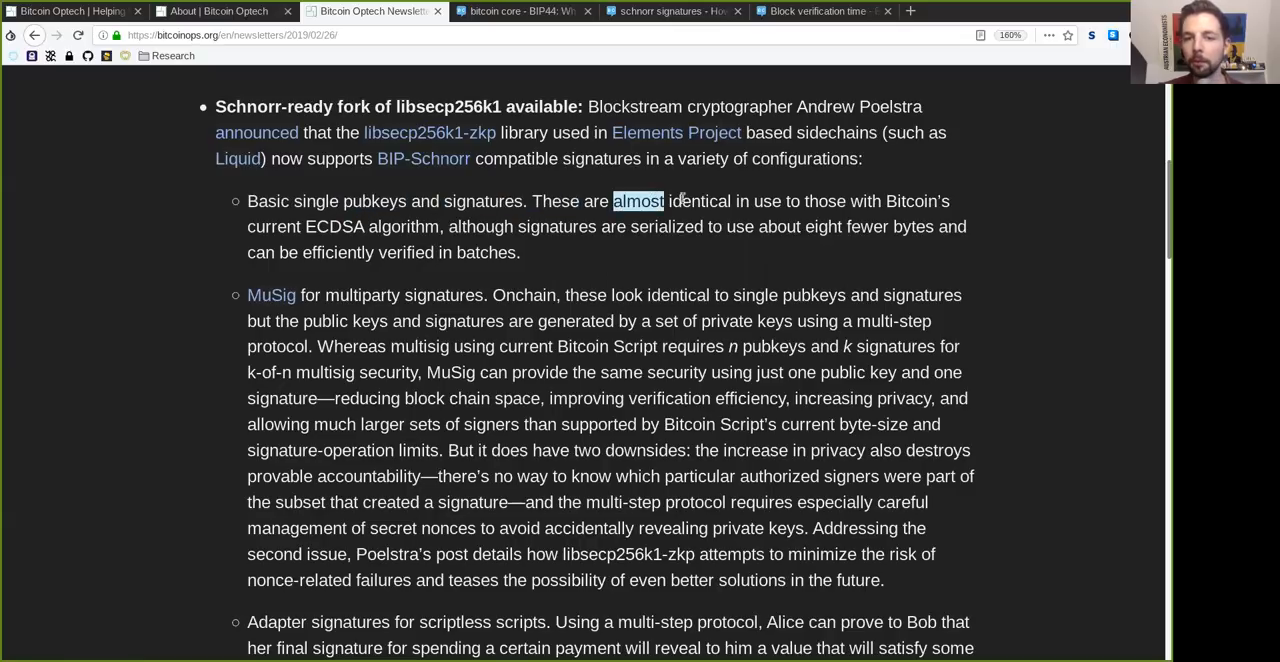
double_click(824, 202)
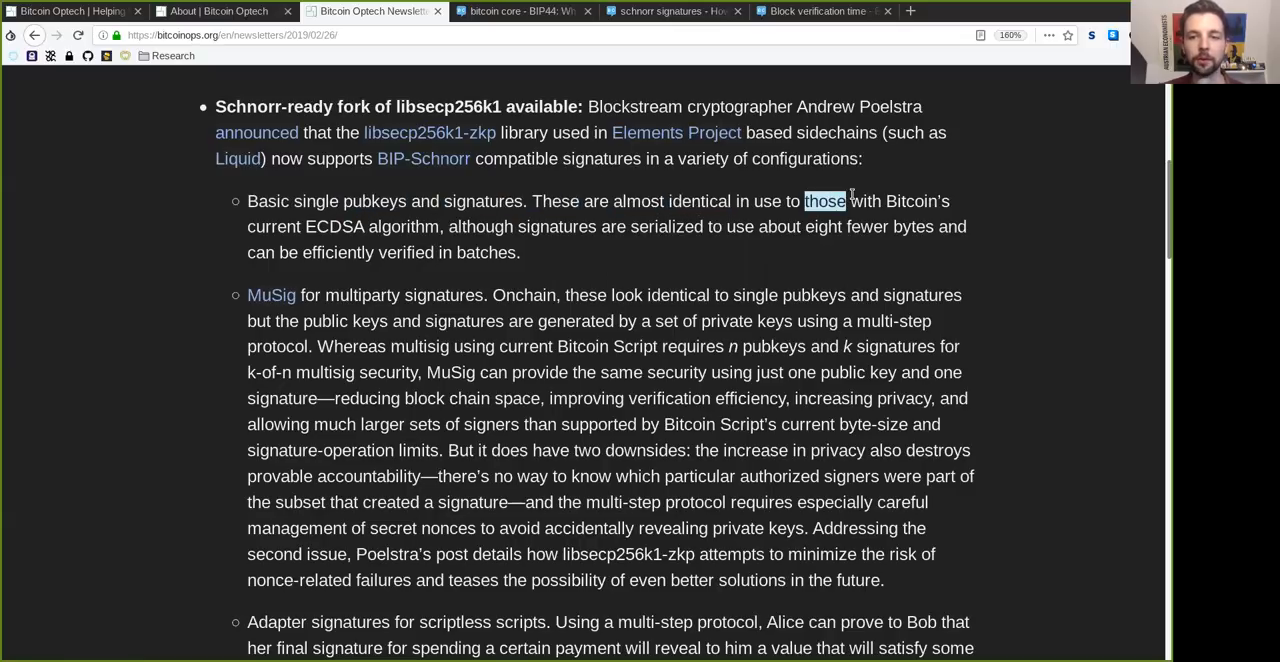
mouse_move(904, 204)
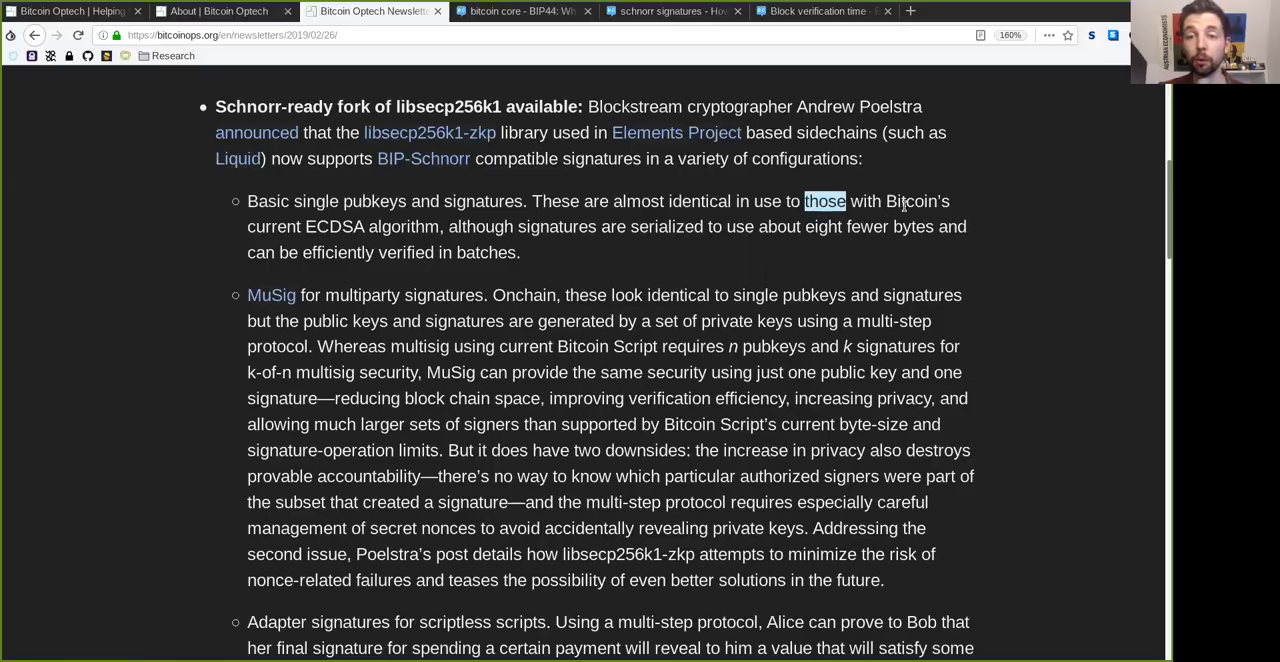
double_click(334, 226)
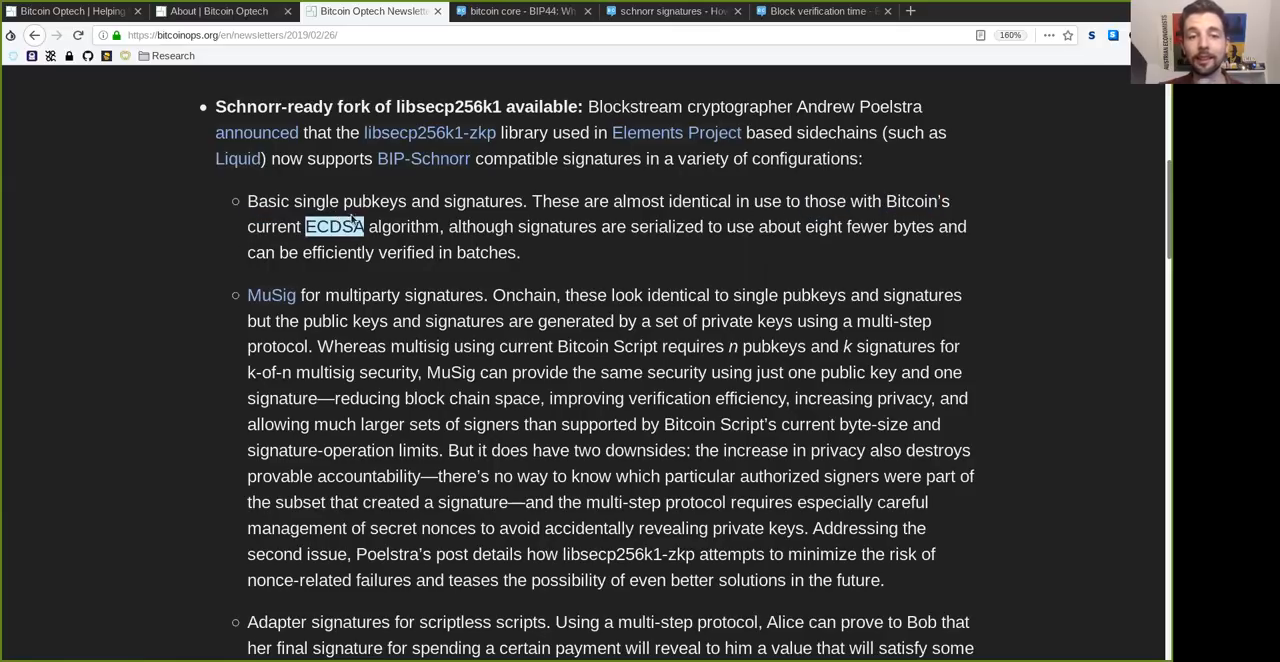
double_click(556, 226)
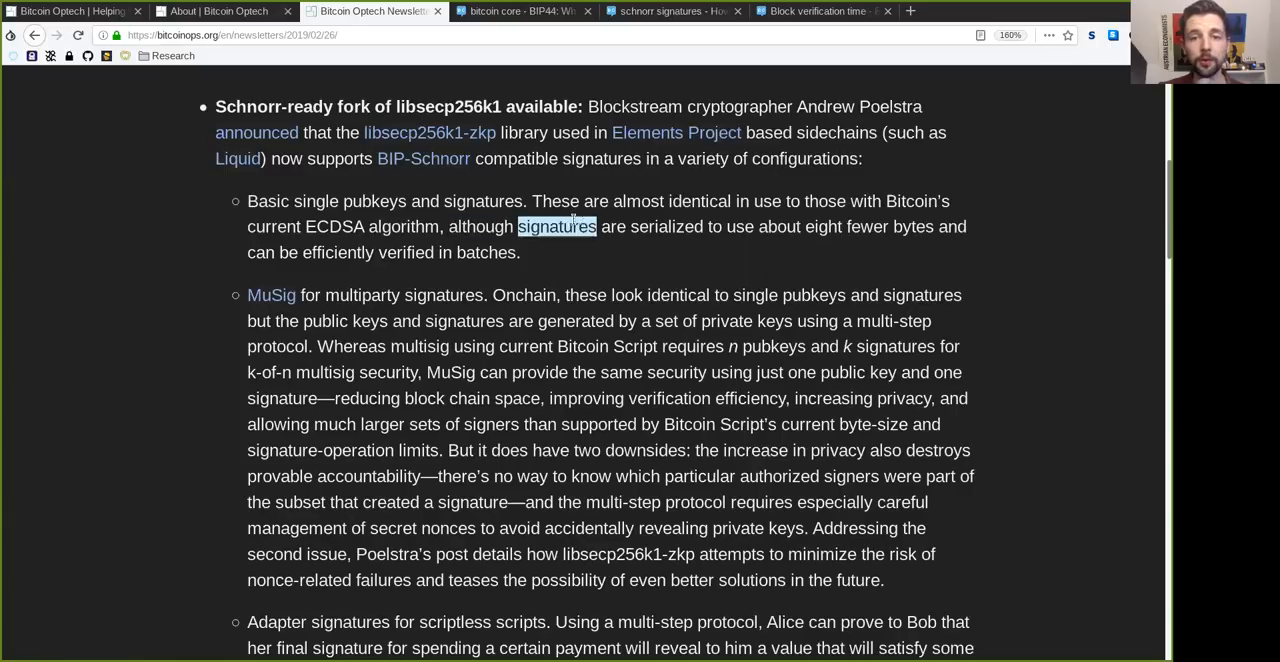
double_click(740, 226)
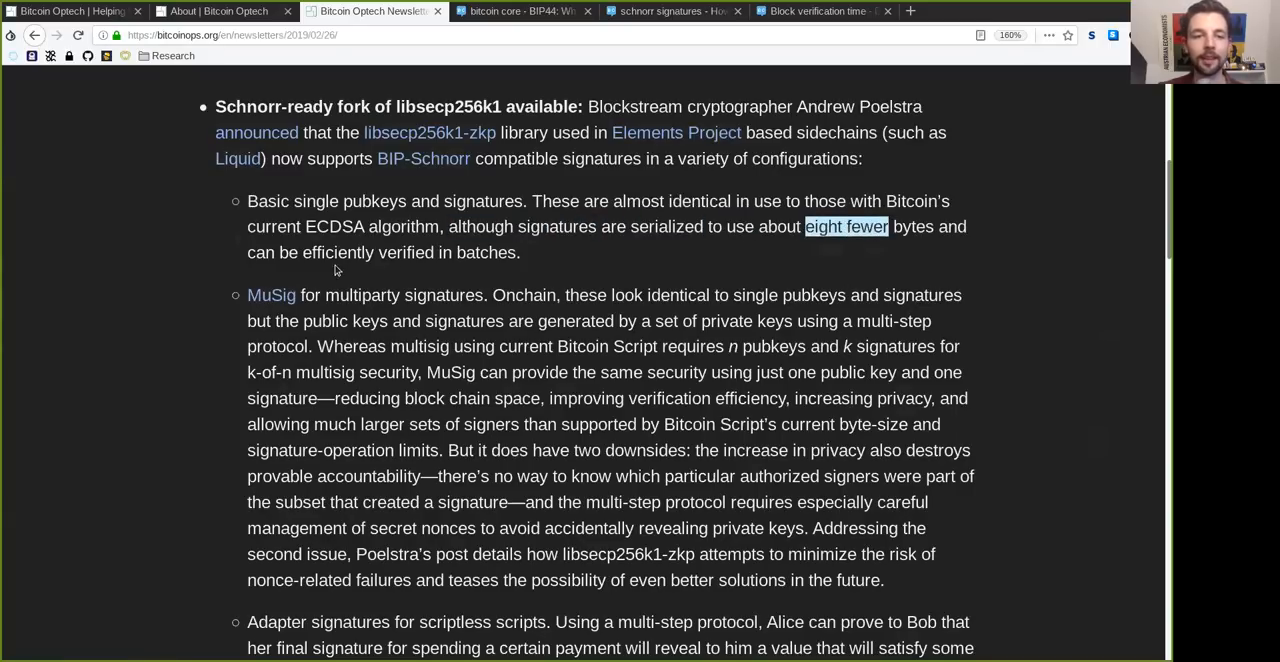
double_click(406, 252)
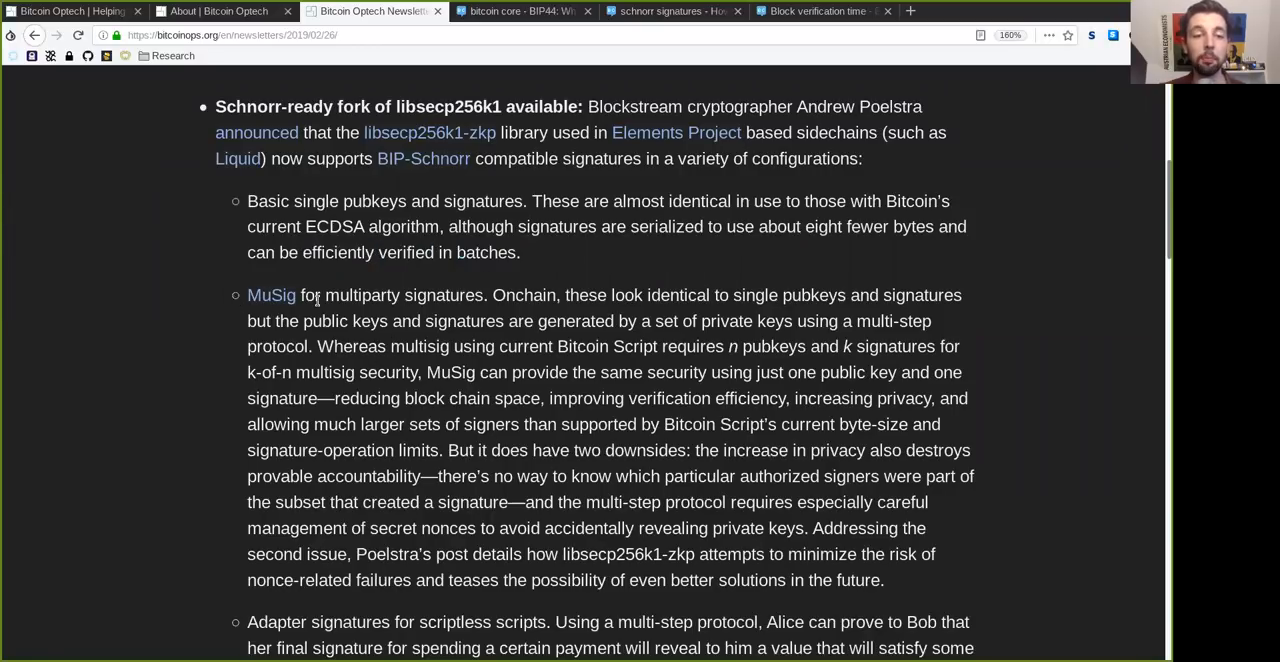
double_click(404, 296)
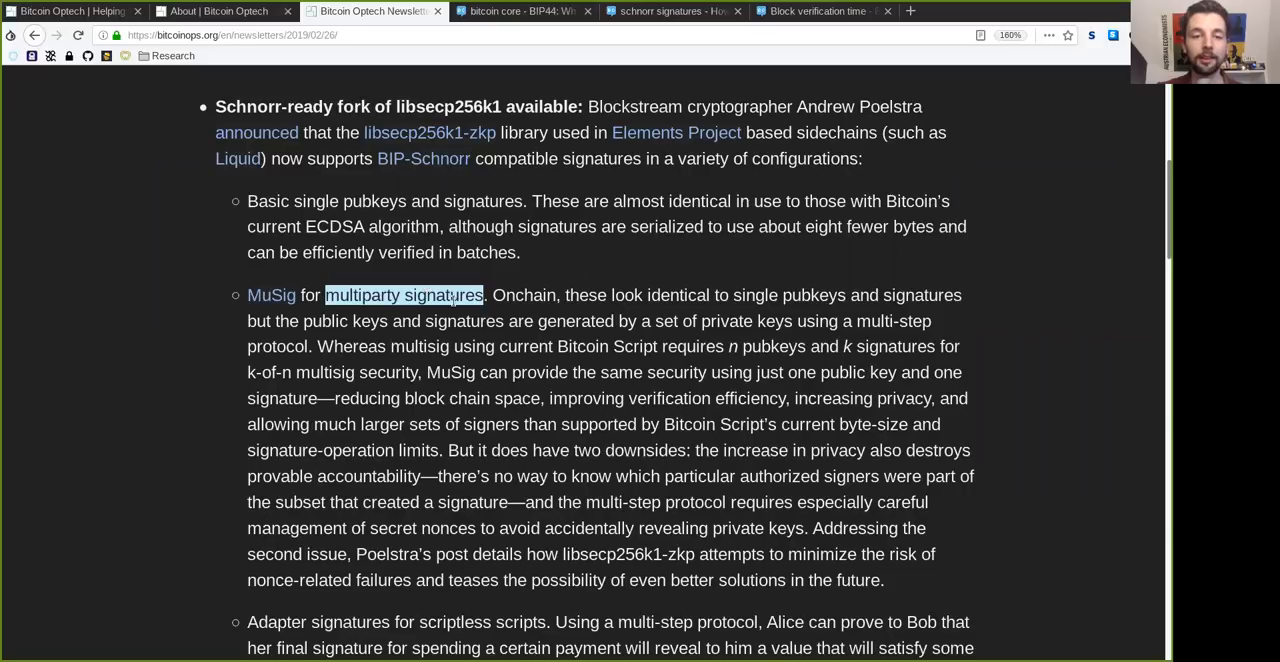
double_click(524, 296)
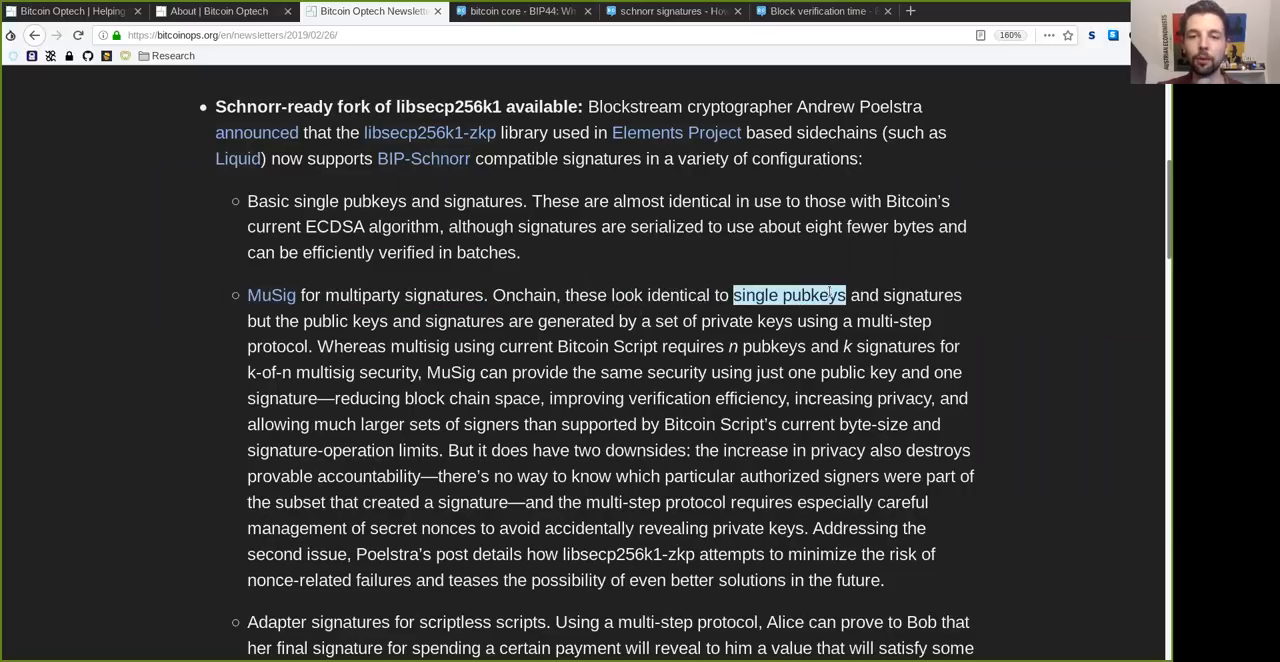
double_click(922, 296)
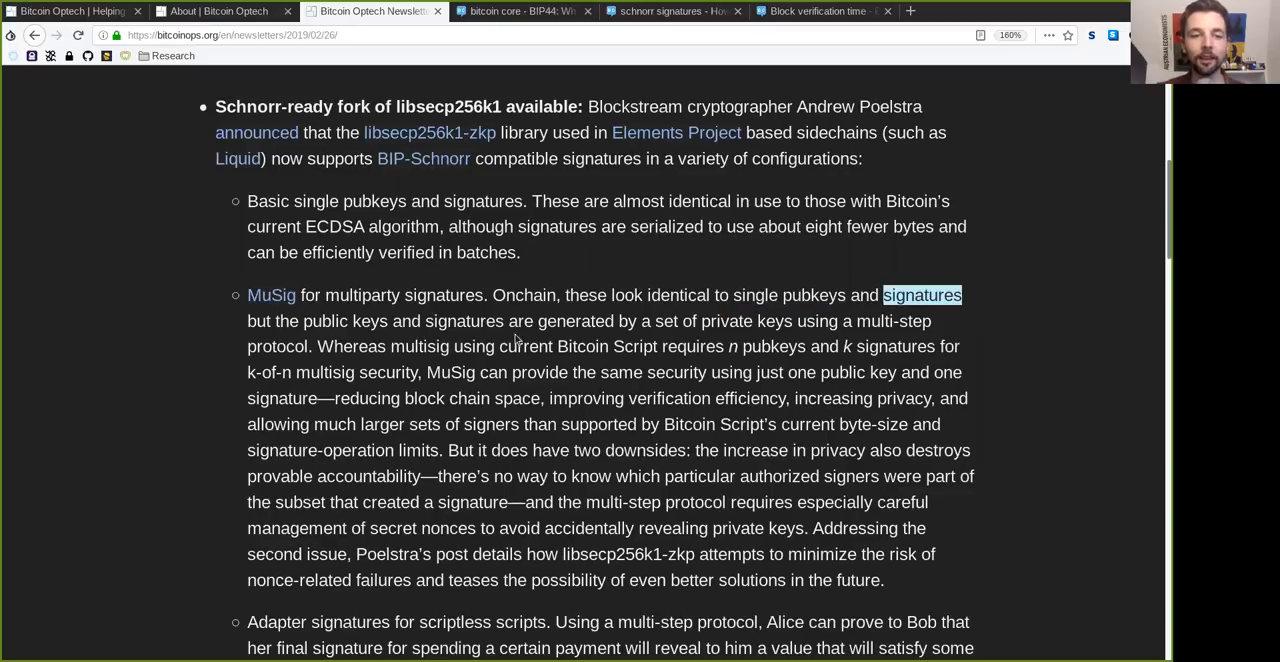
double_click(344, 320)
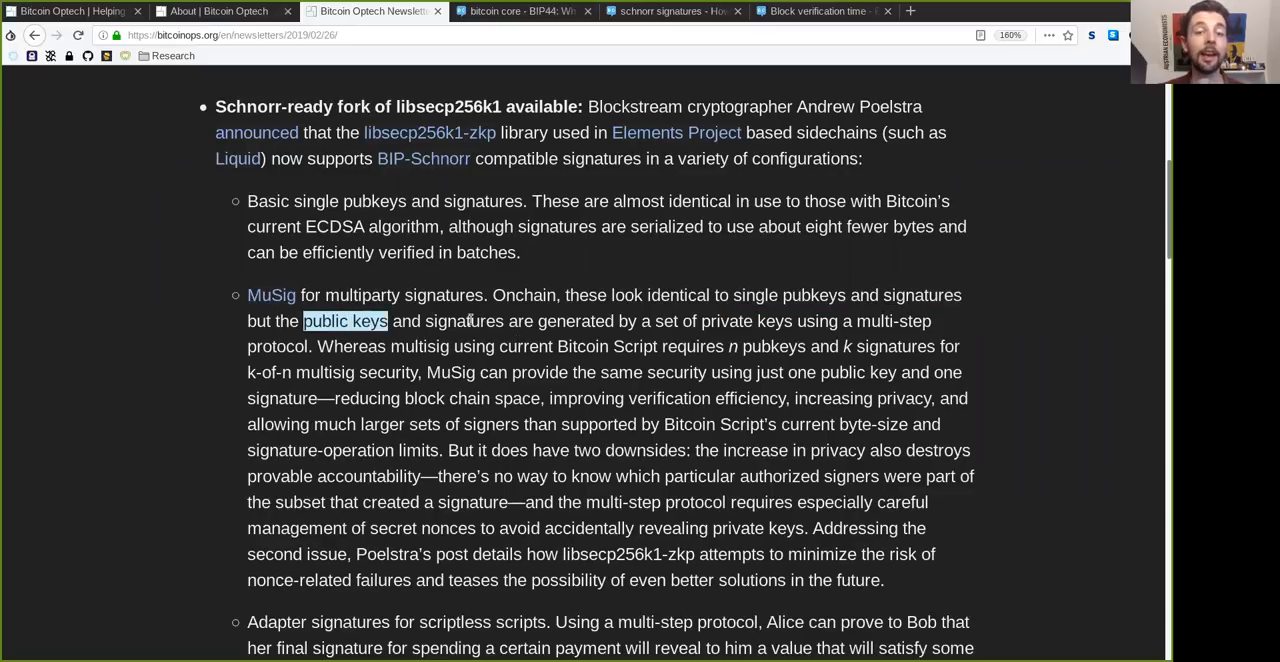
double_click(576, 320)
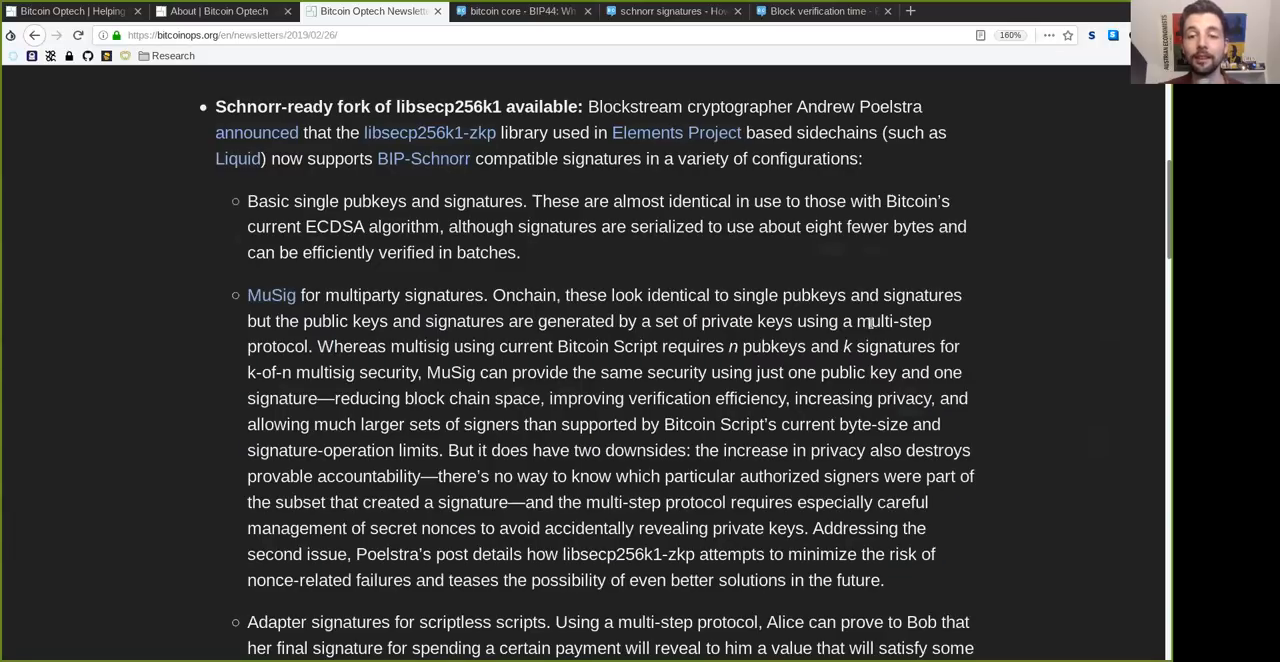
double_click(892, 320)
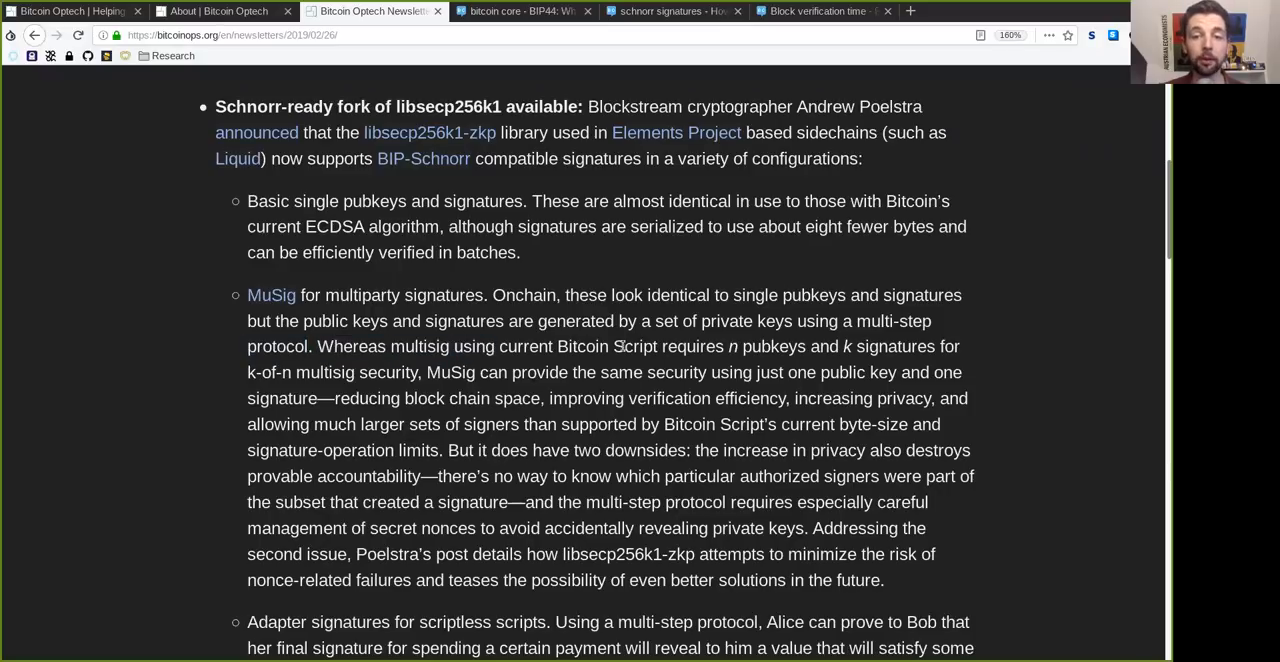
double_click(732, 346)
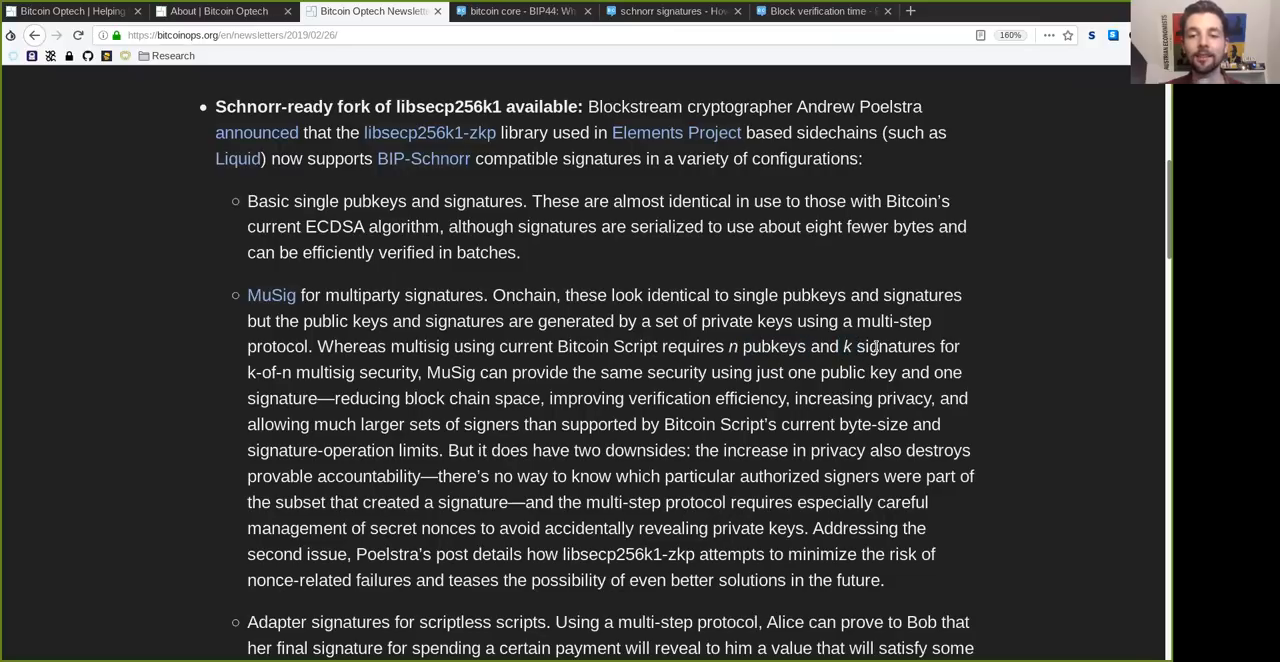
double_click(268, 372)
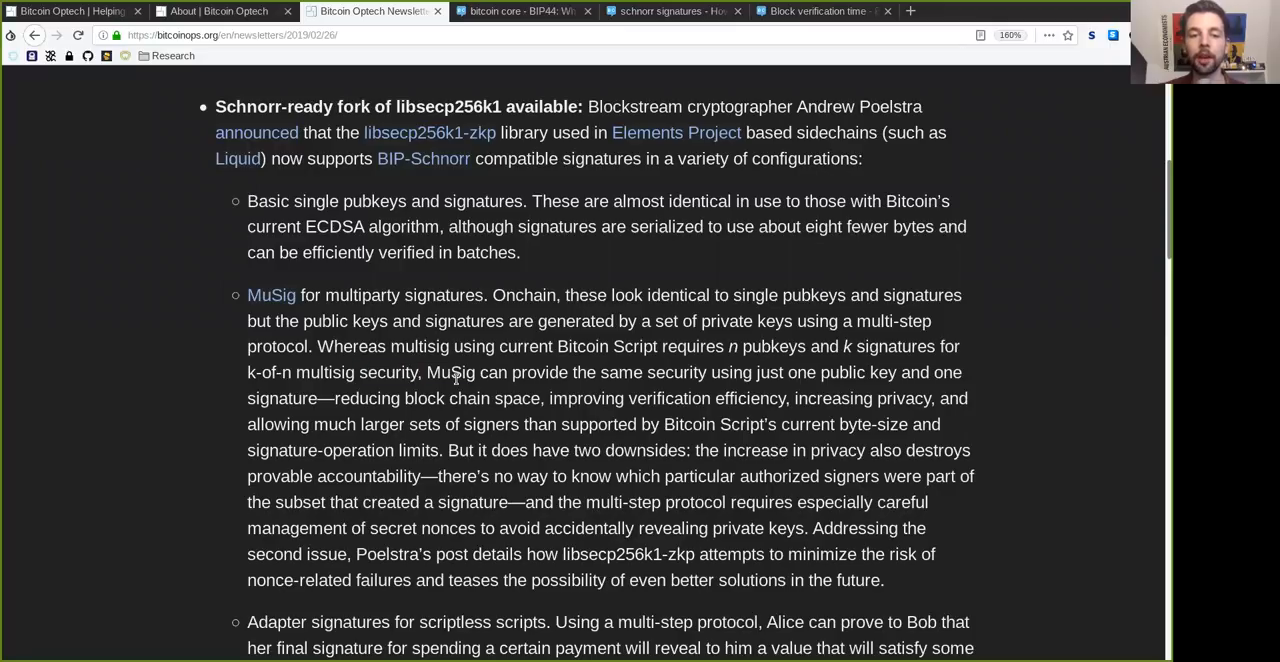
double_click(652, 372)
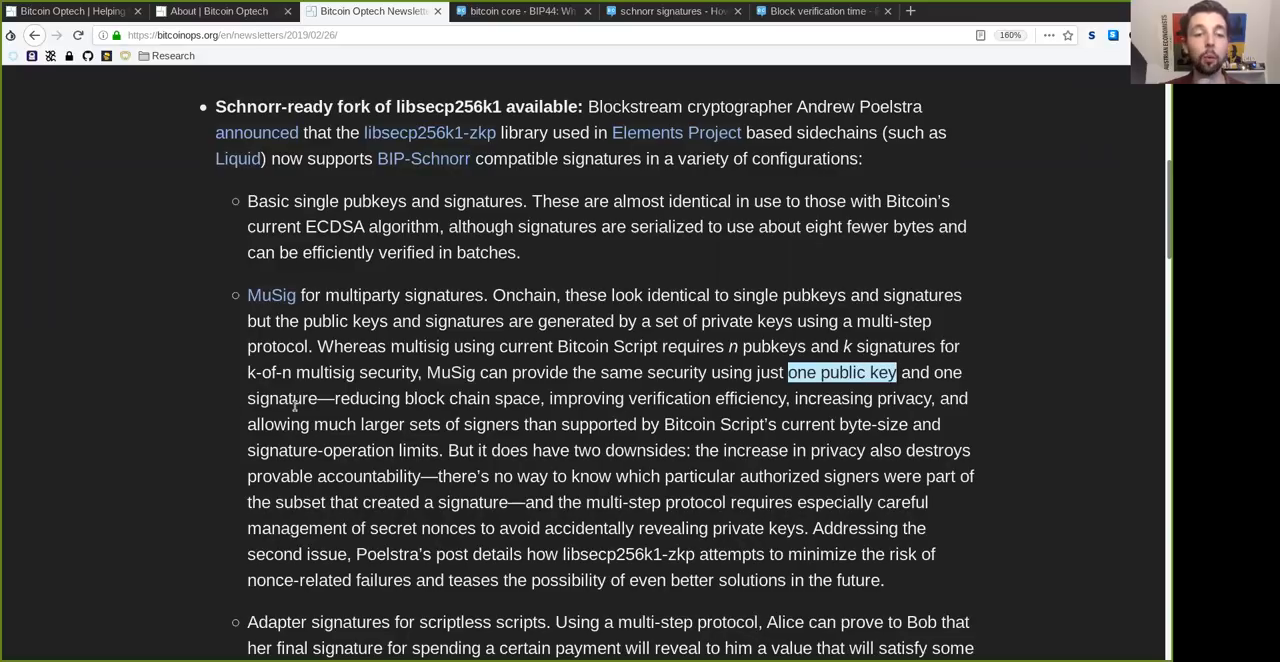
double_click(388, 398)
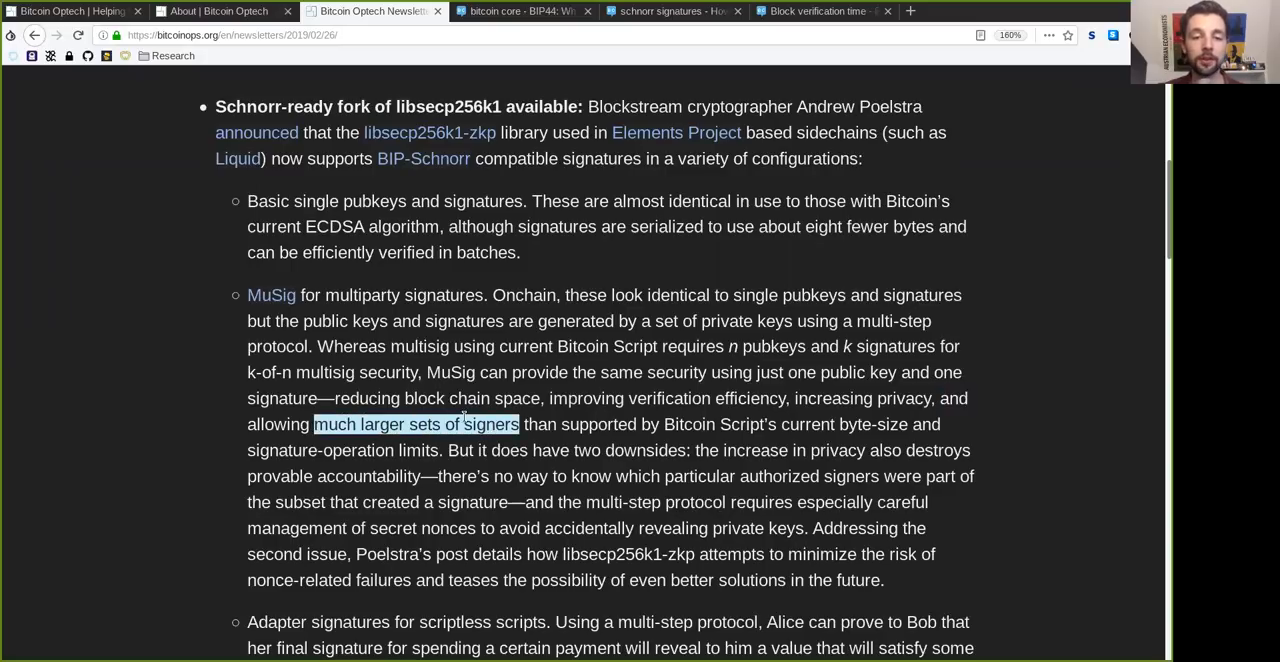
double_click(598, 424)
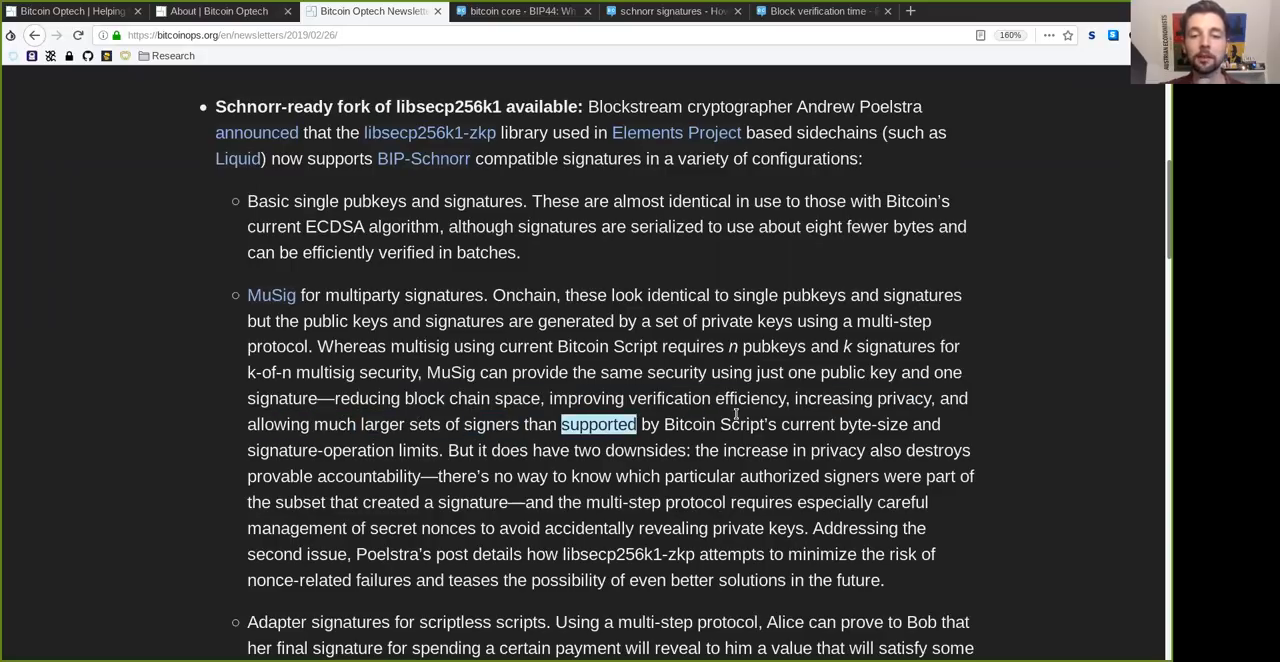
double_click(688, 424)
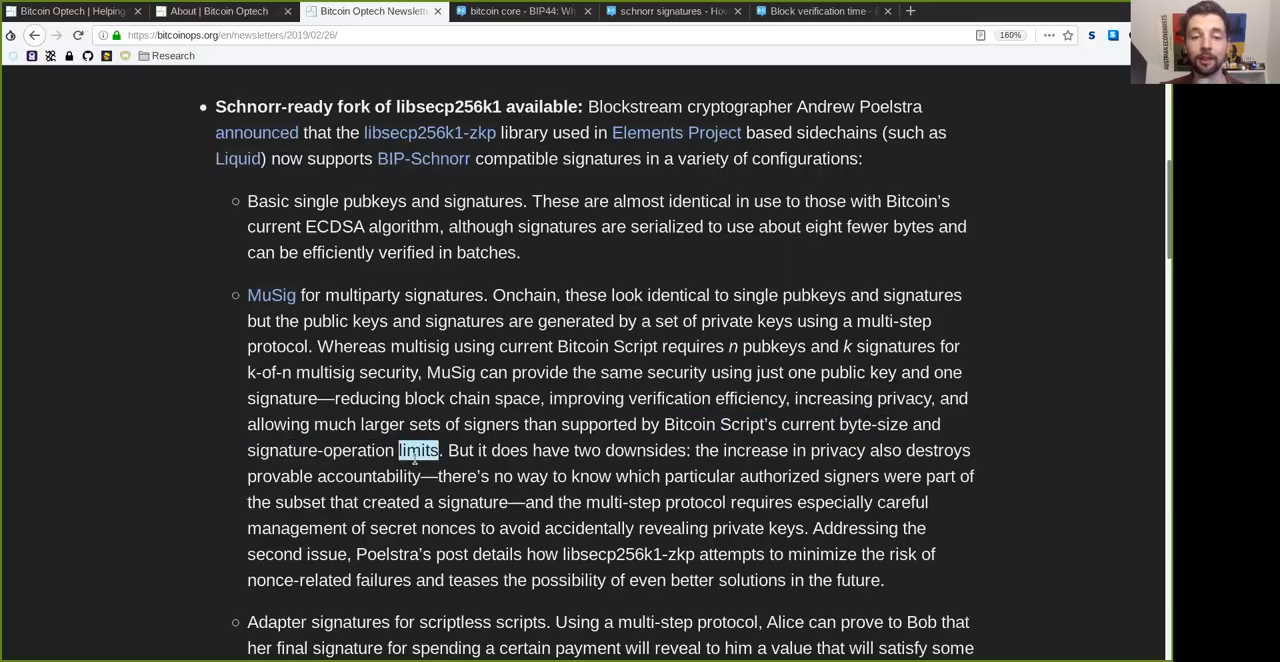
Finish the MuSig paragraph on limits, provable security, secret nonces and nonce-related failures
double_click(508, 450)
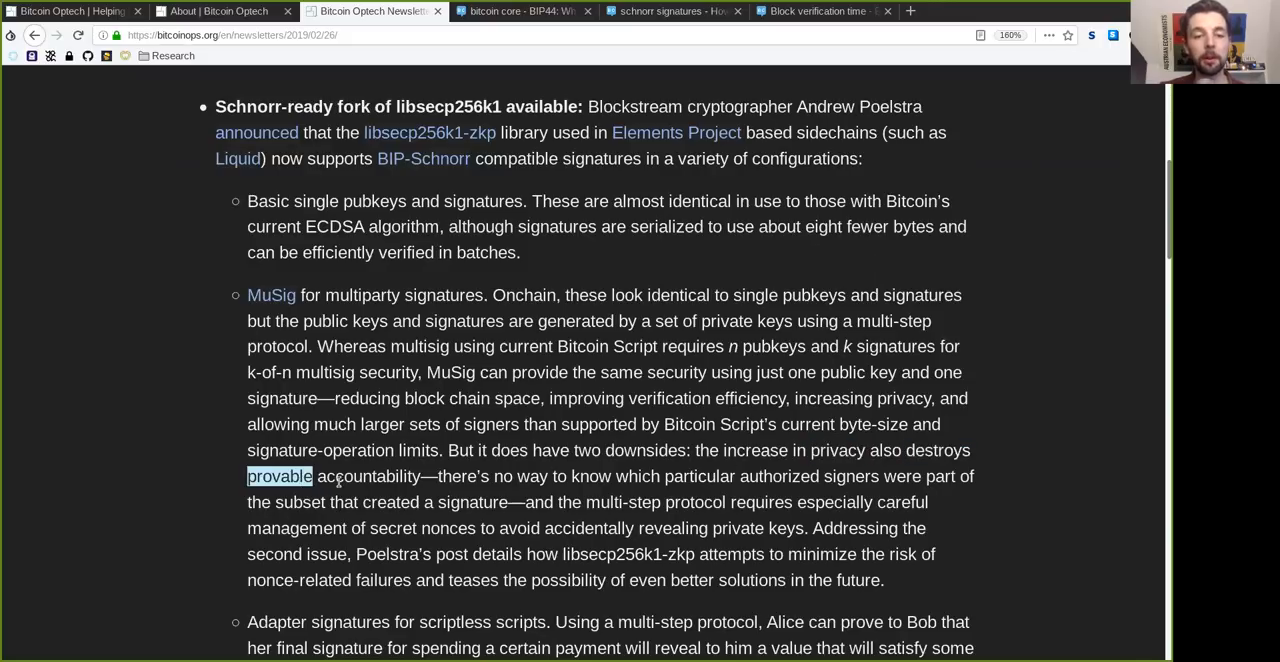
double_click(532, 476)
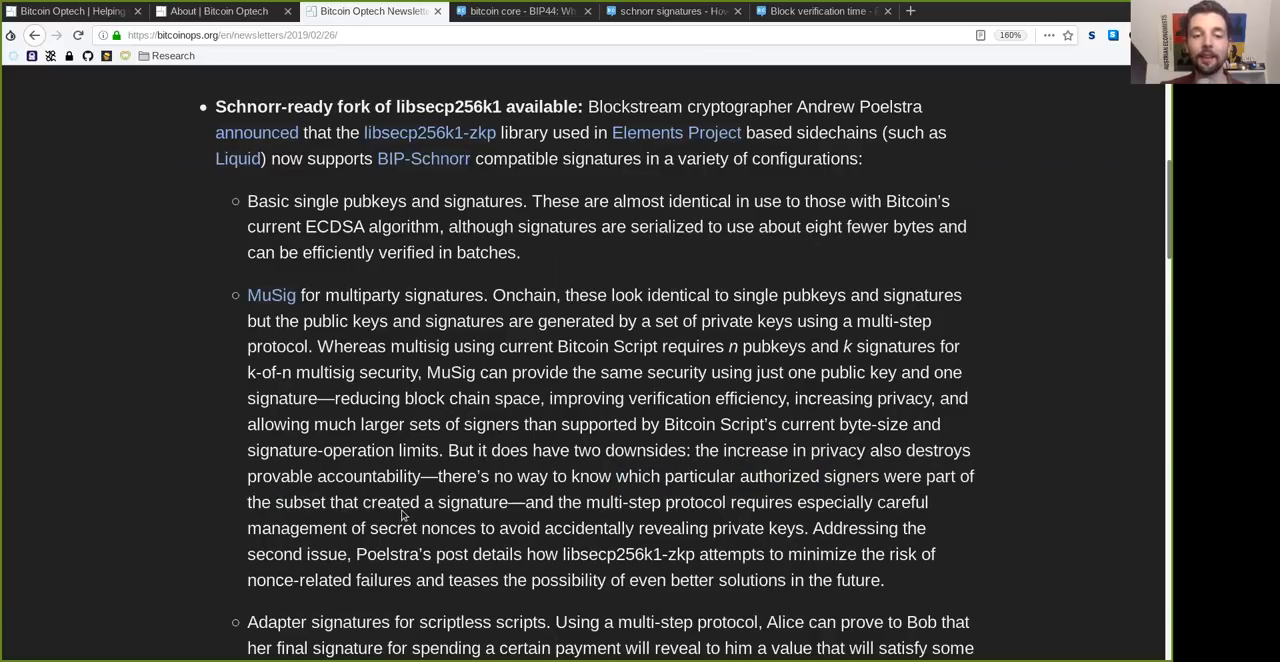
double_click(472, 502)
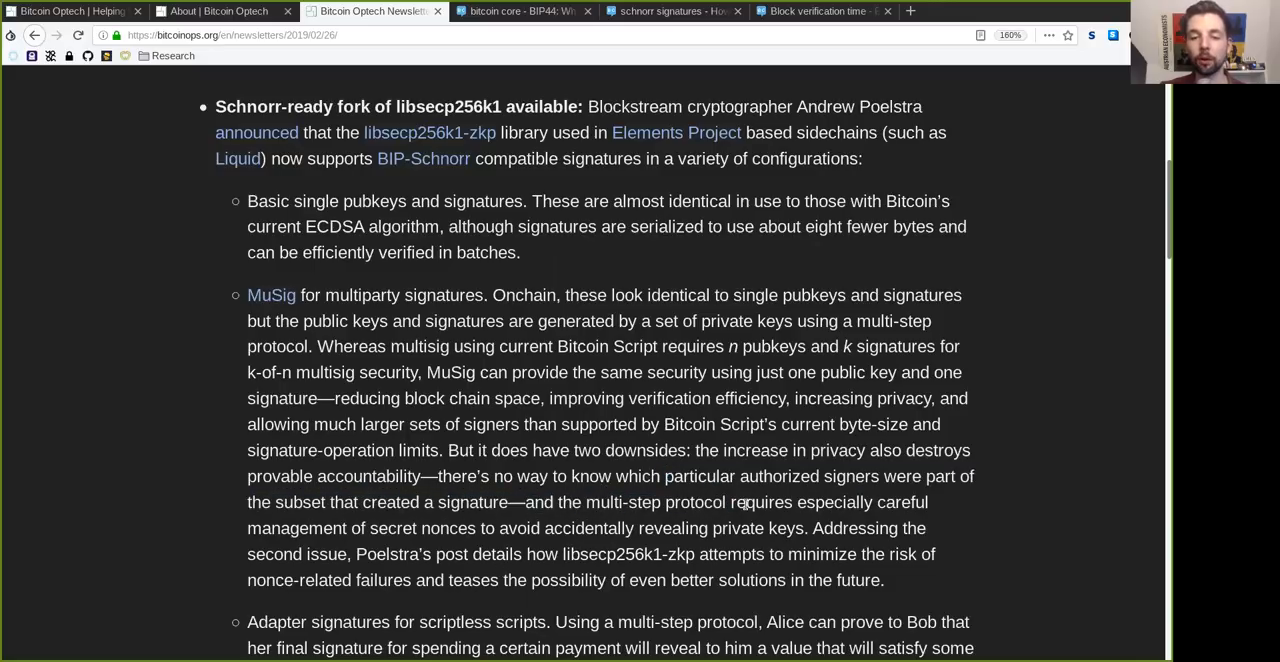
double_click(834, 502)
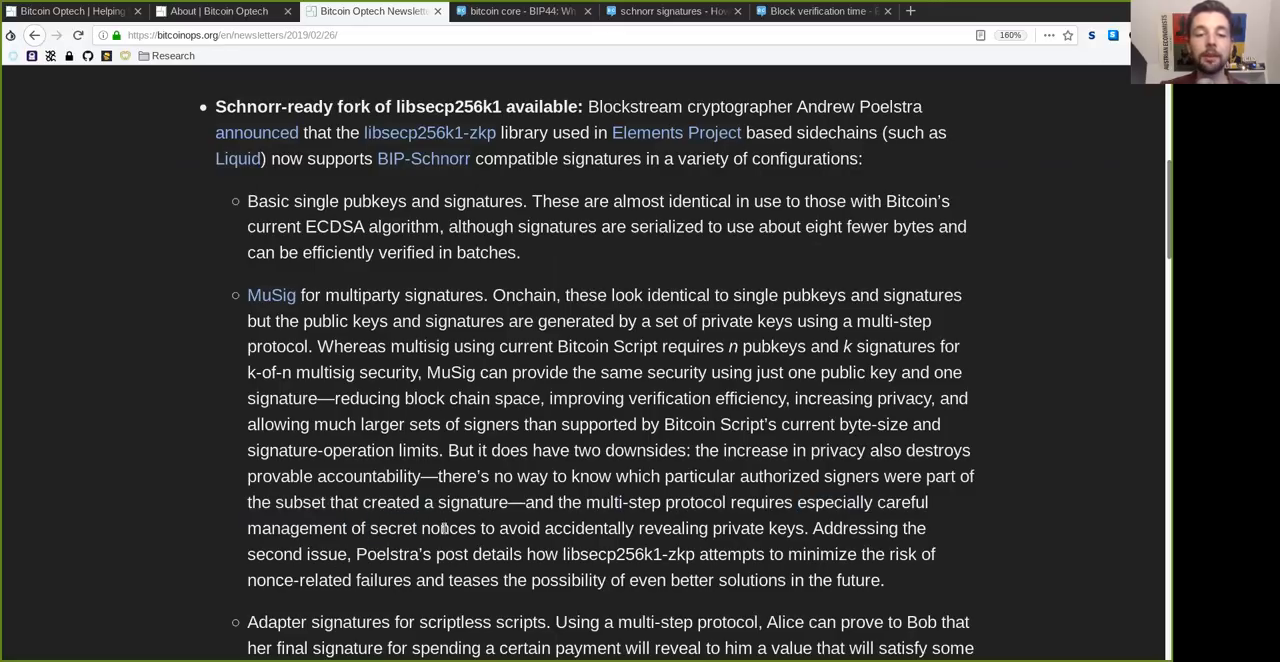
double_click(536, 528)
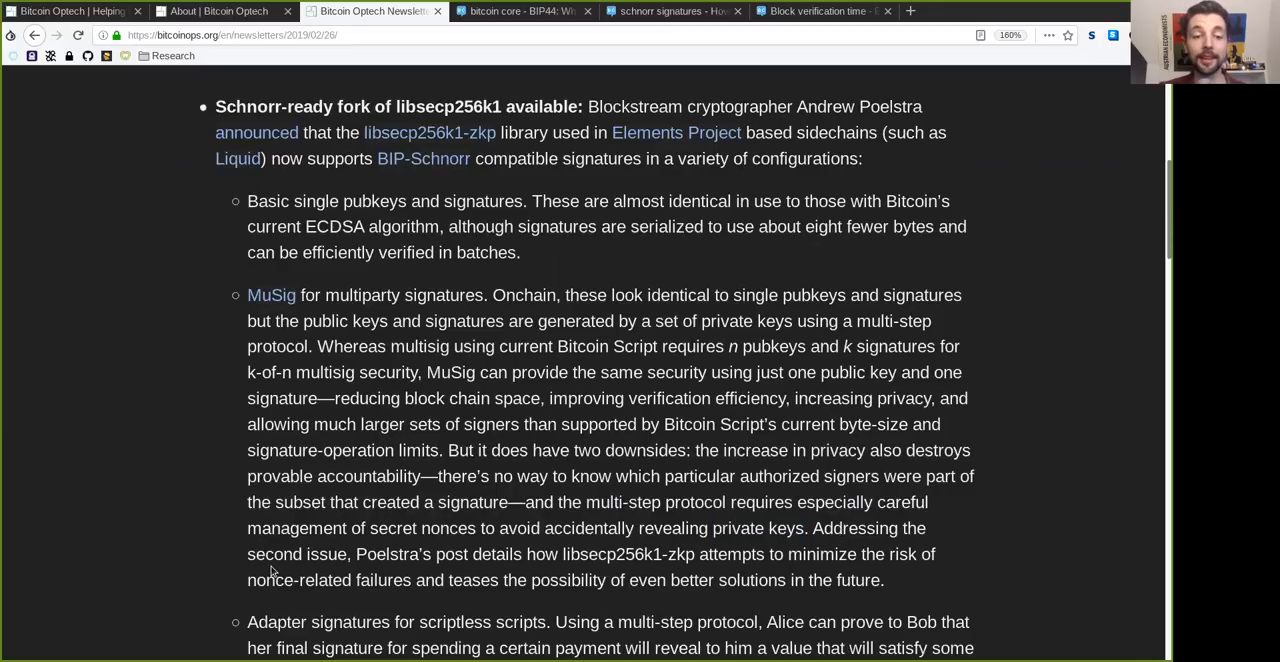
double_click(388, 554)
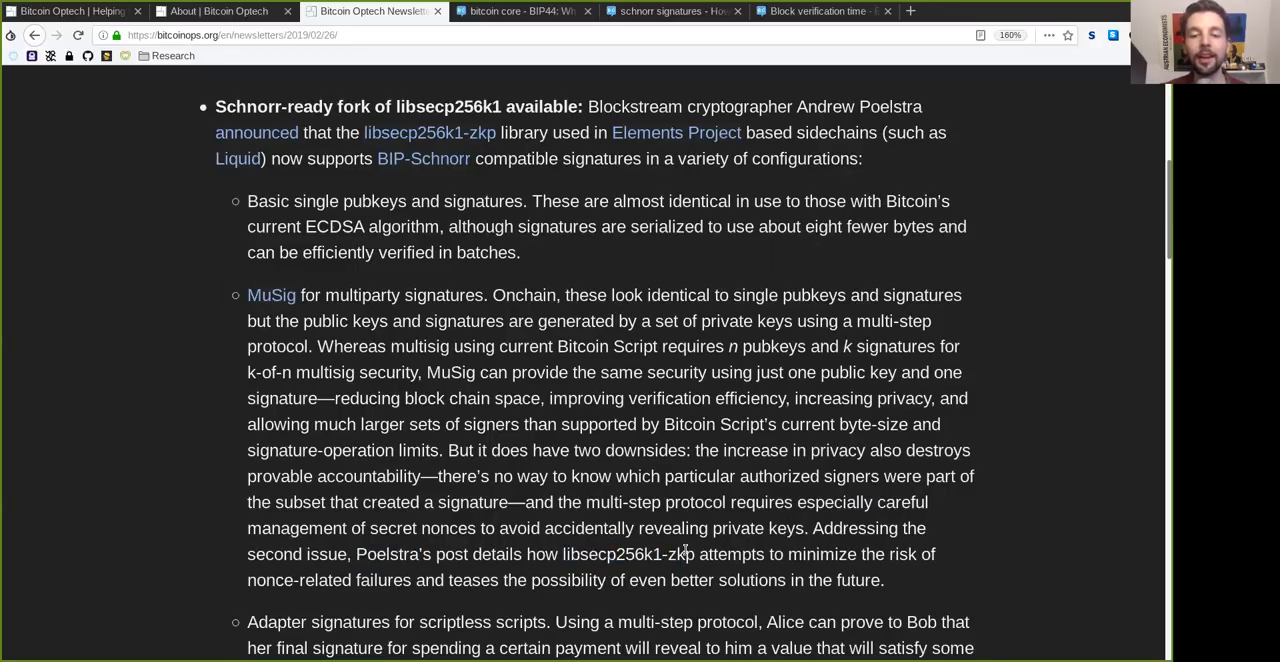
double_click(730, 554)
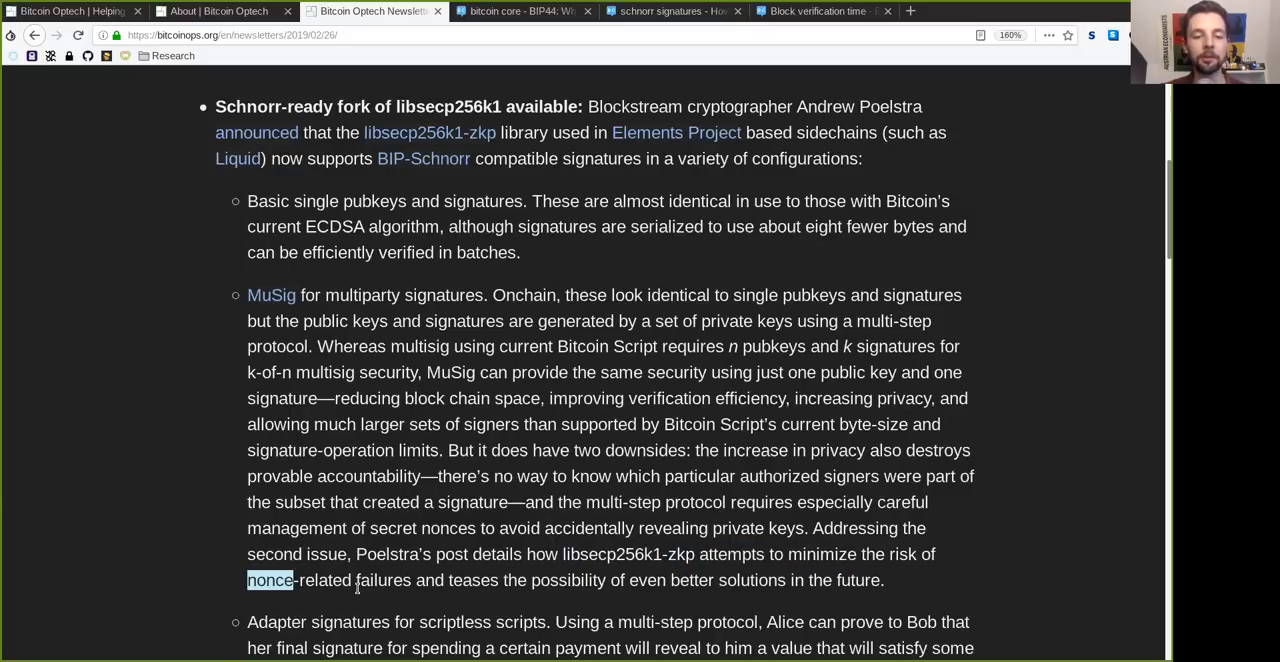
double_click(472, 580)
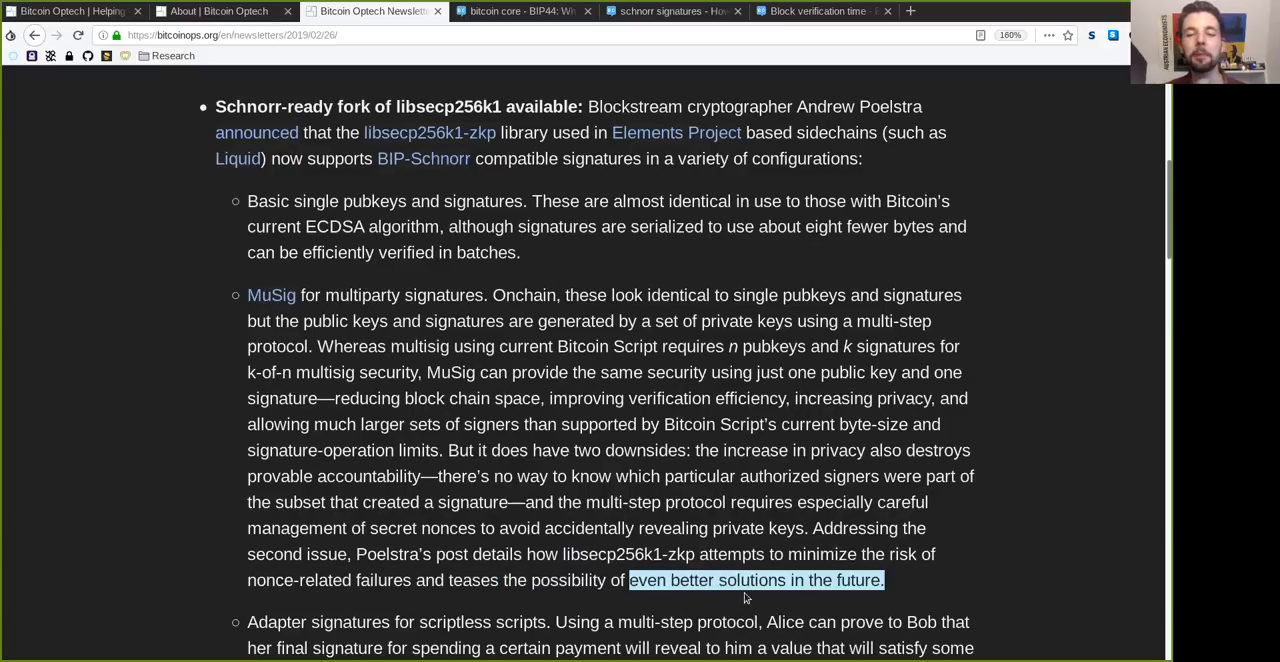
Read the adapter-signatures bullet on Alice spending a payment that reveals a value under a specified condition
scroll("down", 3)
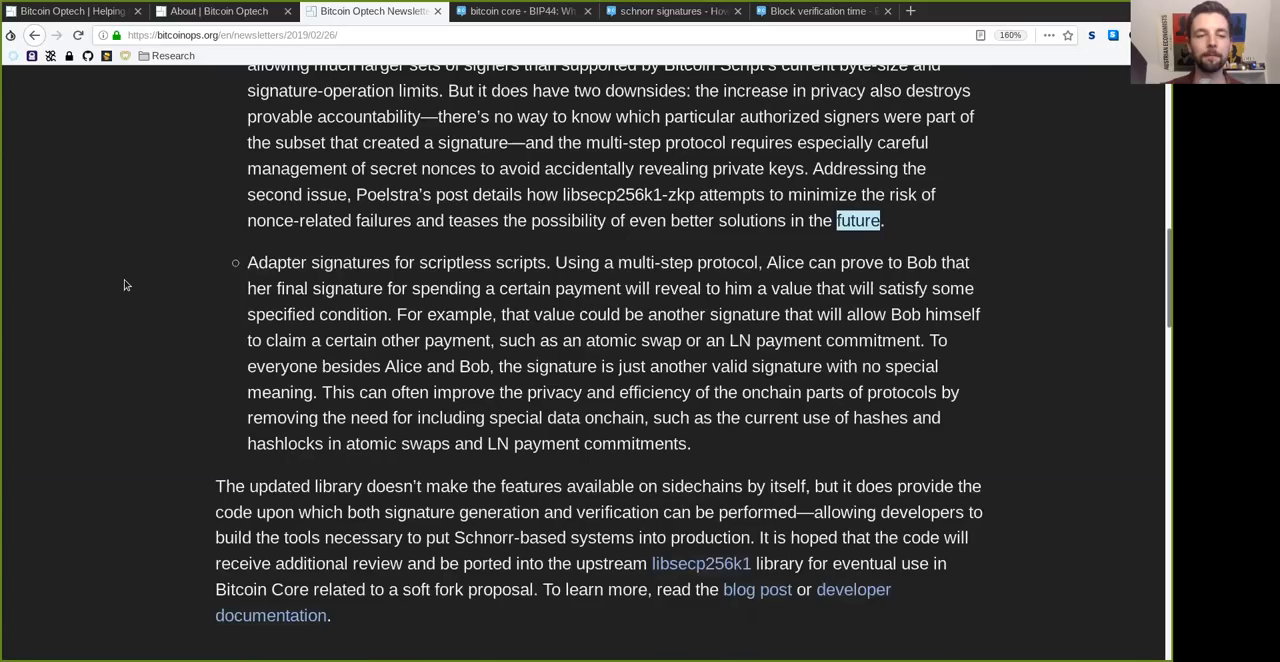
scroll("down", 3)
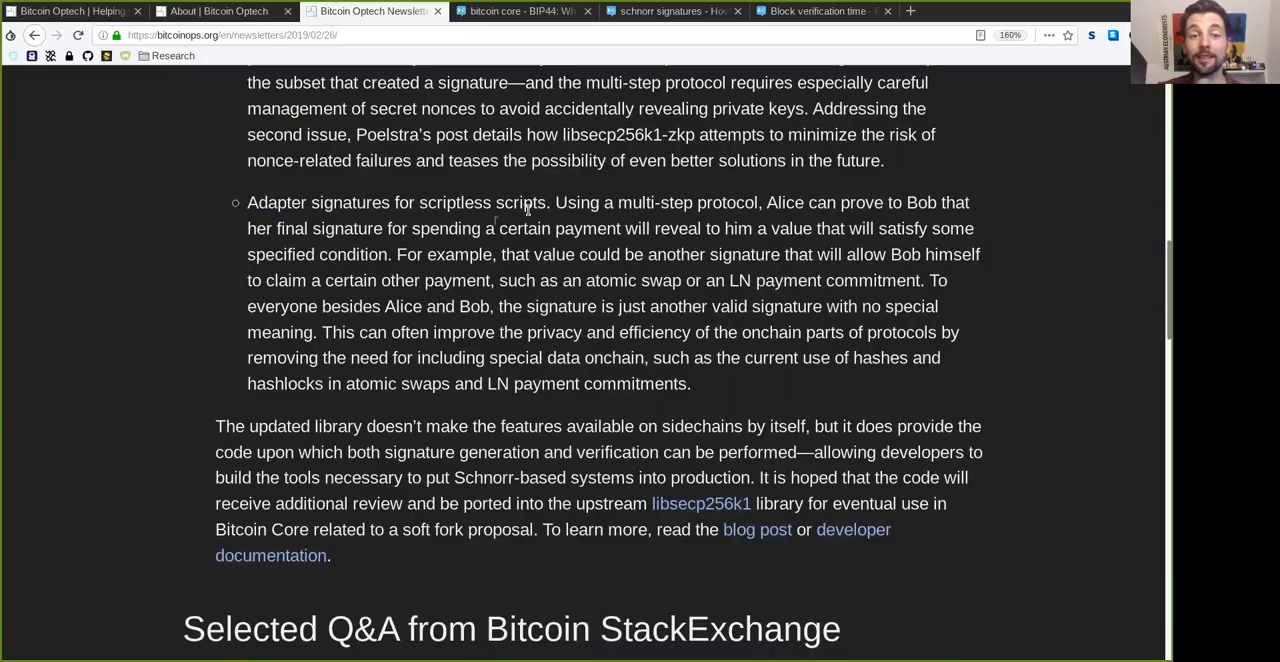
double_click(688, 202)
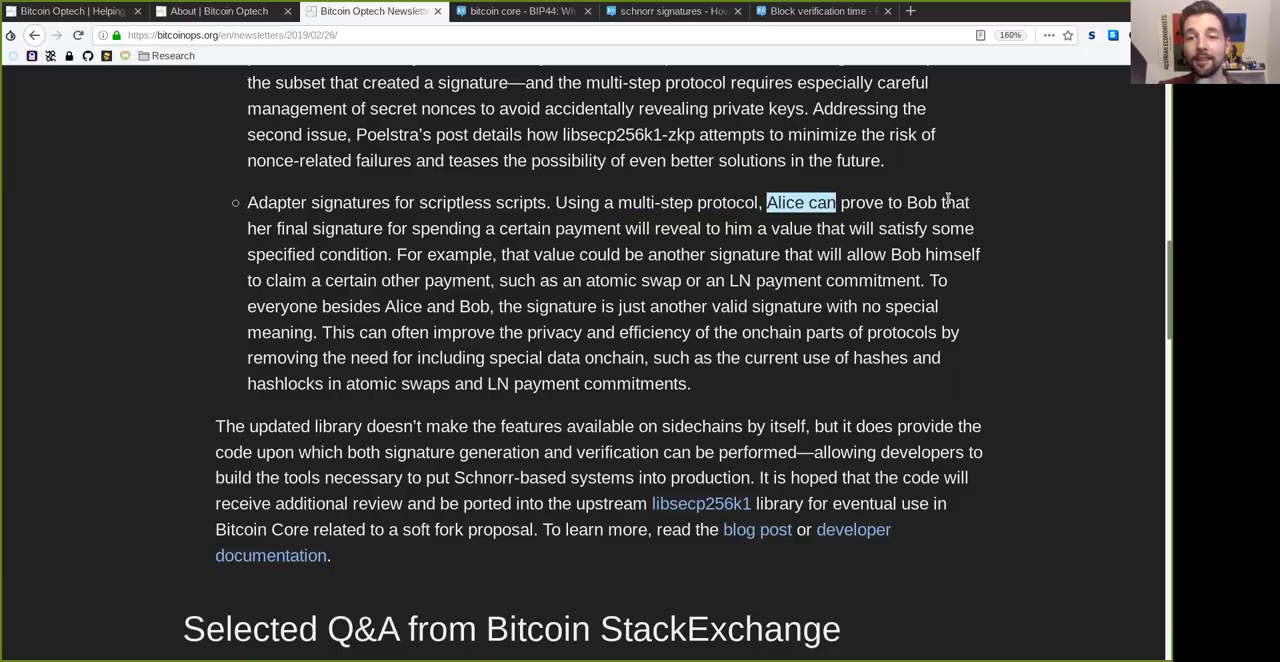
double_click(920, 202)
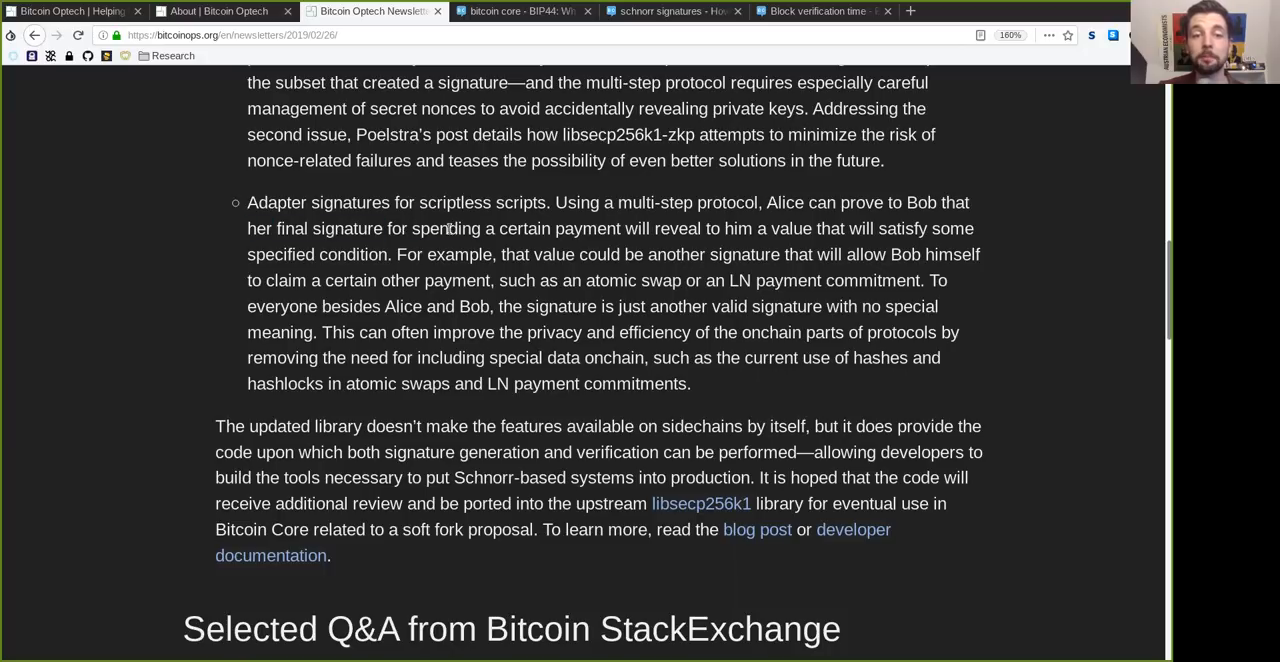
double_click(560, 228)
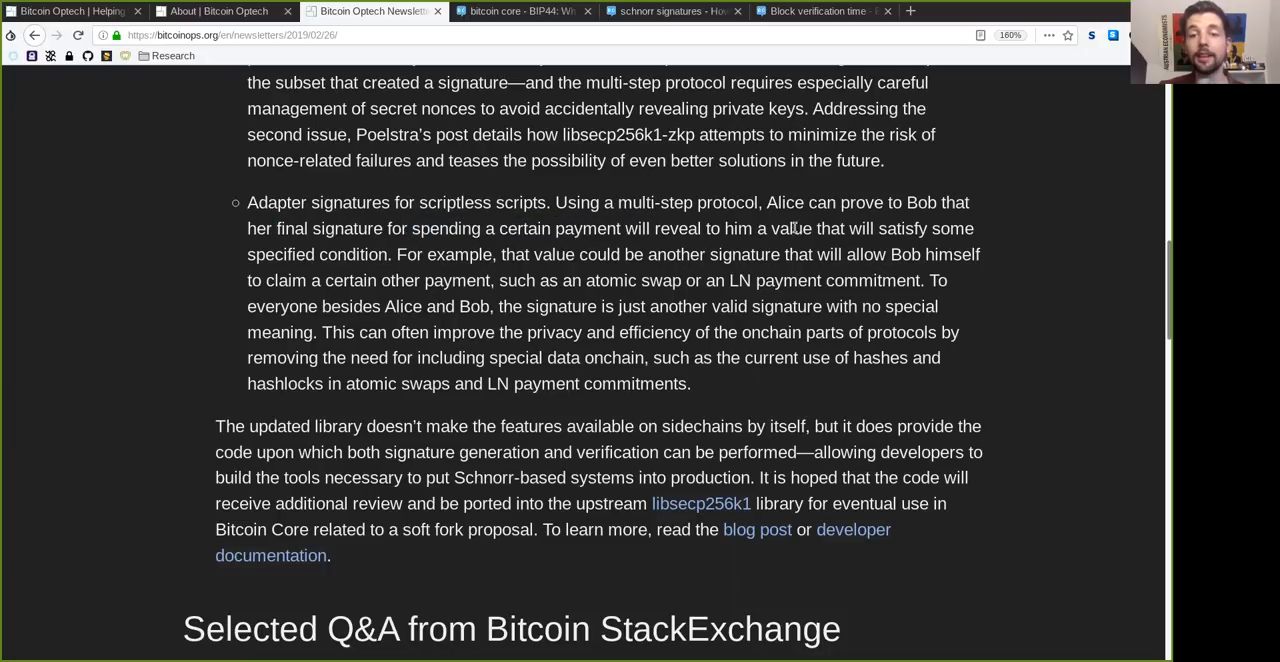
double_click(888, 228)
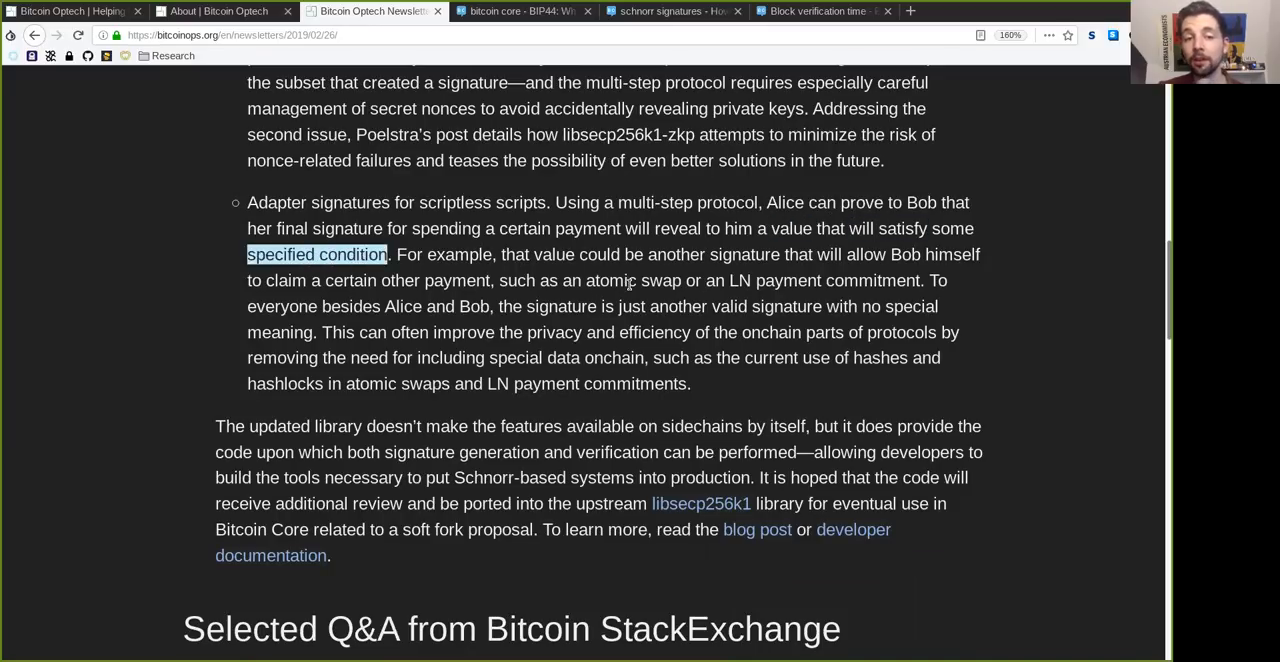
double_click(552, 254)
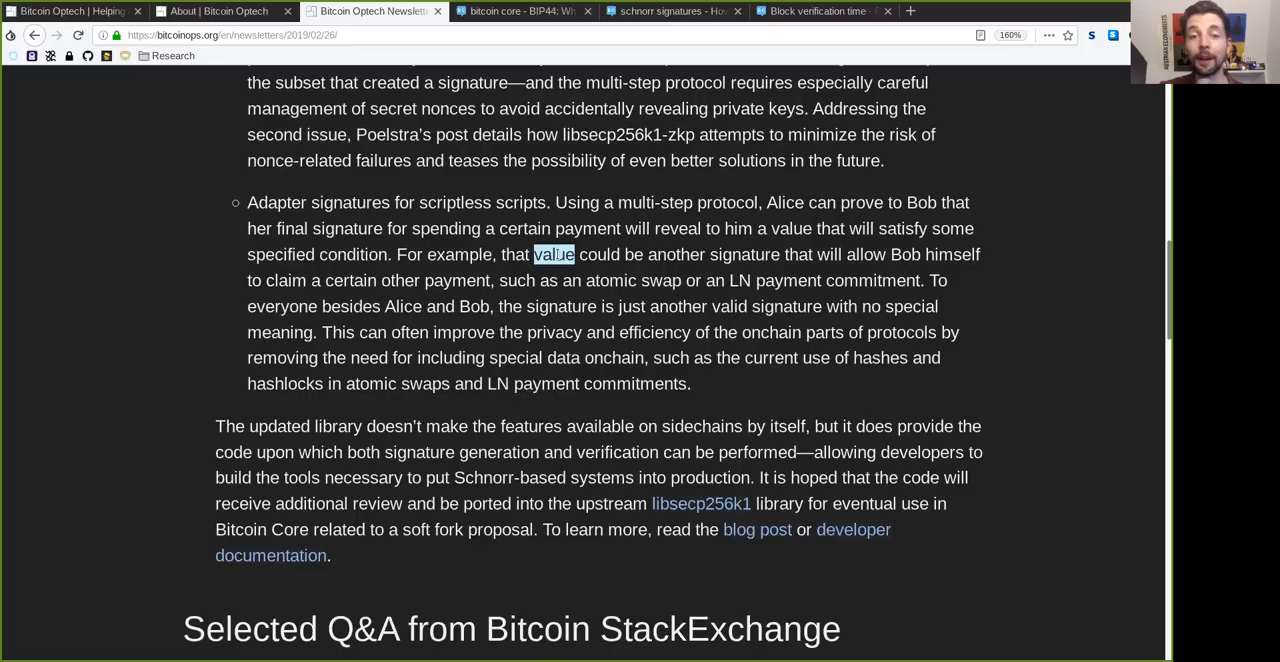
double_click(712, 254)
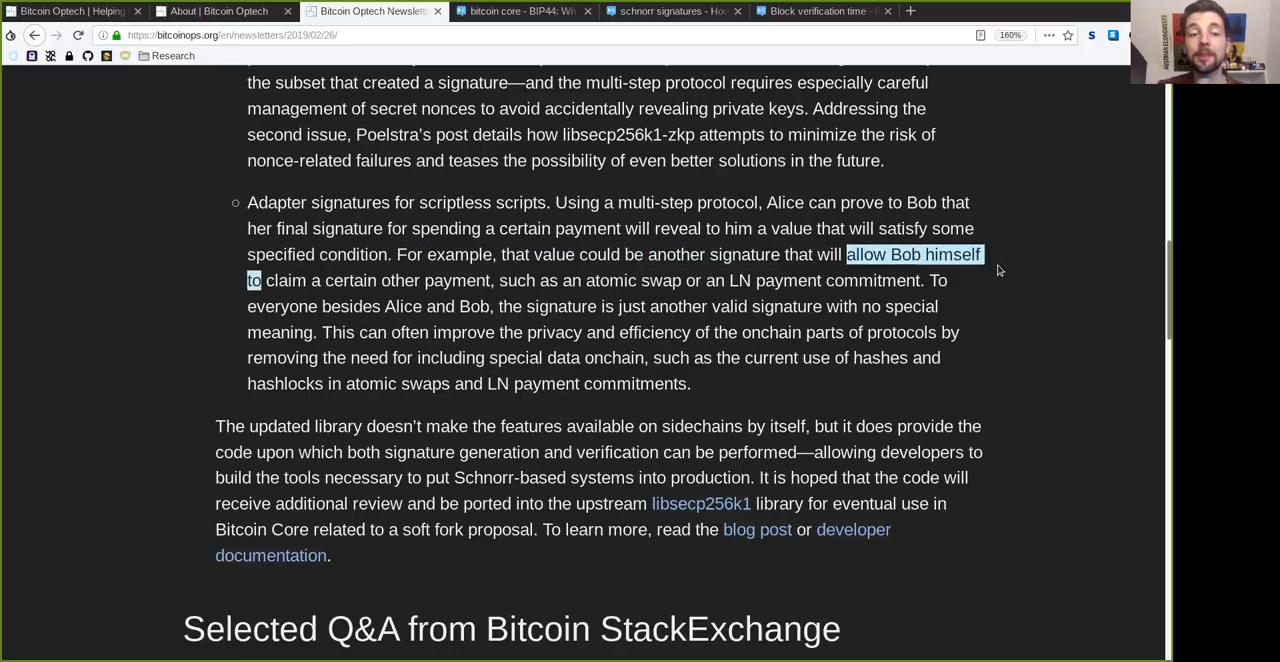
double_click(350, 280)
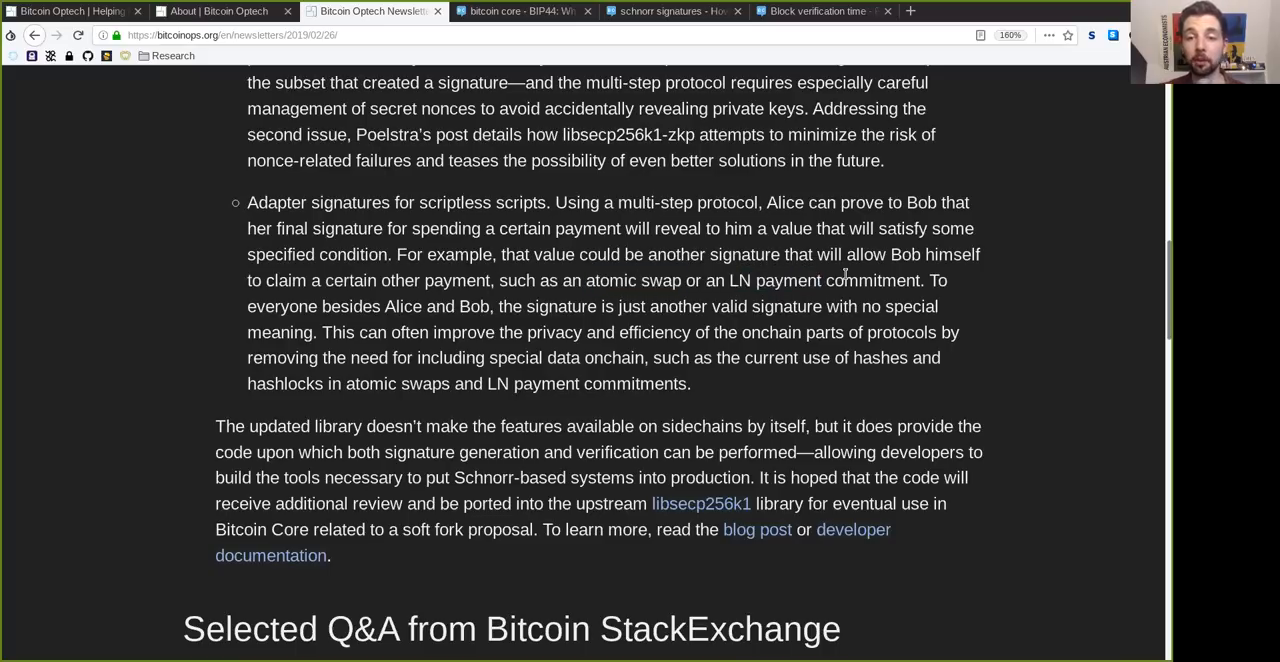
Read the LN payment-commitment use of adapter signatures, improving onchain privacy and replacing hashlocks
double_click(282, 306)
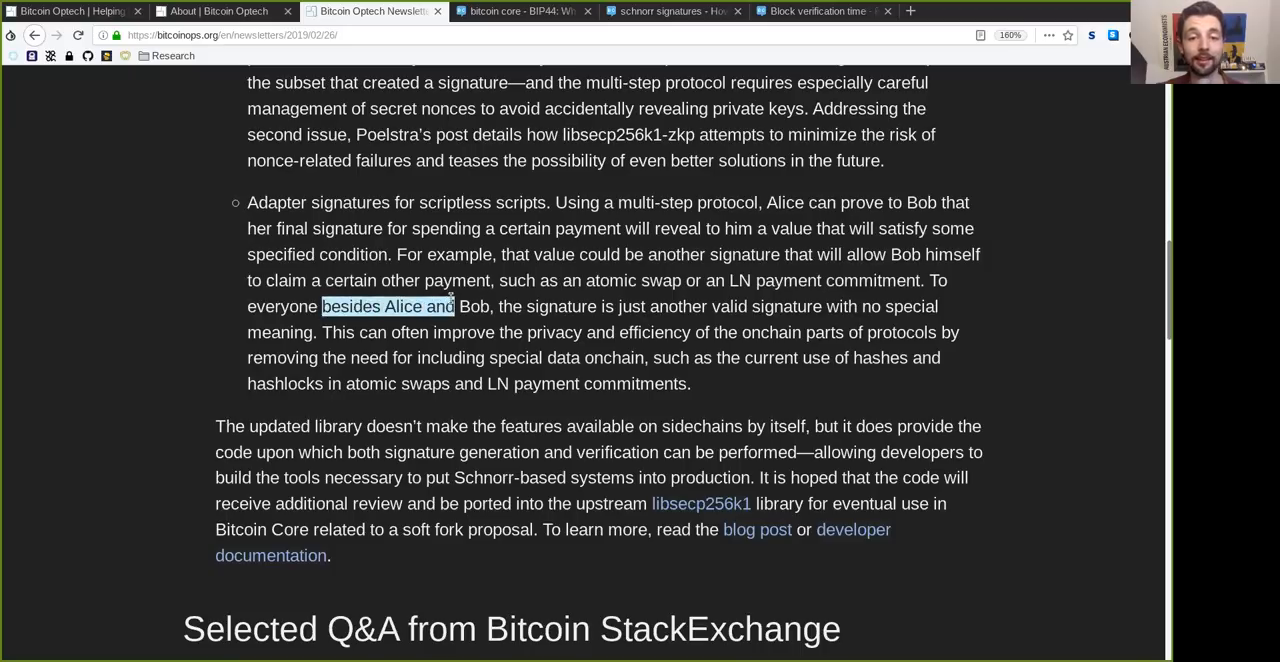
double_click(676, 306)
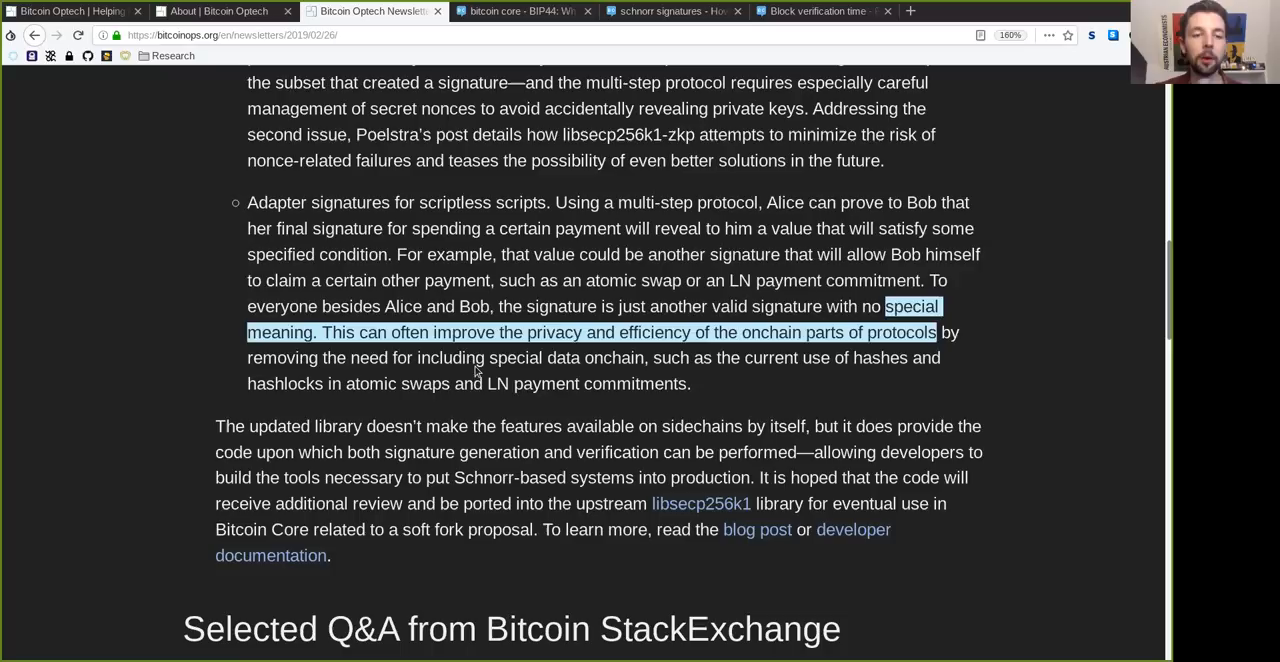
double_click(408, 332)
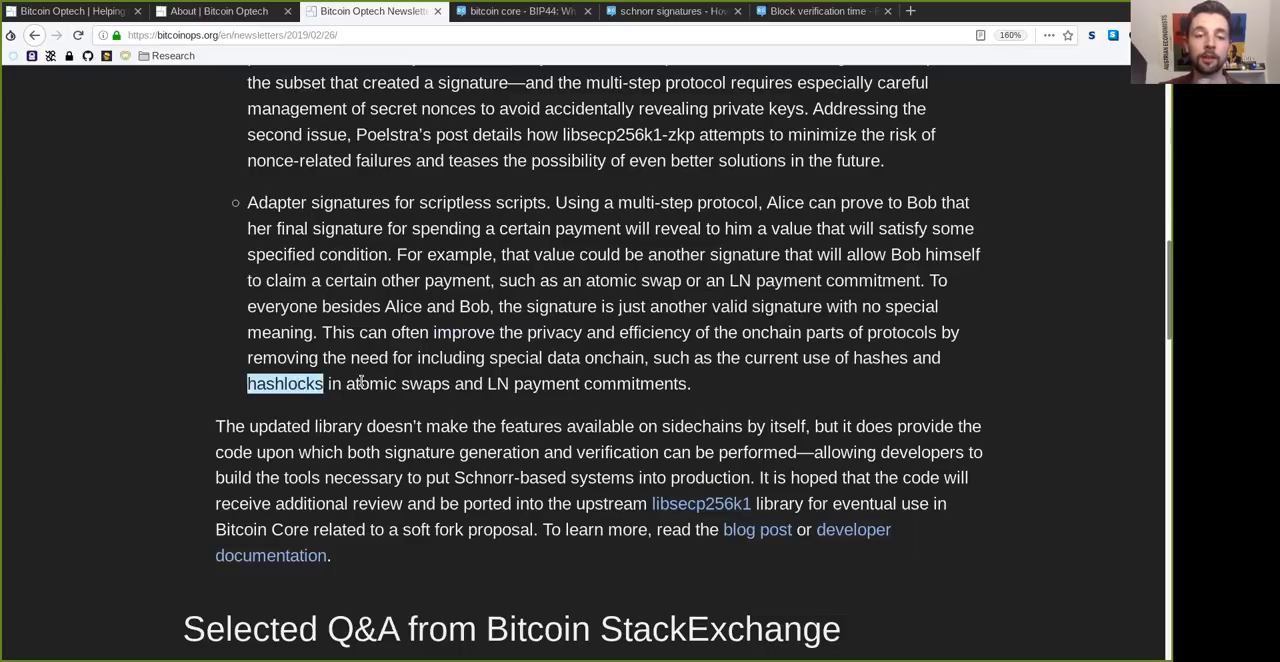
double_click(500, 384)
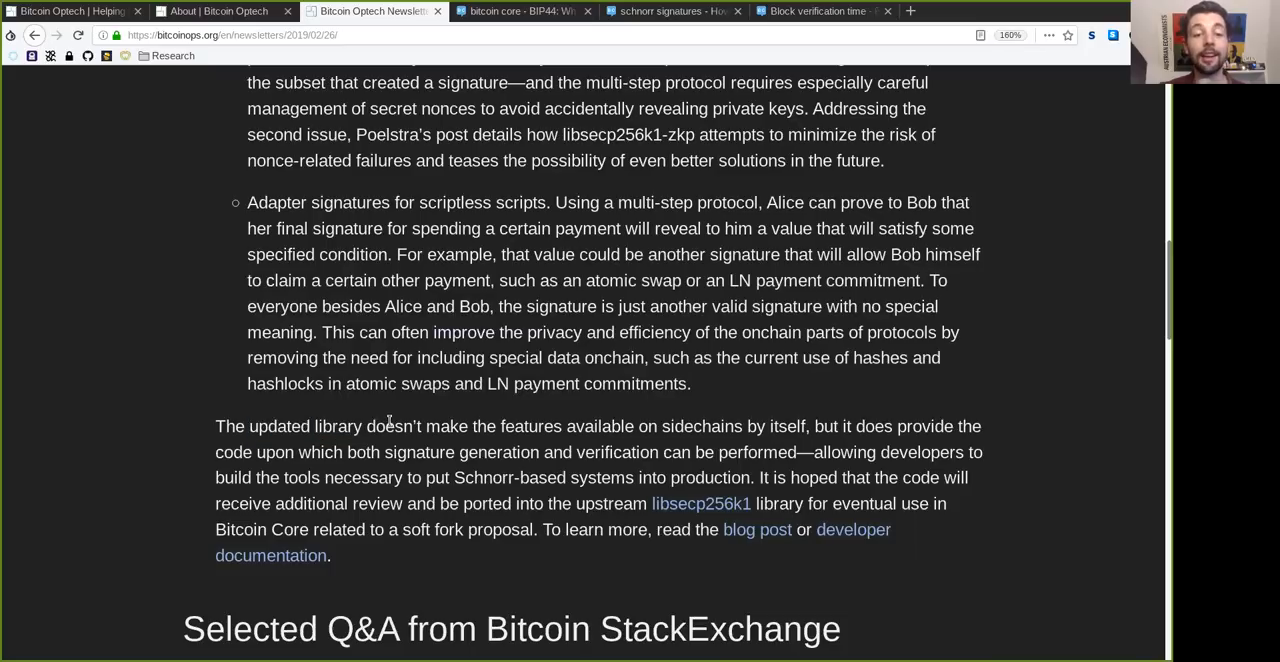
Read the updated-library paragraph on how signature verification is performed, marking words
double_click(566, 426)
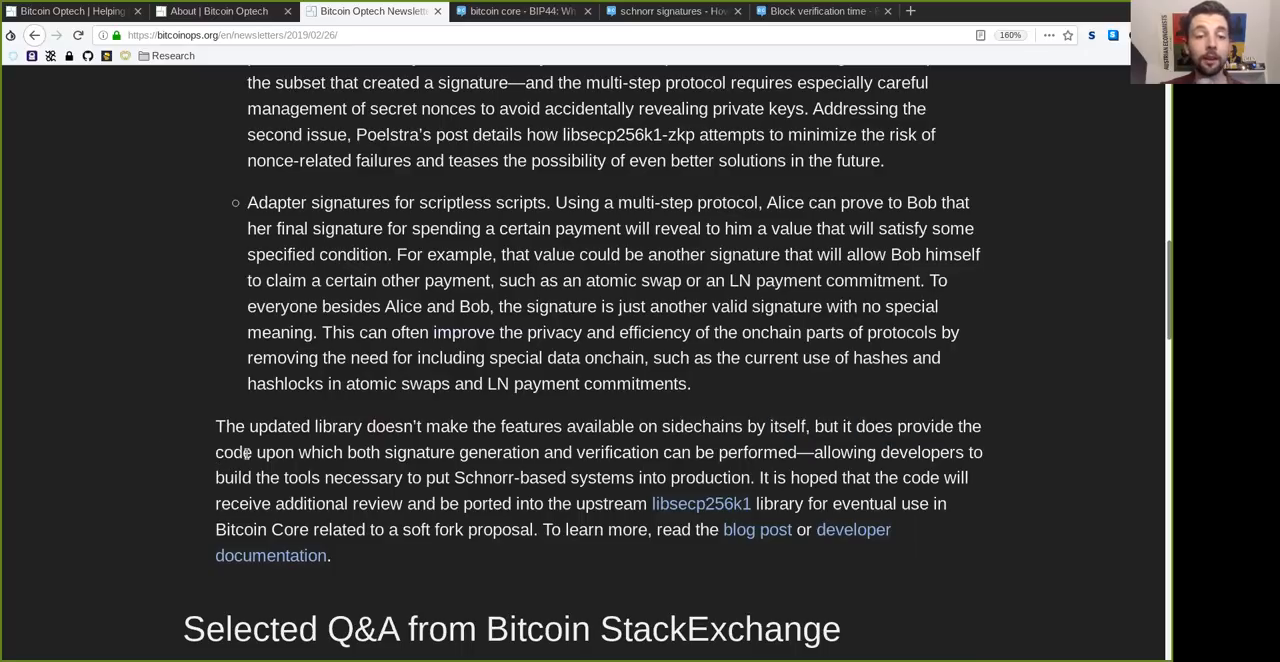
double_click(420, 452)
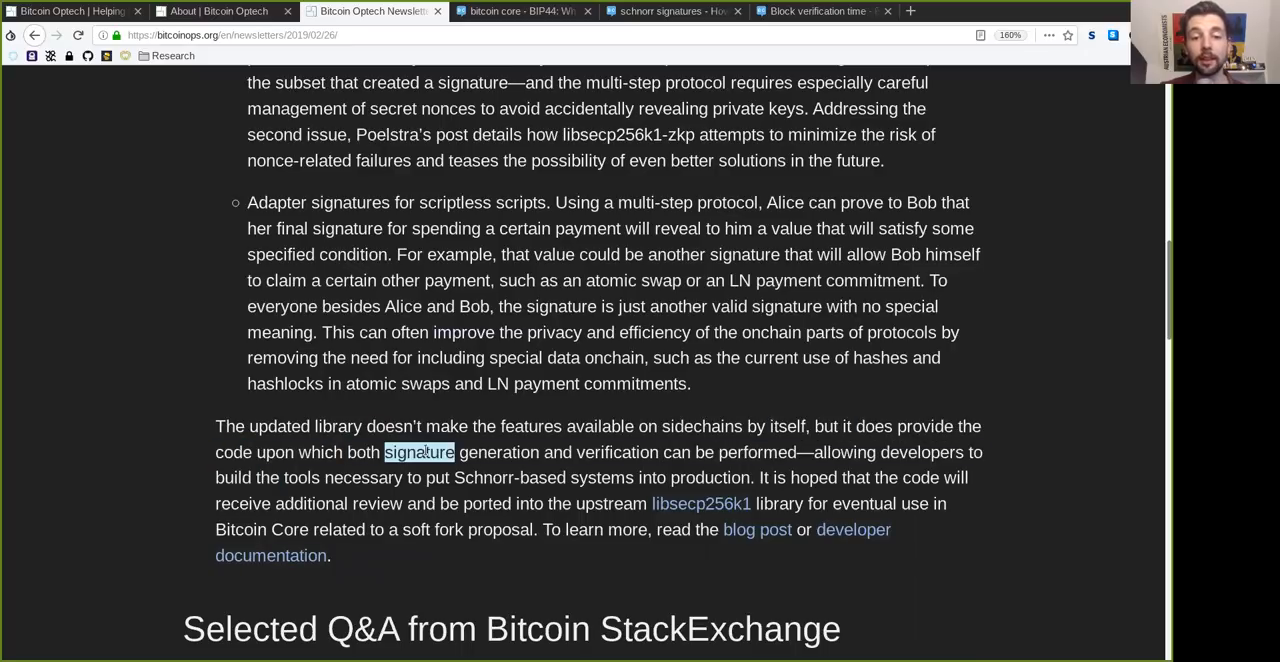
double_click(612, 452)
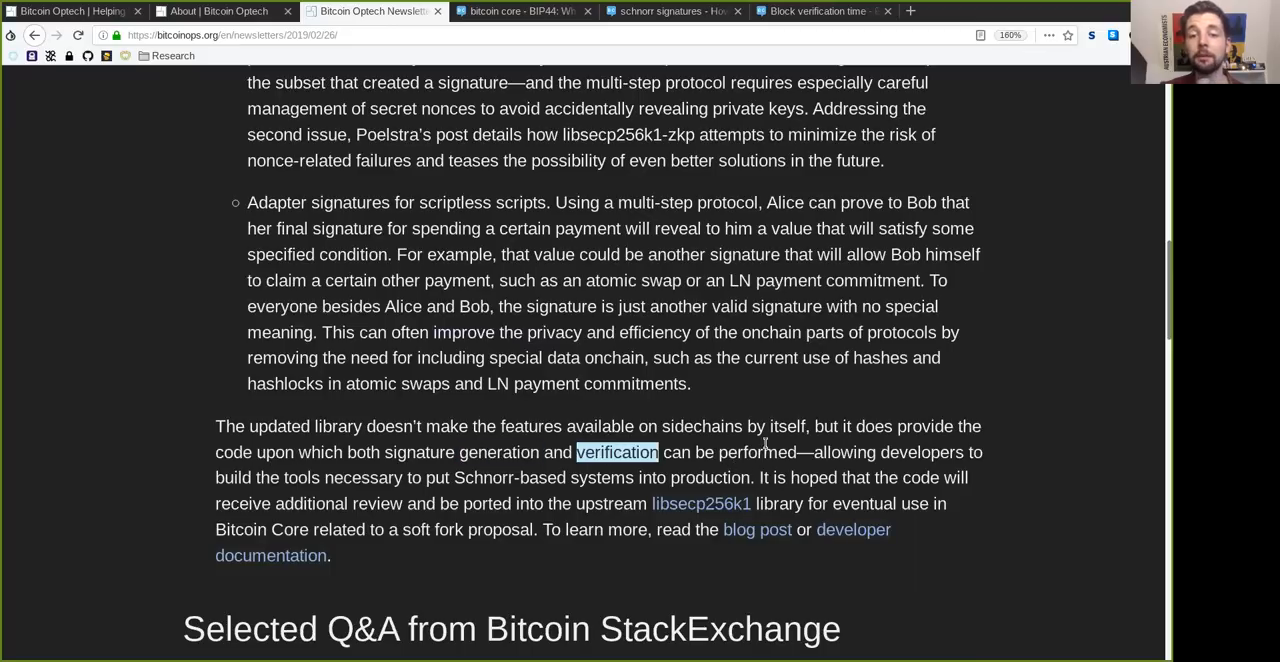
double_click(756, 452)
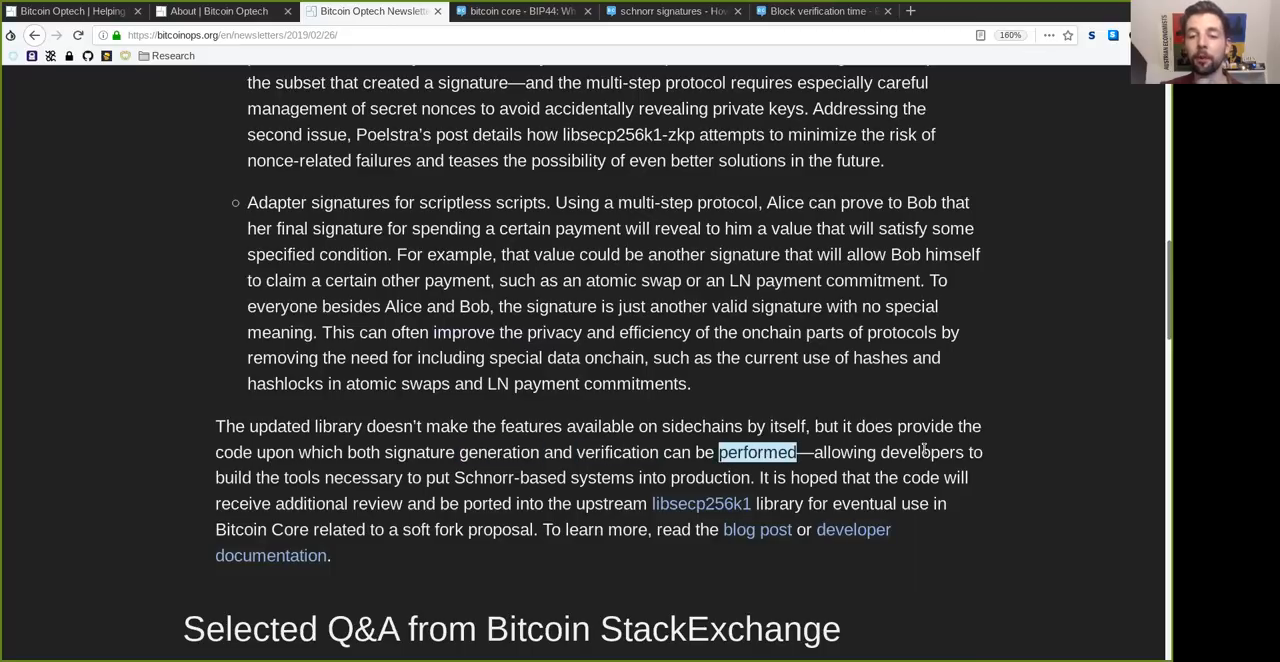
double_click(268, 478)
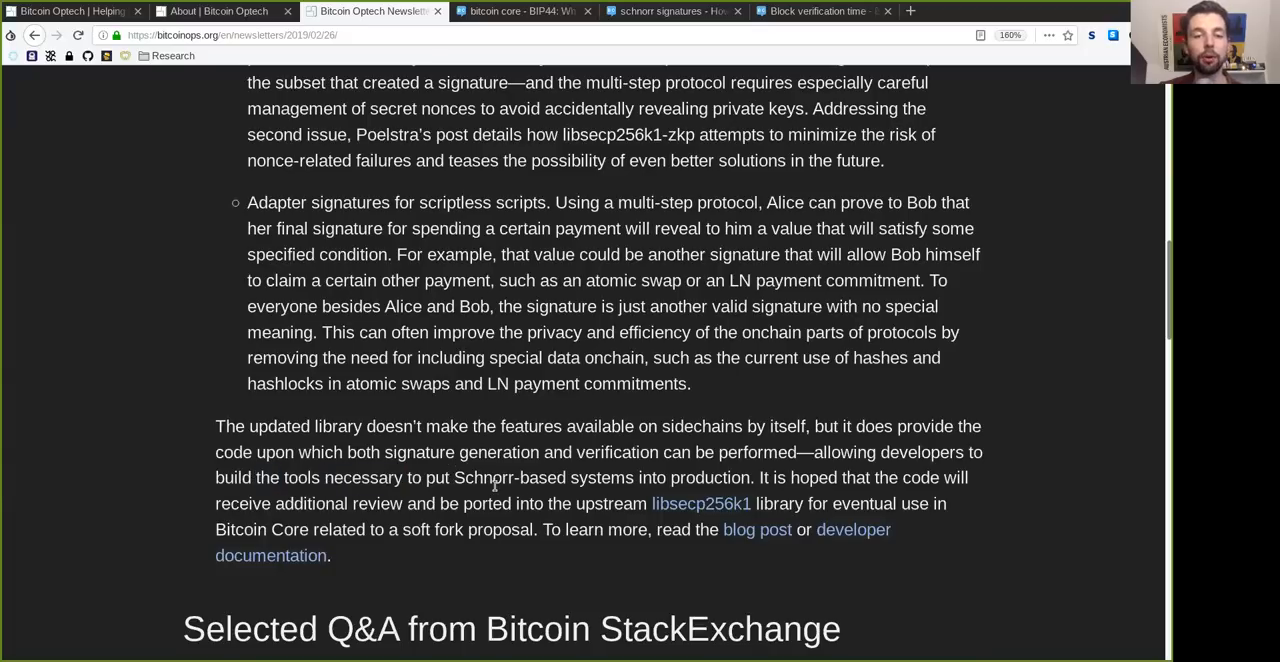
double_click(708, 478)
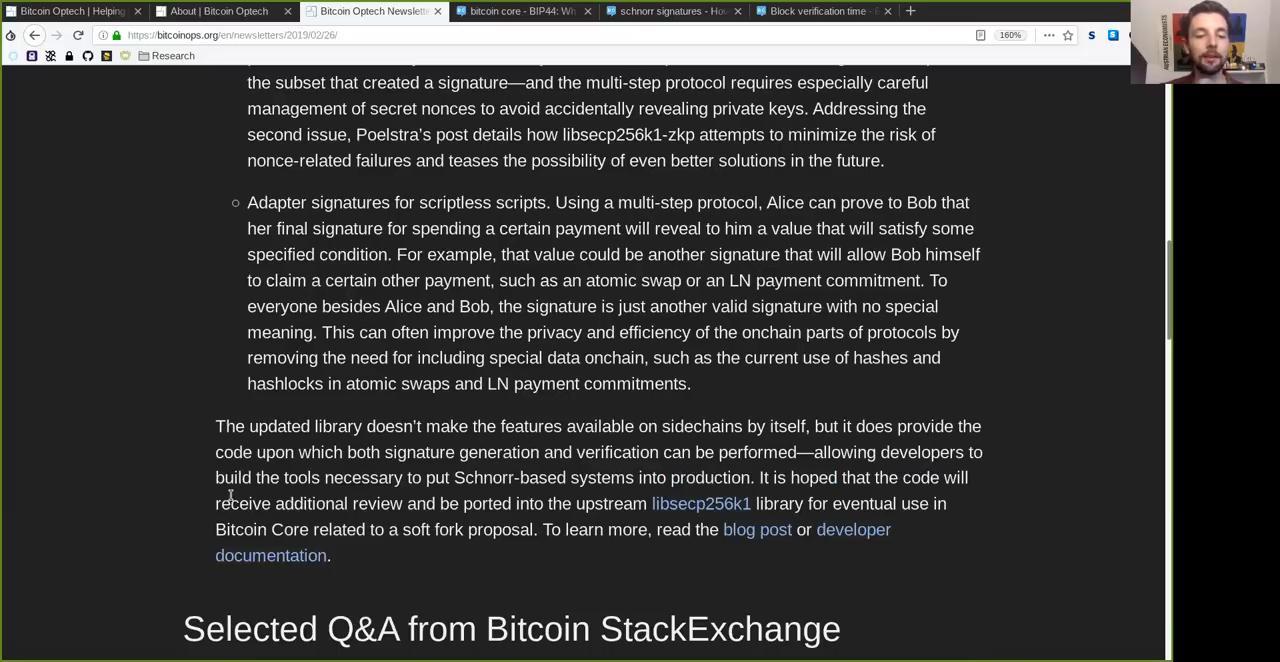
Finish the closing paragraph on additional libsecp256k1 work, Bitcoin Core, the blog post and developer documentation
double_click(312, 502)
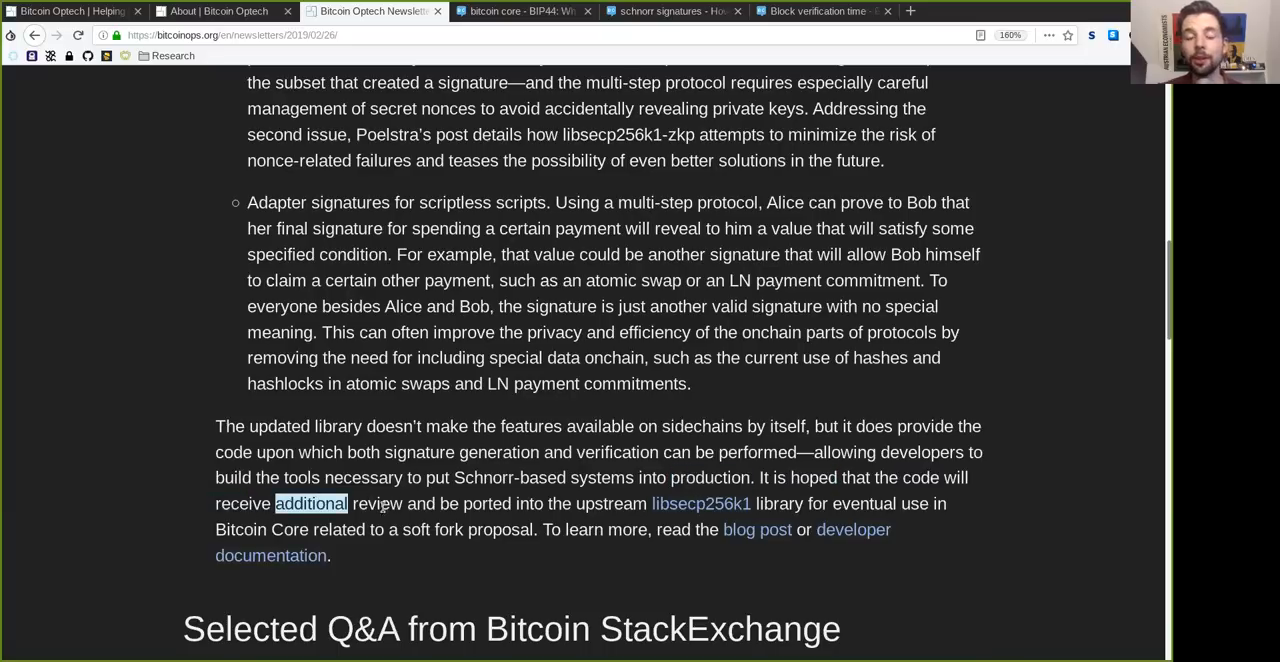
left_click(616, 502)
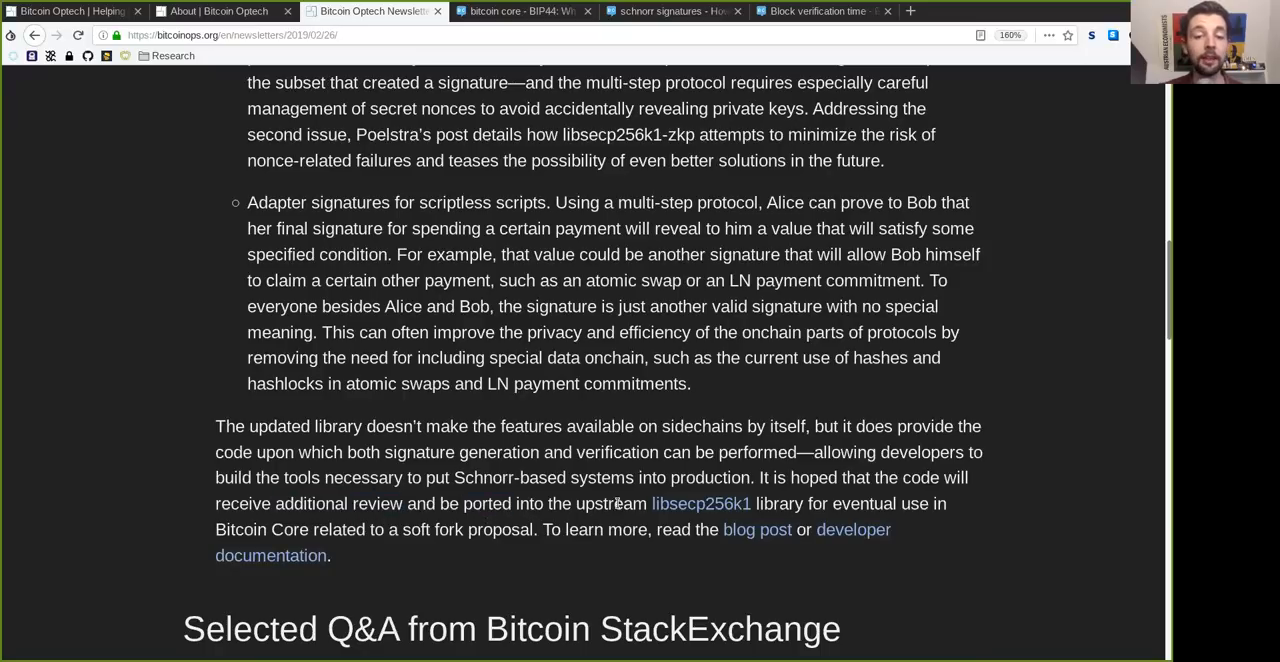
double_click(662, 502)
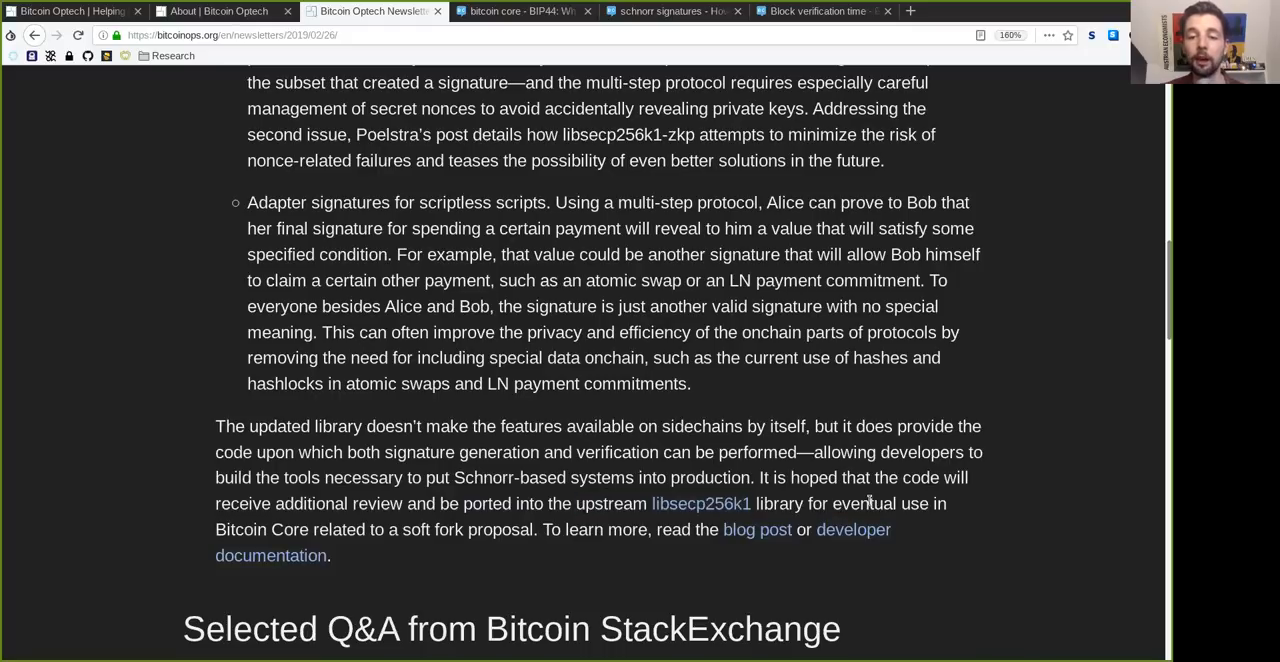
double_click(260, 528)
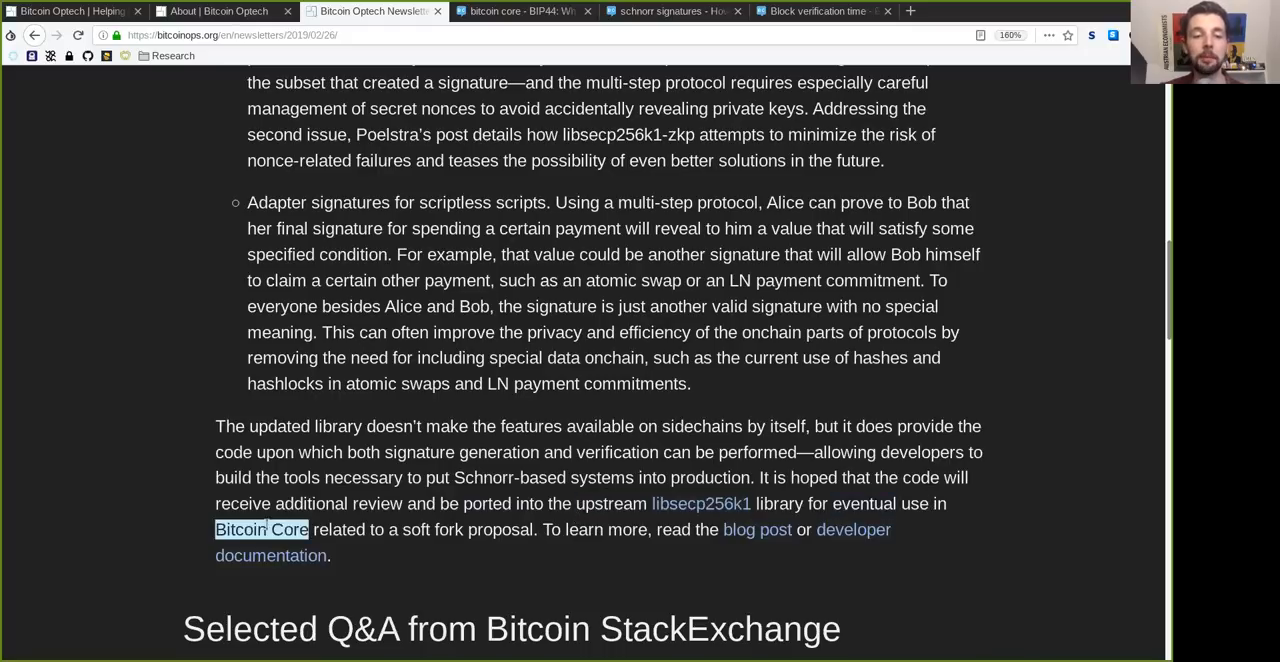
double_click(466, 528)
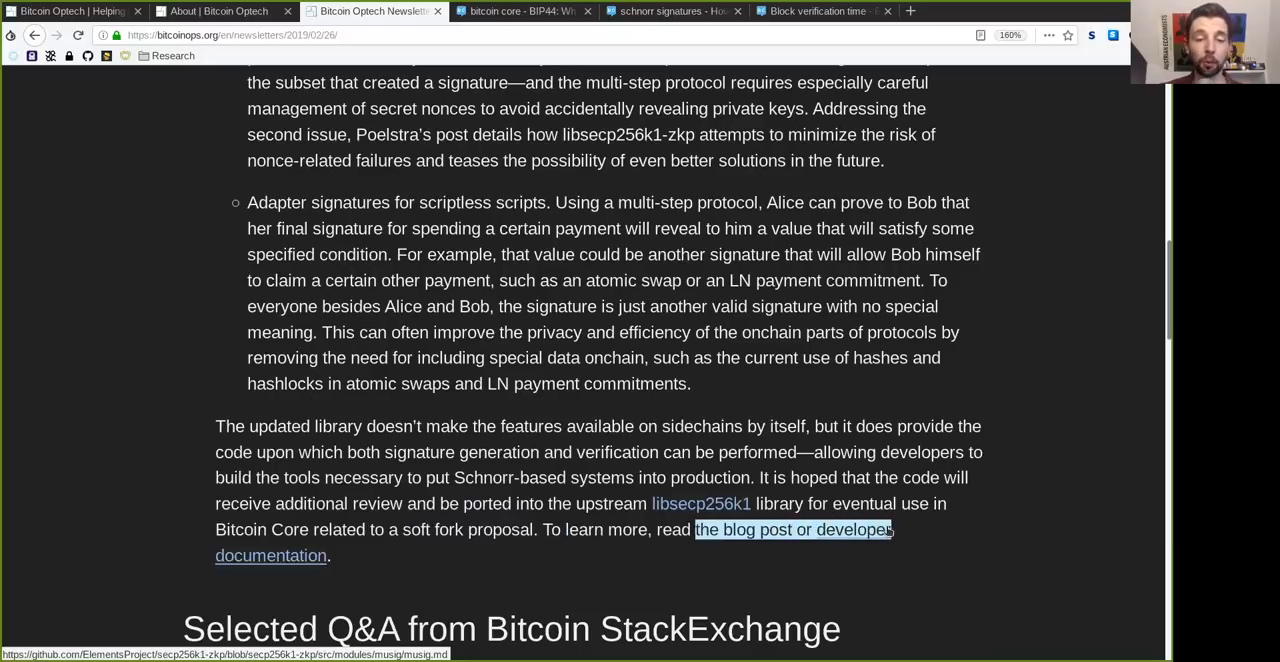
scroll("down", 3)
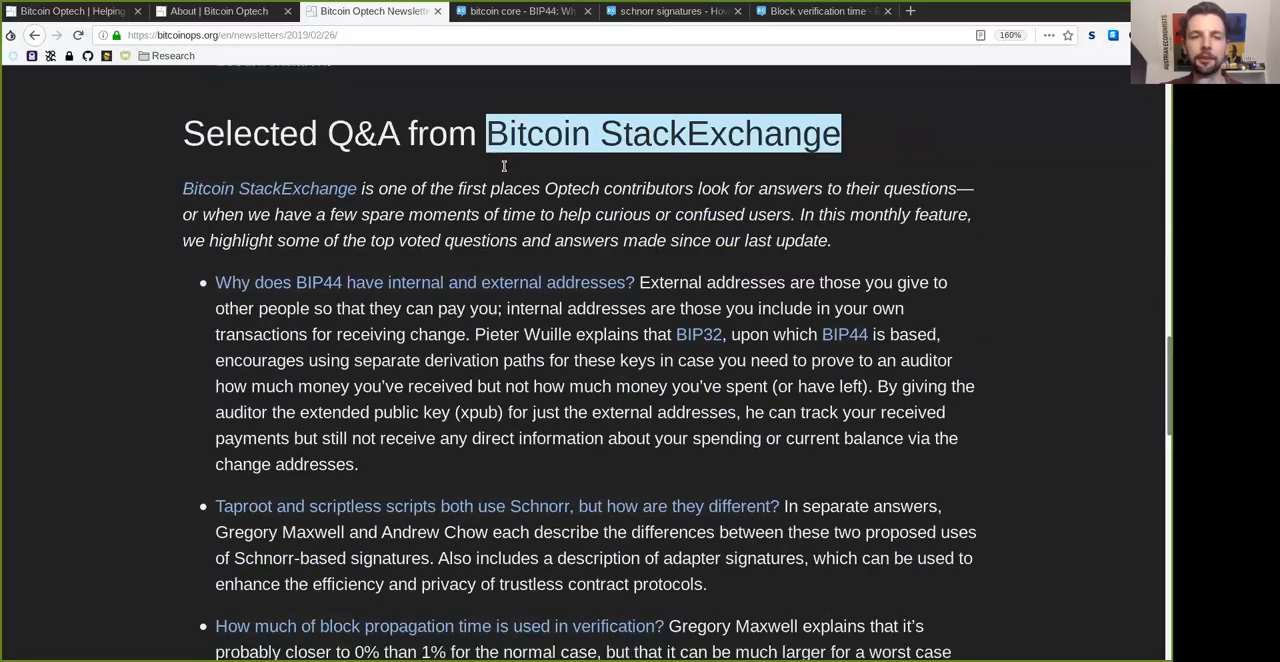
Read the Selected Q&A introduction about Optech's spare moments and monthly top-voted questions, marking words
scroll("down", 3)
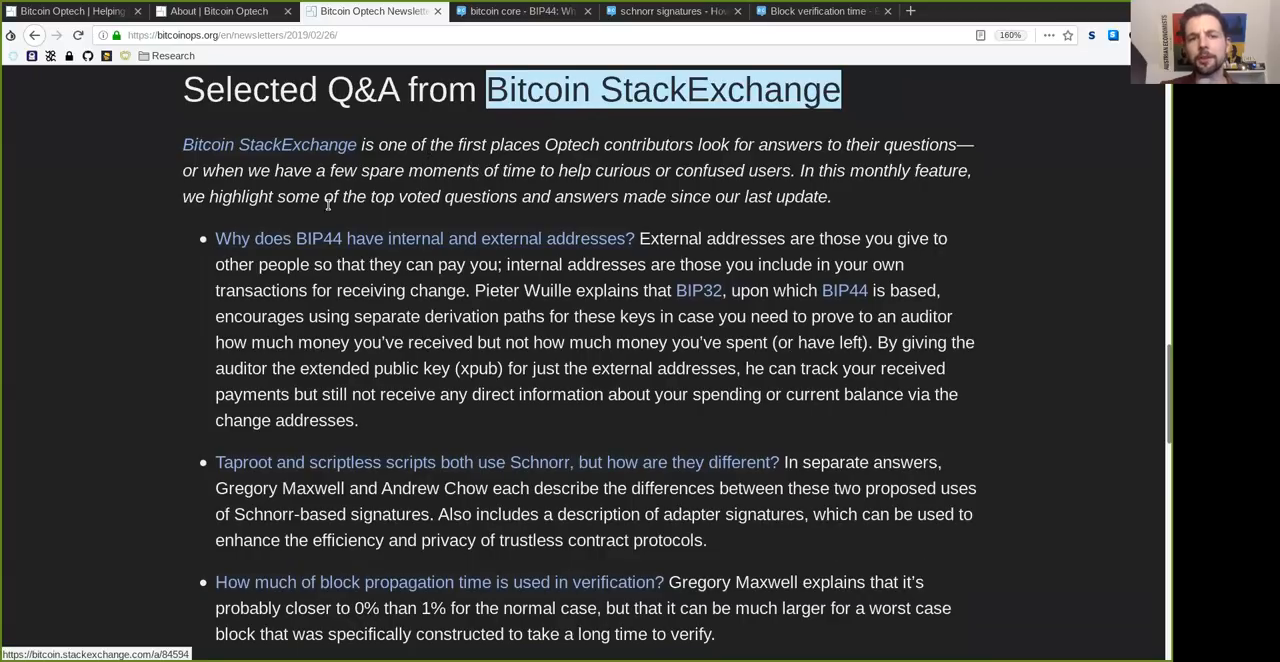
double_click(572, 144)
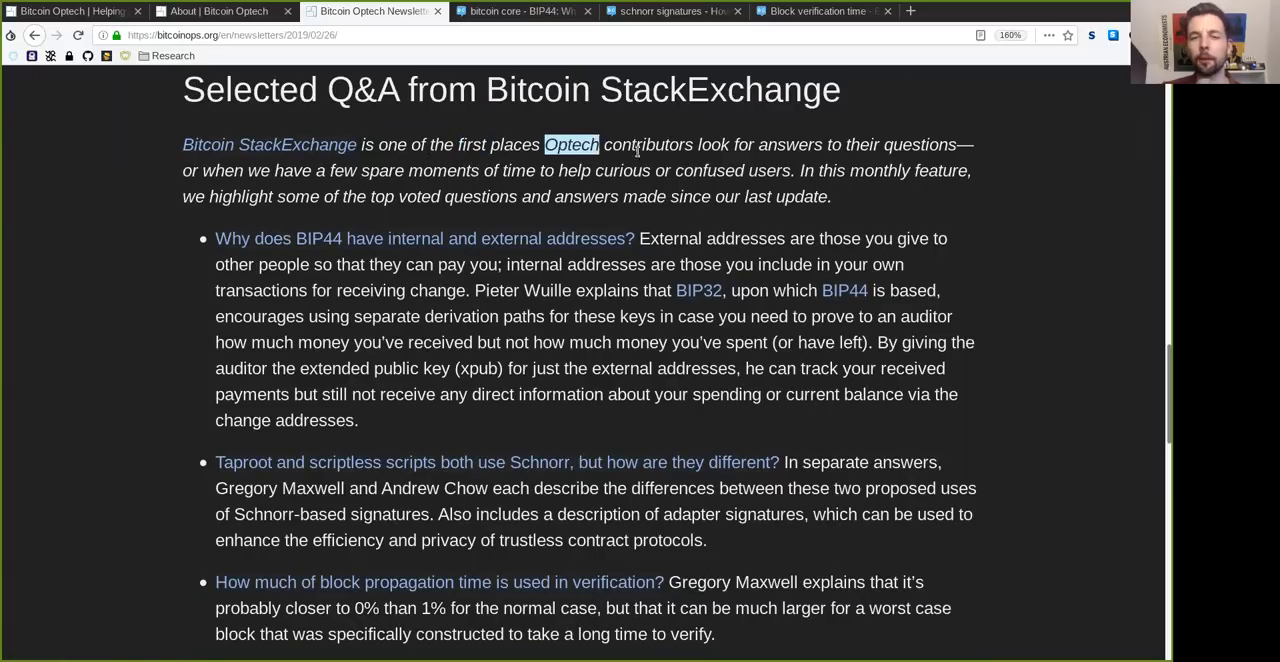
double_click(790, 144)
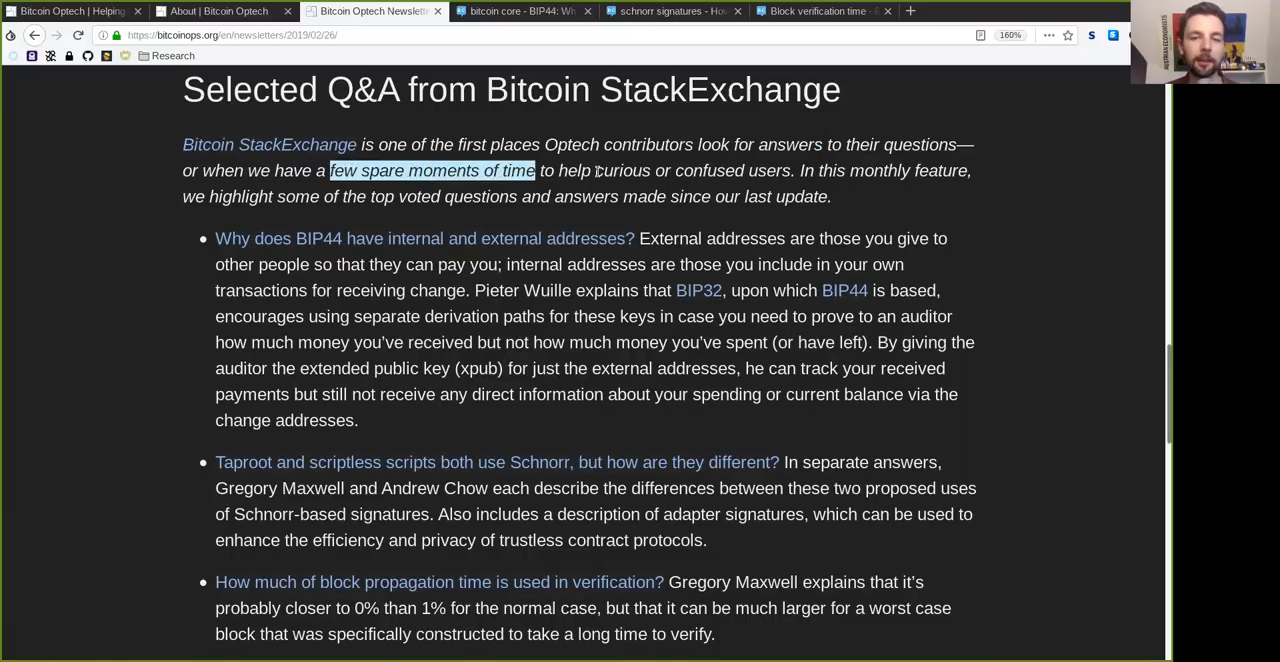
double_click(708, 170)
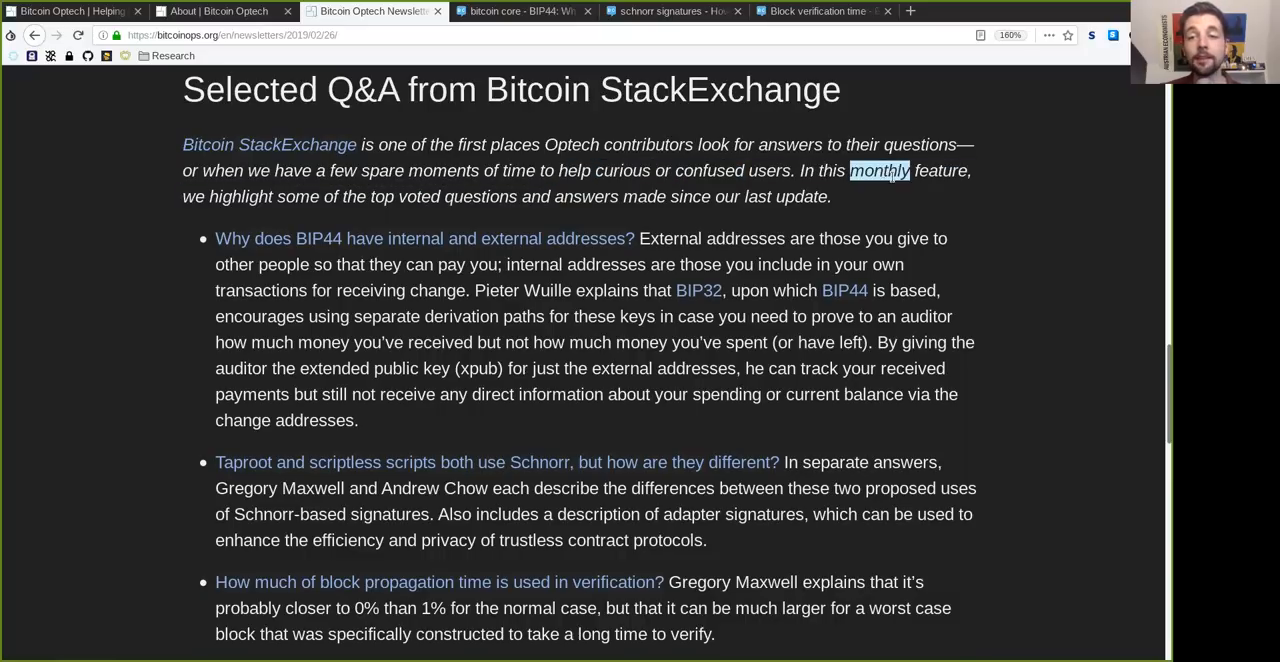
double_click(240, 196)
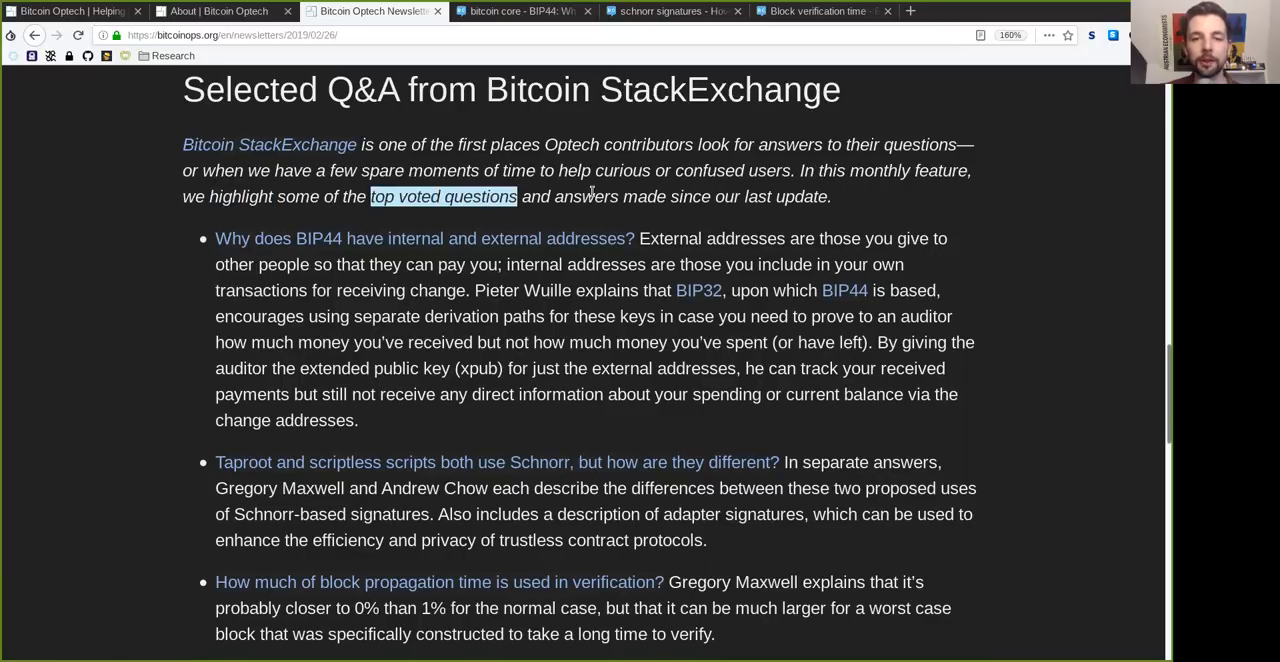
double_click(784, 196)
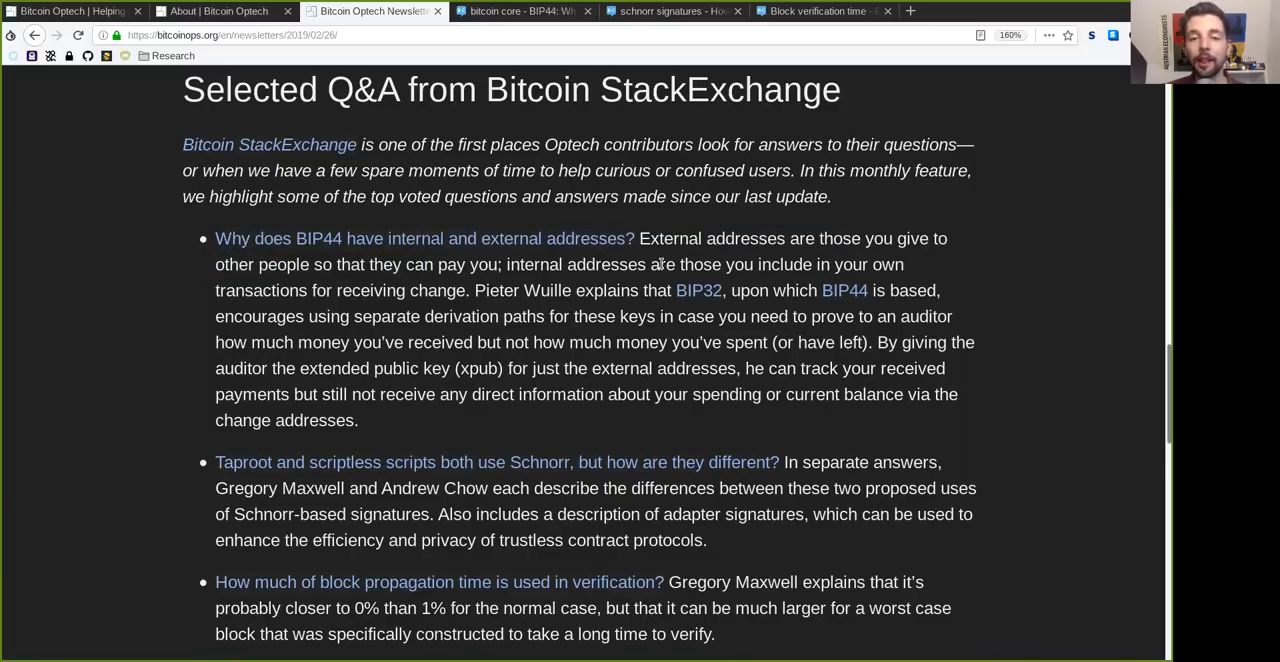
double_click(712, 238)
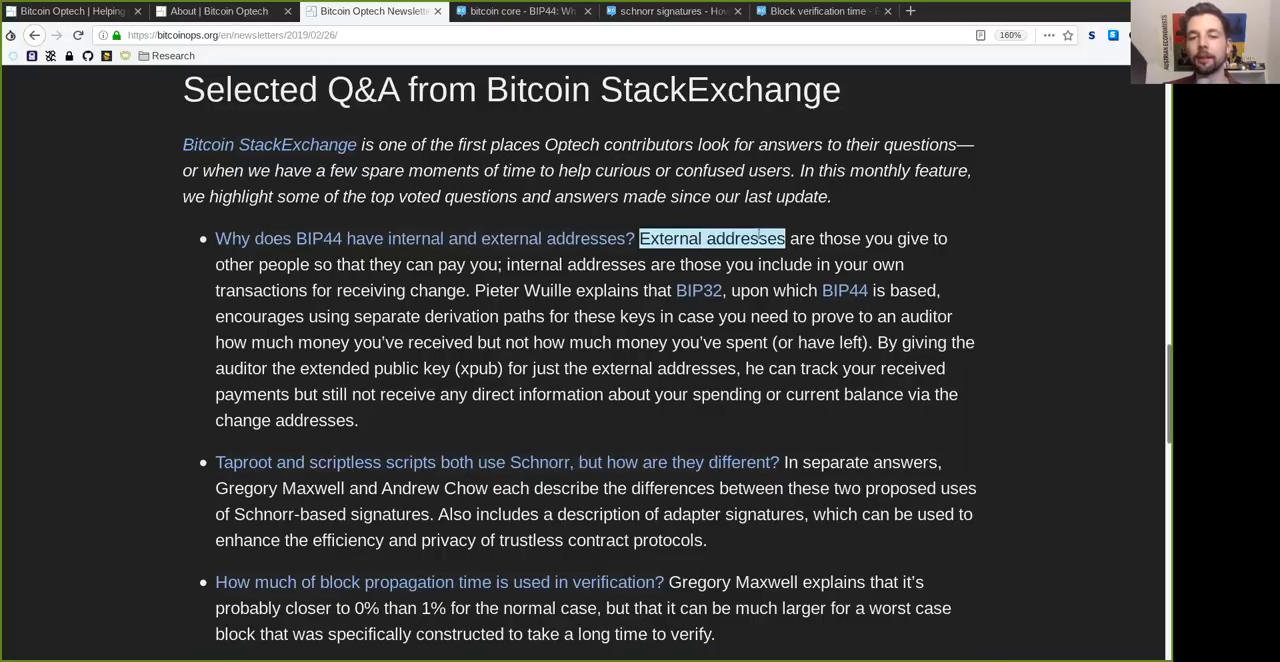
double_click(234, 264)
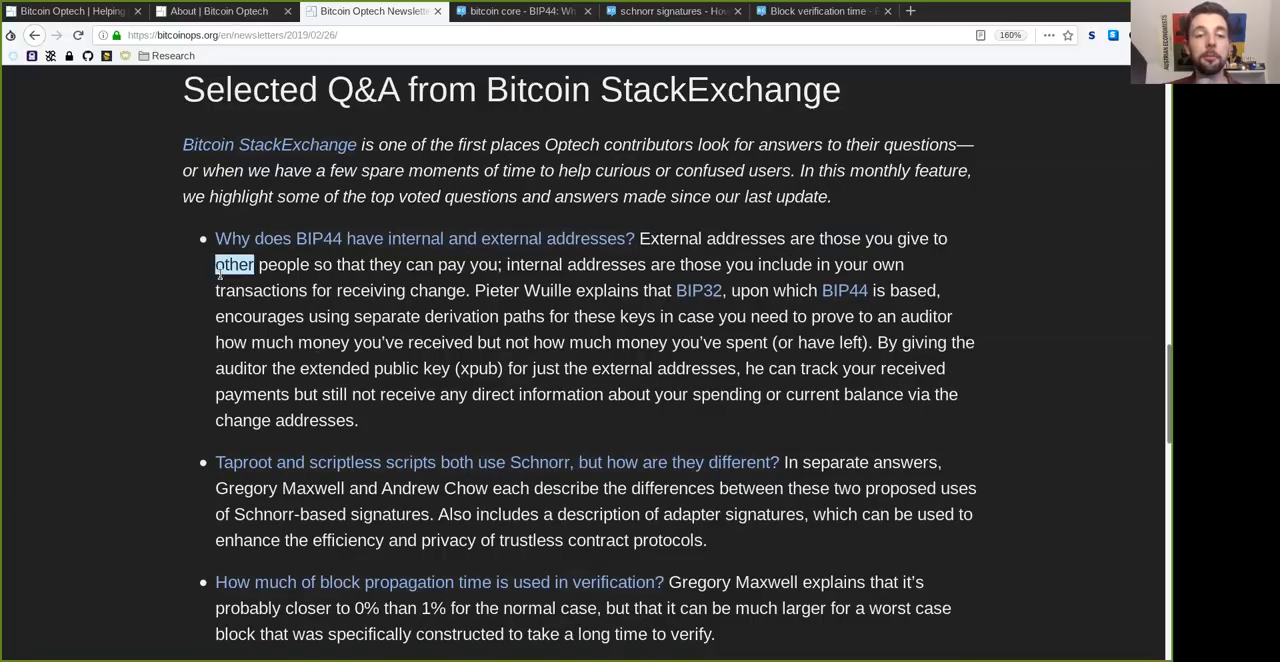
double_click(468, 264)
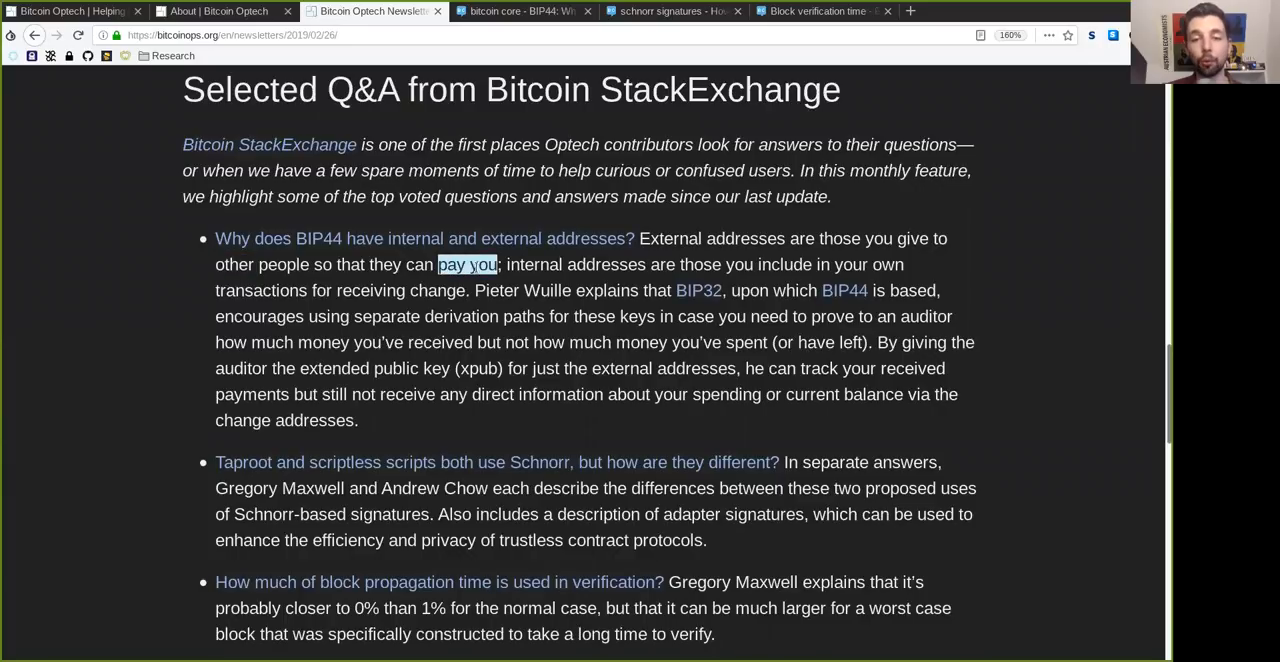
double_click(700, 264)
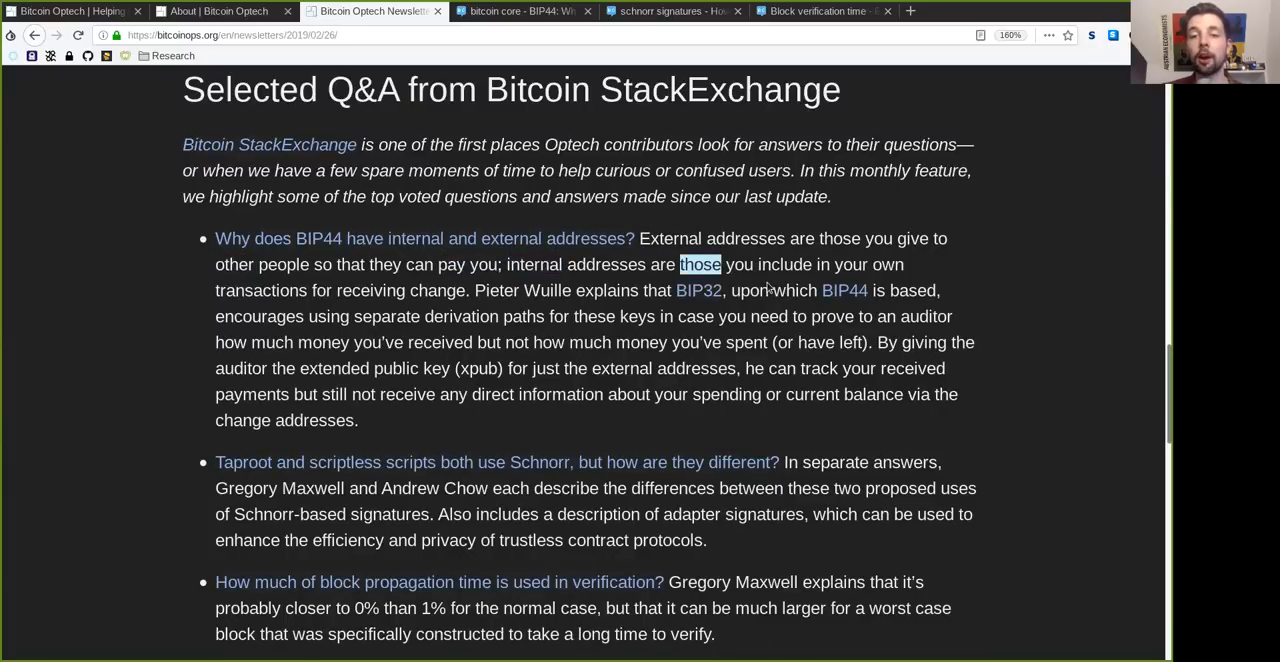
double_click(260, 290)
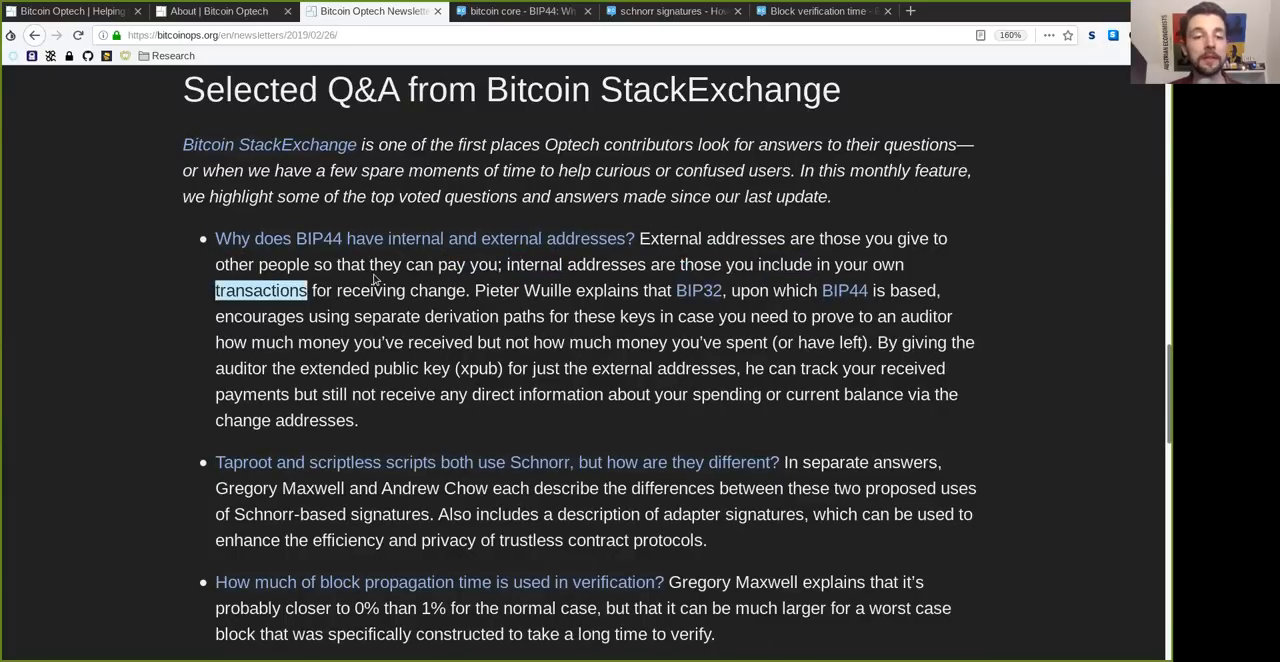
double_click(436, 290)
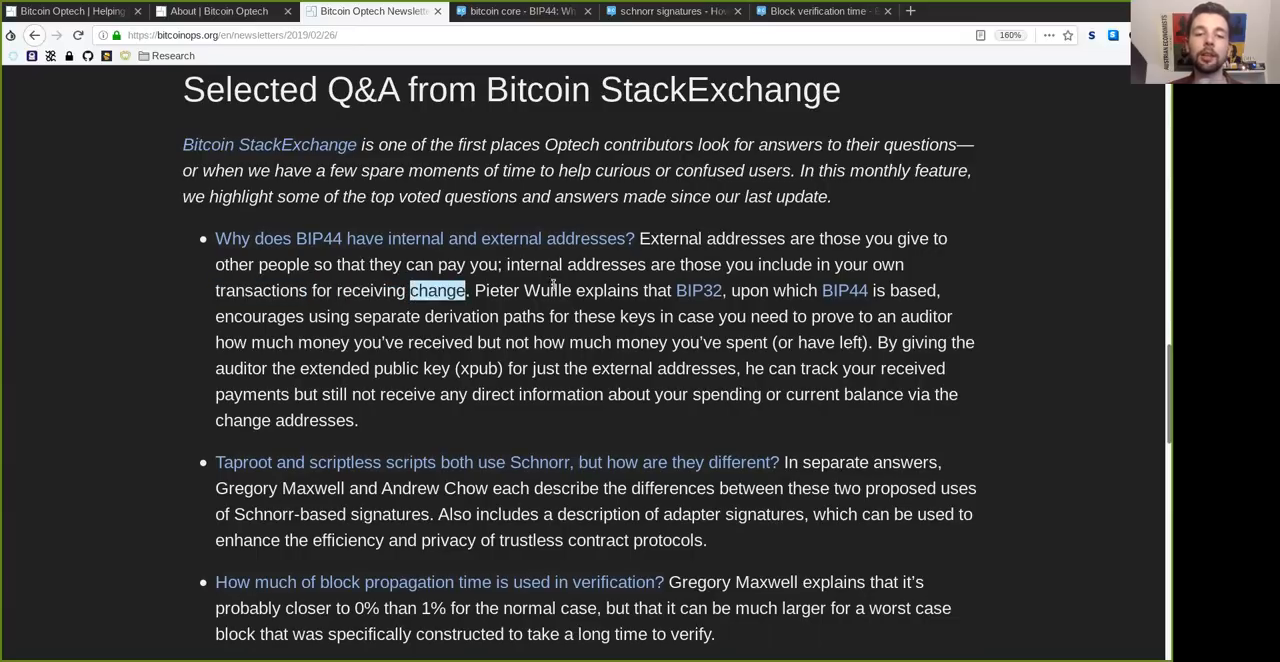
double_click(656, 290)
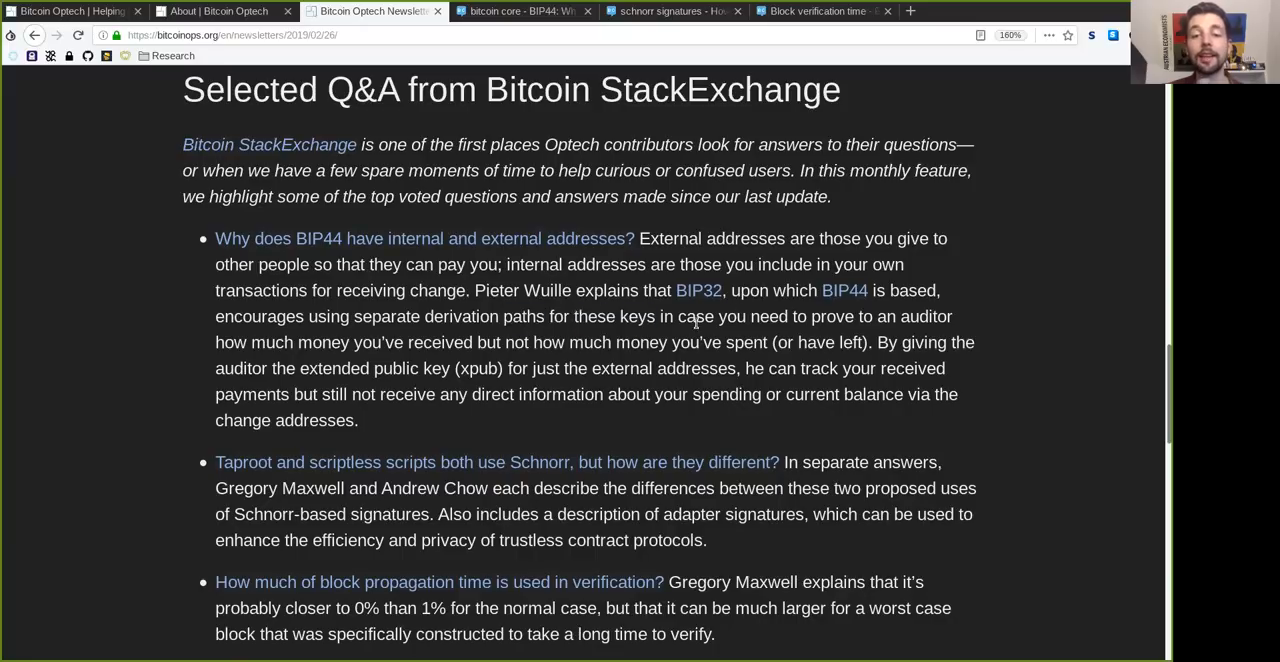
double_click(914, 316)
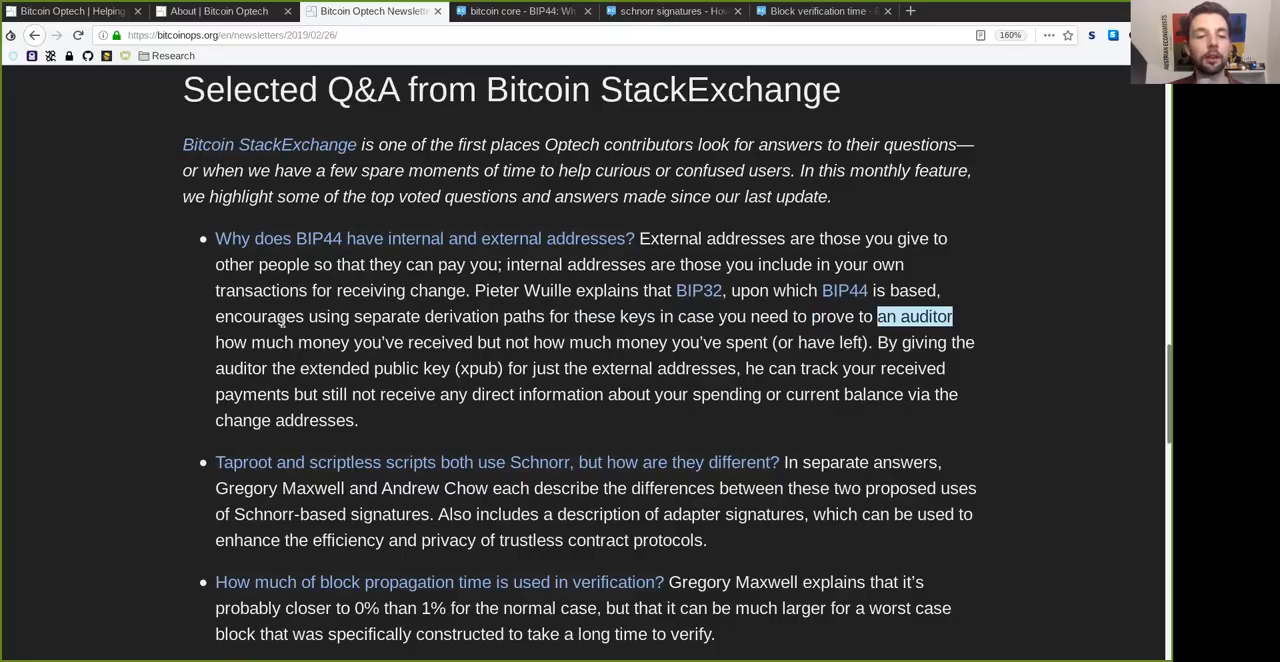
double_click(440, 342)
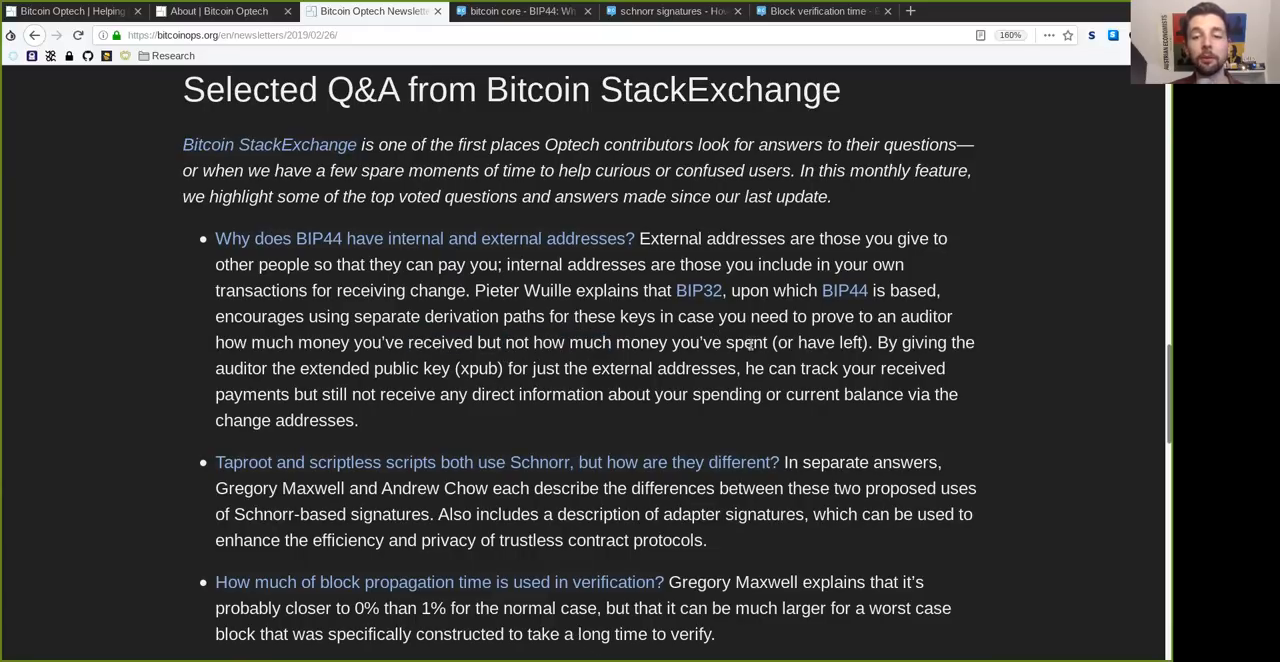
double_click(832, 342)
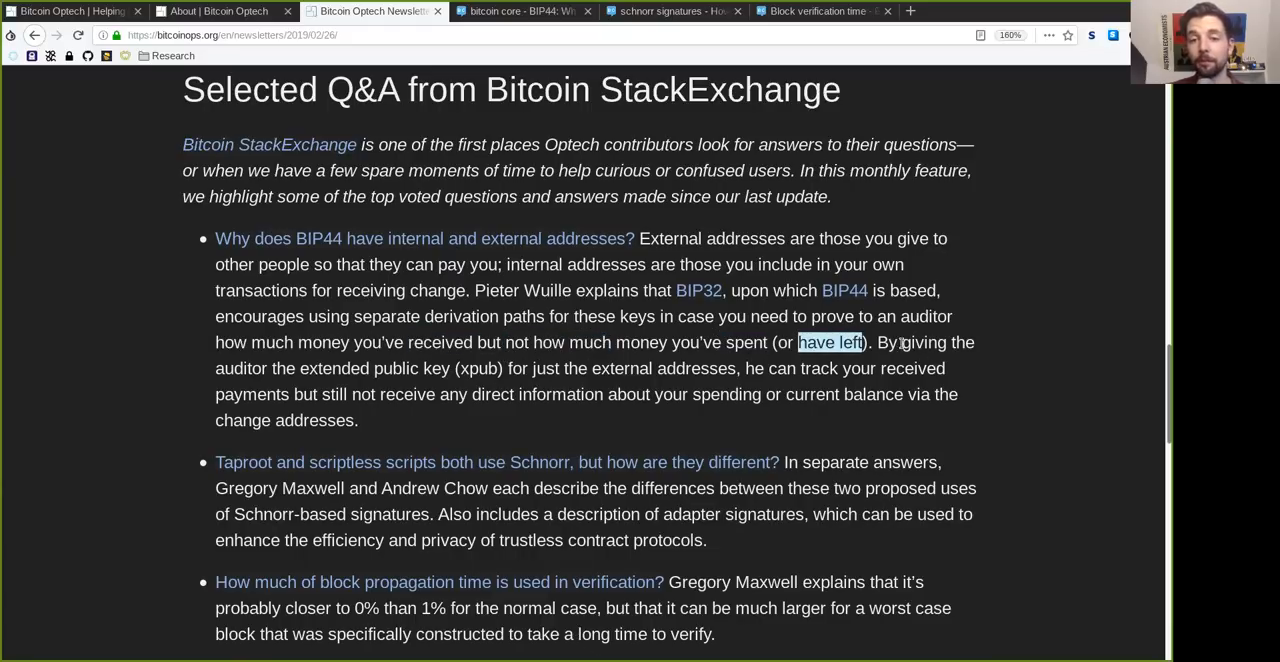
double_click(240, 368)
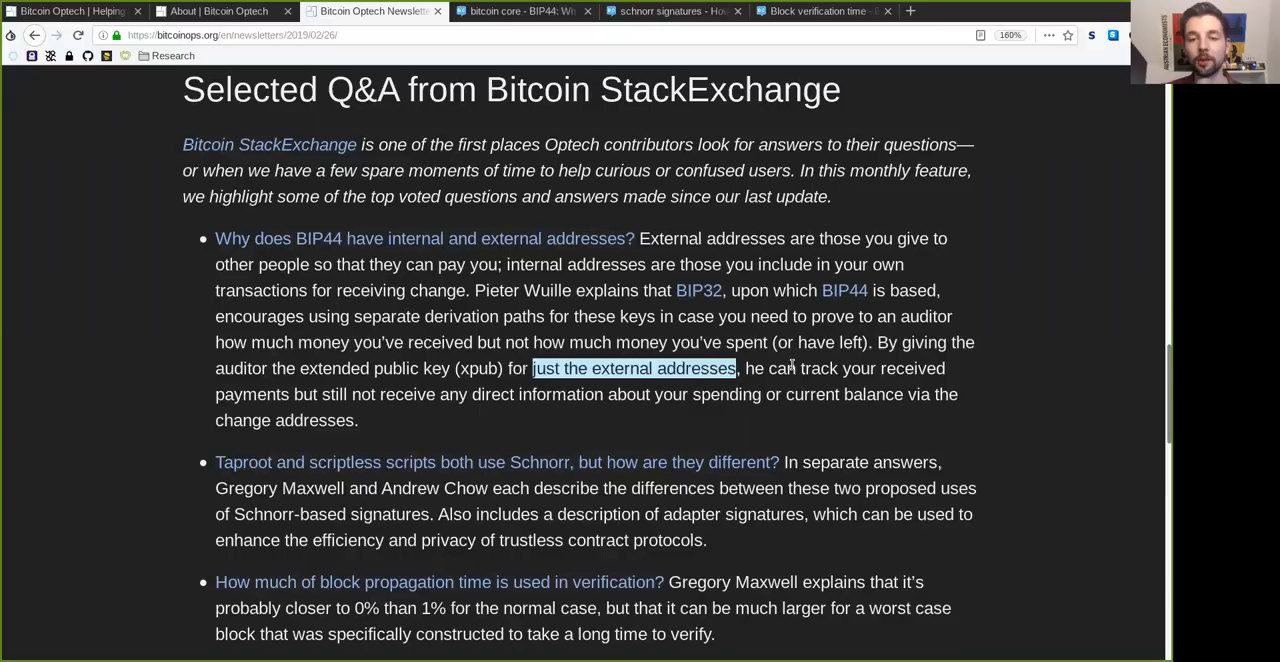
double_click(912, 368)
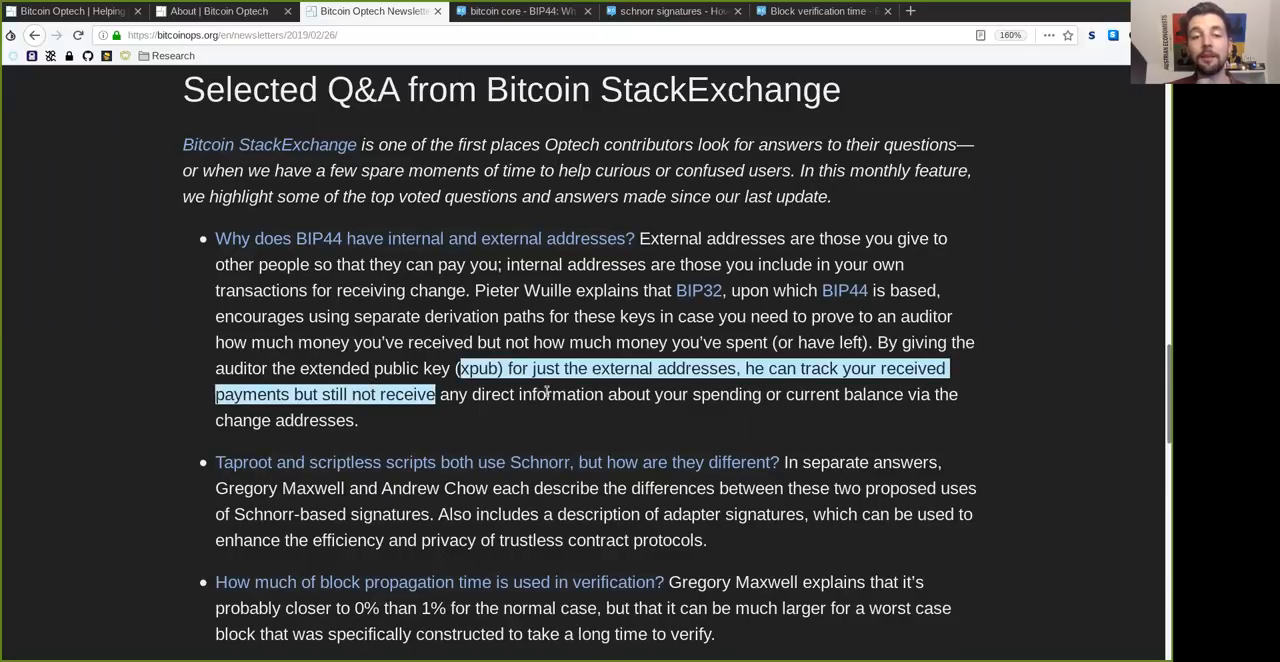
left_click(724, 394)
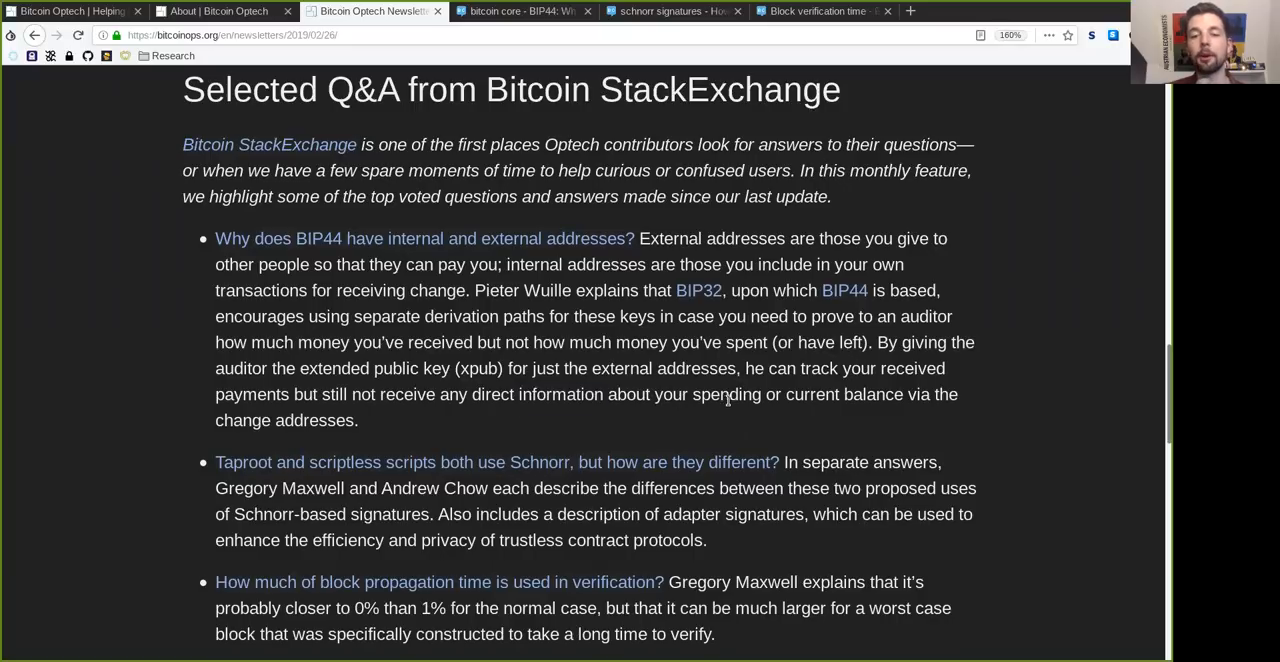
double_click(872, 394)
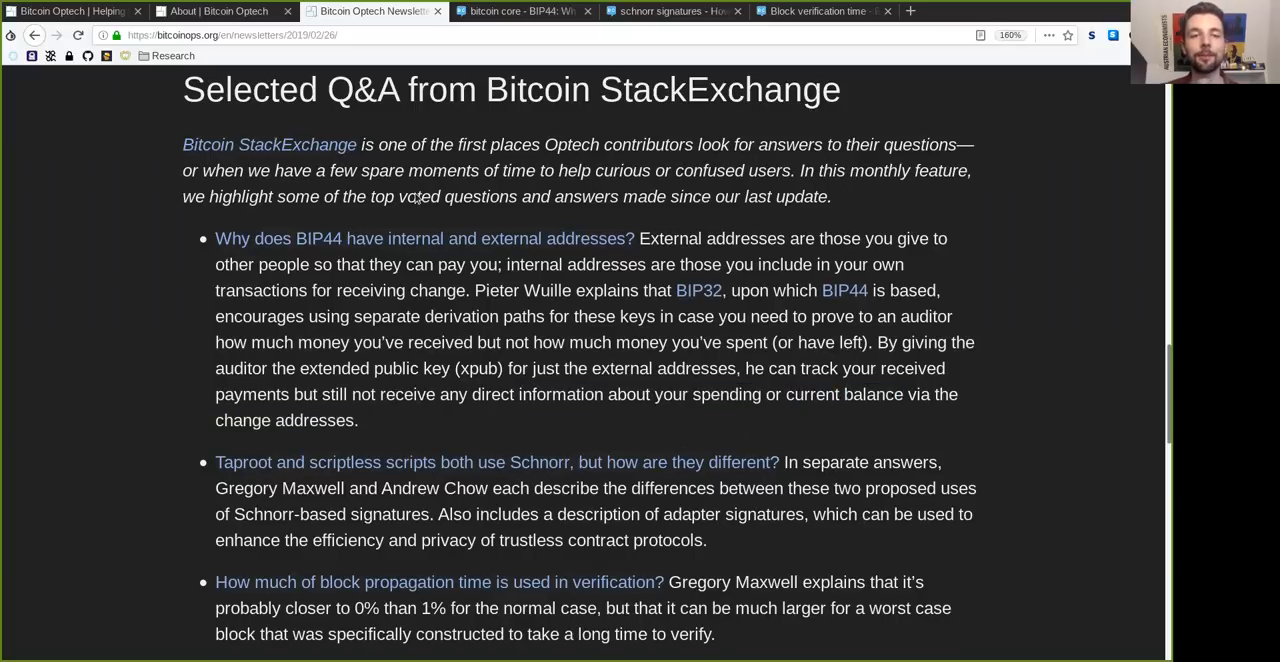
left_click(424, 238)
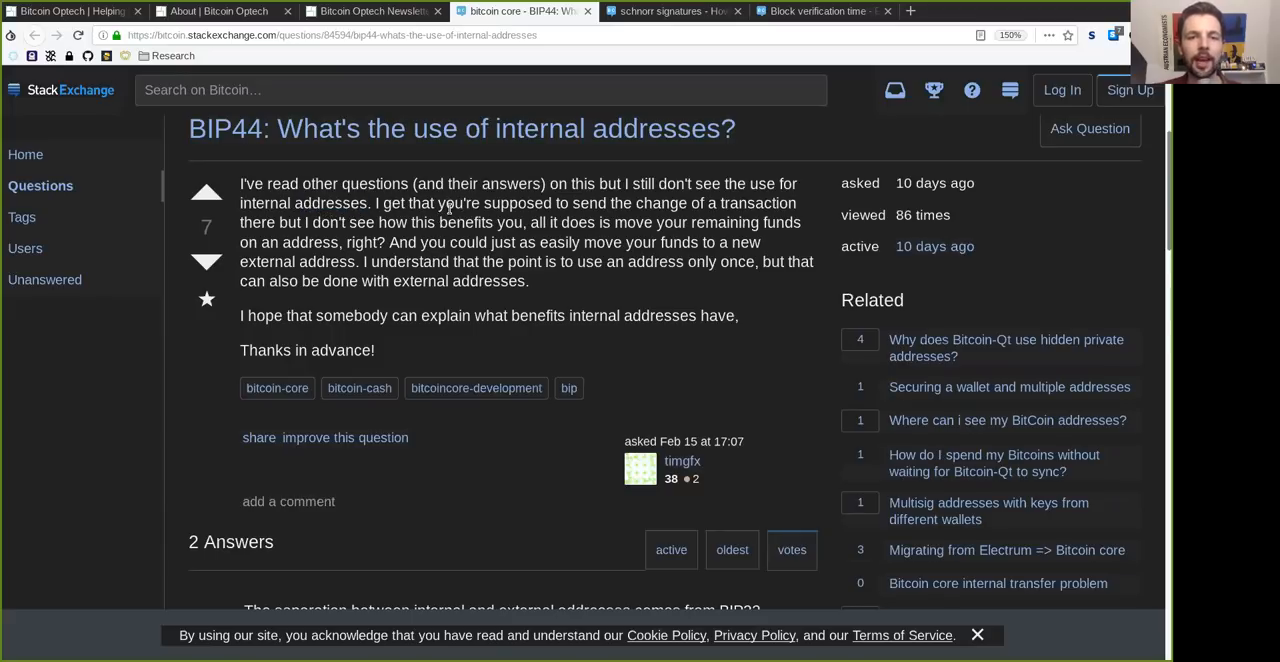
Read the BIP44 internal-addresses question body through its 'Thanks in advance' line, then move to the answers
double_click(492, 204)
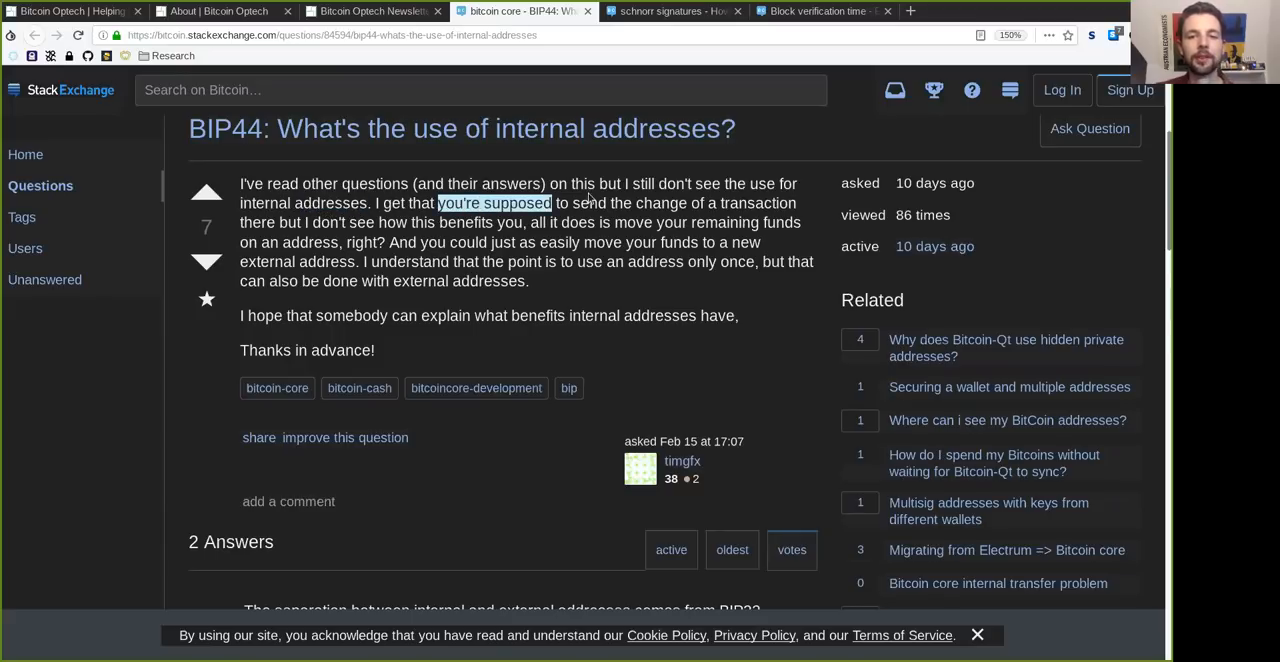
double_click(758, 204)
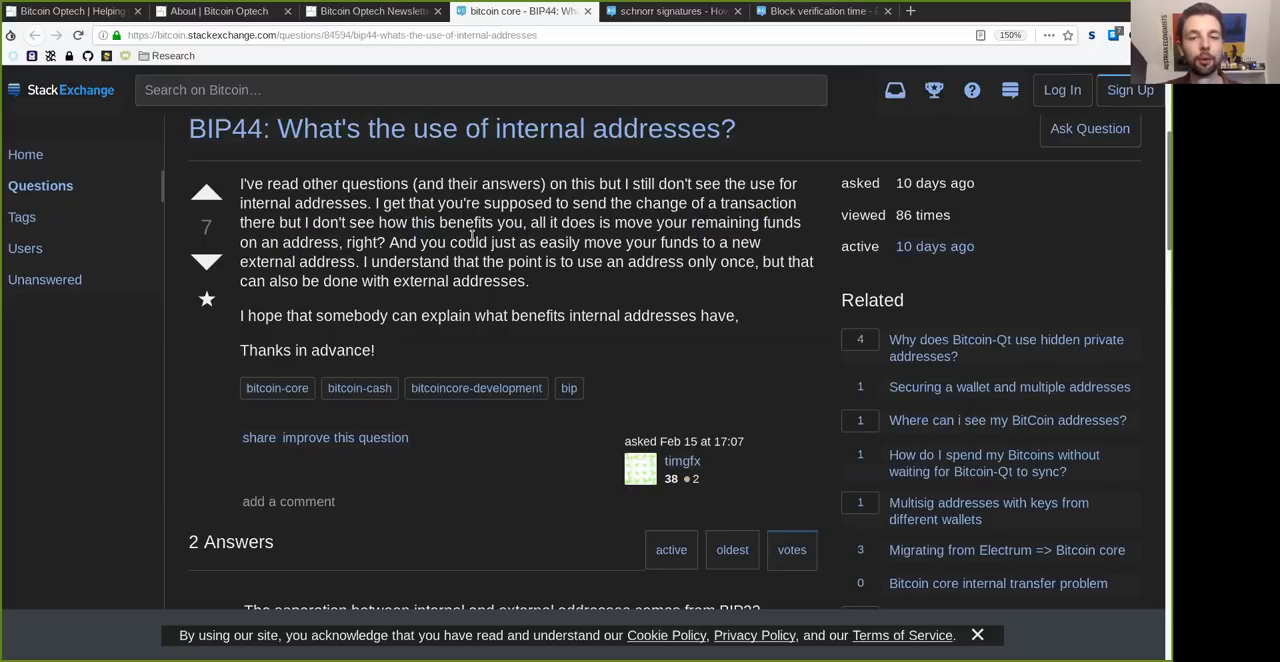
double_click(560, 242)
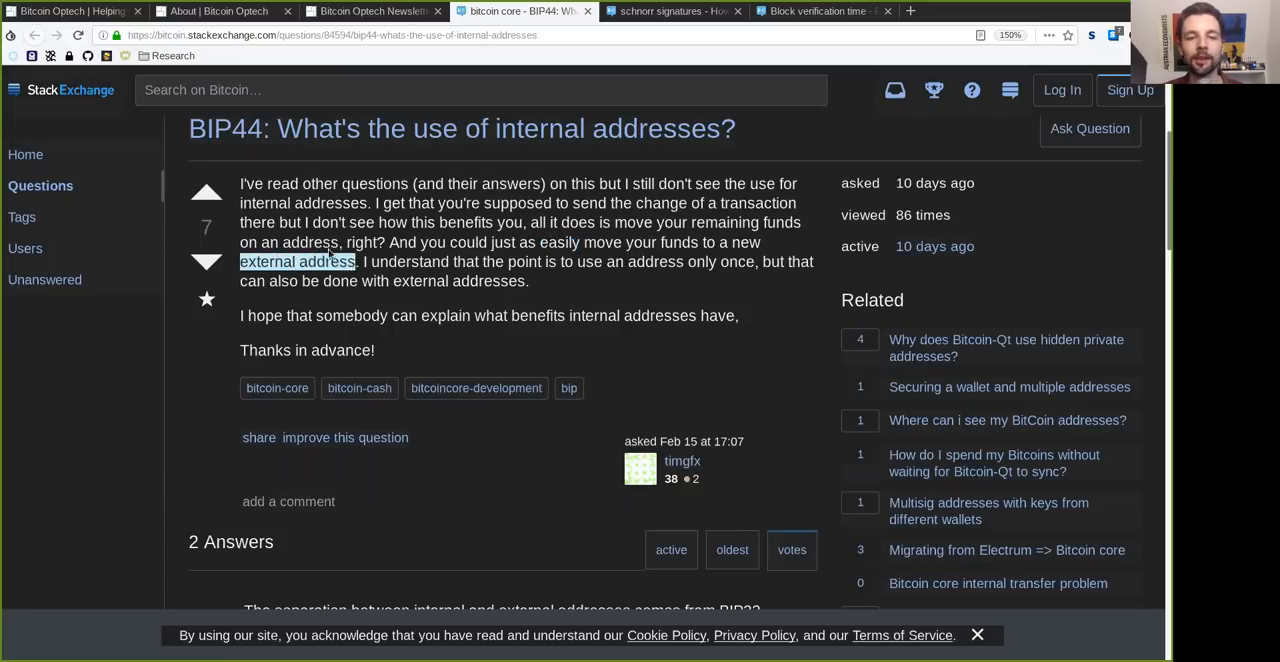
double_click(408, 260)
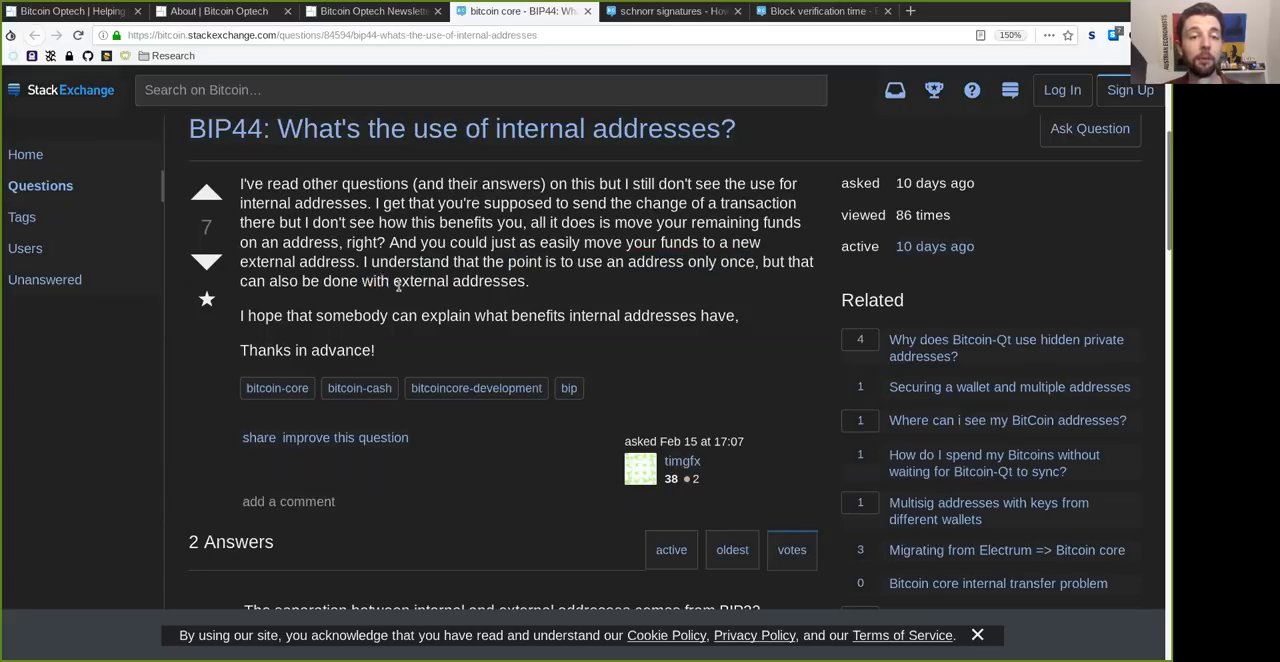
double_click(458, 280)
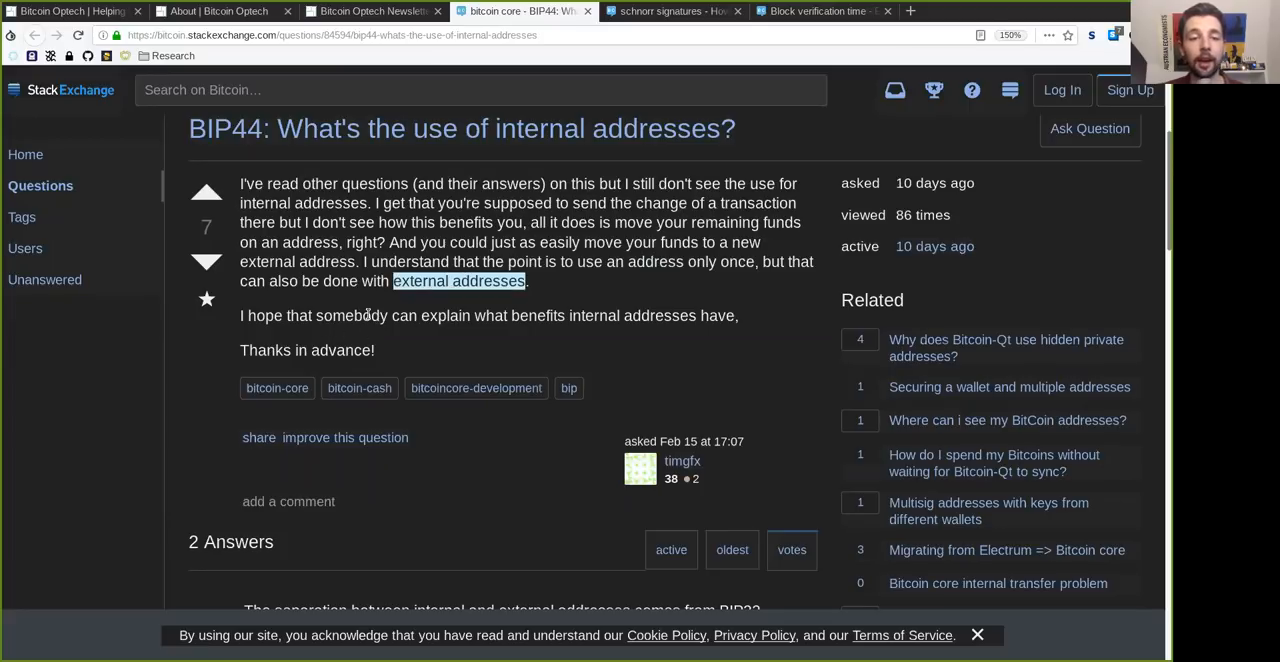
double_click(564, 316)
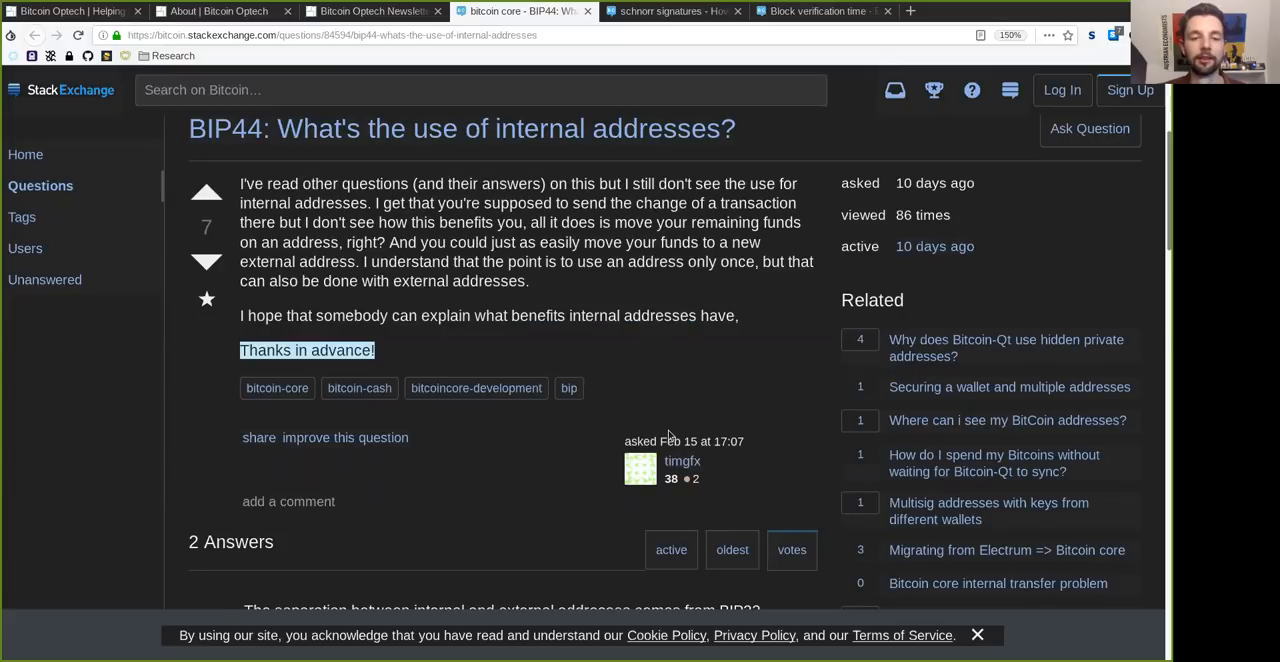
scroll("down", 3)
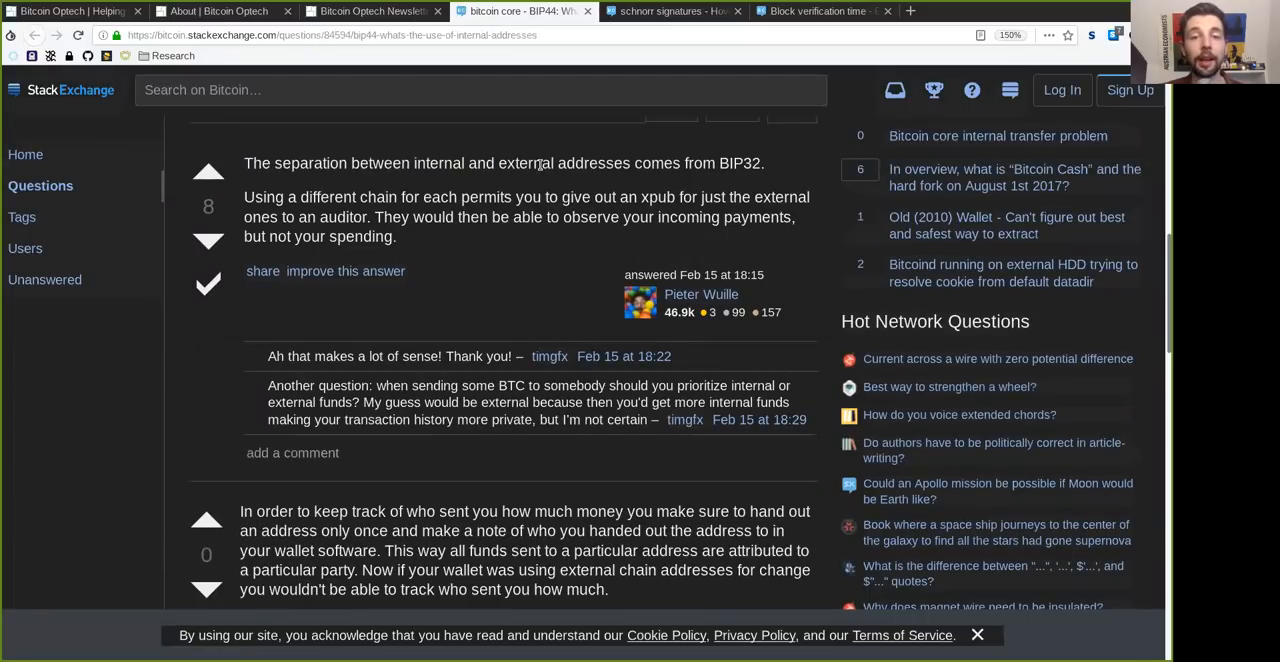
double_click(740, 162)
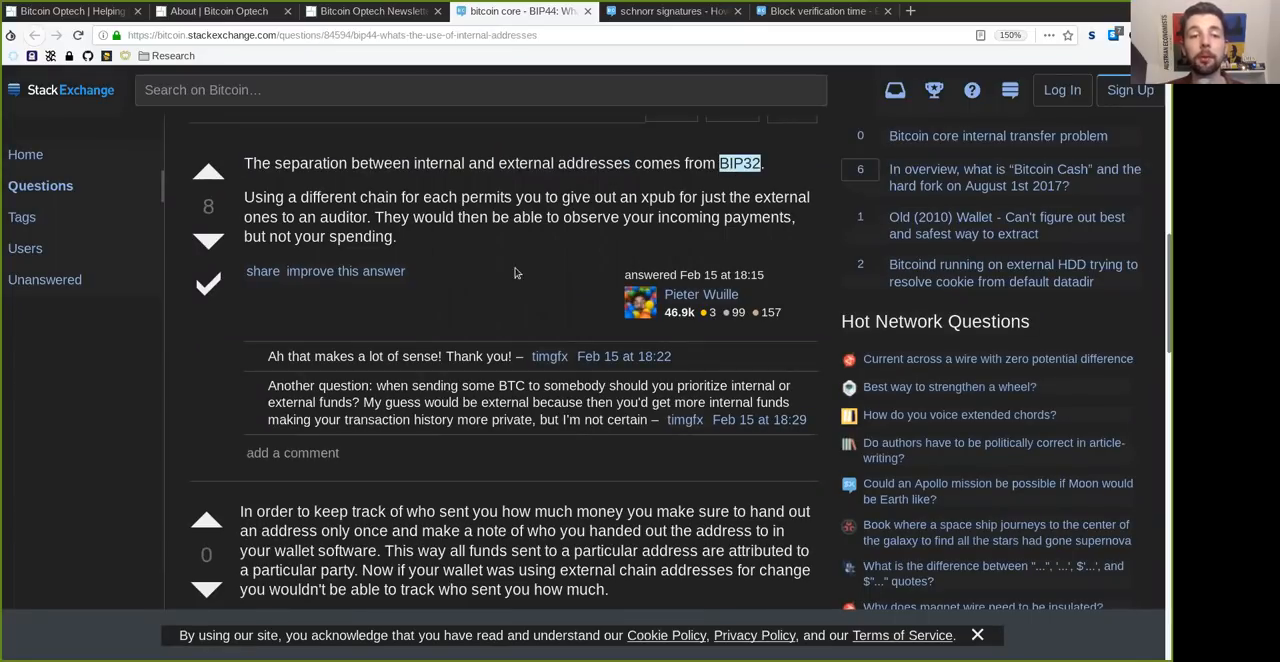
double_click(318, 196)
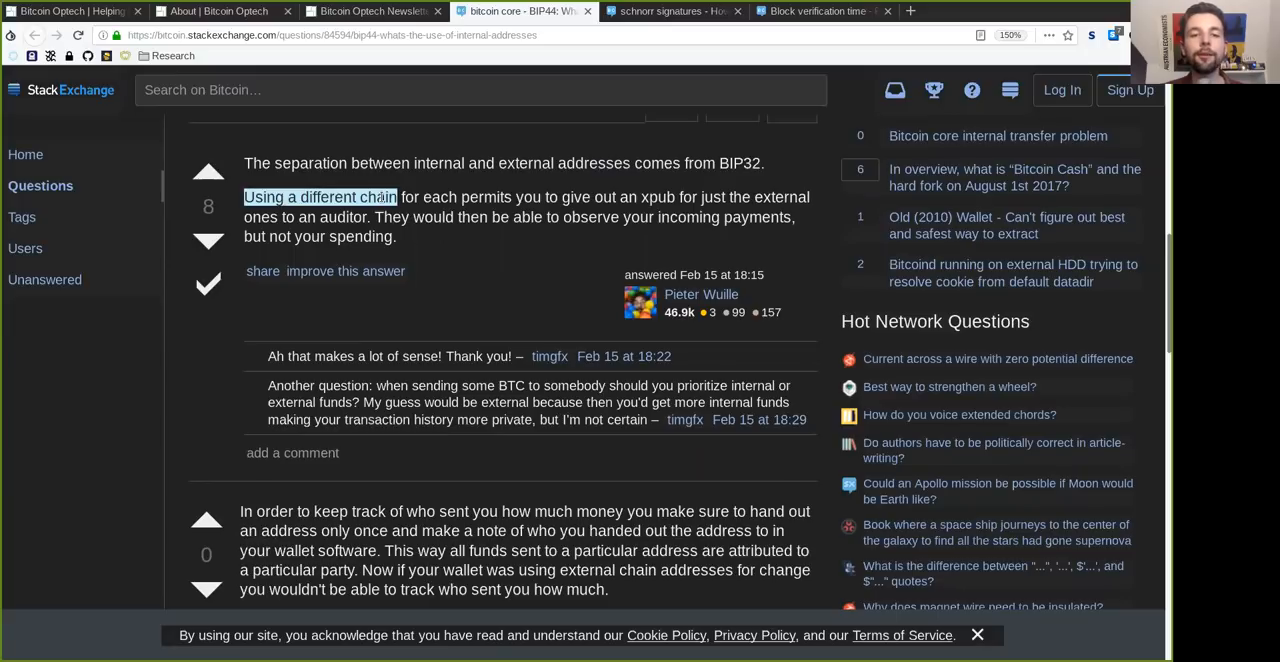
double_click(500, 196)
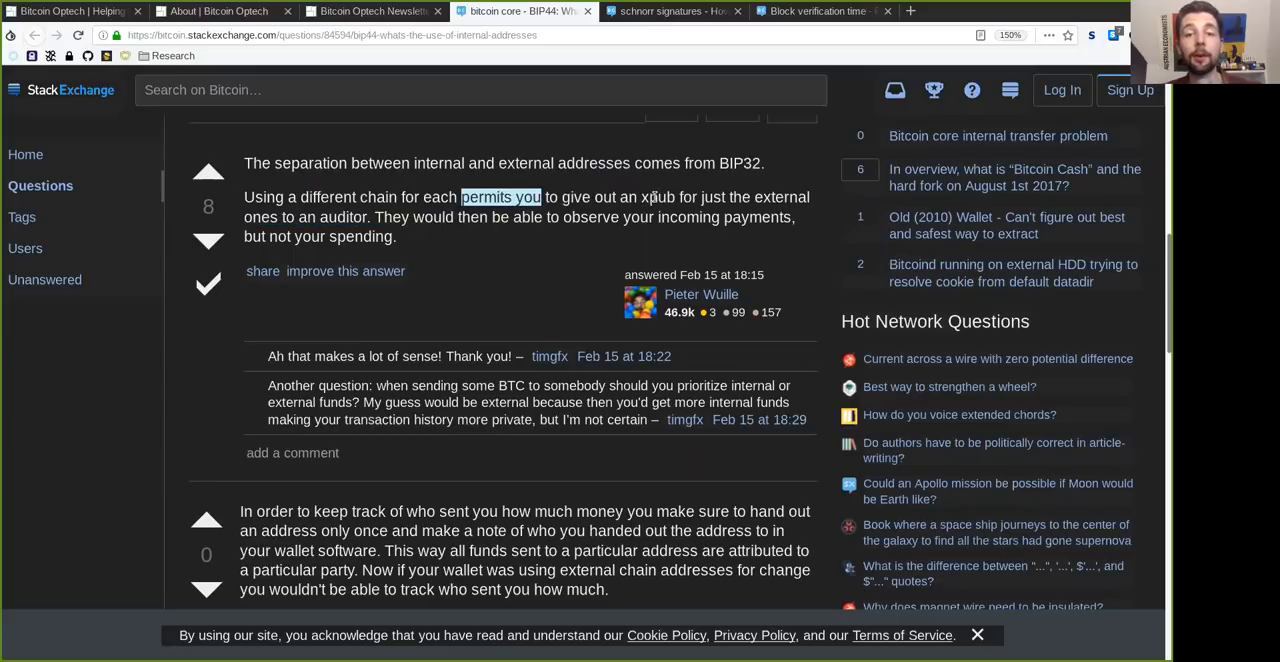
double_click(784, 196)
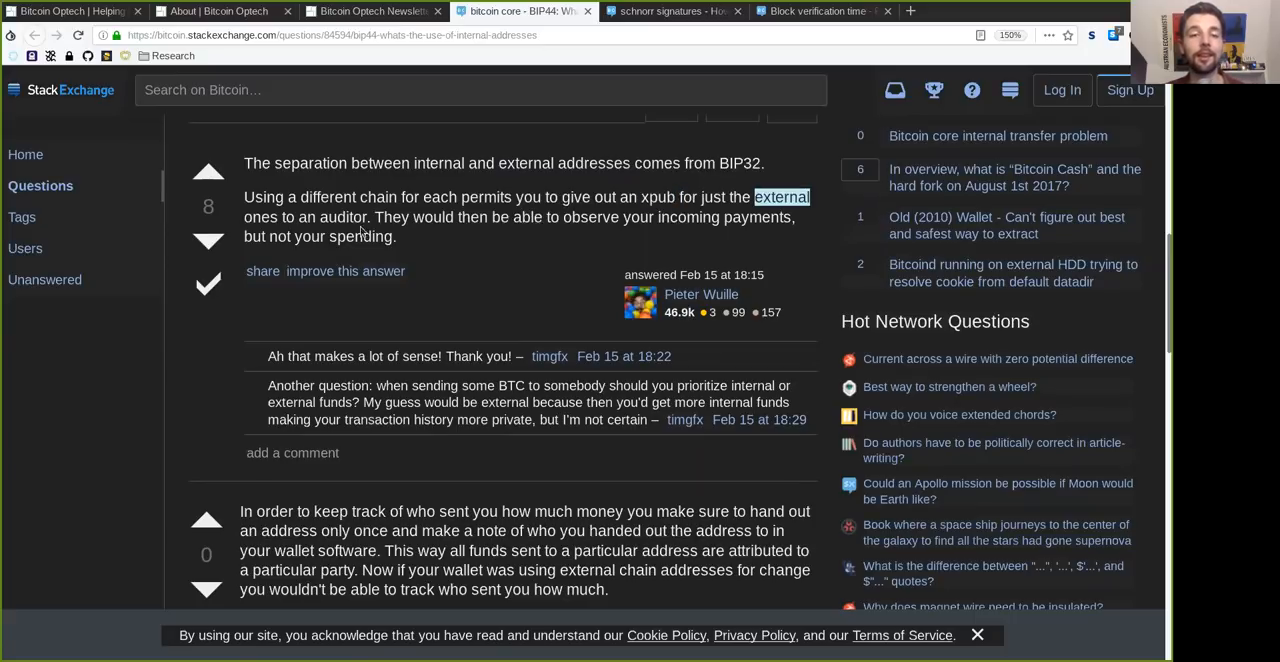
double_click(344, 216)
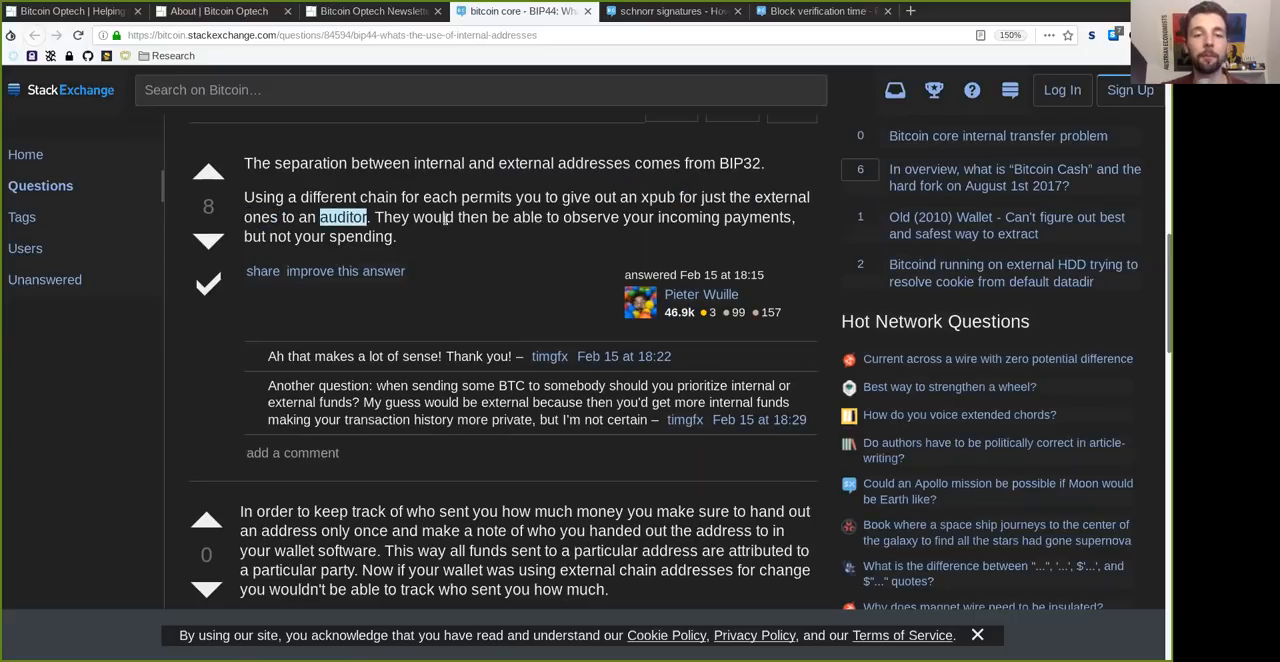
double_click(590, 216)
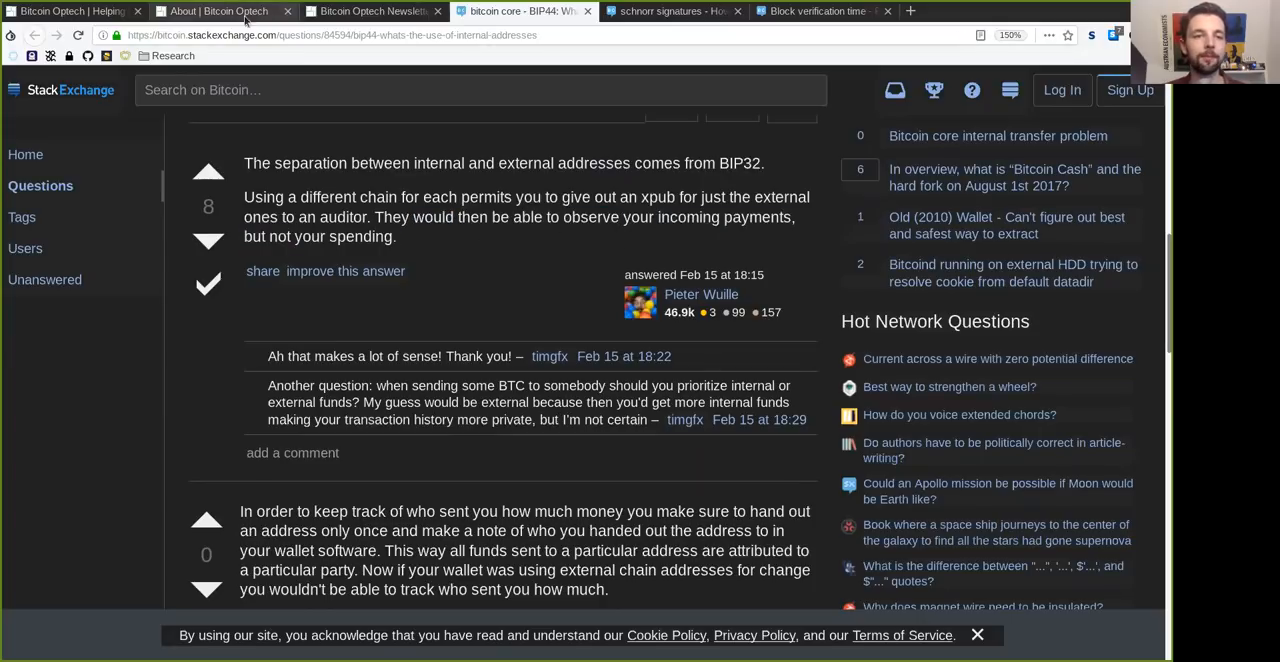
left_click(370, 12)
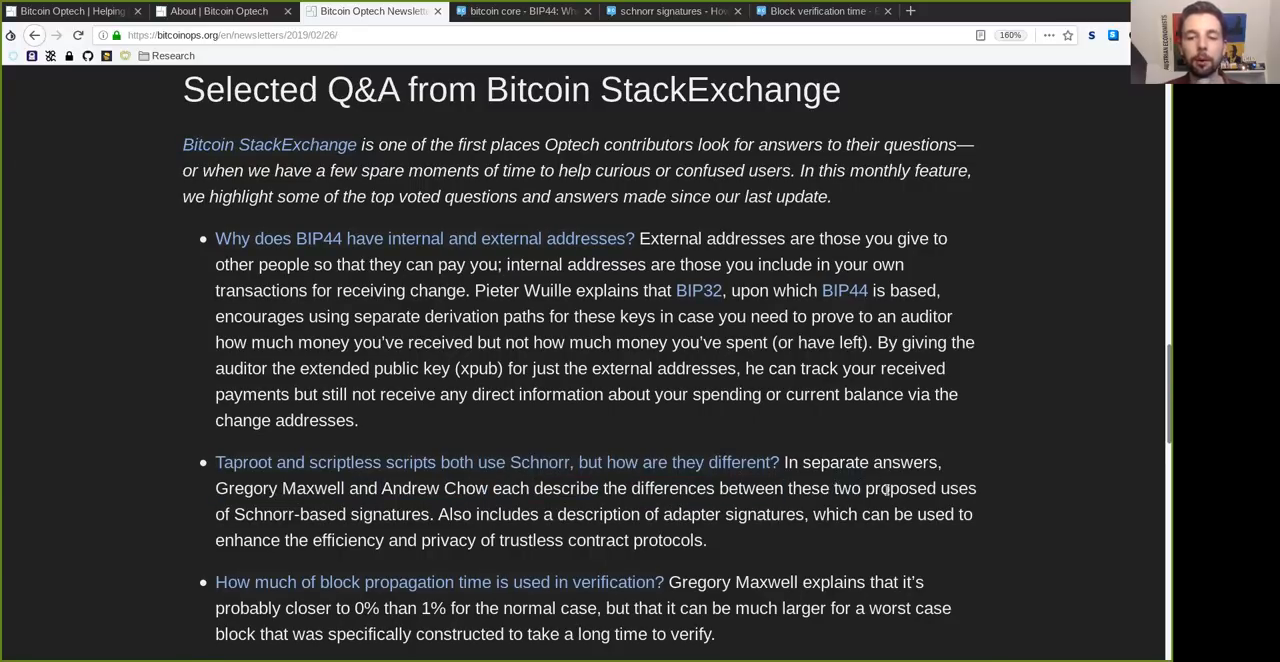
Read the Taproot and scriptless scripts Q&A summary, marking the words adapter signatures
double_click(332, 514)
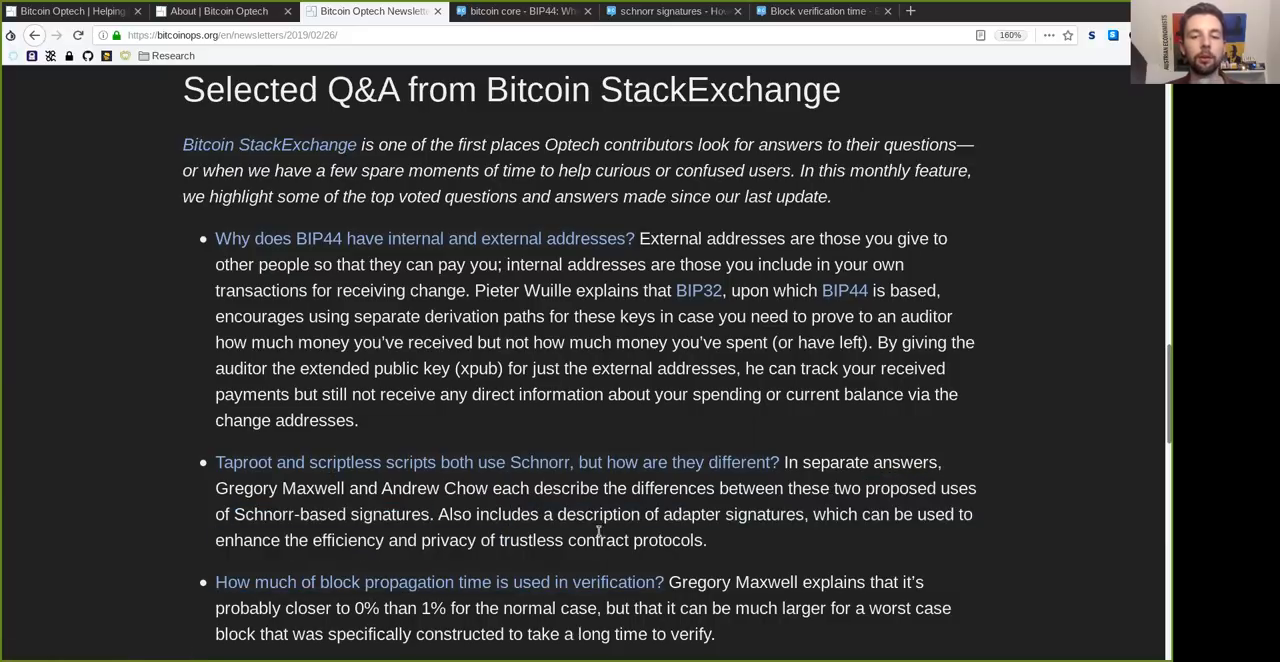
double_click(732, 514)
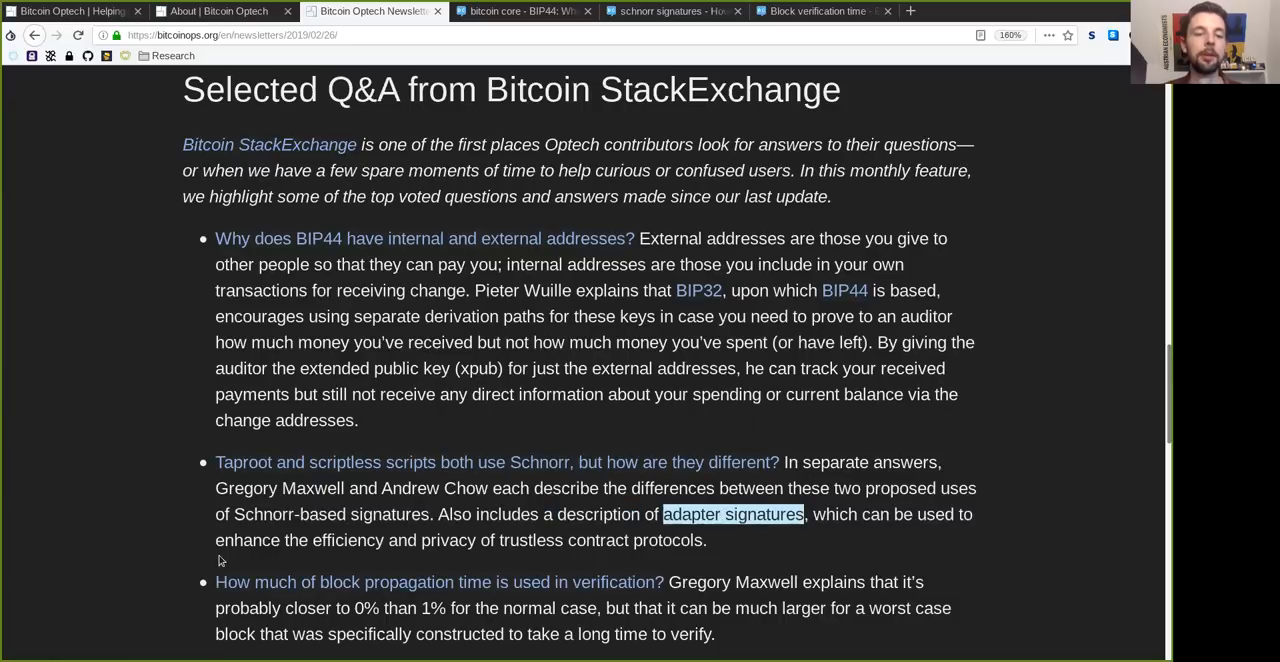
double_click(364, 540)
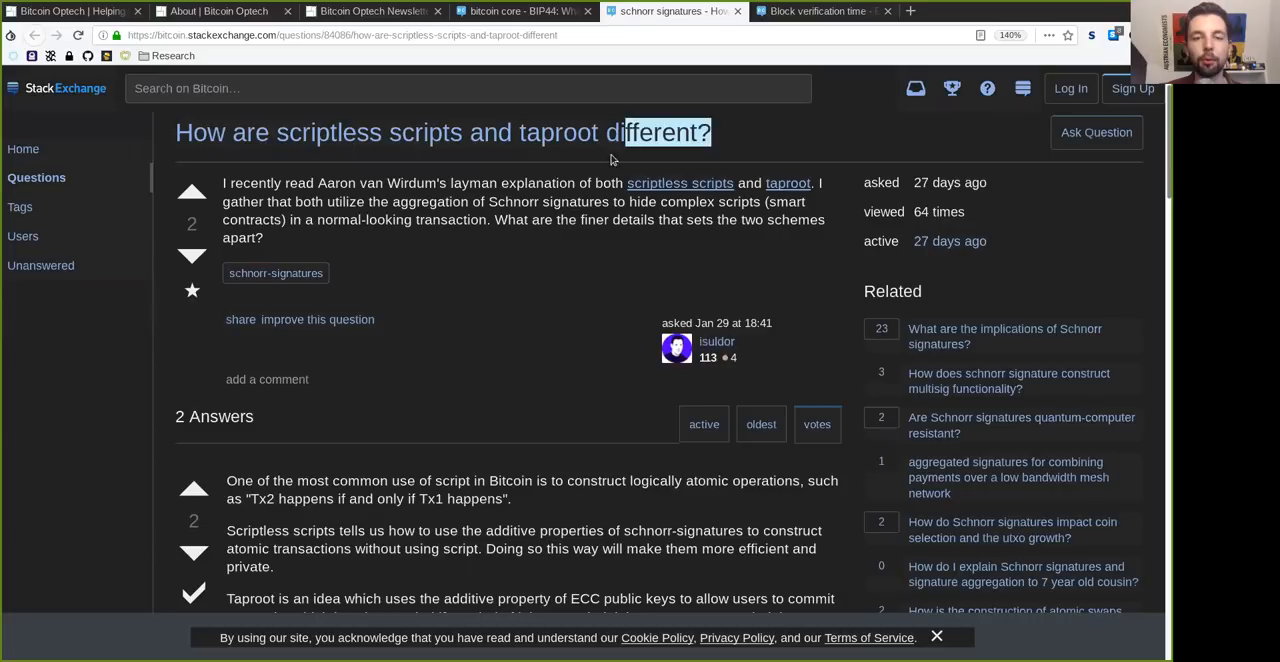
Read the scriptless scripts versus taproot question on Schnorr signatures and normal-looking transactions, then reach the answers
double_click(268, 182)
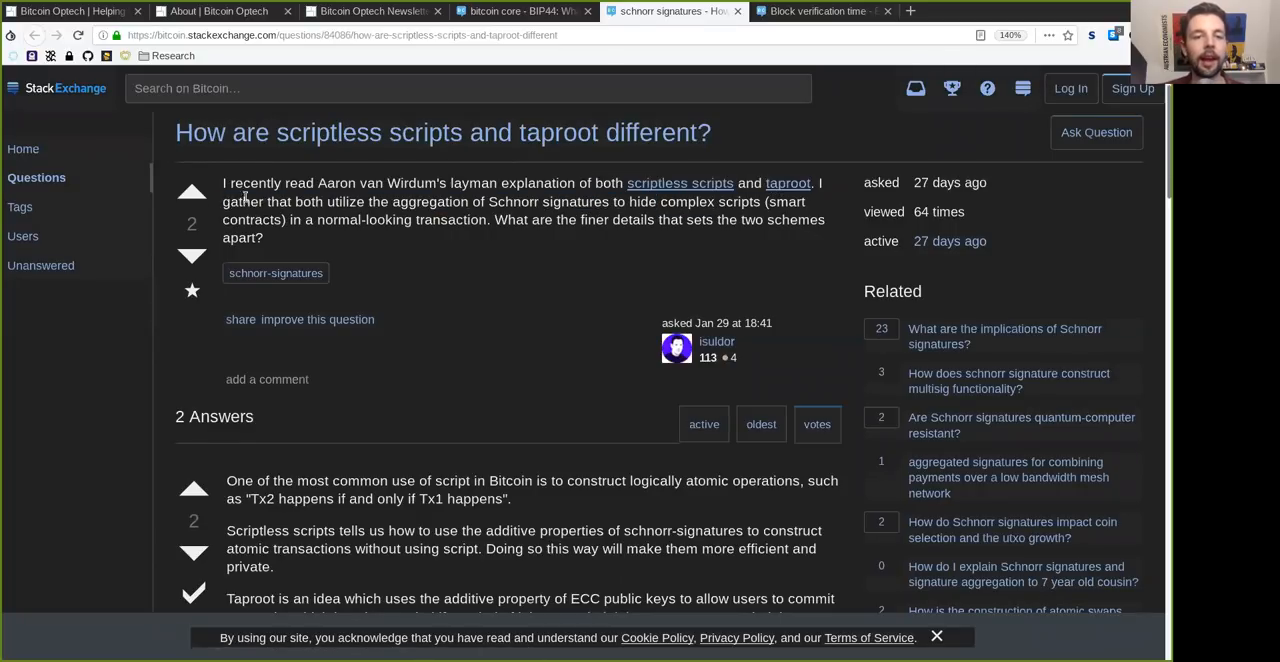
double_click(416, 202)
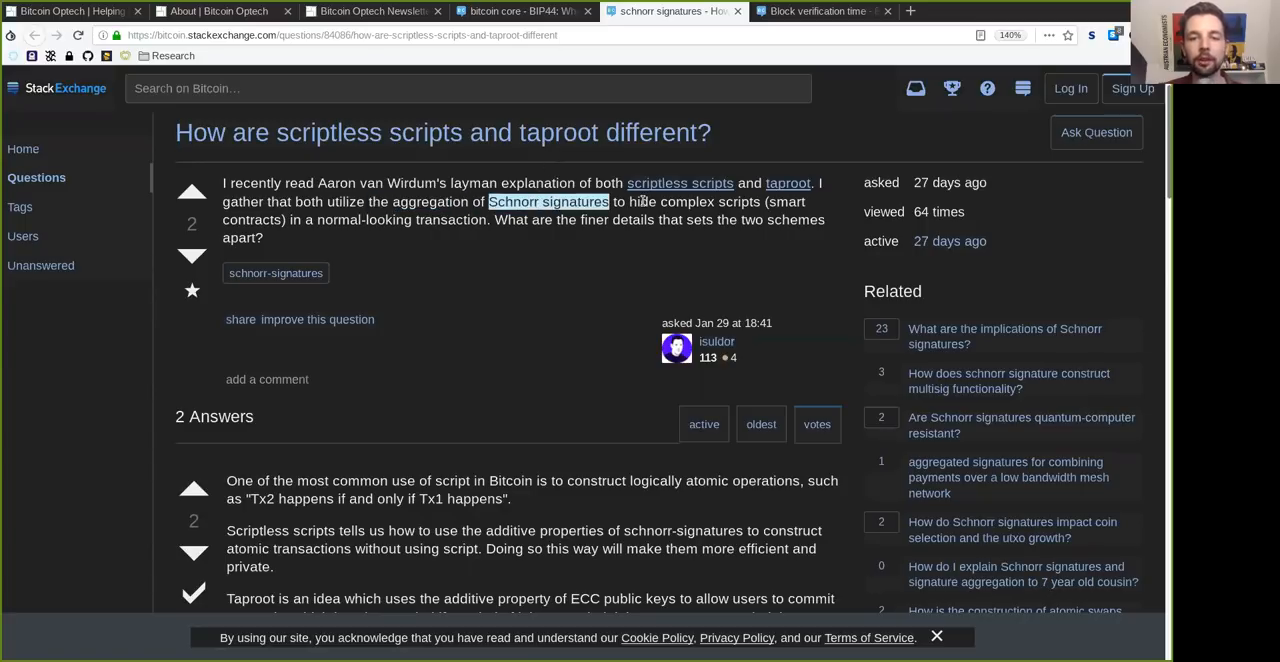
double_click(694, 202)
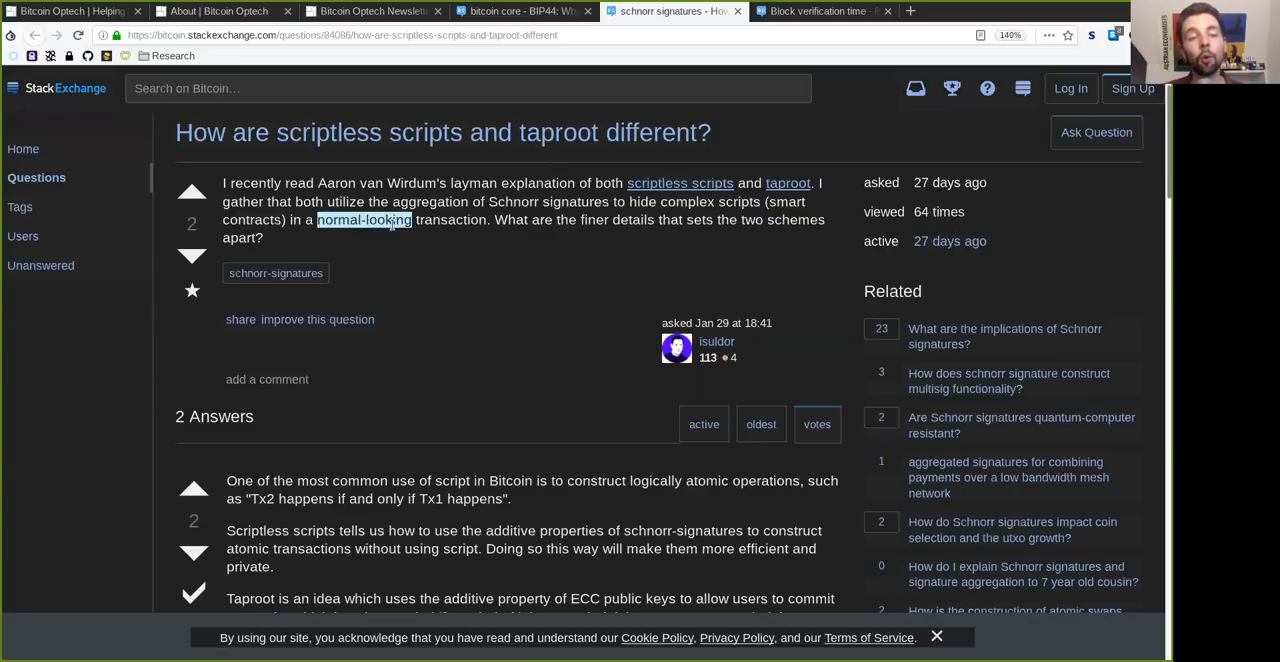
double_click(540, 220)
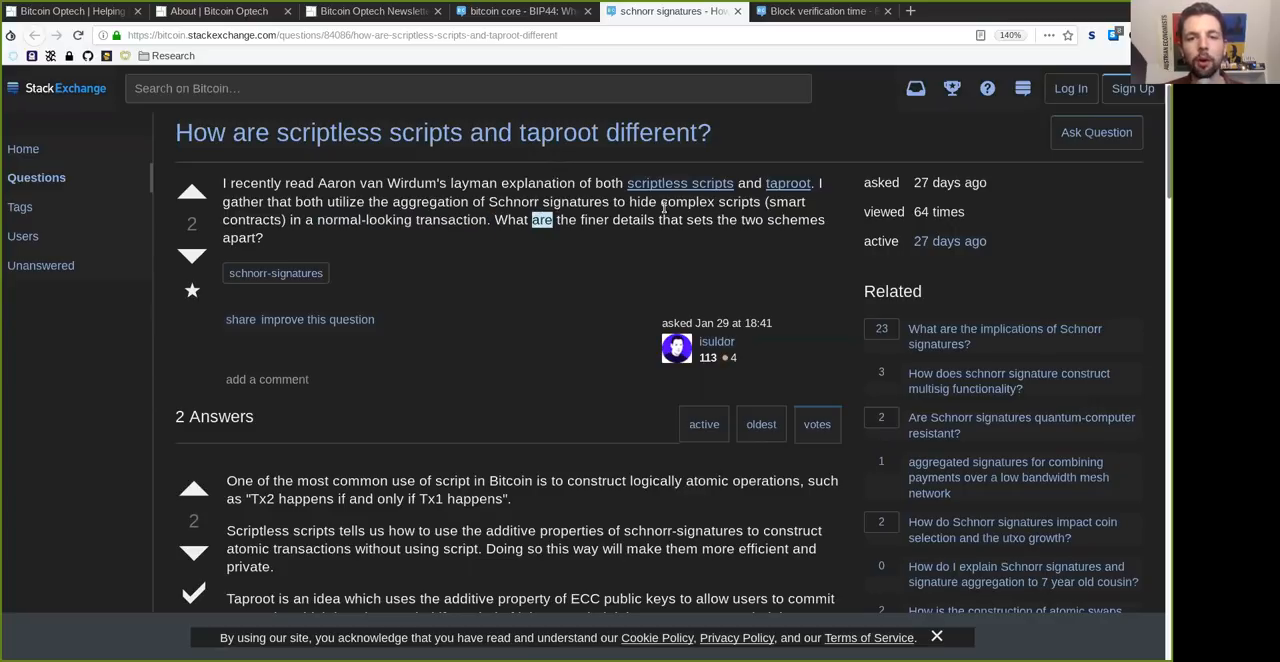
double_click(594, 220)
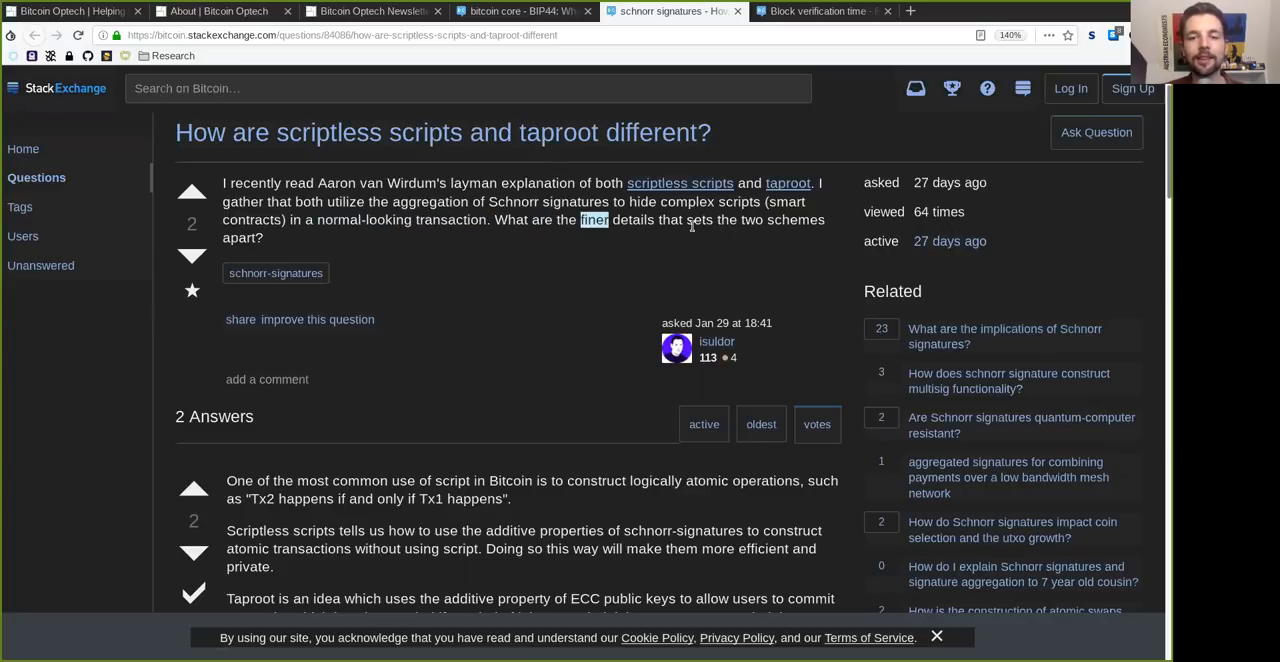
scroll("down", 3)
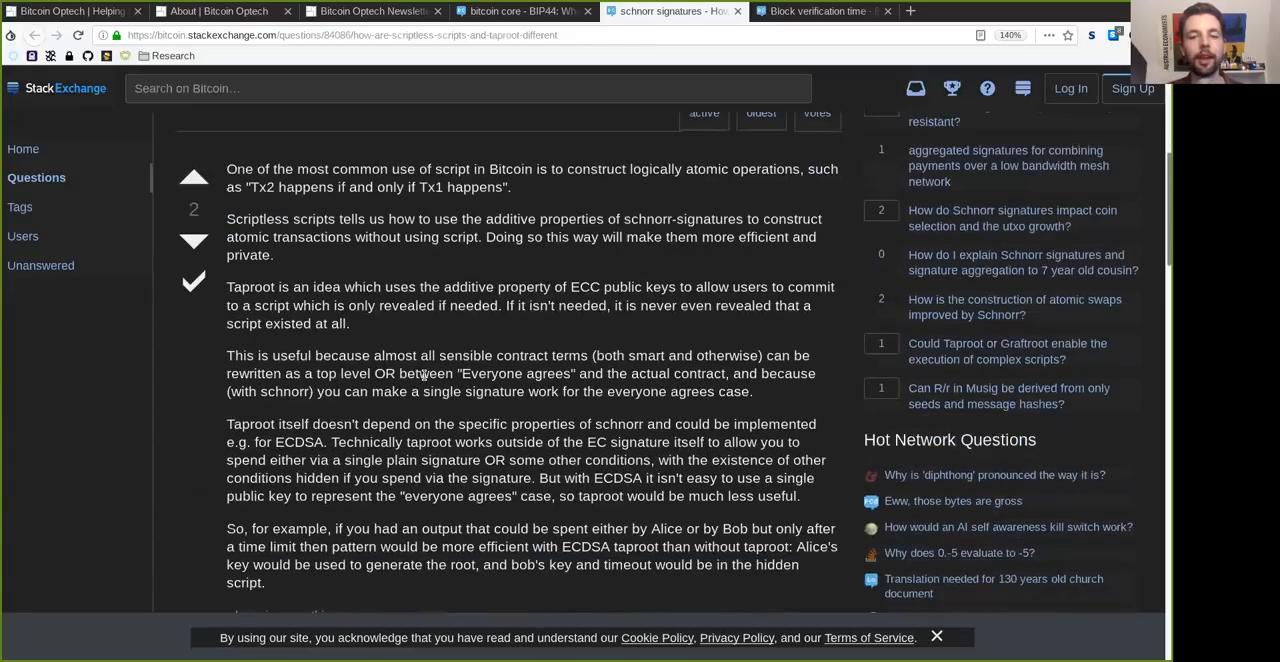
scroll("down", 3)
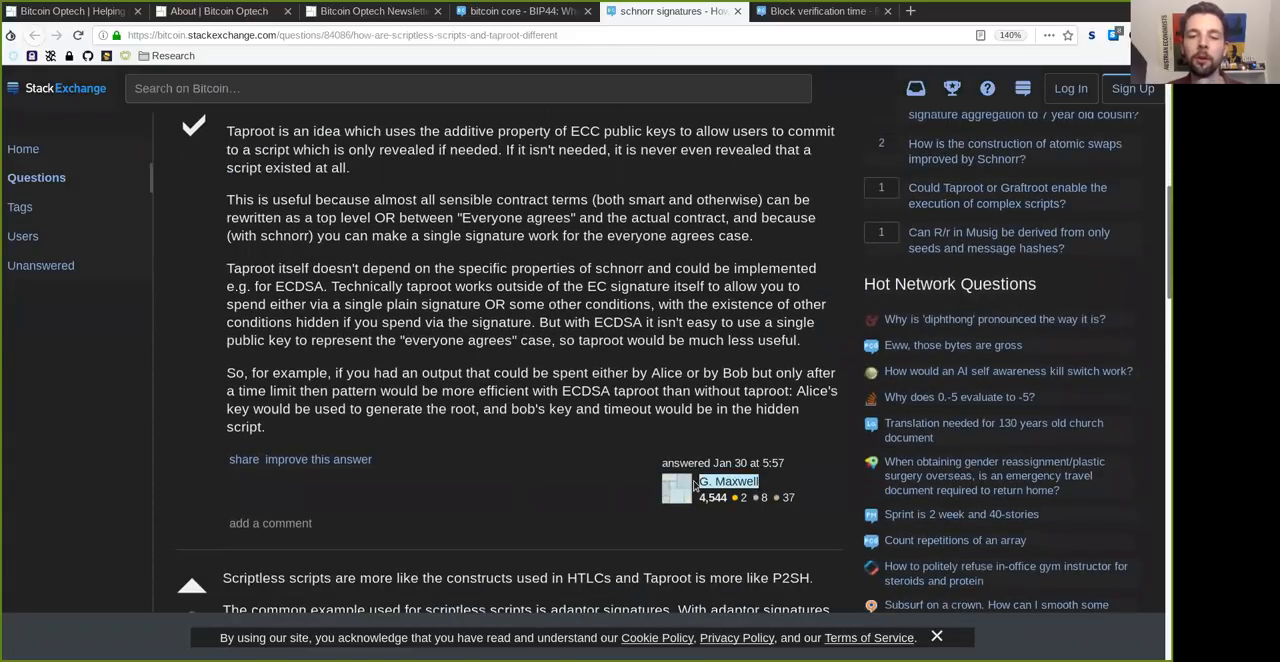
scroll("up", 3)
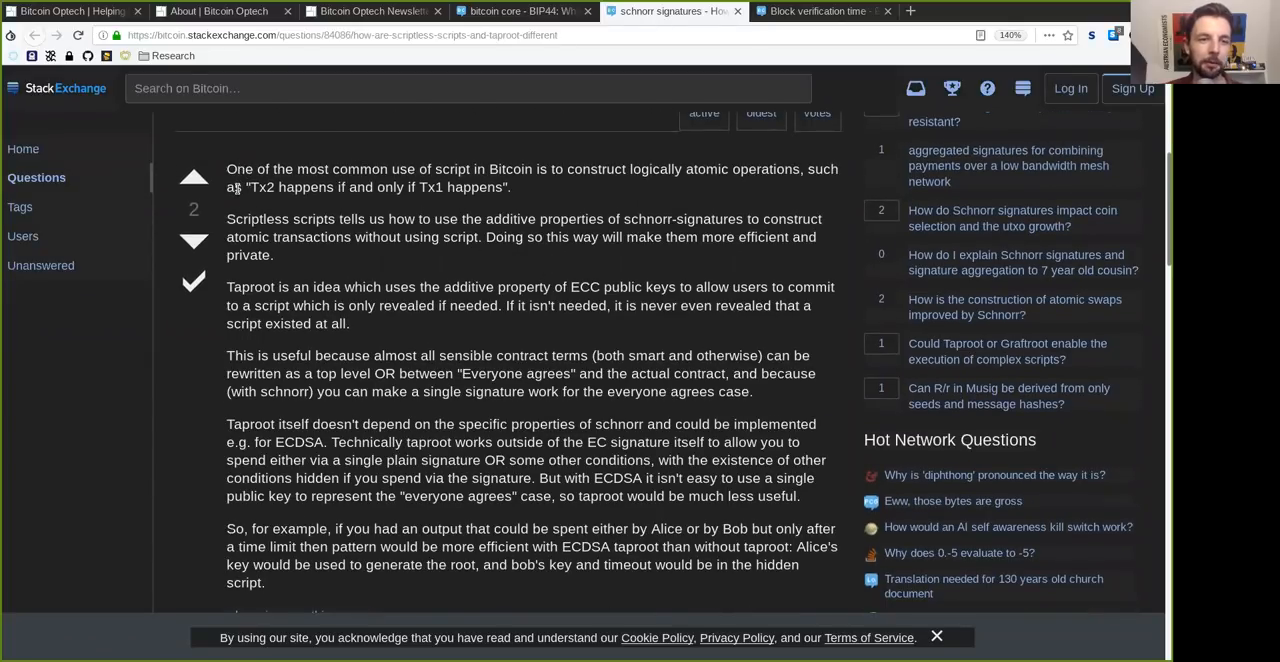
mouse_move(354, 164)
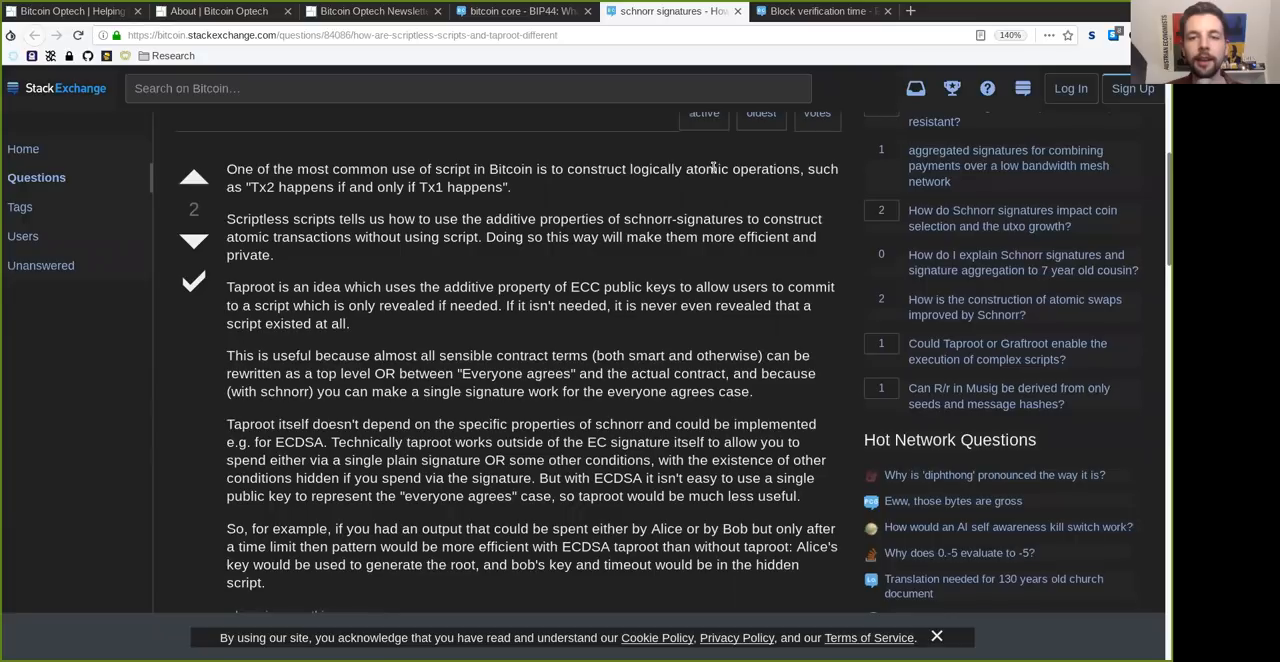
double_click(766, 168)
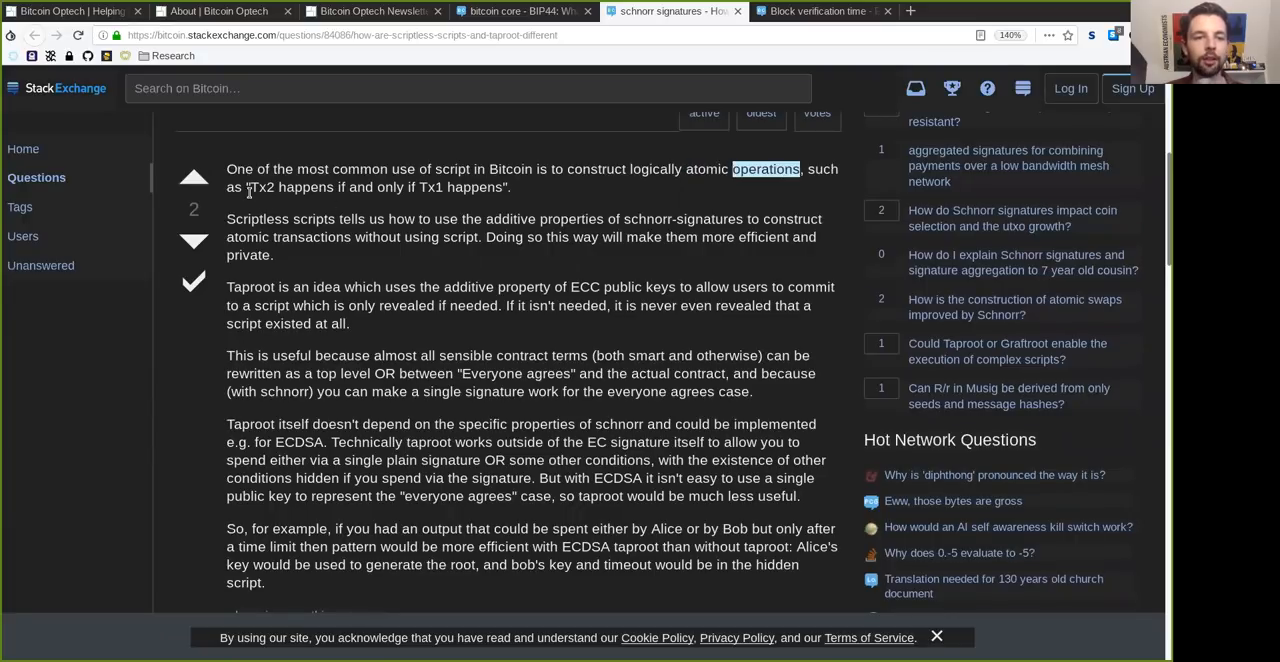
double_click(290, 188)
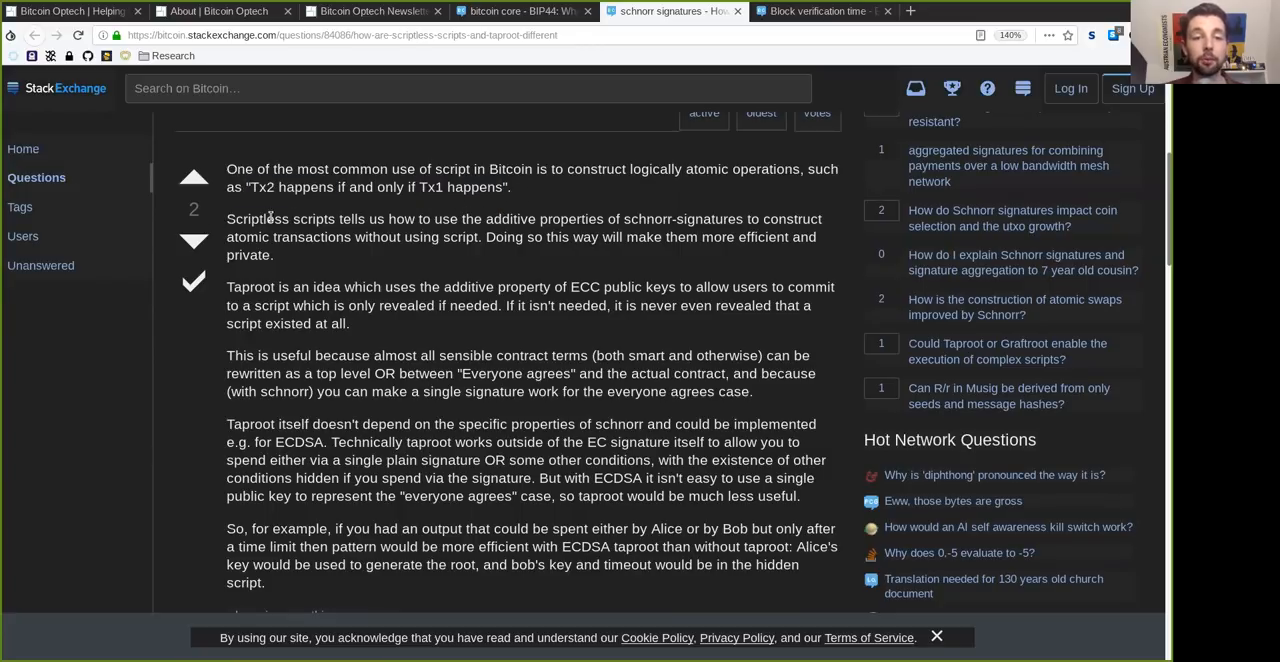
double_click(280, 218)
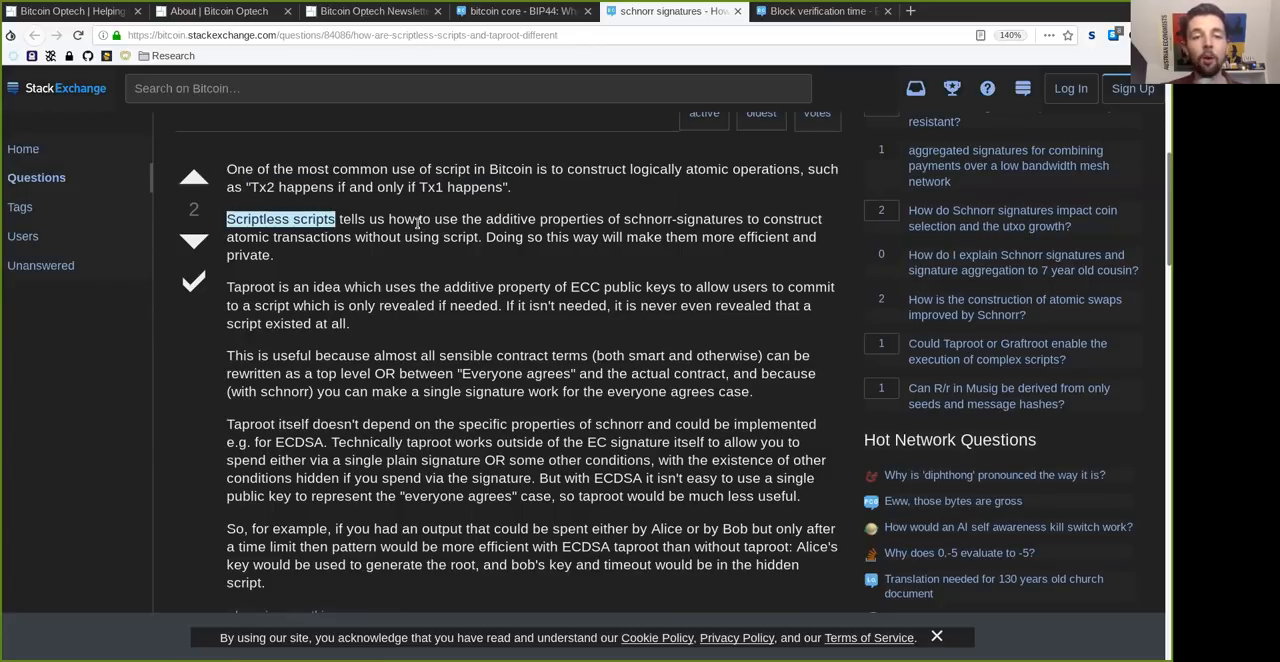
double_click(572, 218)
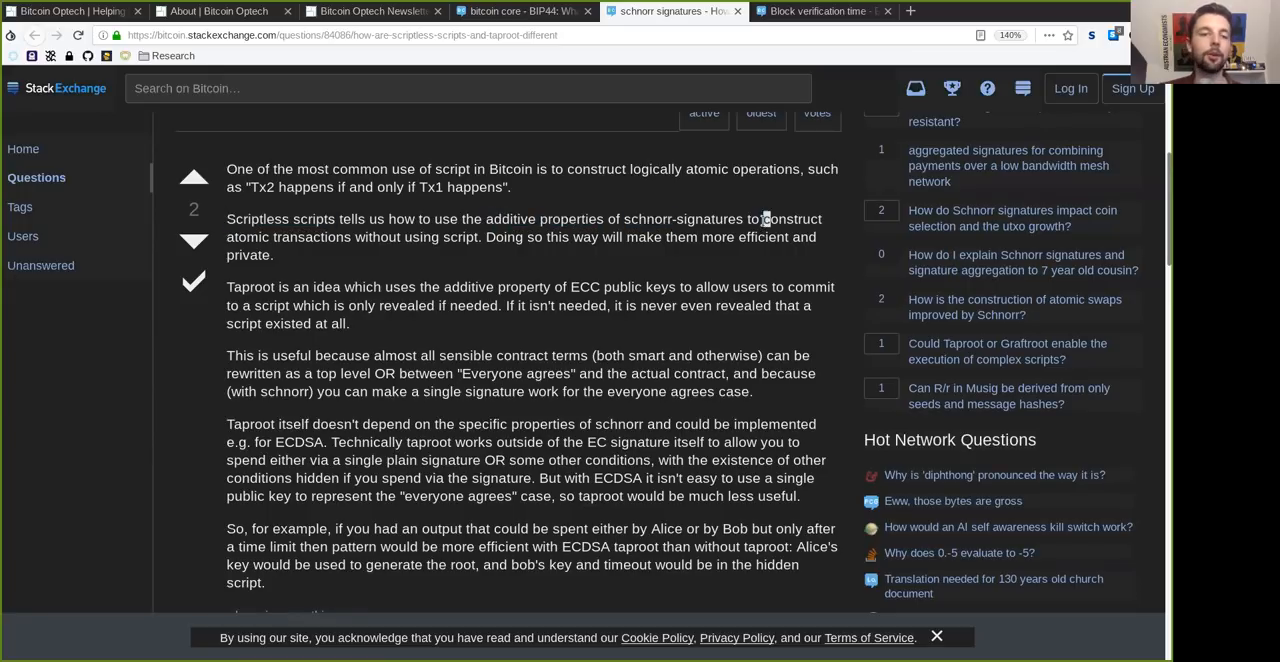
double_click(288, 236)
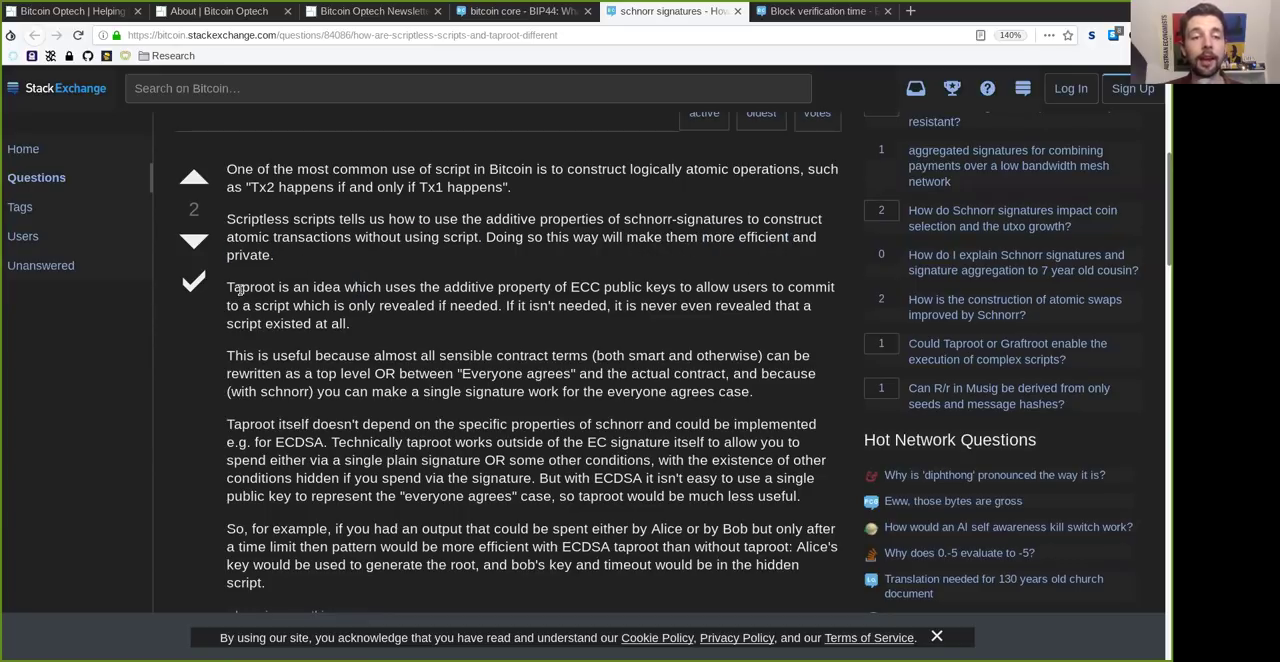
double_click(250, 288)
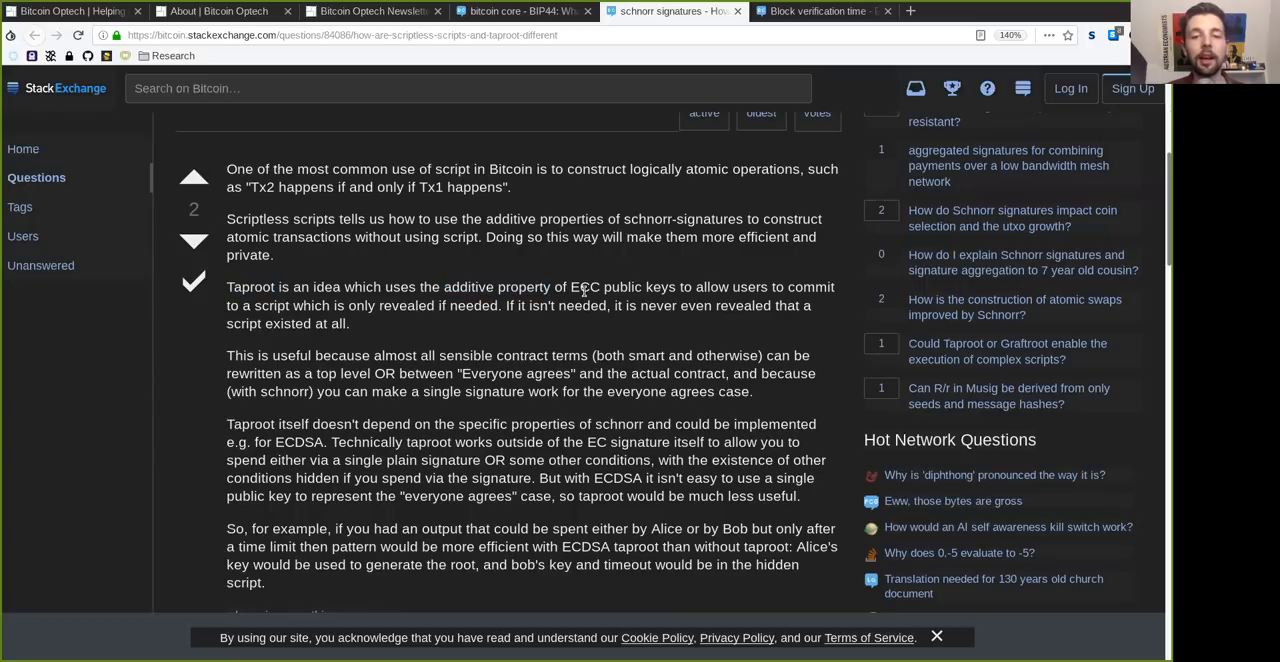
double_click(624, 288)
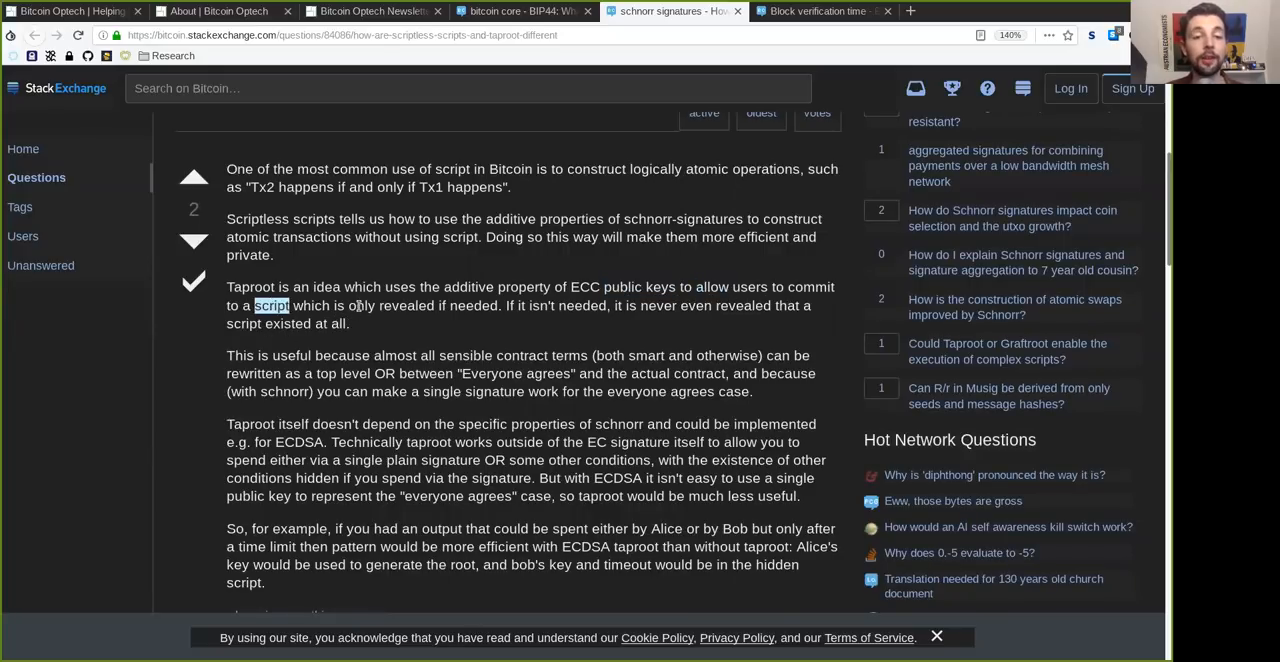
double_click(472, 304)
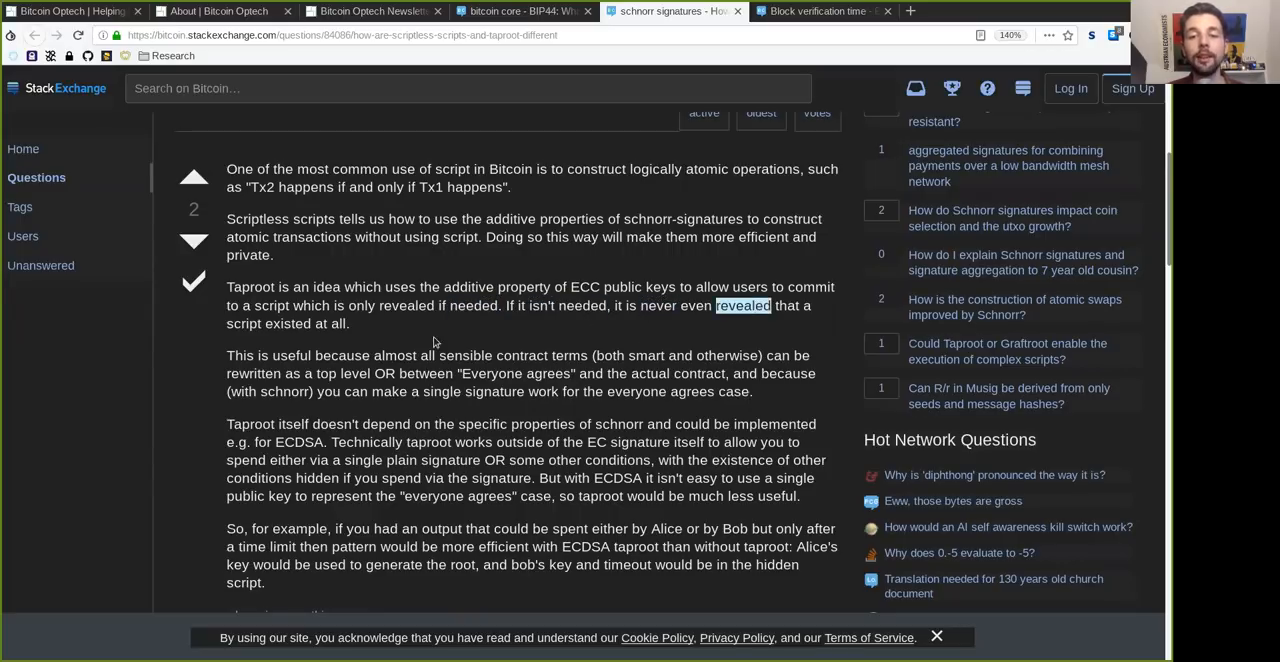
double_click(288, 324)
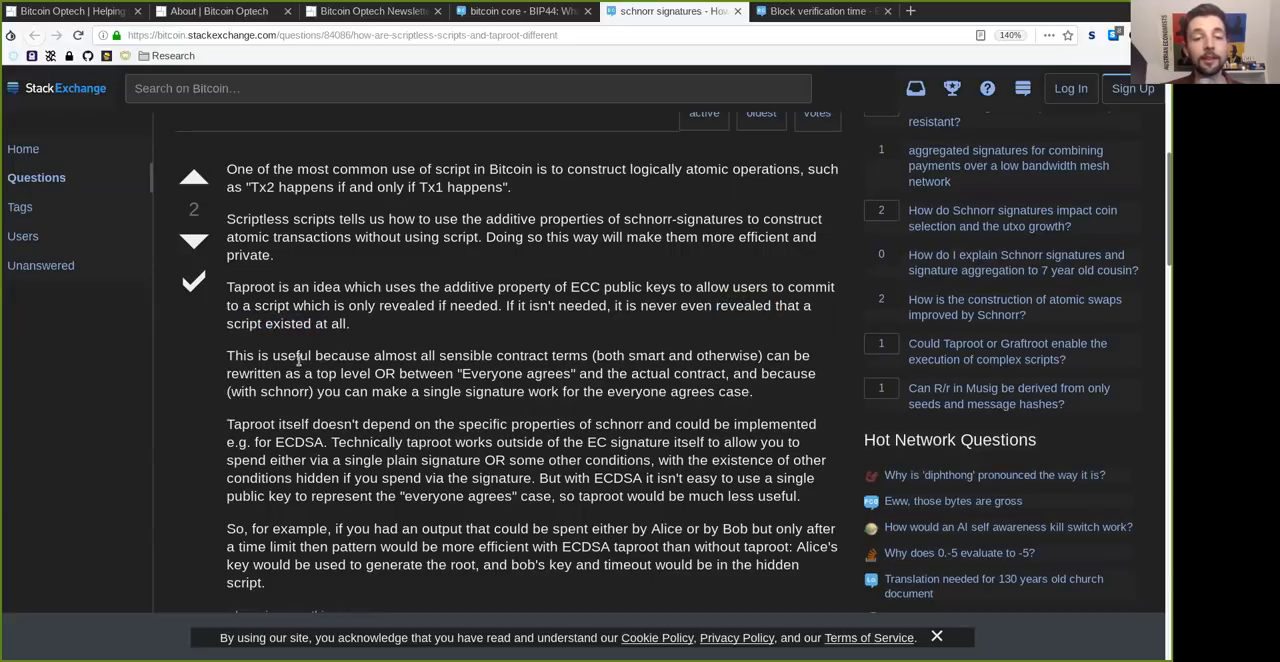
double_click(464, 356)
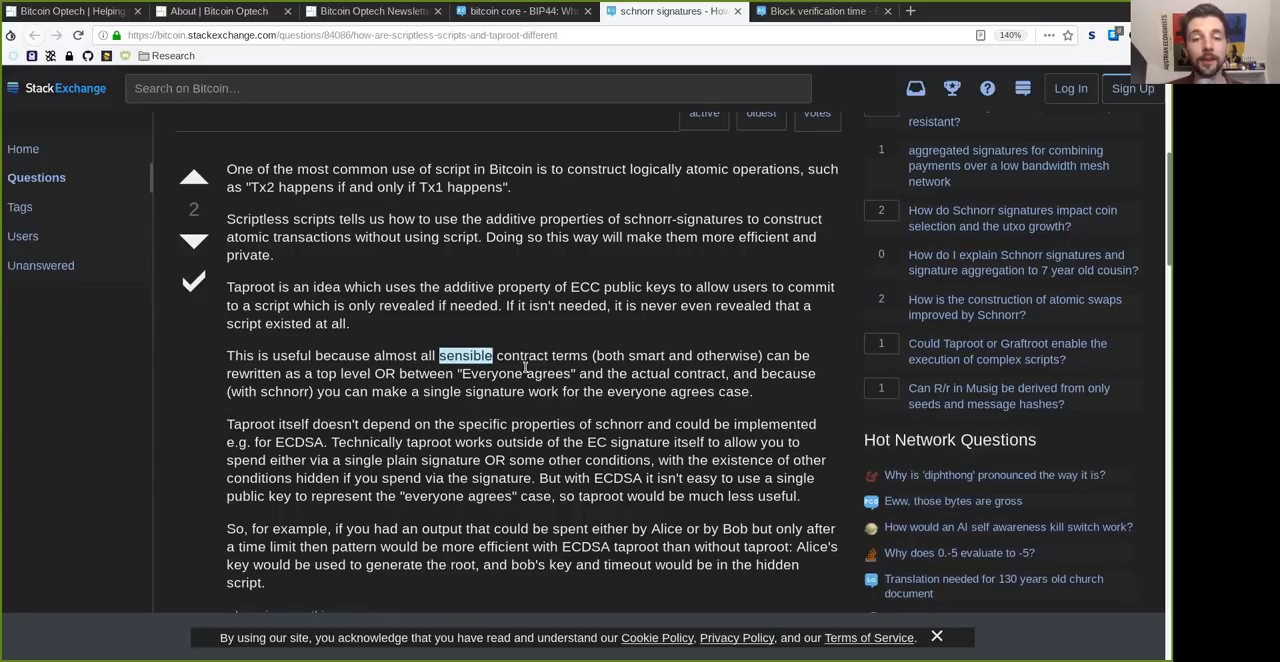
double_click(630, 356)
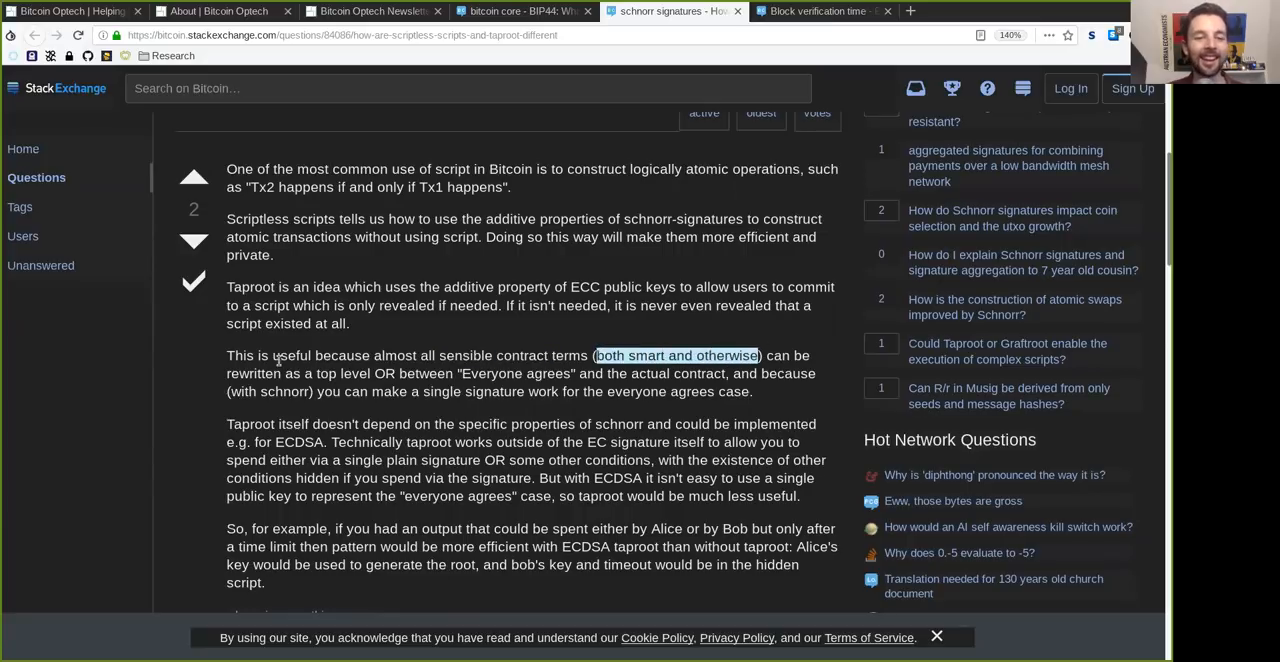
double_click(342, 372)
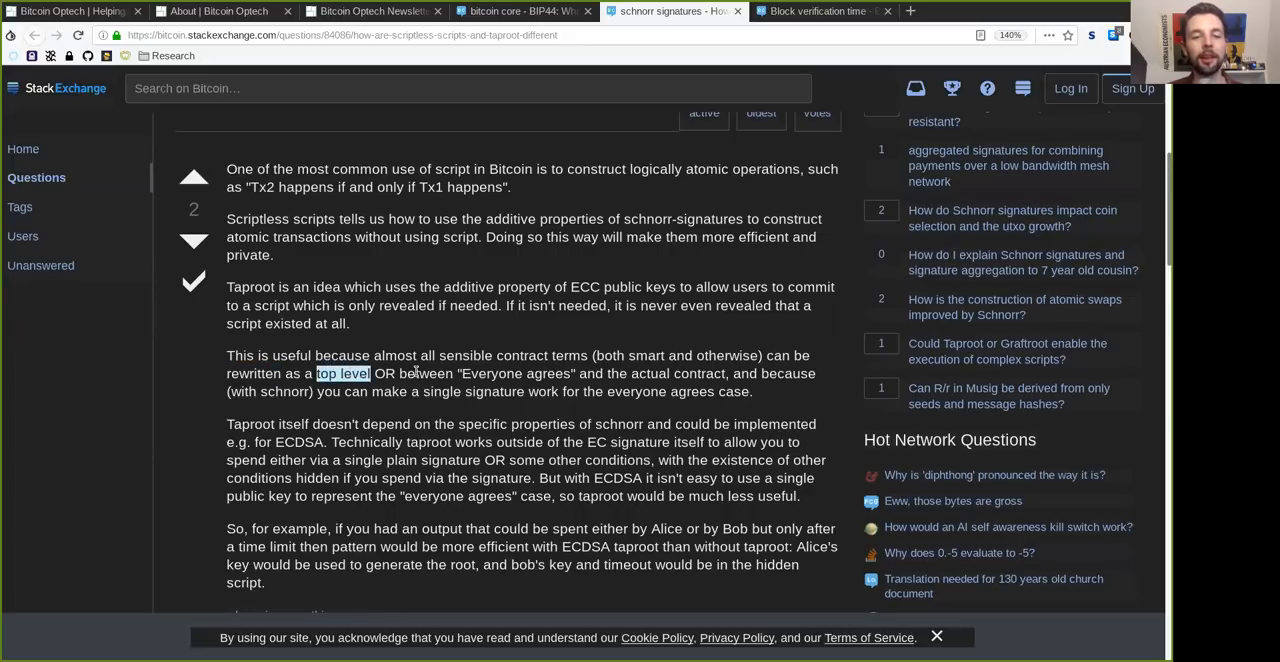
double_click(492, 372)
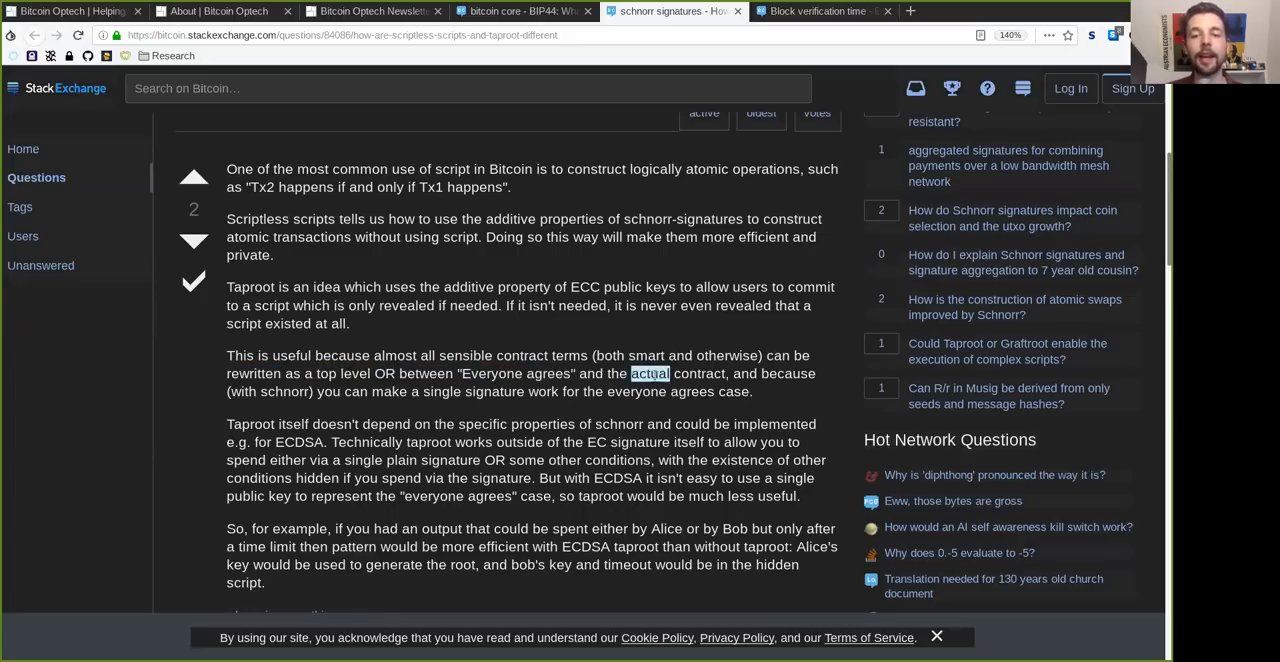
double_click(788, 372)
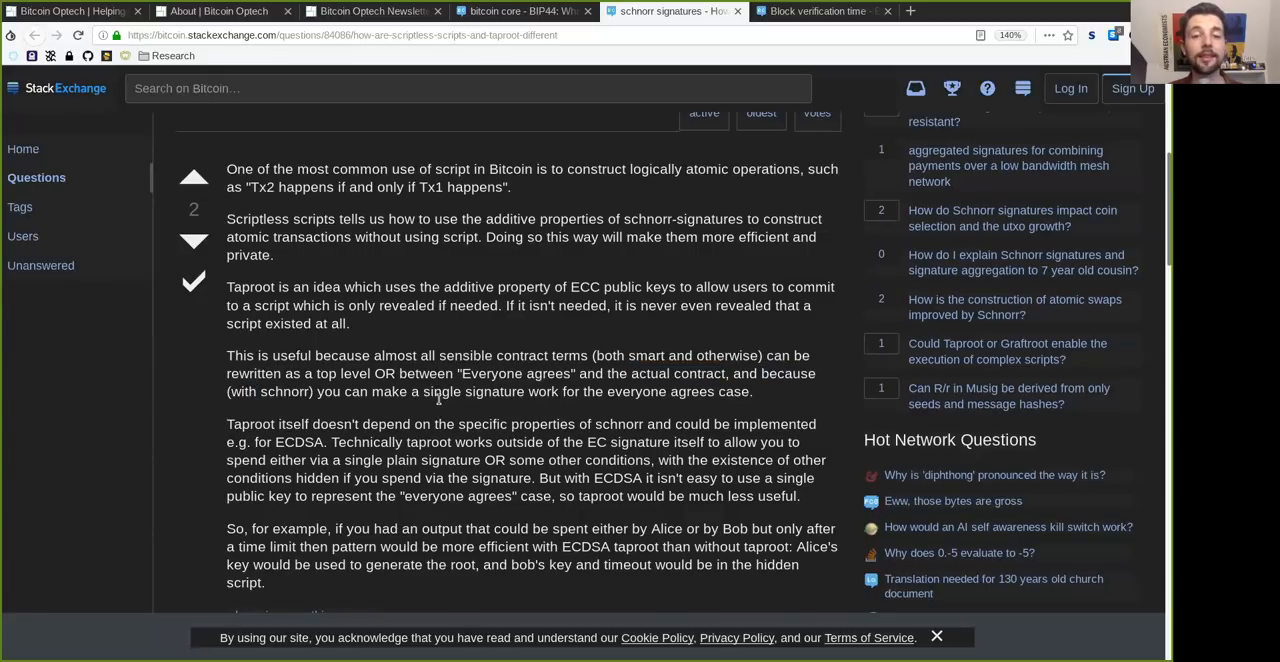
double_click(472, 392)
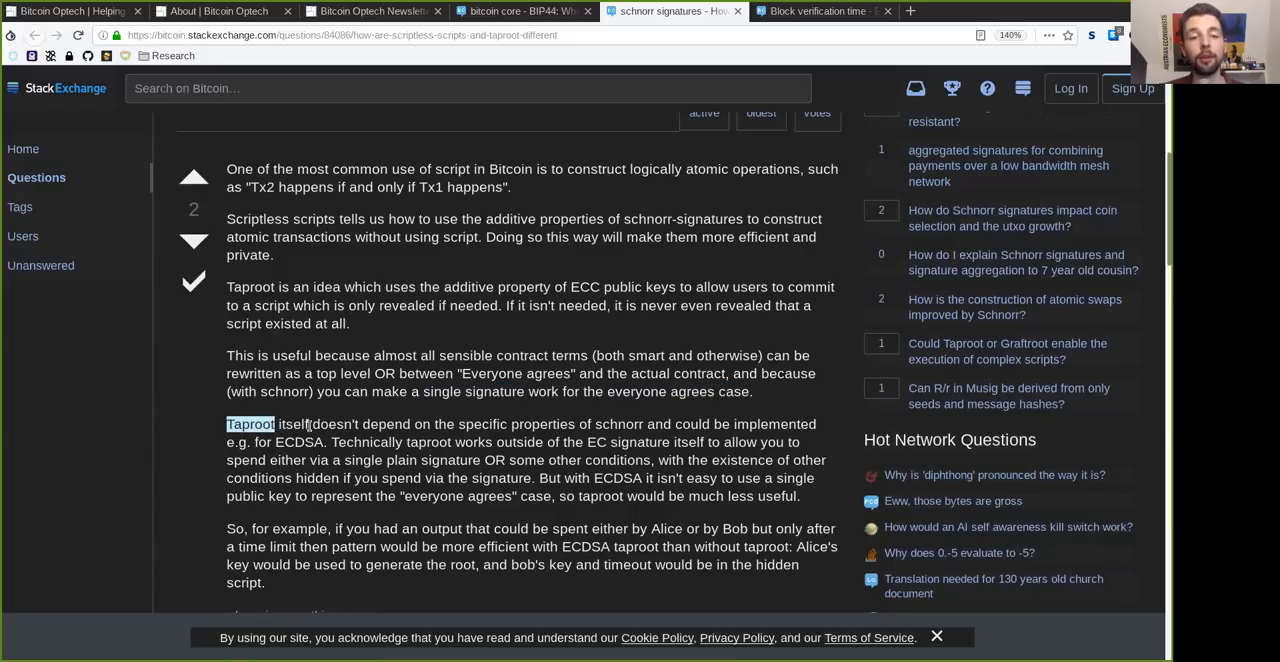
double_click(480, 424)
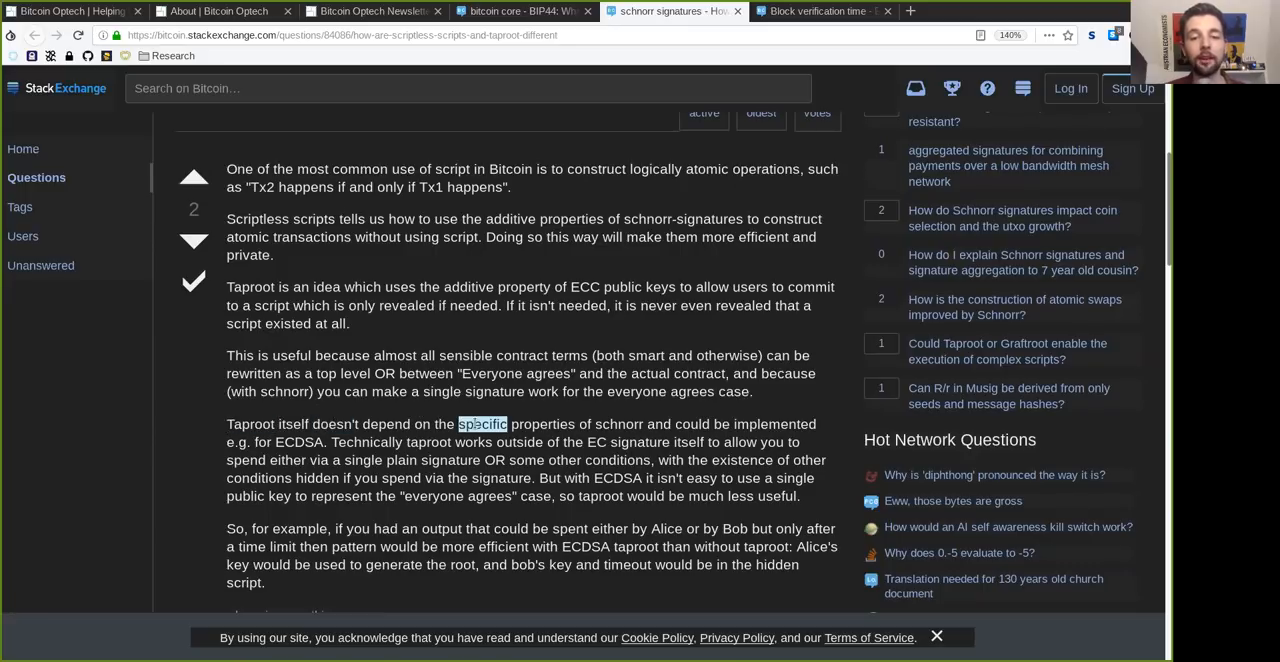
double_click(618, 424)
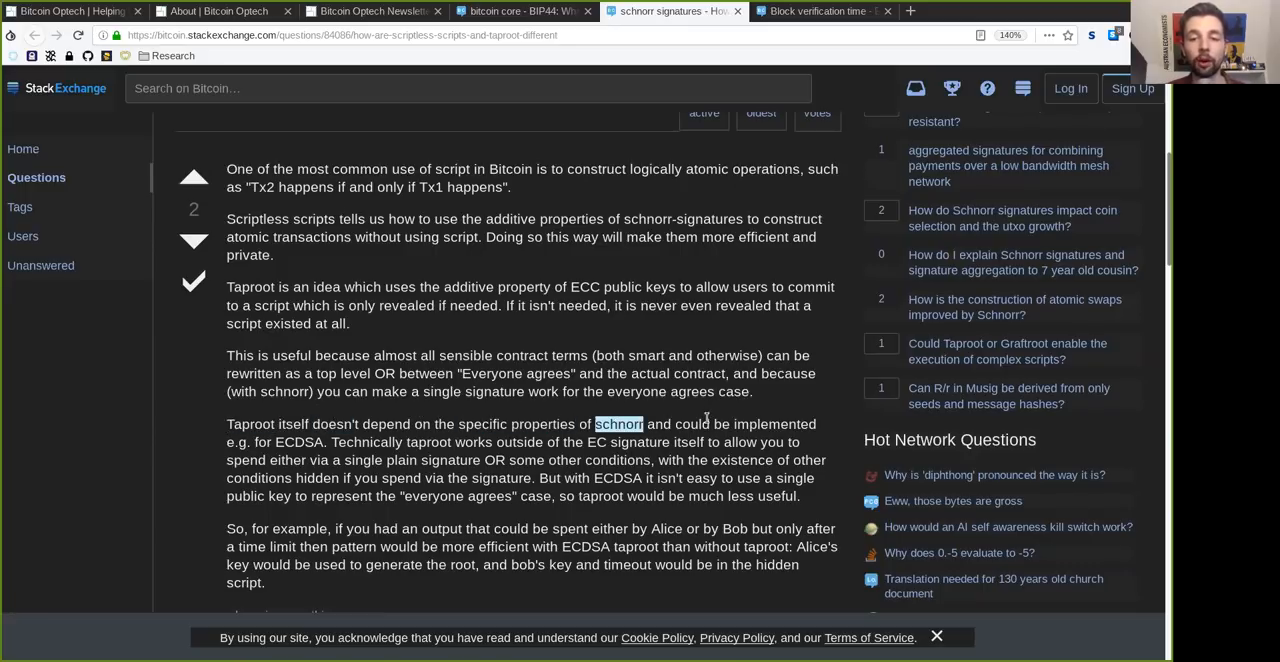
double_click(776, 422)
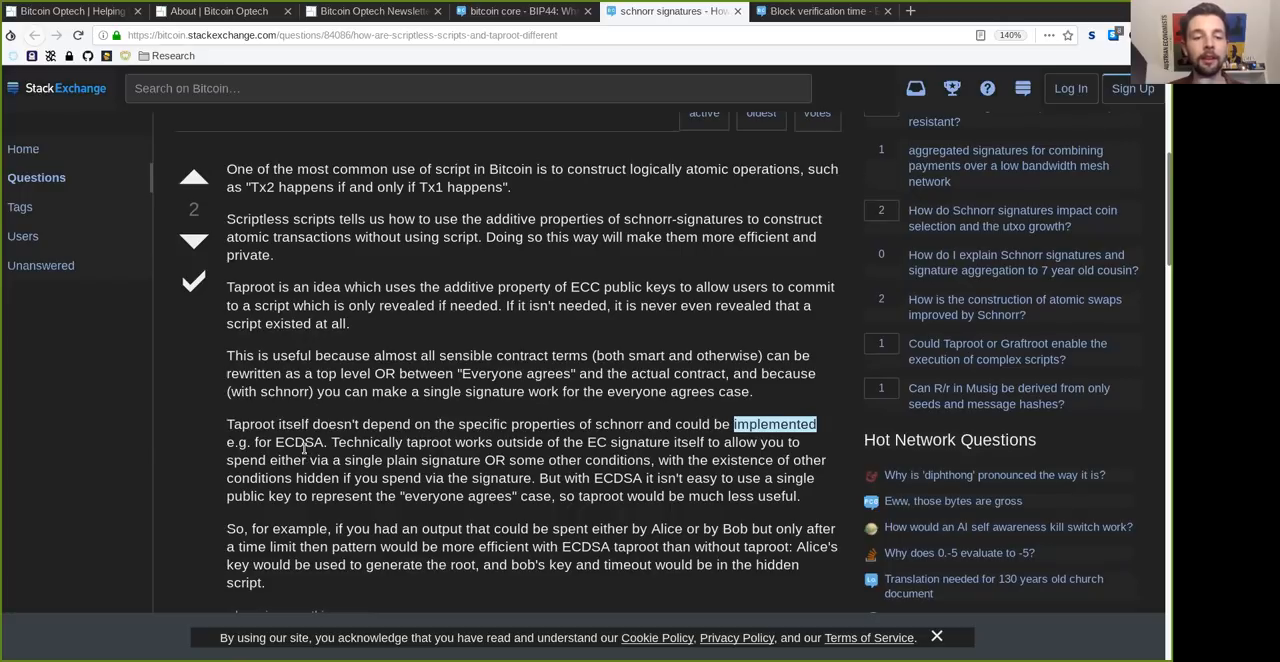
double_click(298, 442)
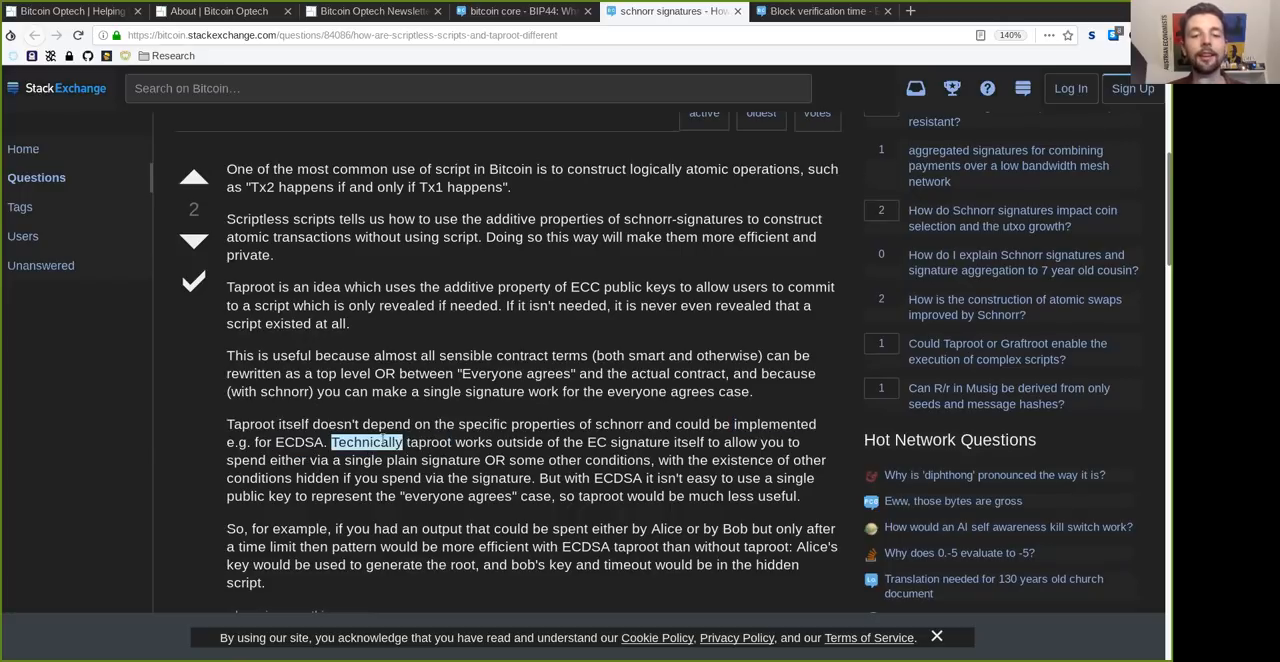
double_click(474, 442)
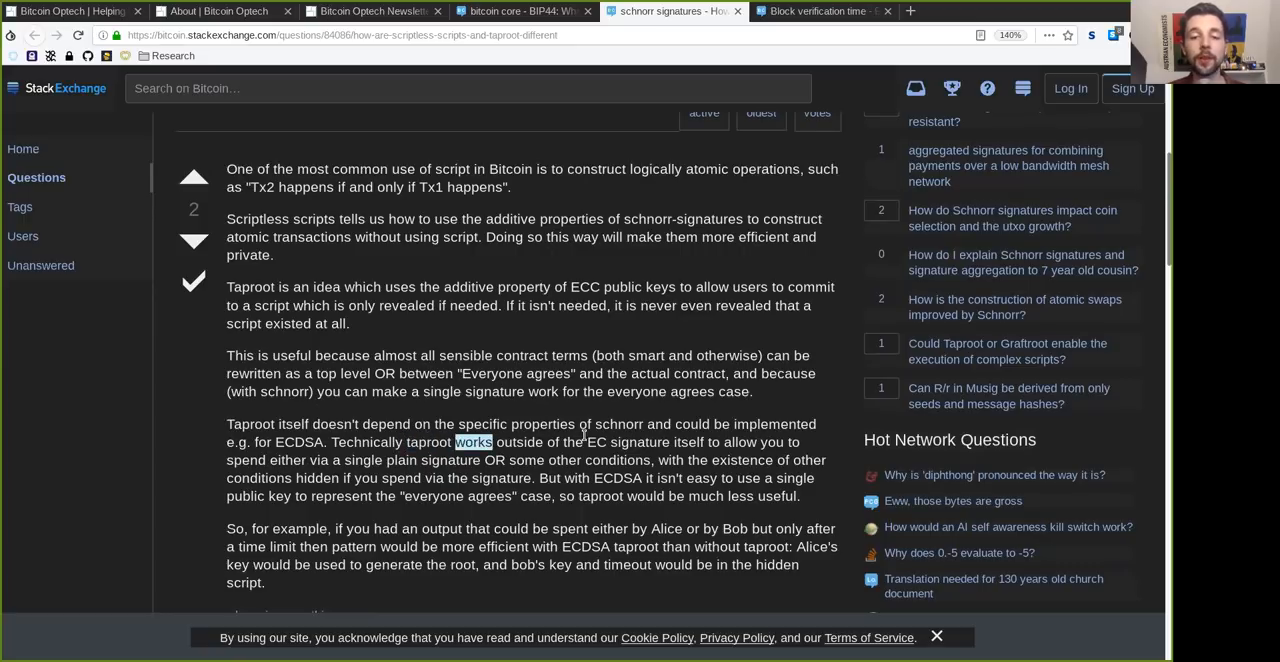
double_click(688, 442)
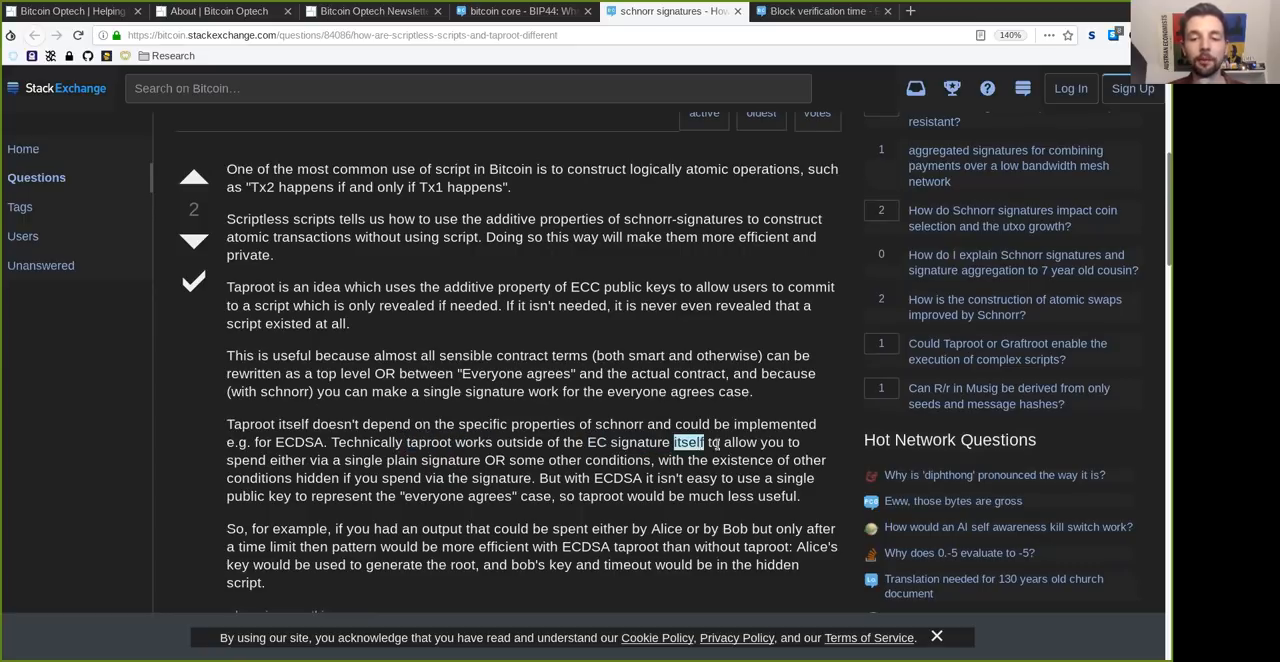
double_click(244, 460)
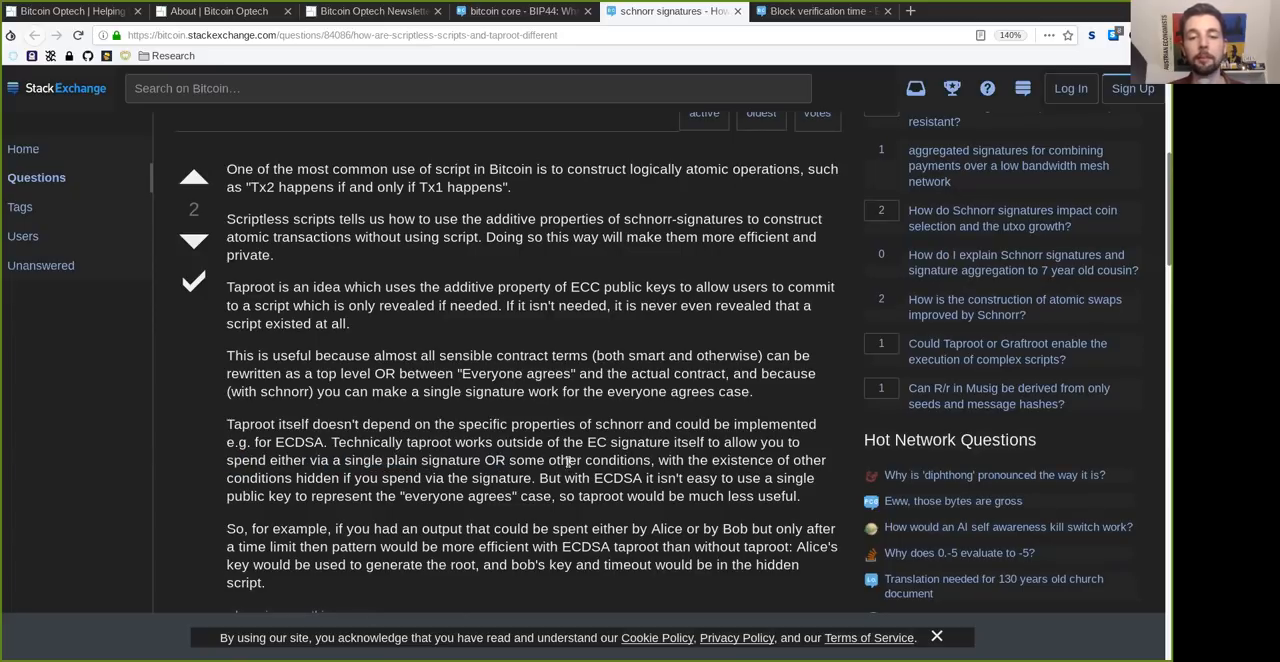
double_click(742, 460)
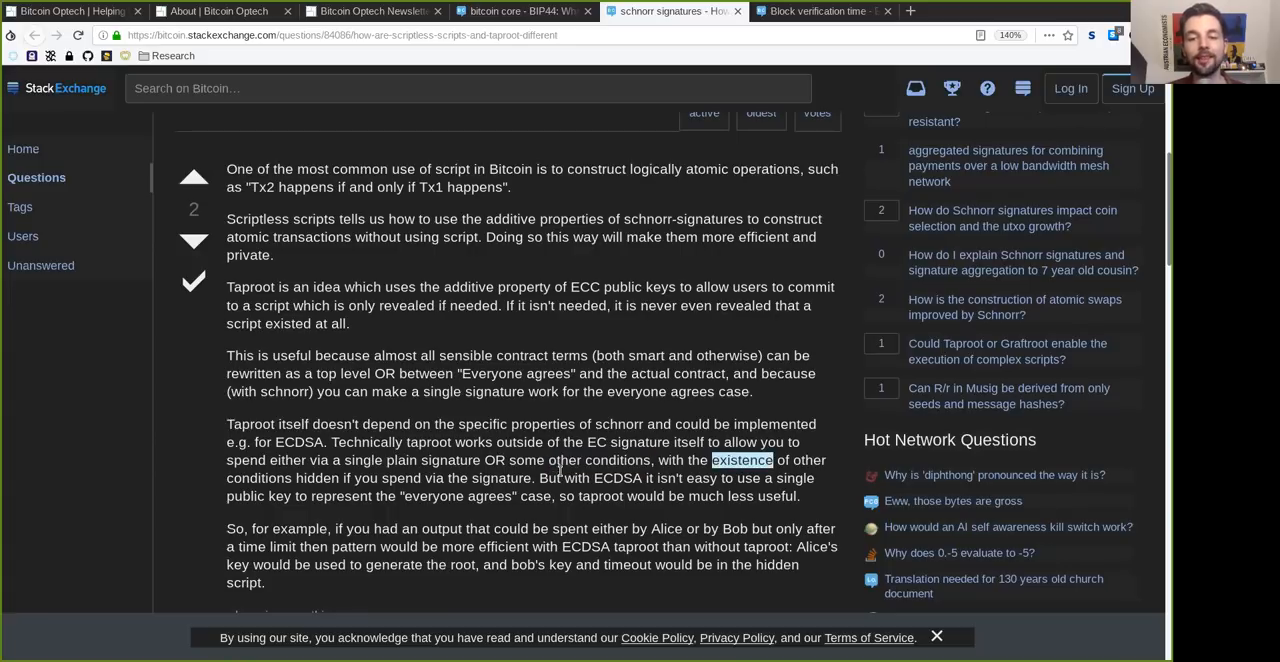
double_click(320, 478)
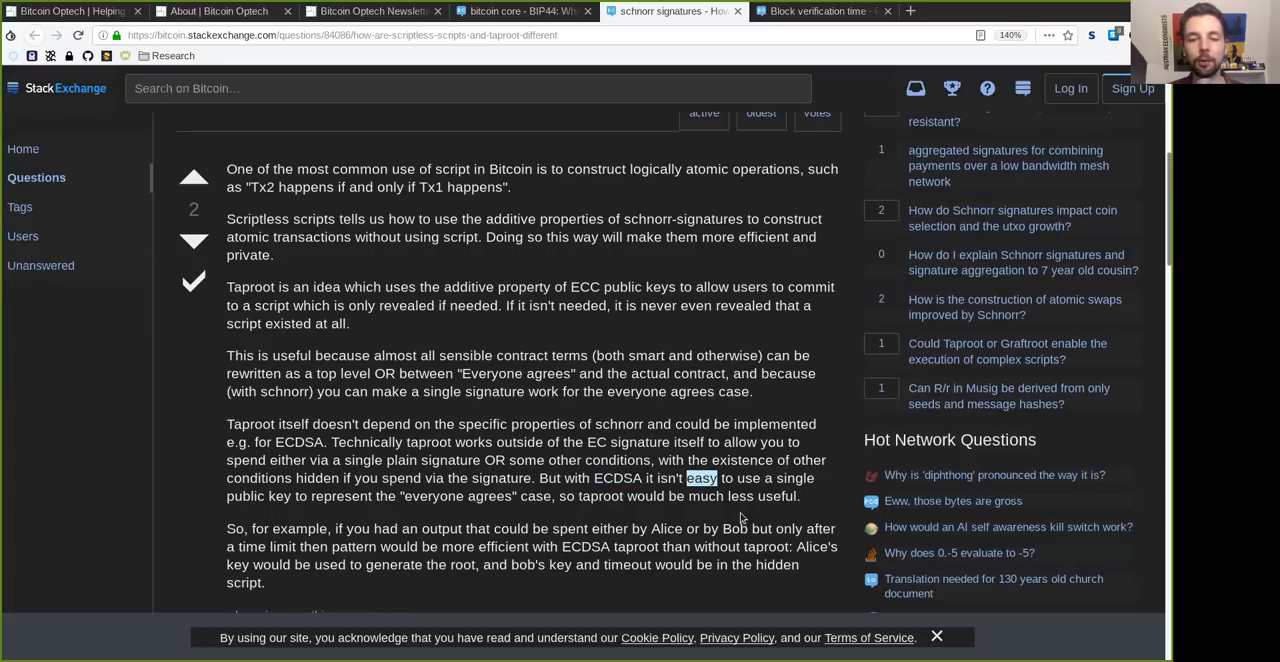
double_click(256, 496)
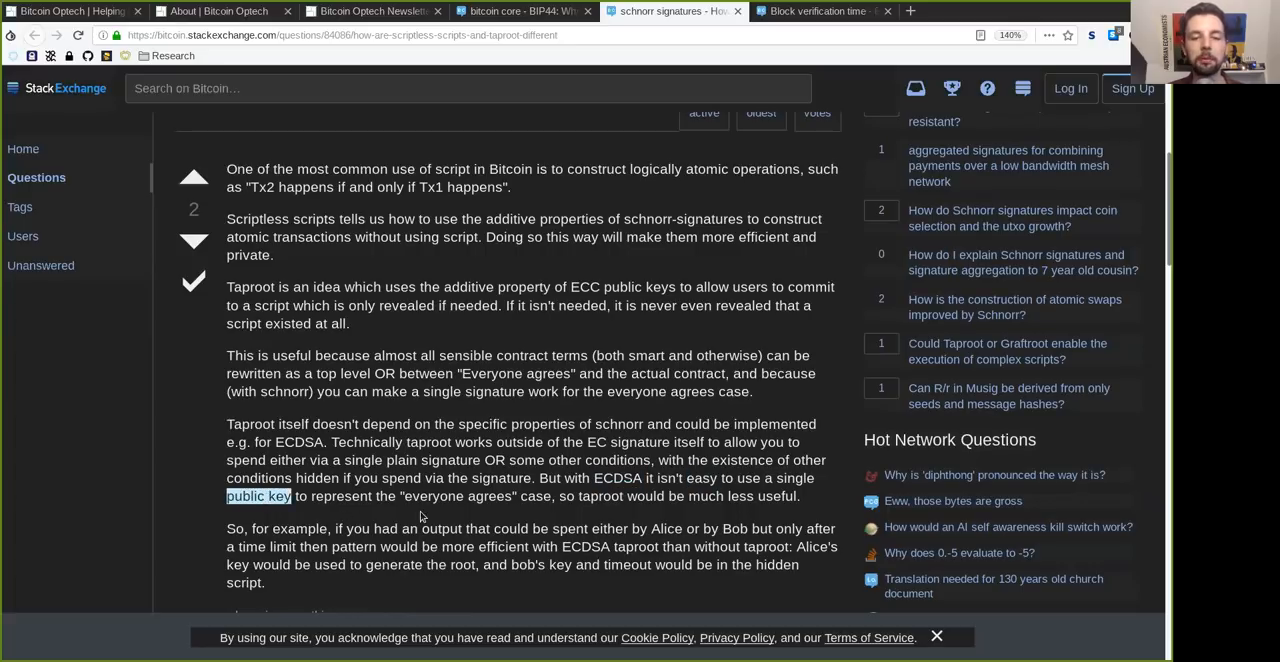
double_click(458, 496)
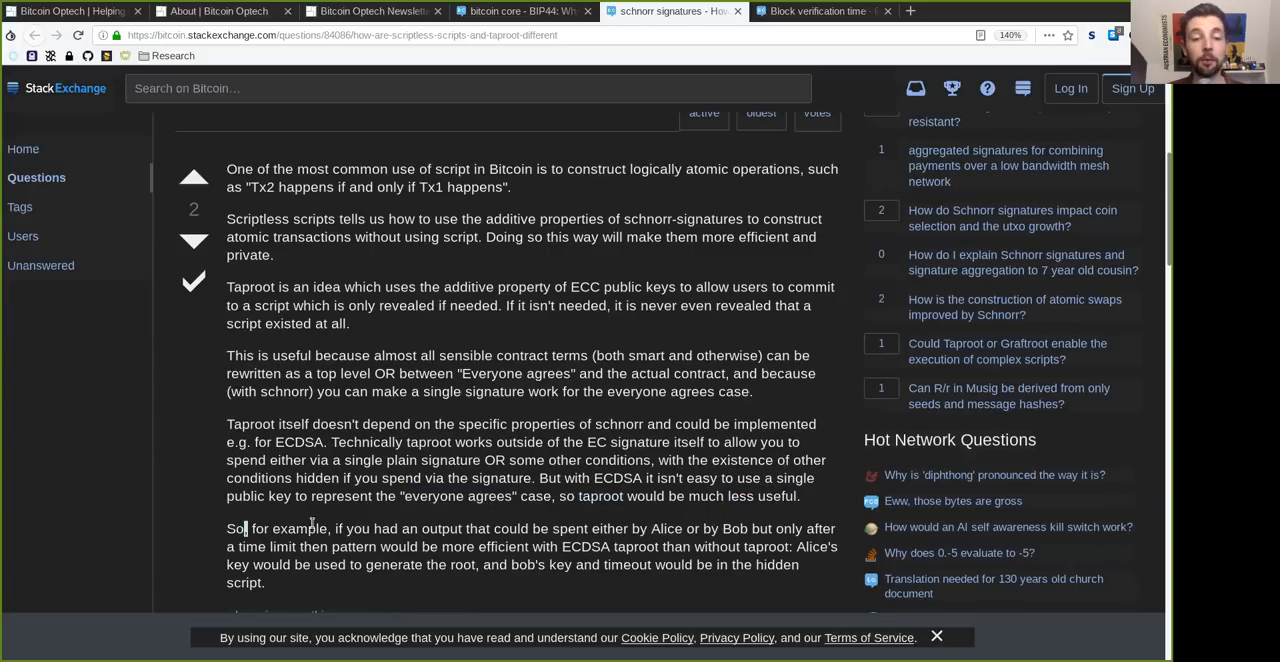
double_click(440, 528)
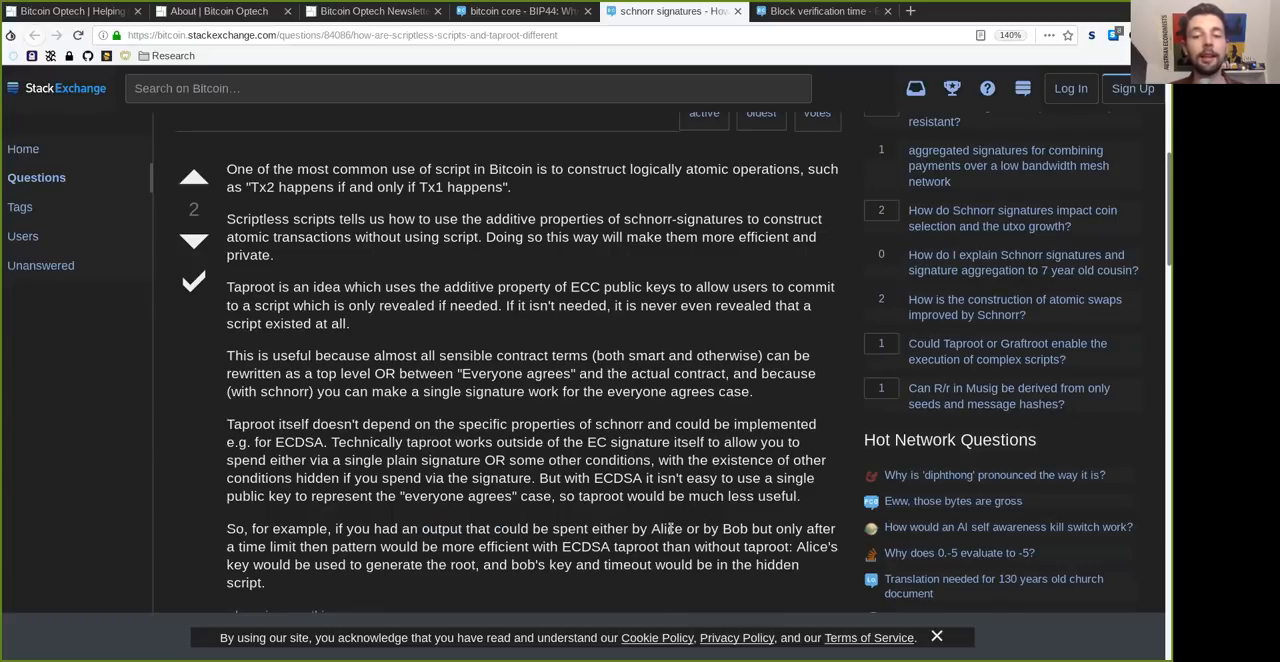
double_click(734, 528)
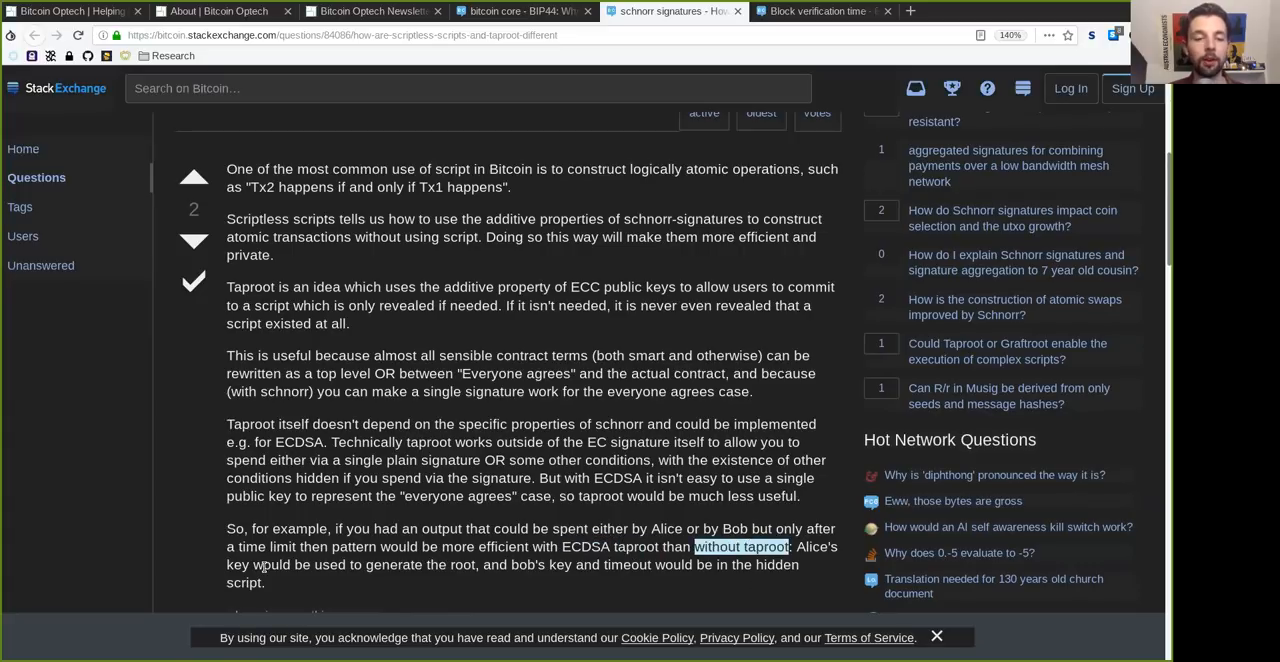
double_click(328, 564)
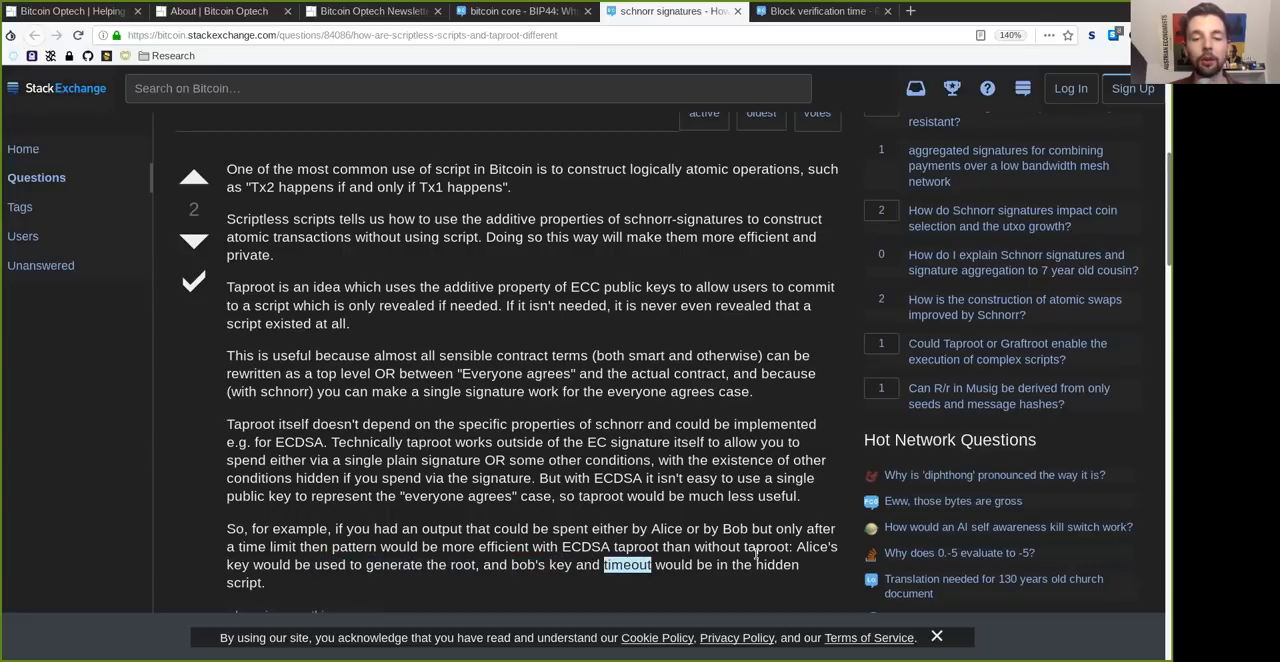
scroll("down", 3)
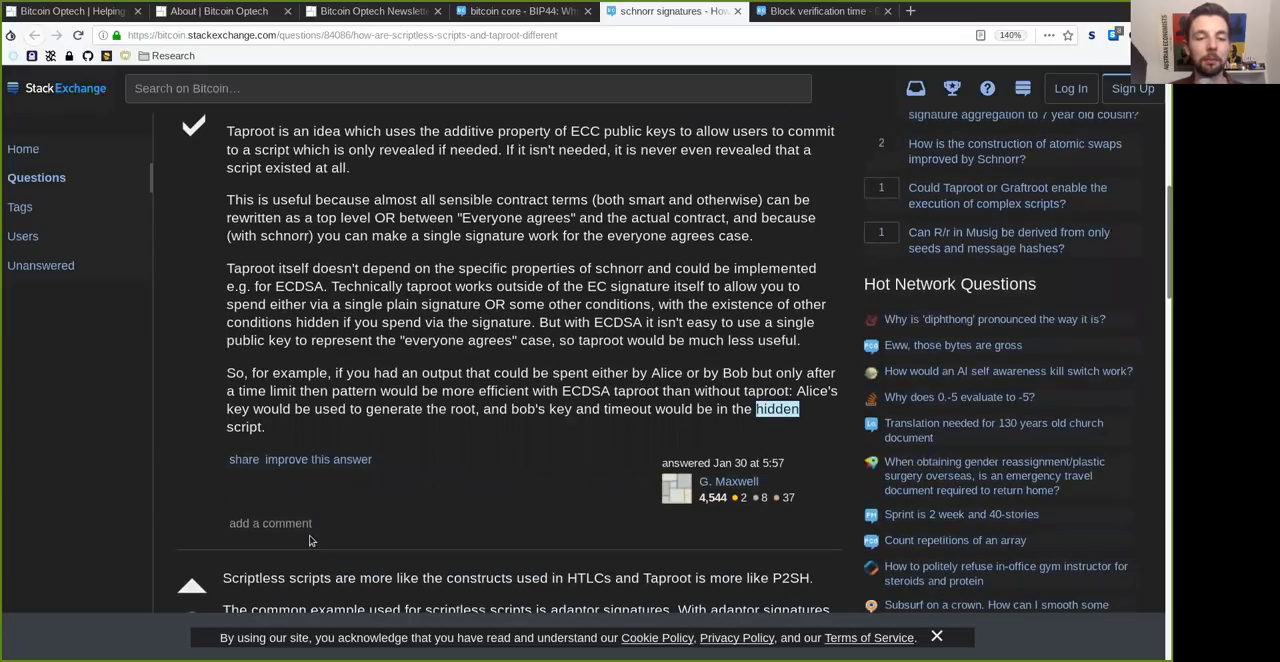
scroll("down", 3)
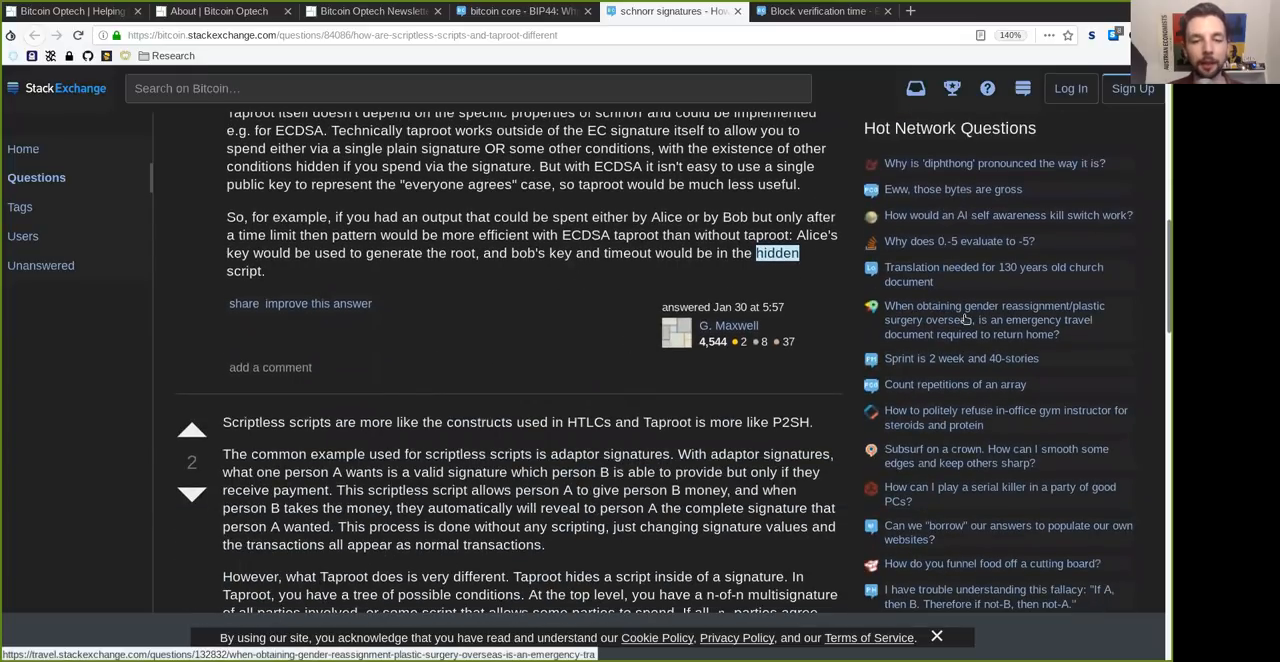
scroll("down", 3)
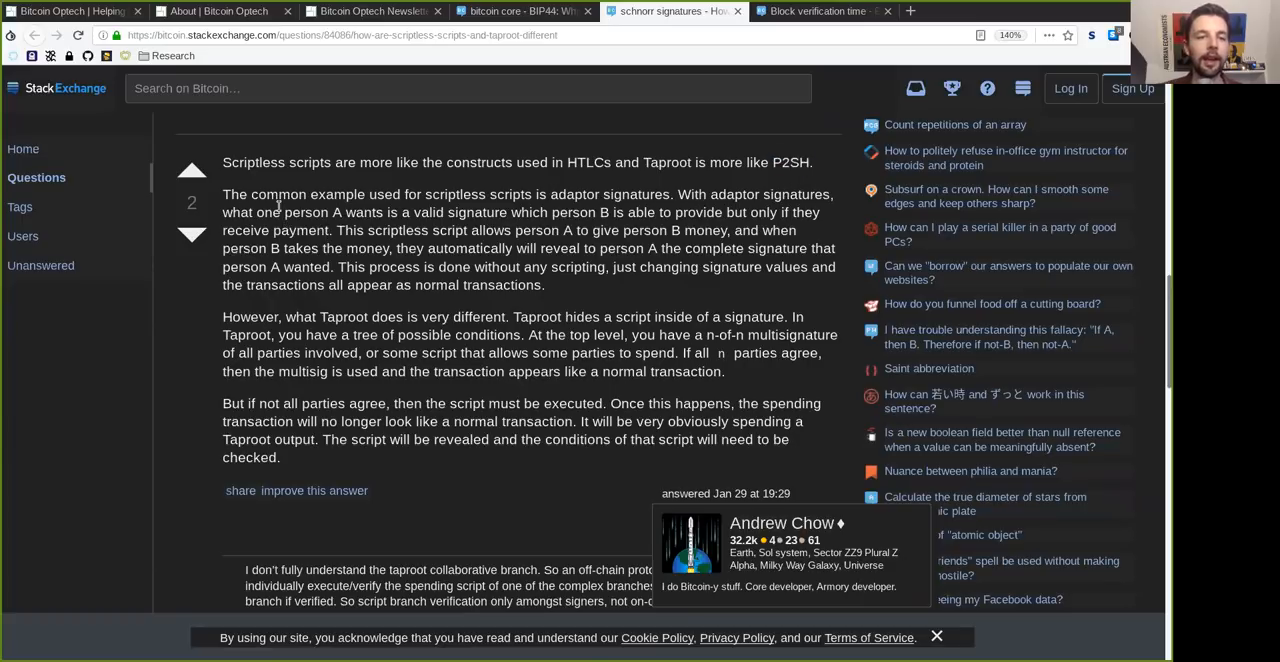
double_click(454, 194)
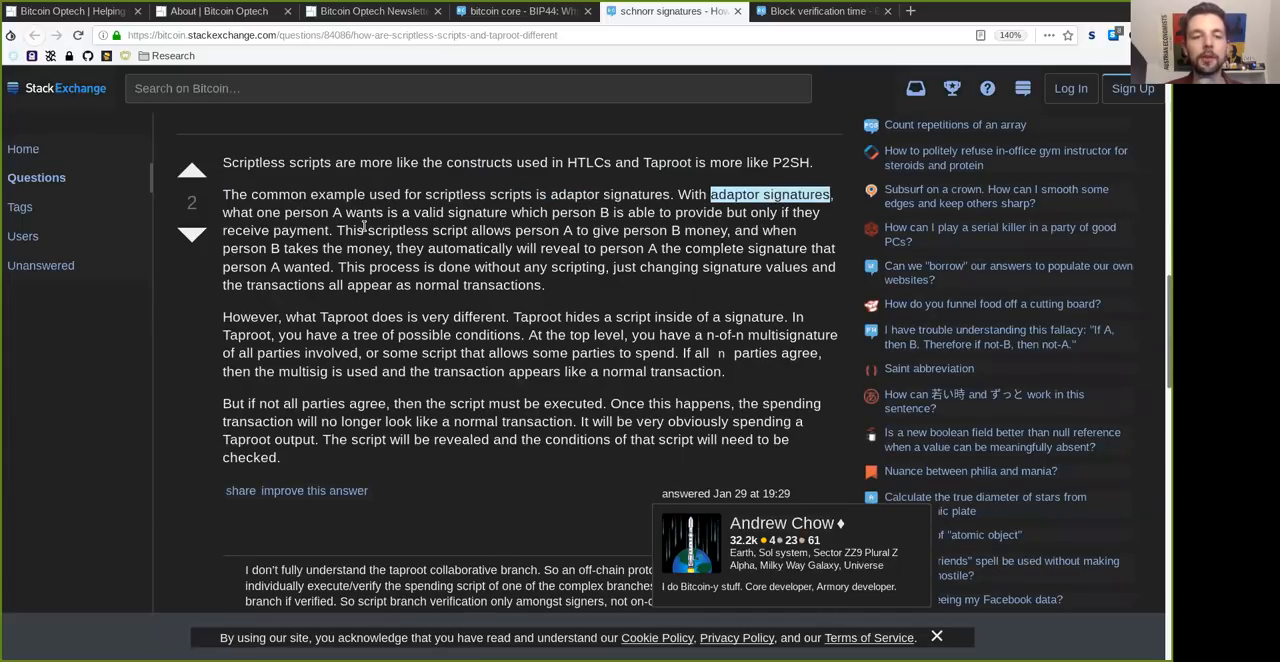
double_click(332, 212)
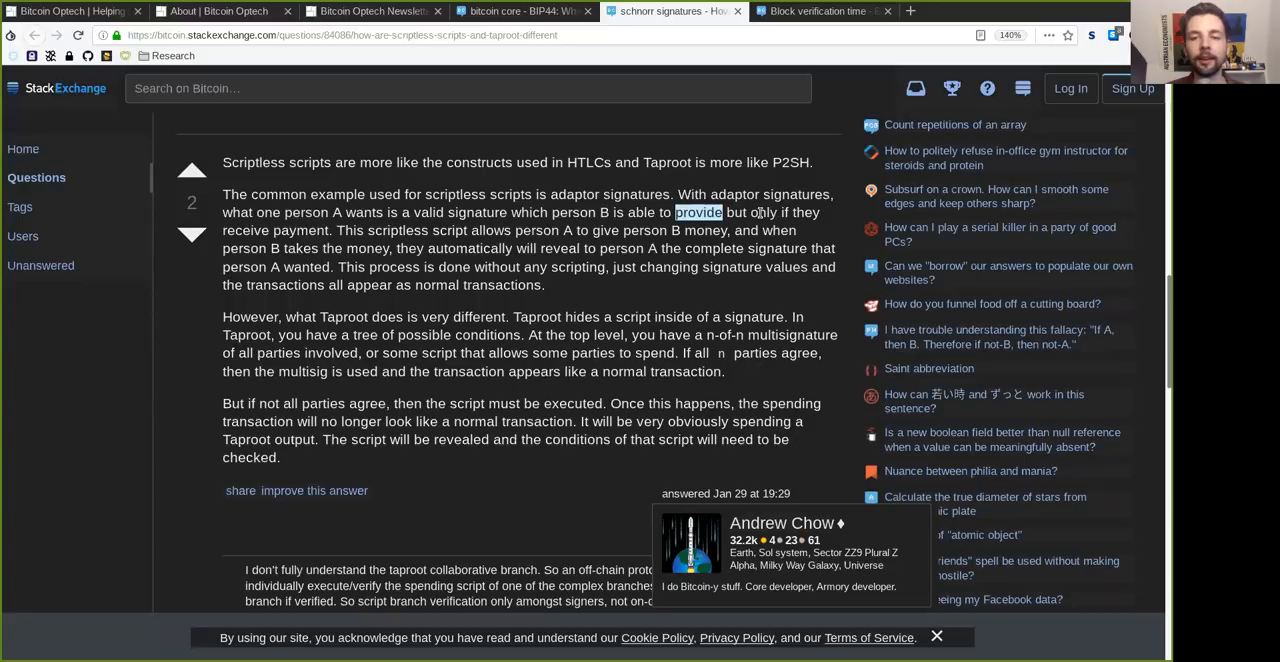
double_click(244, 230)
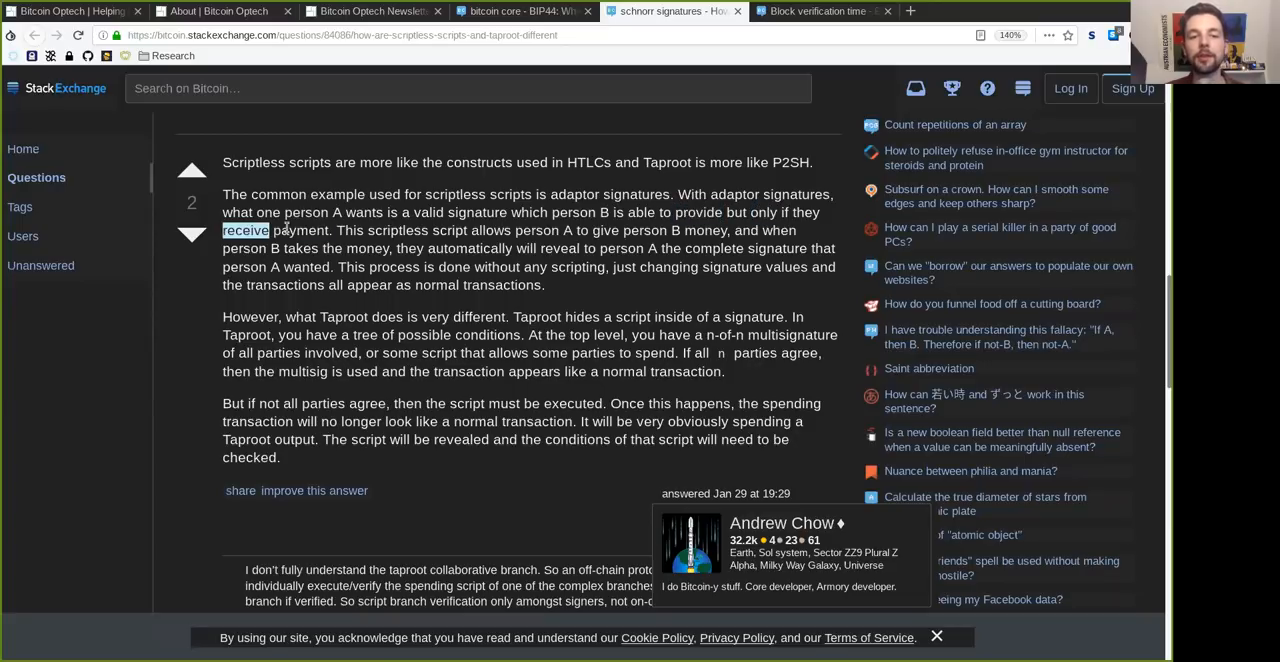
double_click(396, 230)
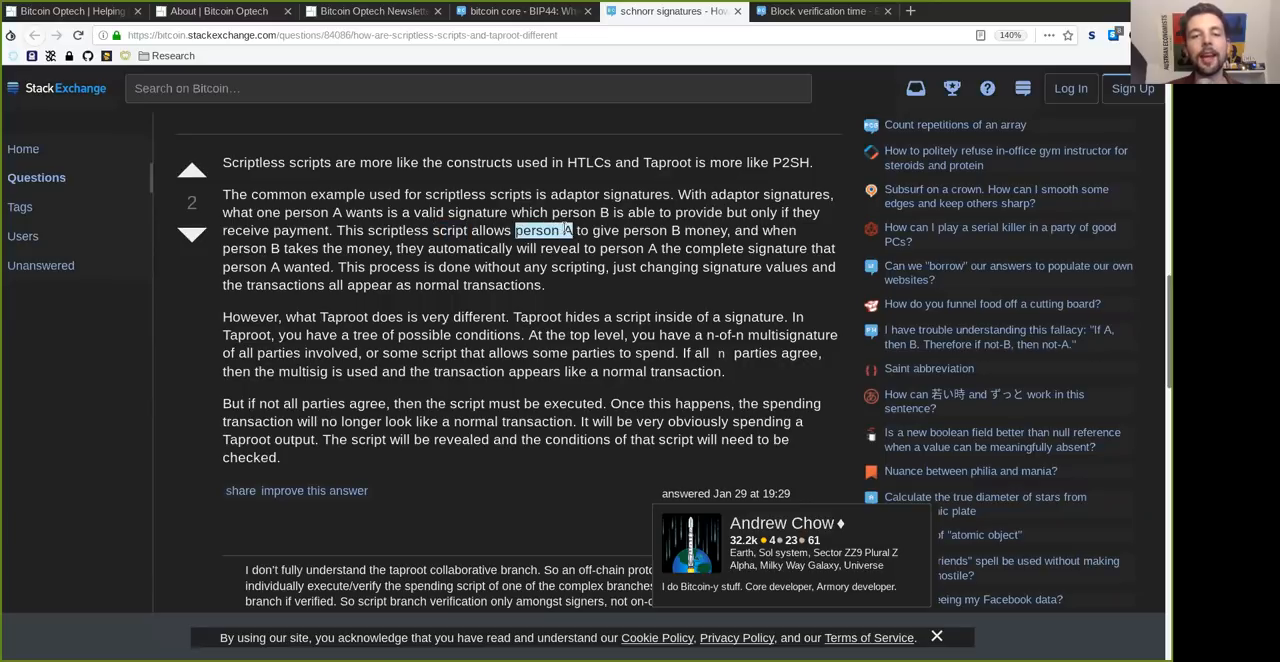
double_click(652, 230)
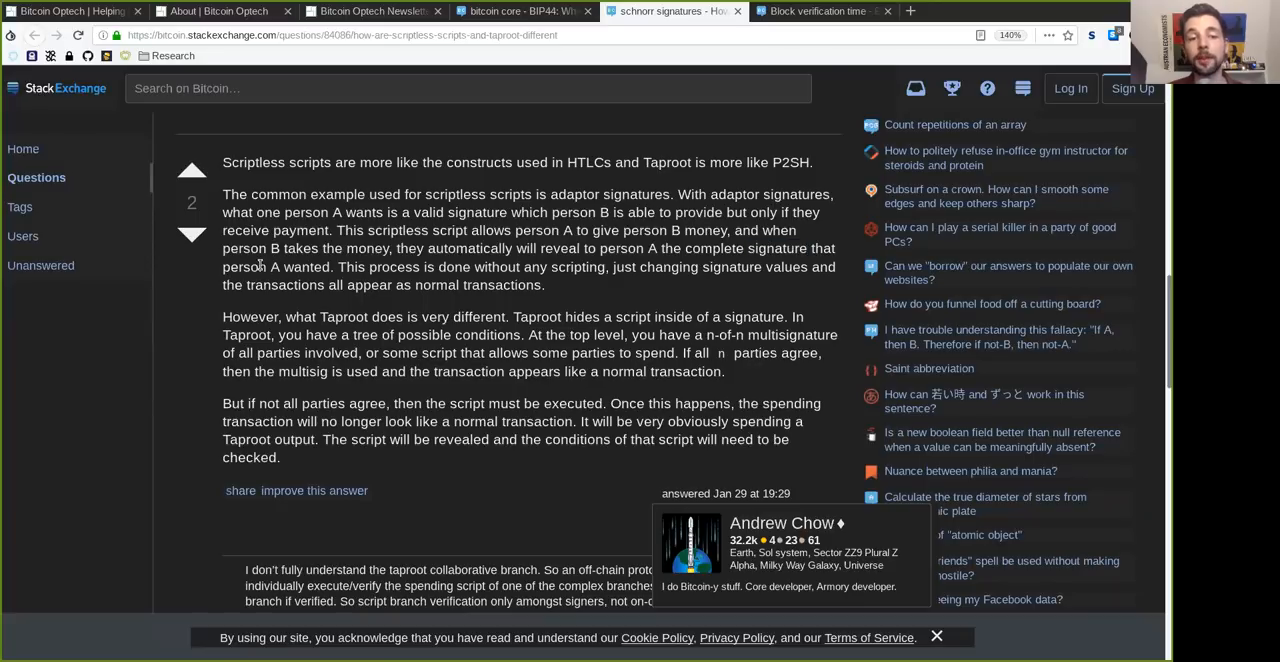
double_click(392, 268)
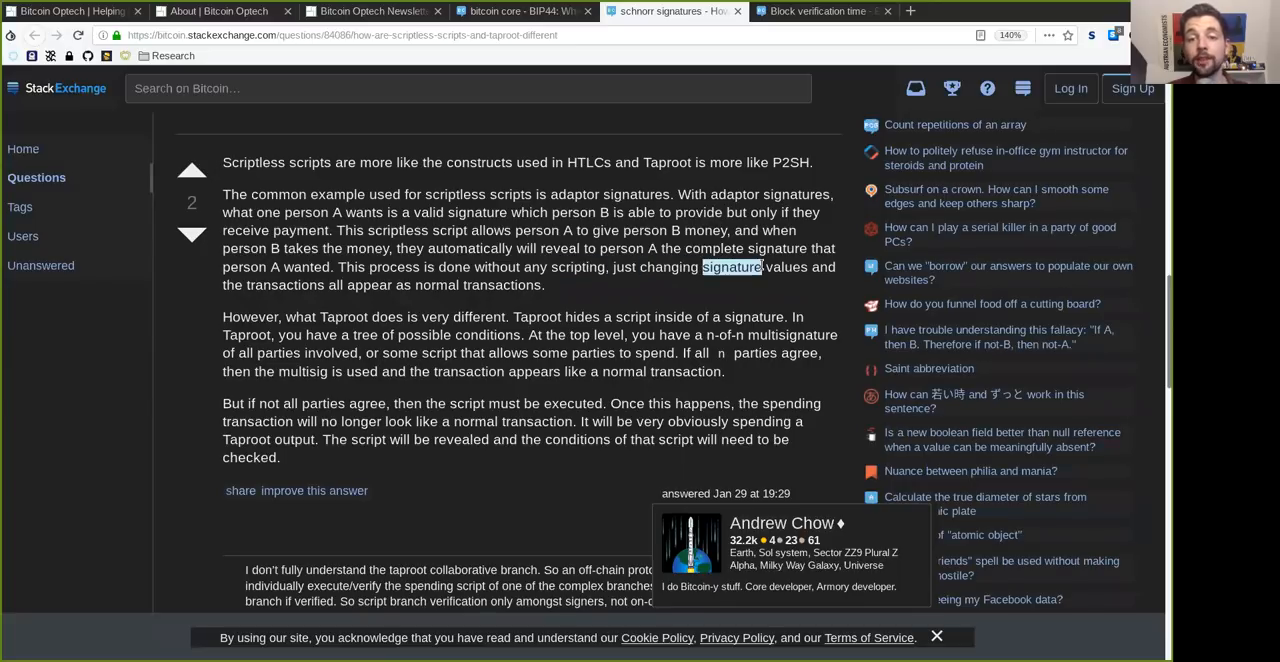
double_click(284, 284)
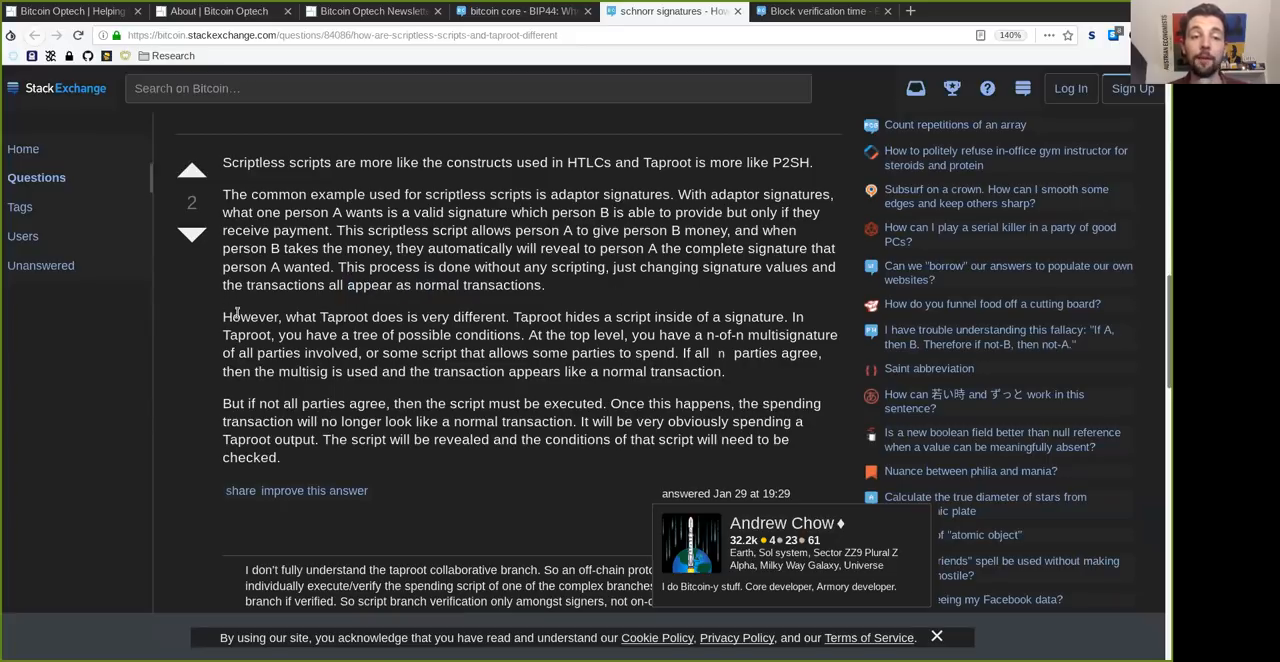
double_click(464, 316)
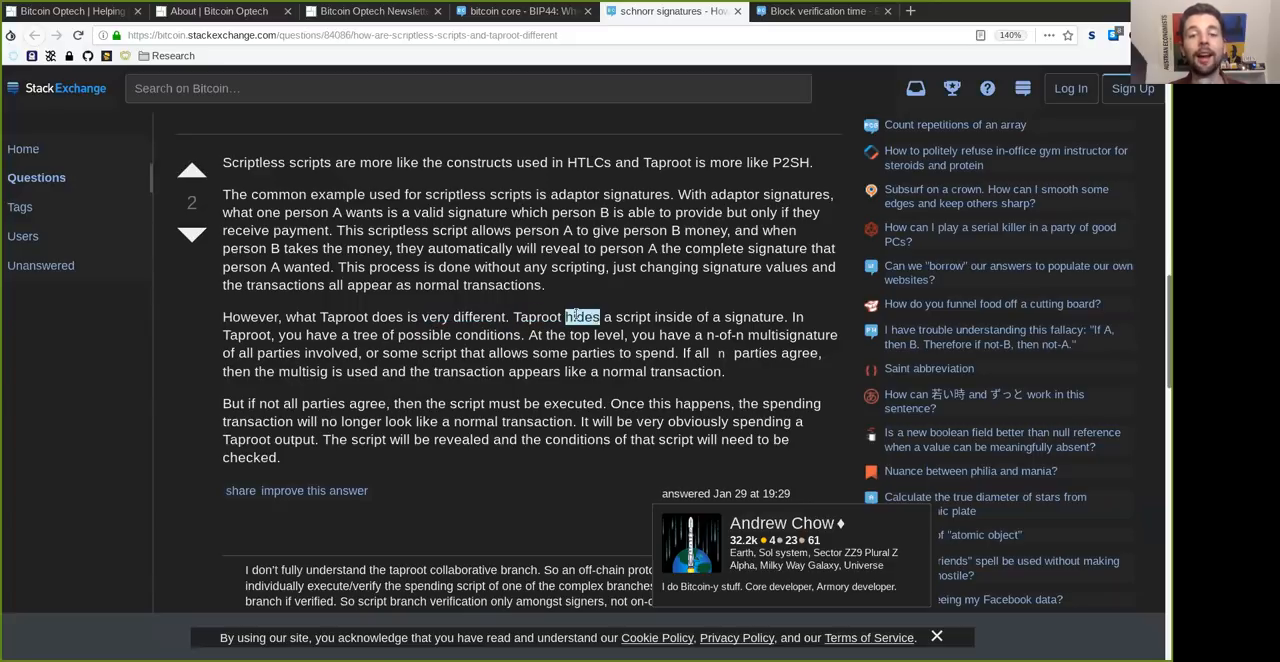
double_click(754, 316)
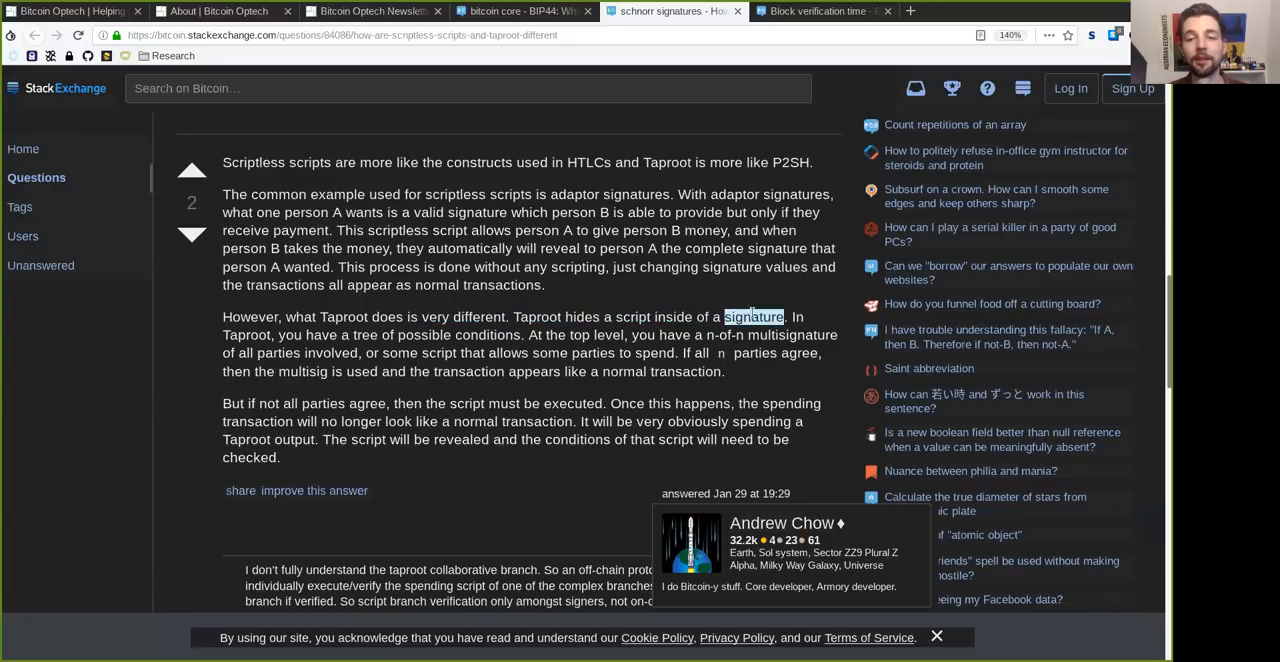
double_click(246, 334)
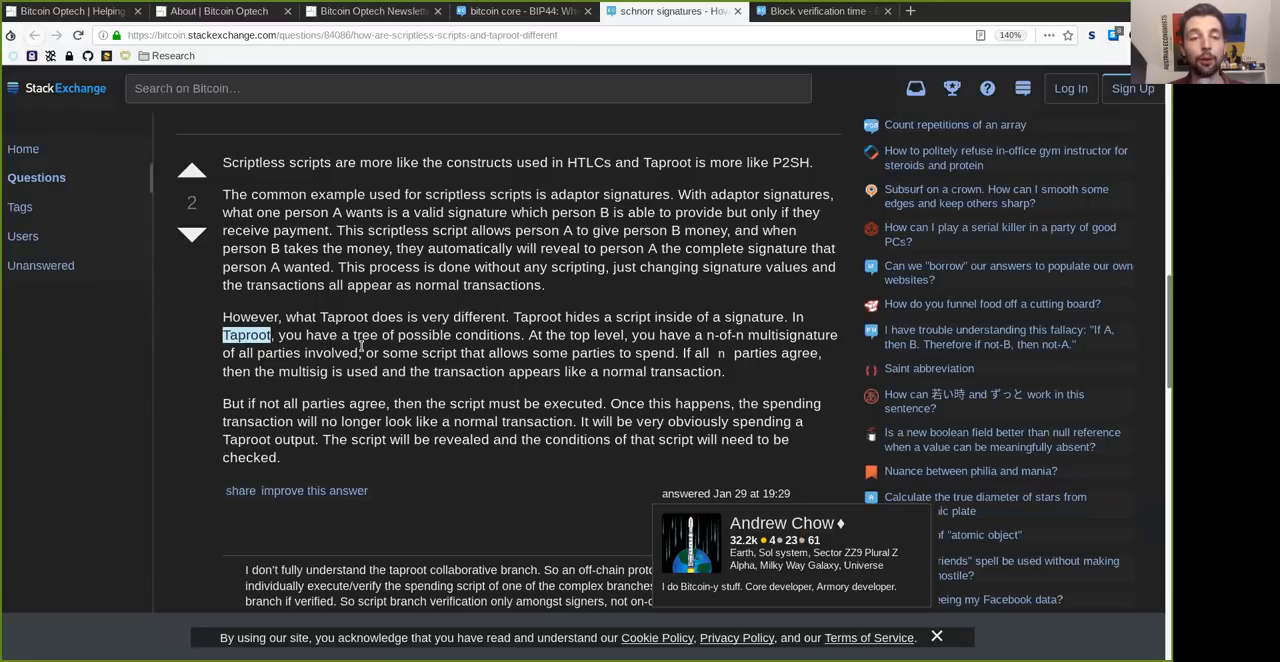
double_click(460, 334)
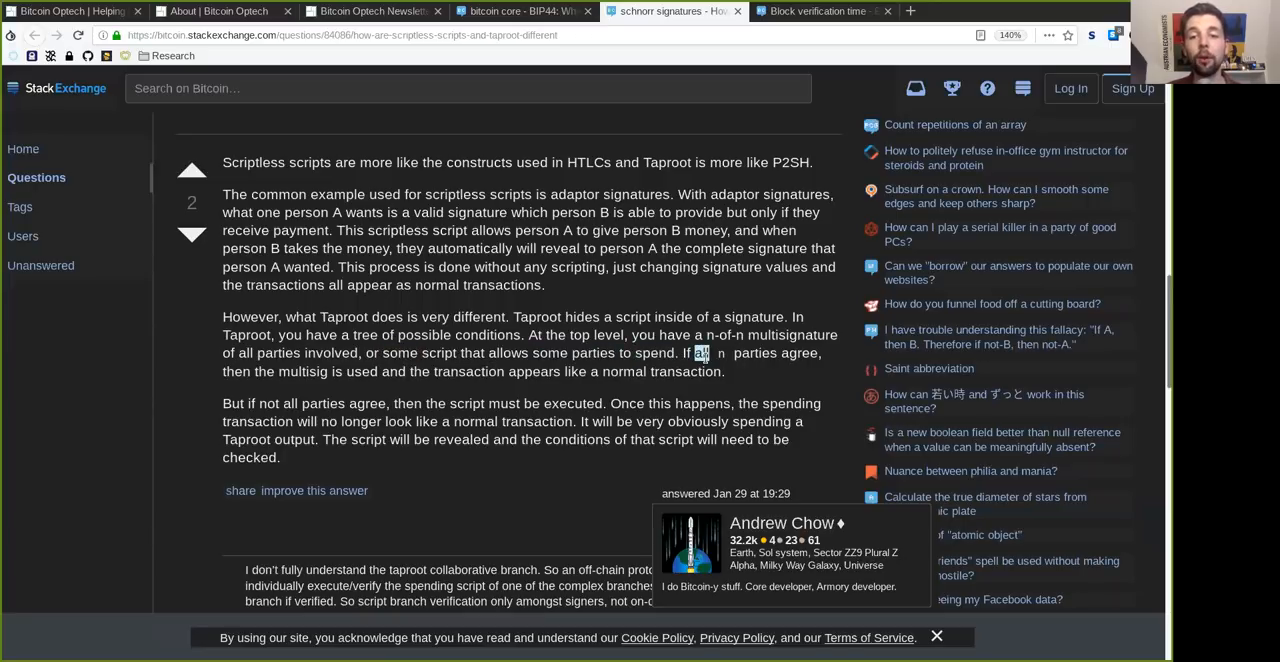
double_click(754, 352)
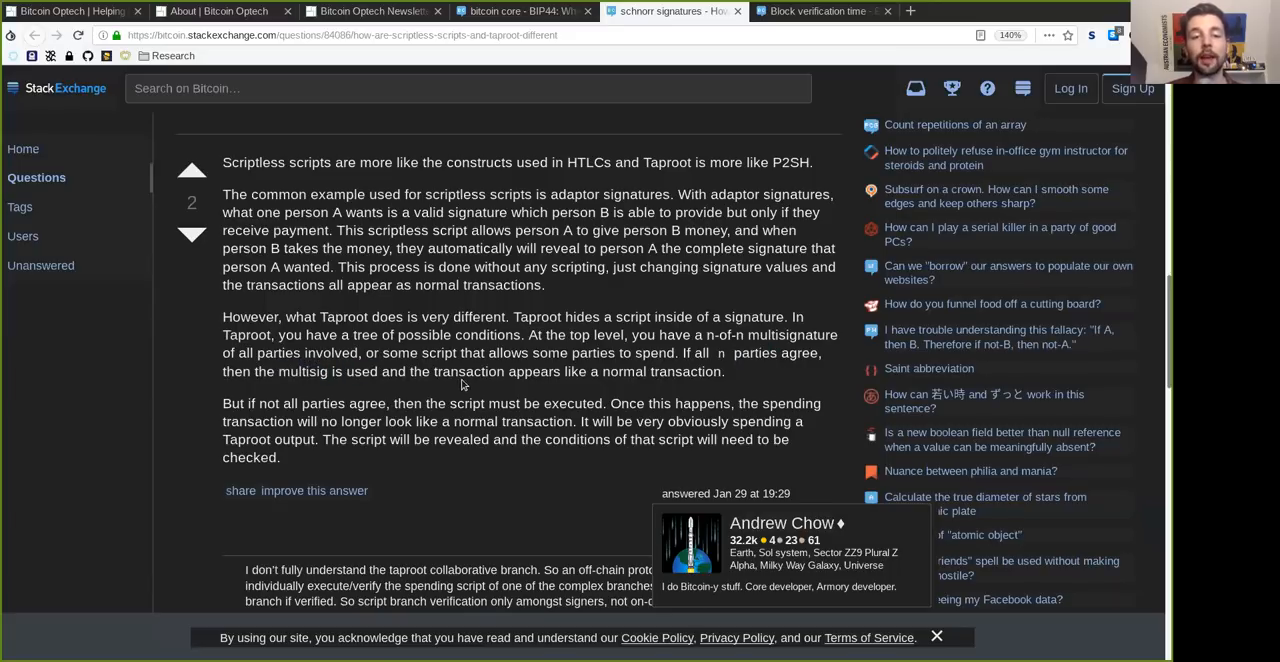
double_click(662, 372)
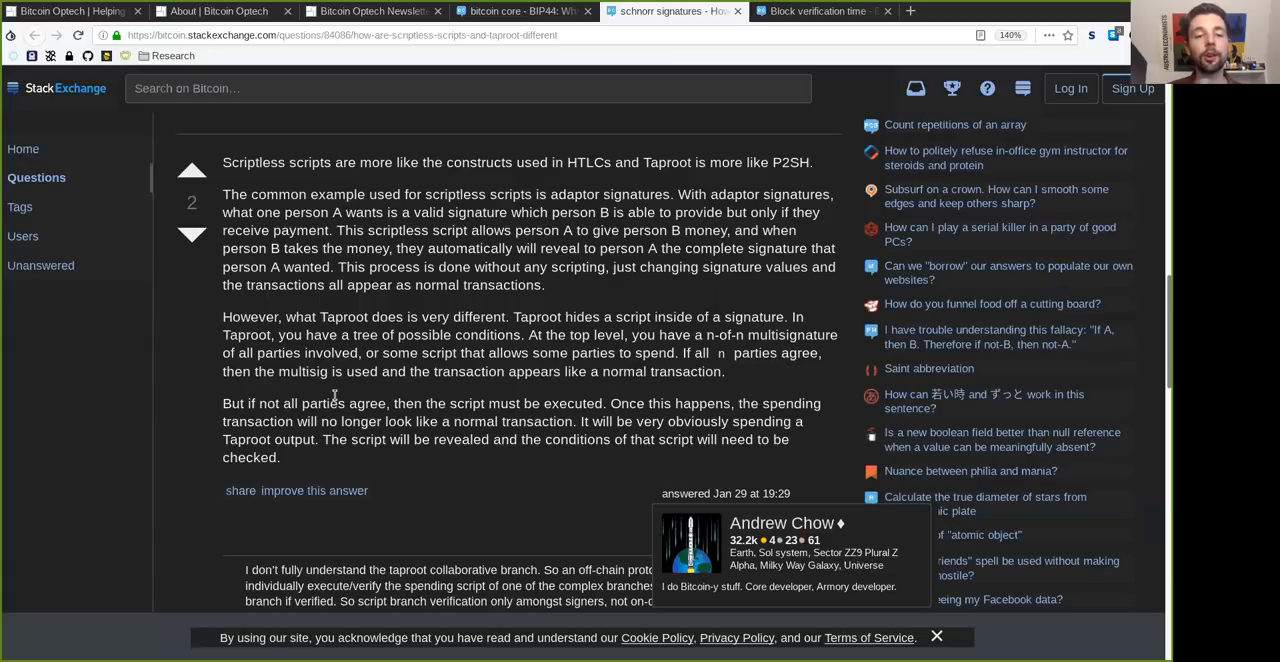
mouse_move(464, 404)
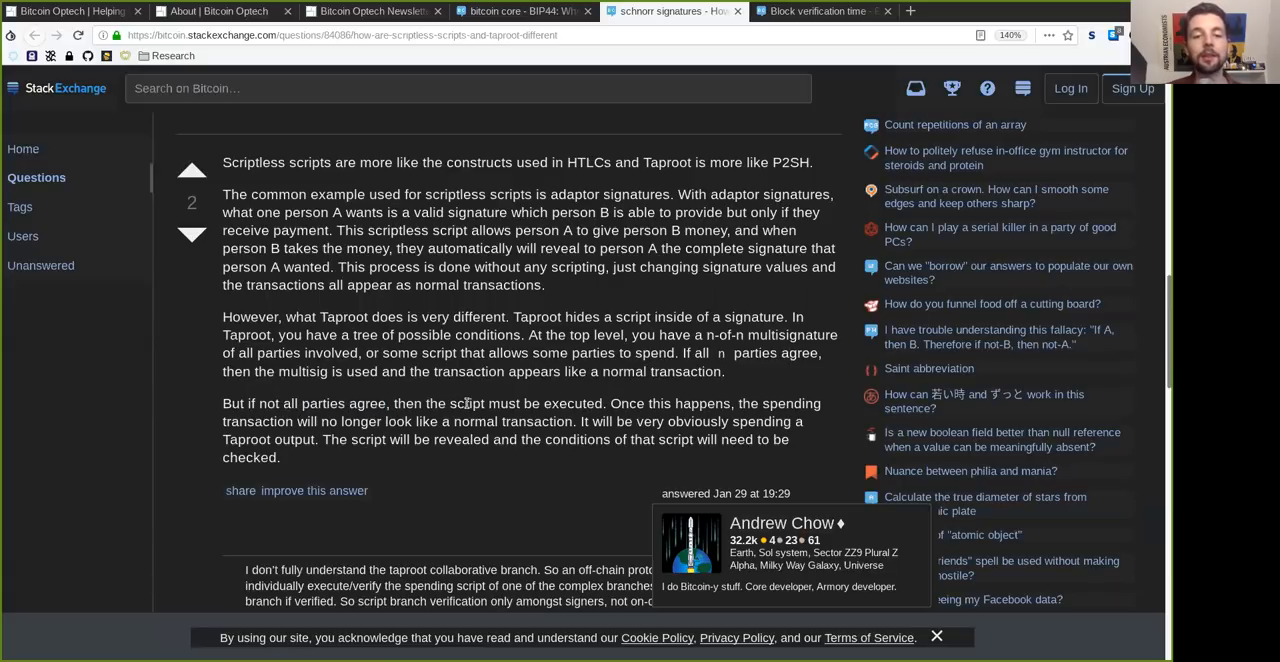
mouse_move(696, 416)
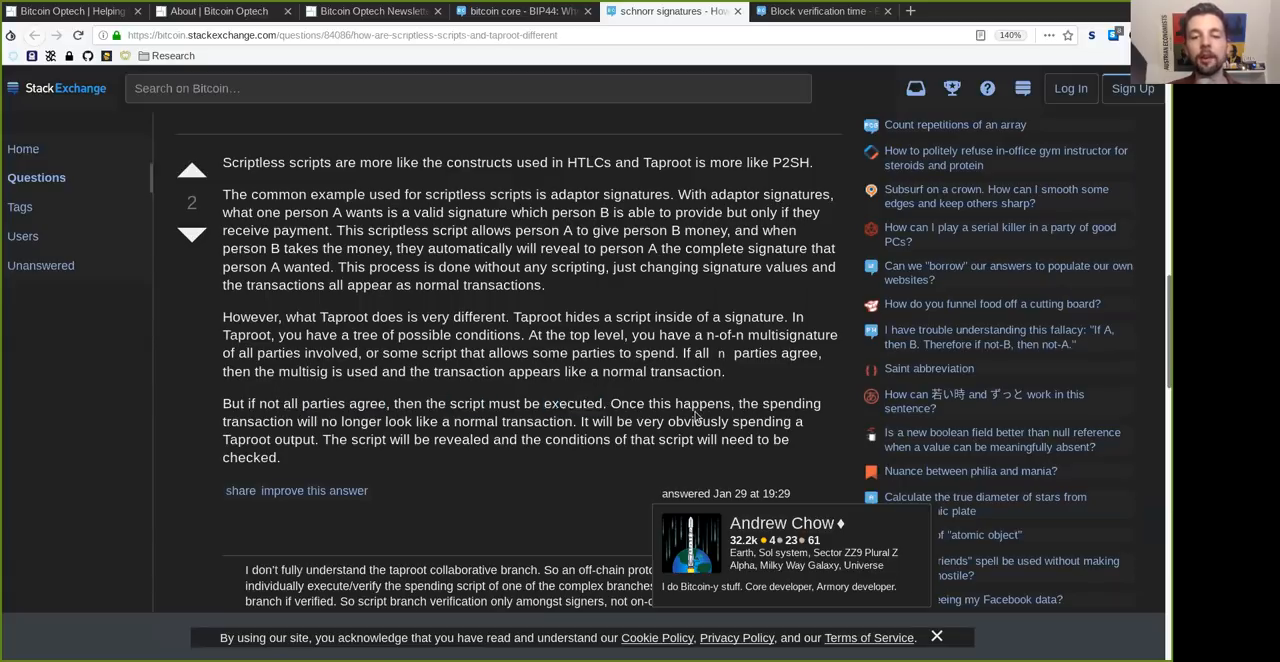
double_click(258, 420)
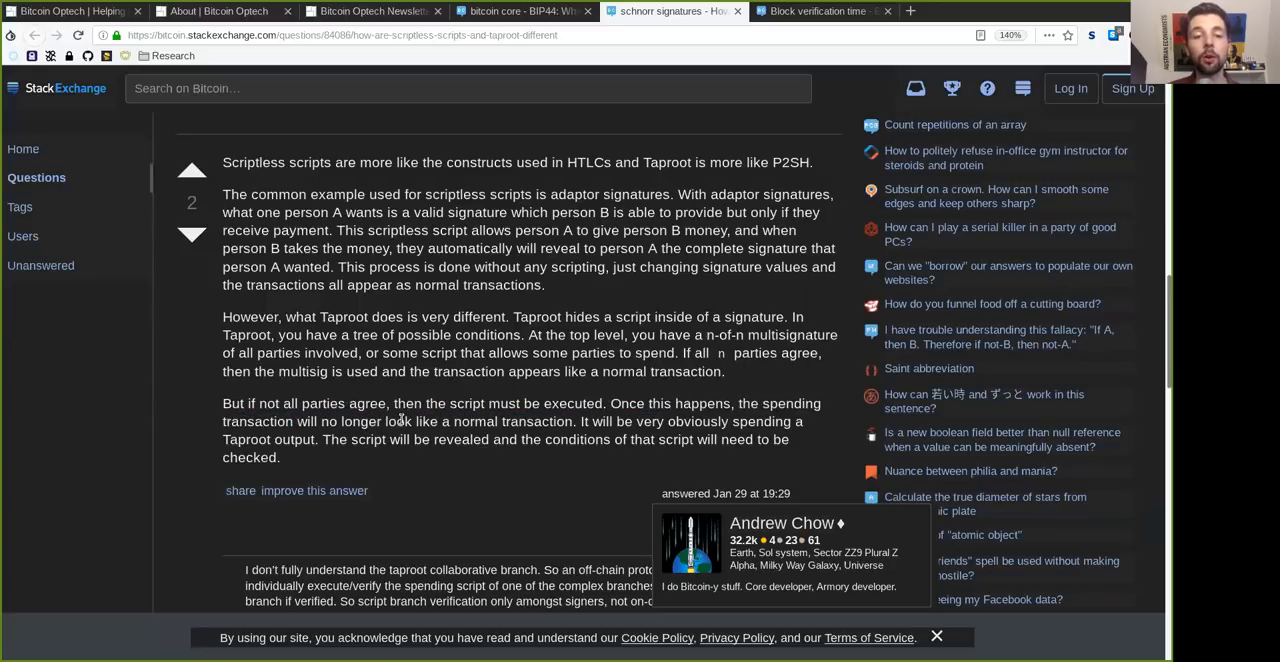
double_click(512, 420)
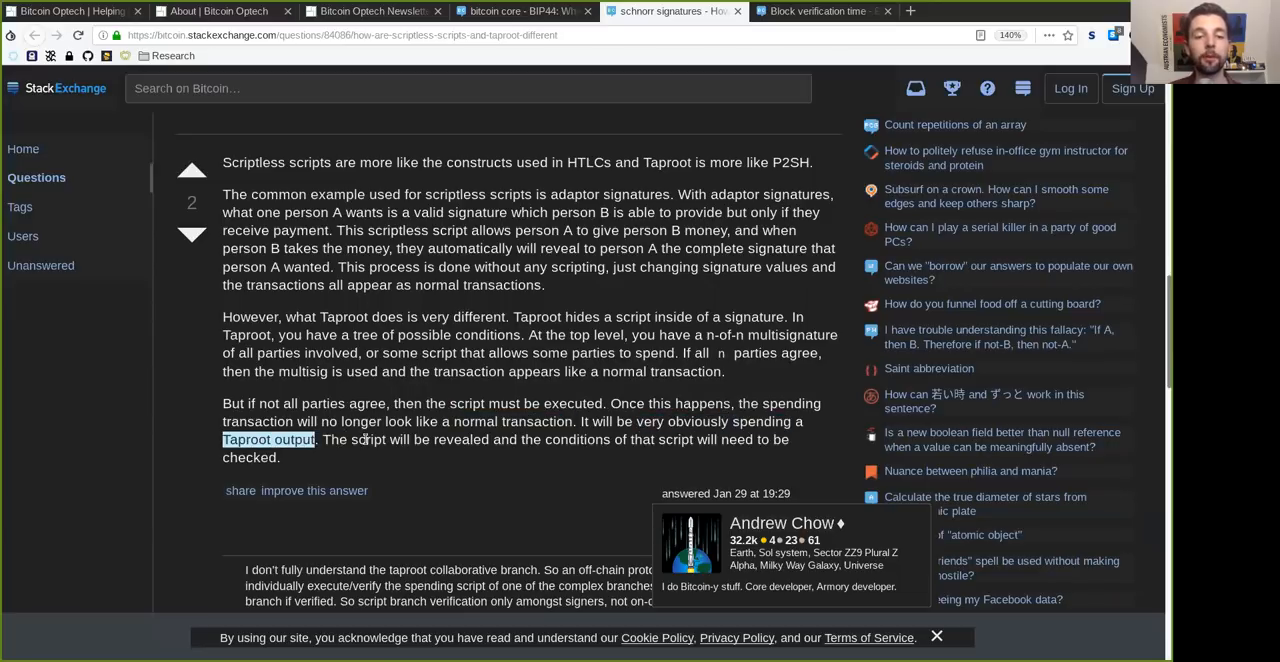
double_click(460, 440)
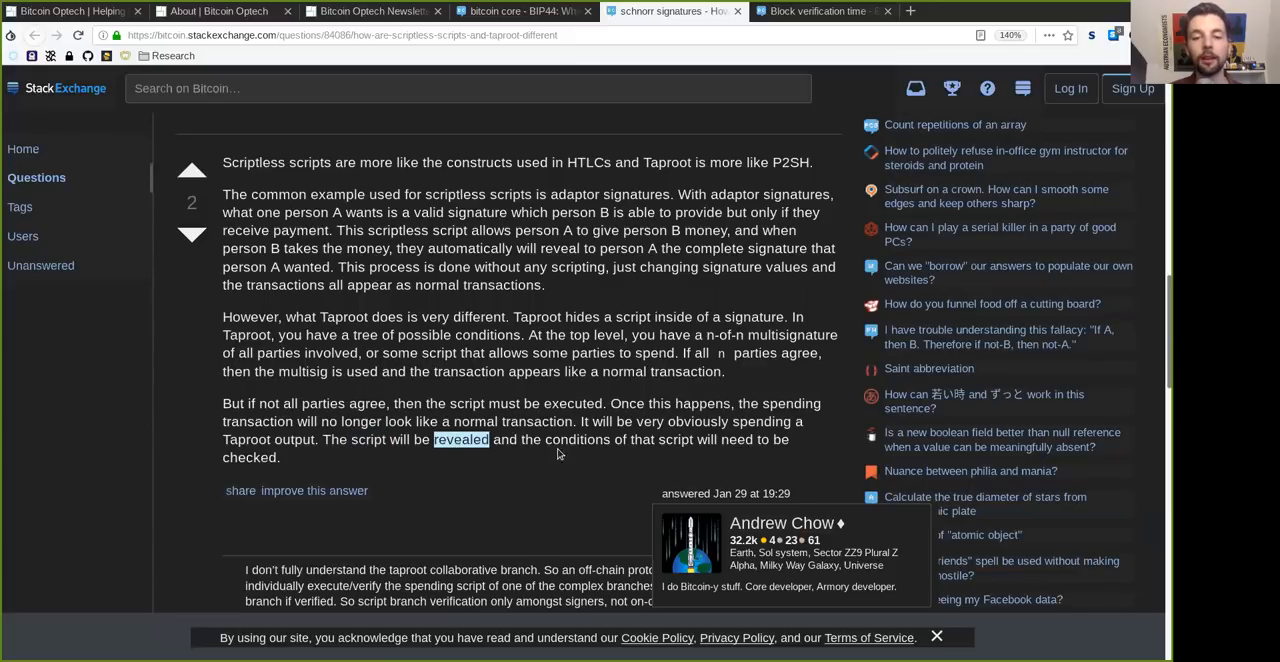
double_click(676, 440)
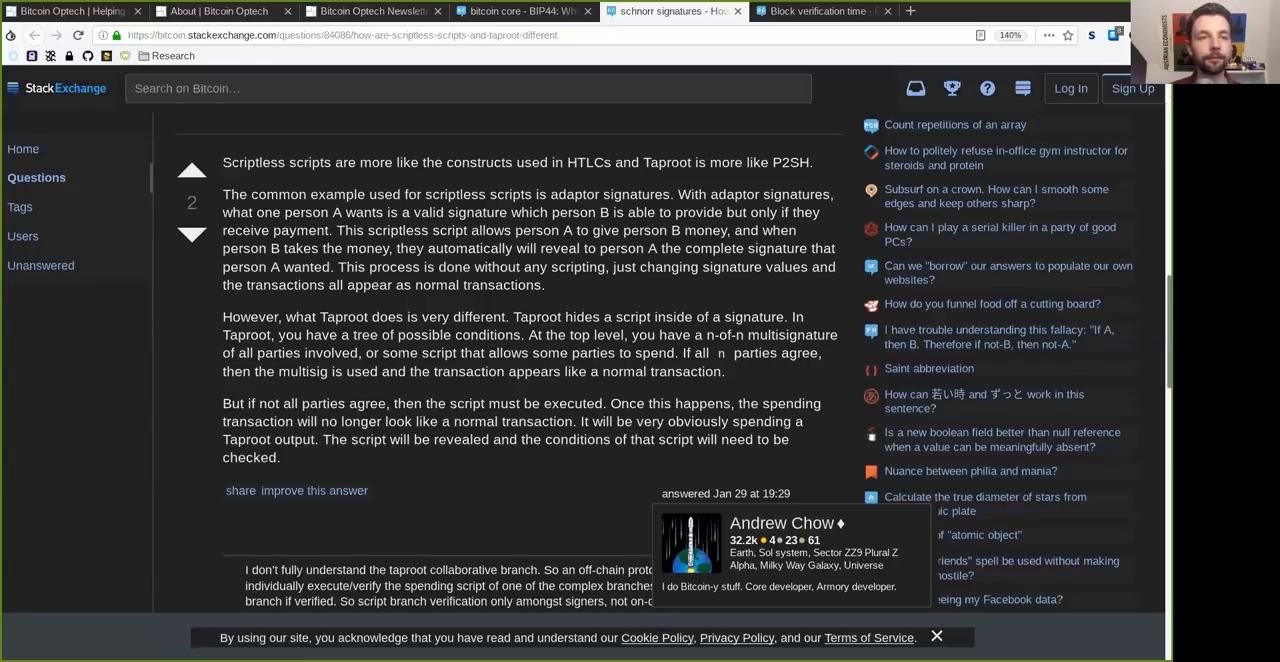
scroll("down", 3)
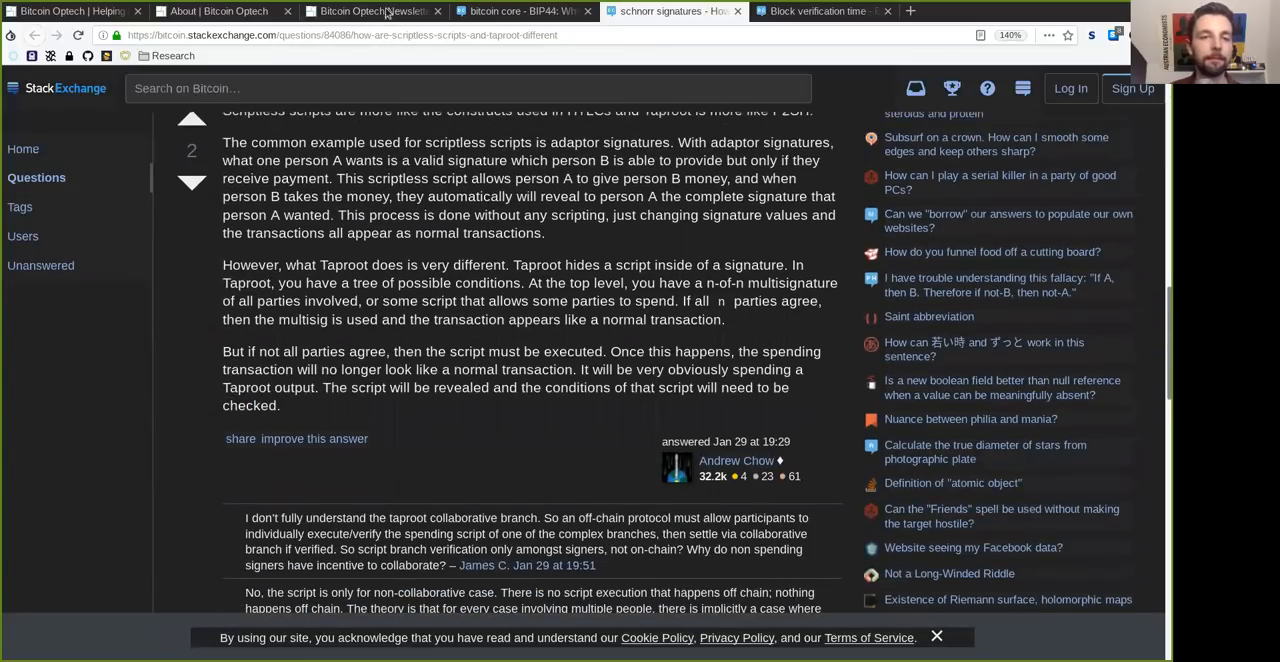
Back in the newsletter, read the block propagation summary on the 0% normal case and constructed blocks taking a long time
left_click(372, 12)
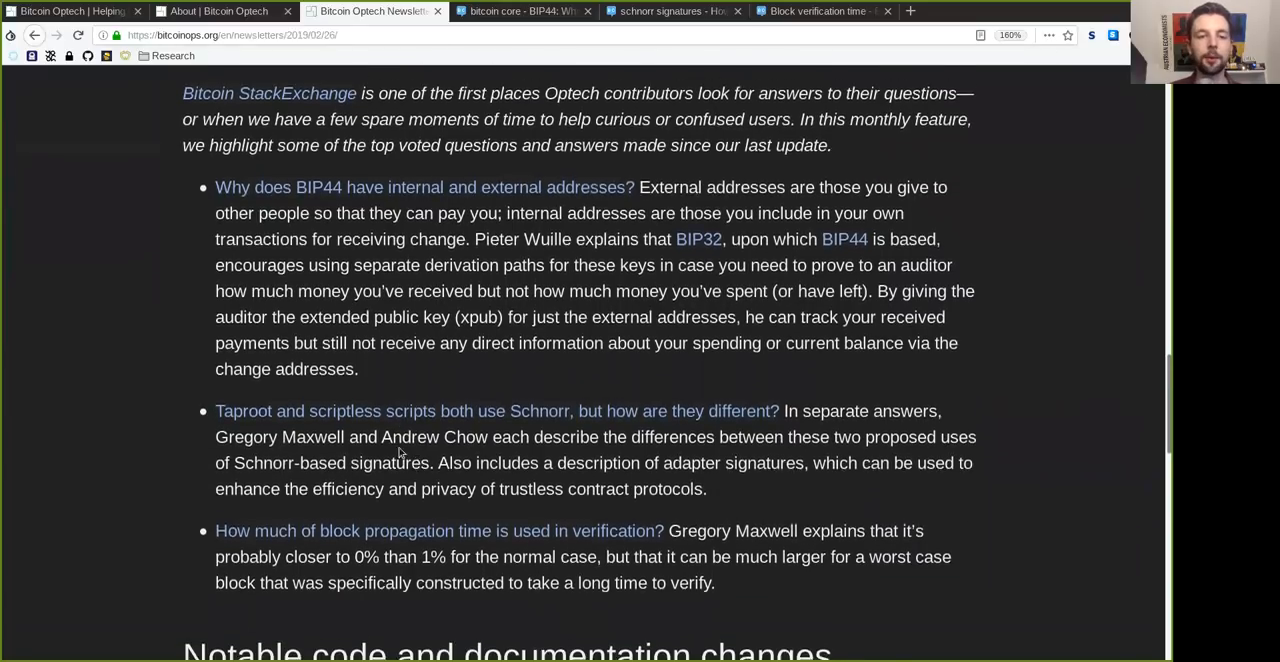
scroll("up", 3)
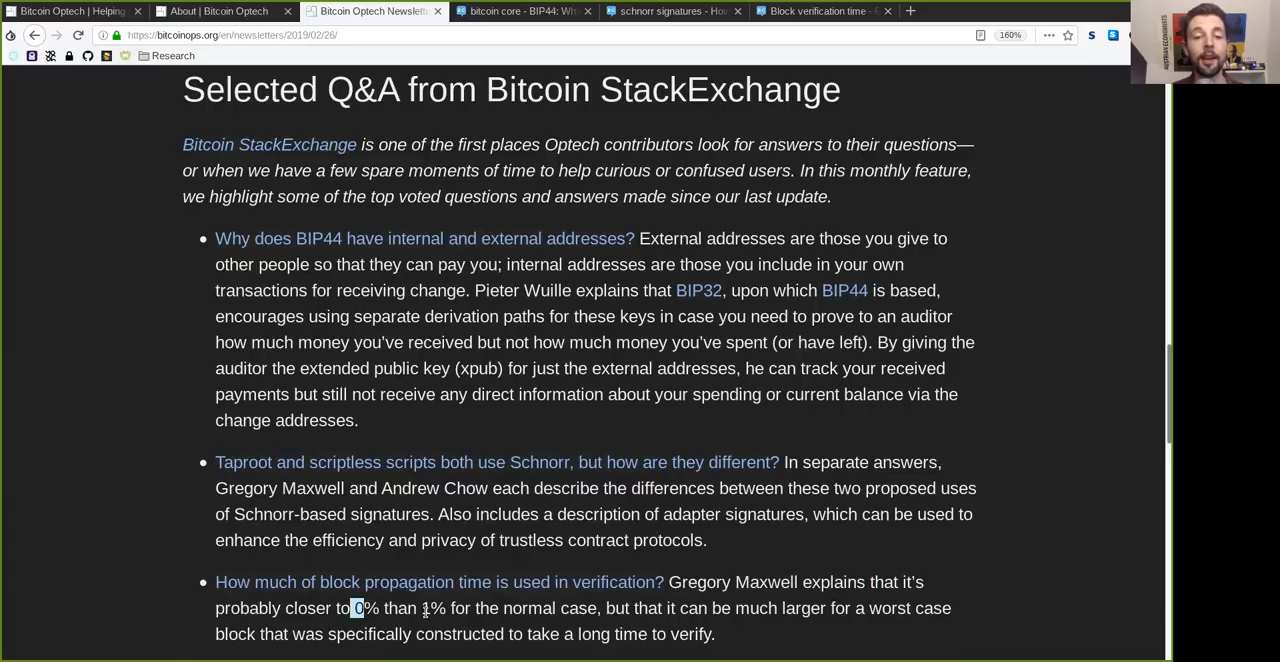
double_click(548, 608)
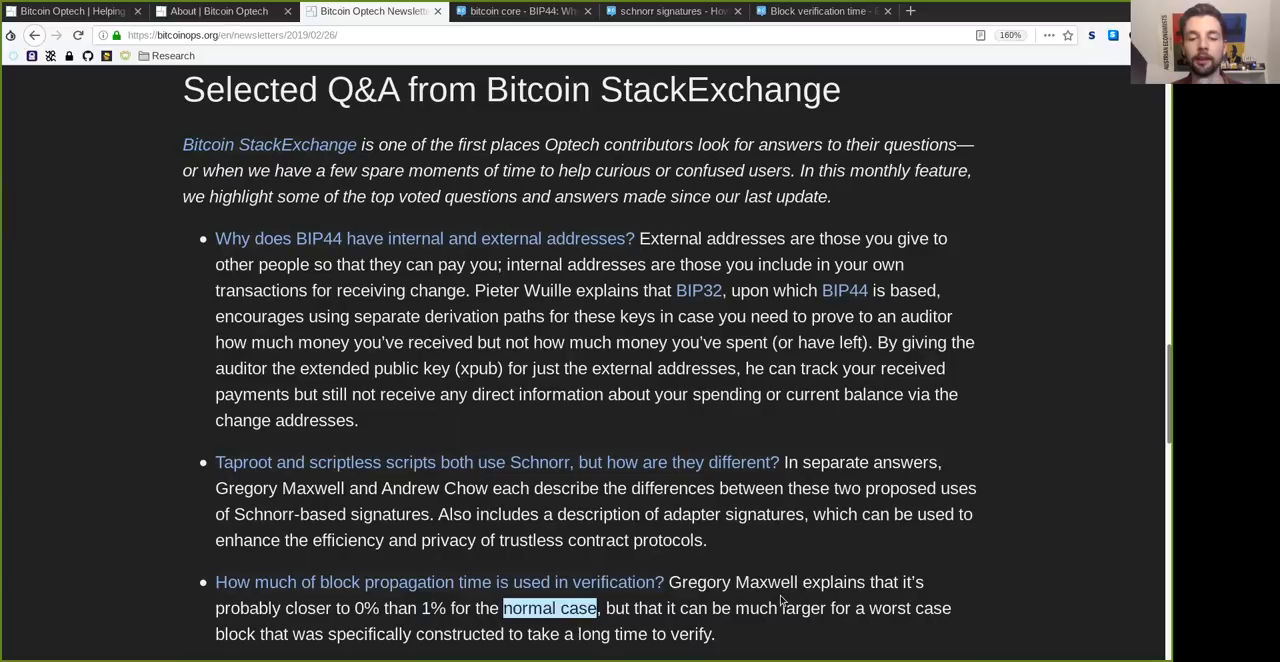
double_click(692, 608)
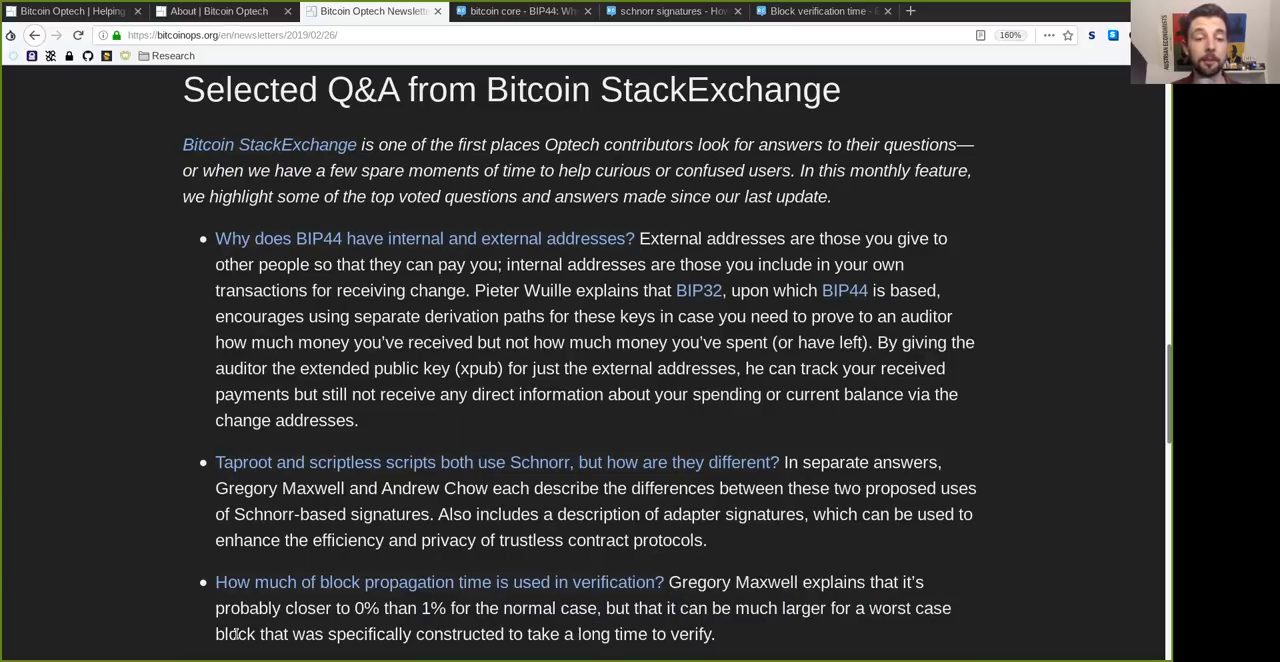
double_click(458, 634)
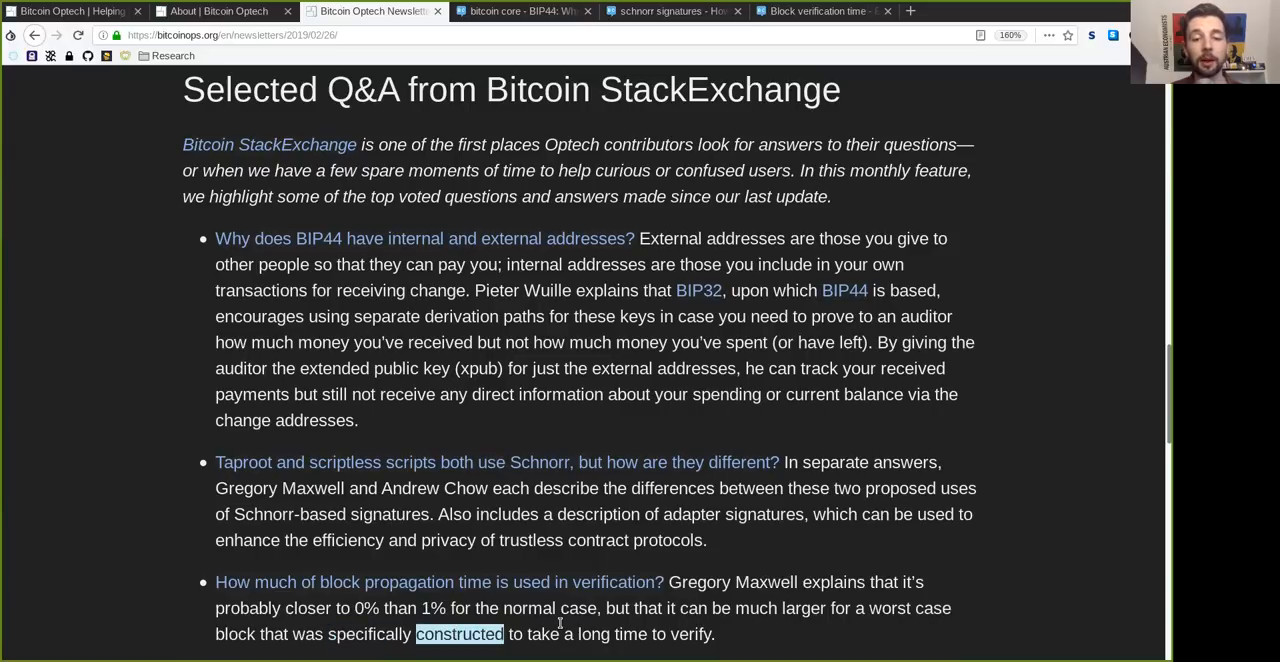
double_click(612, 632)
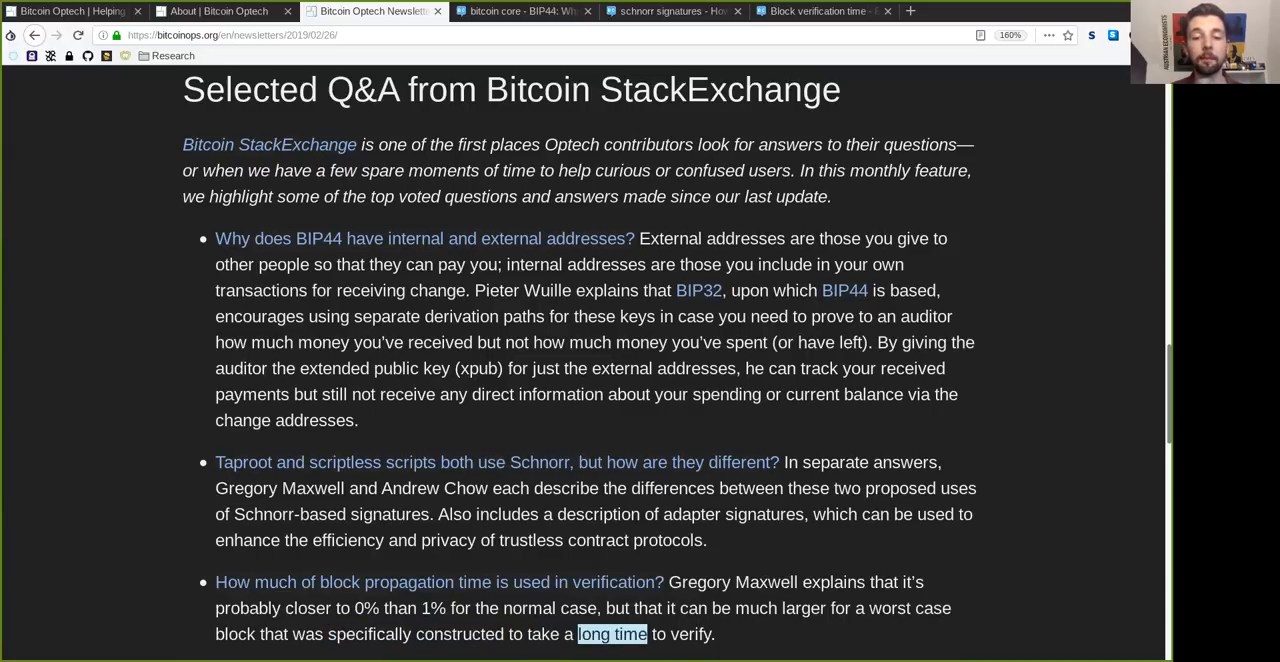
mouse_move(822, 12)
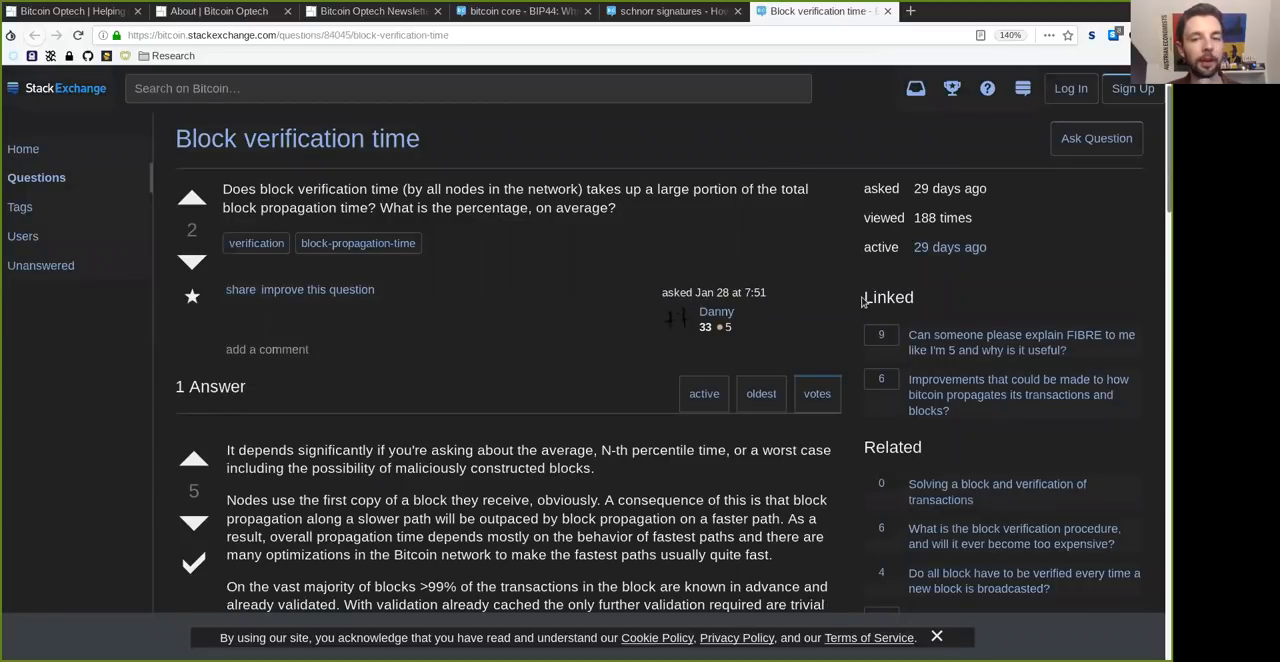
double_click(716, 312)
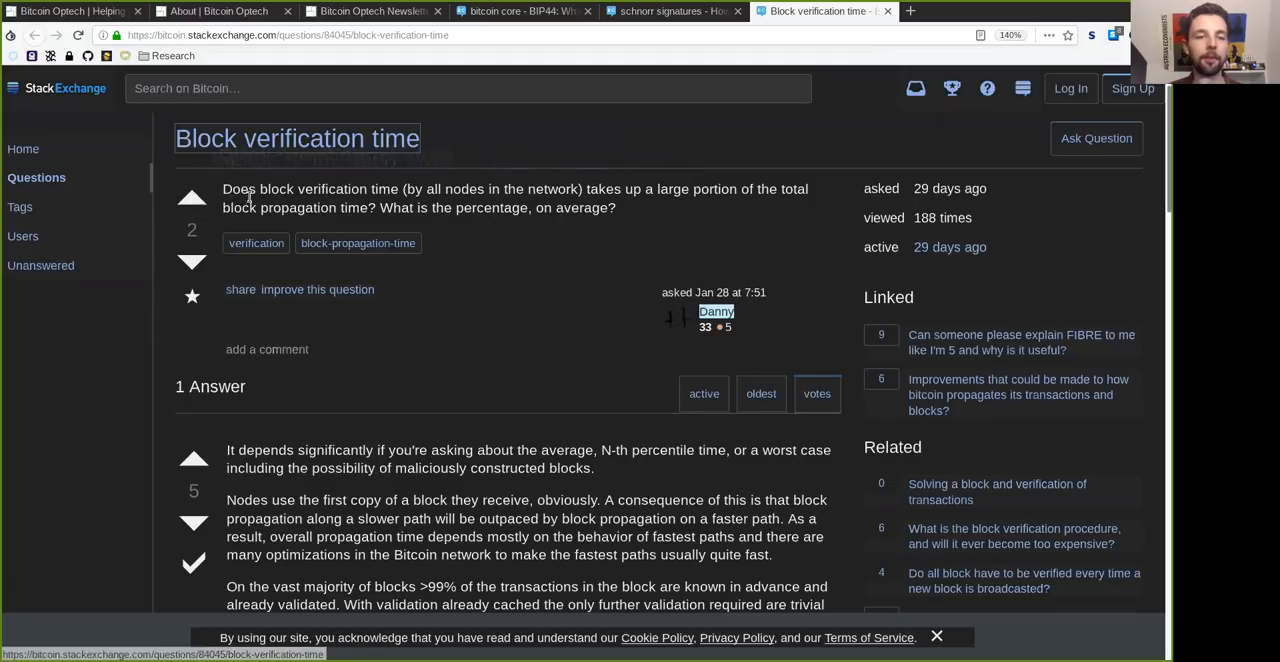
double_click(328, 188)
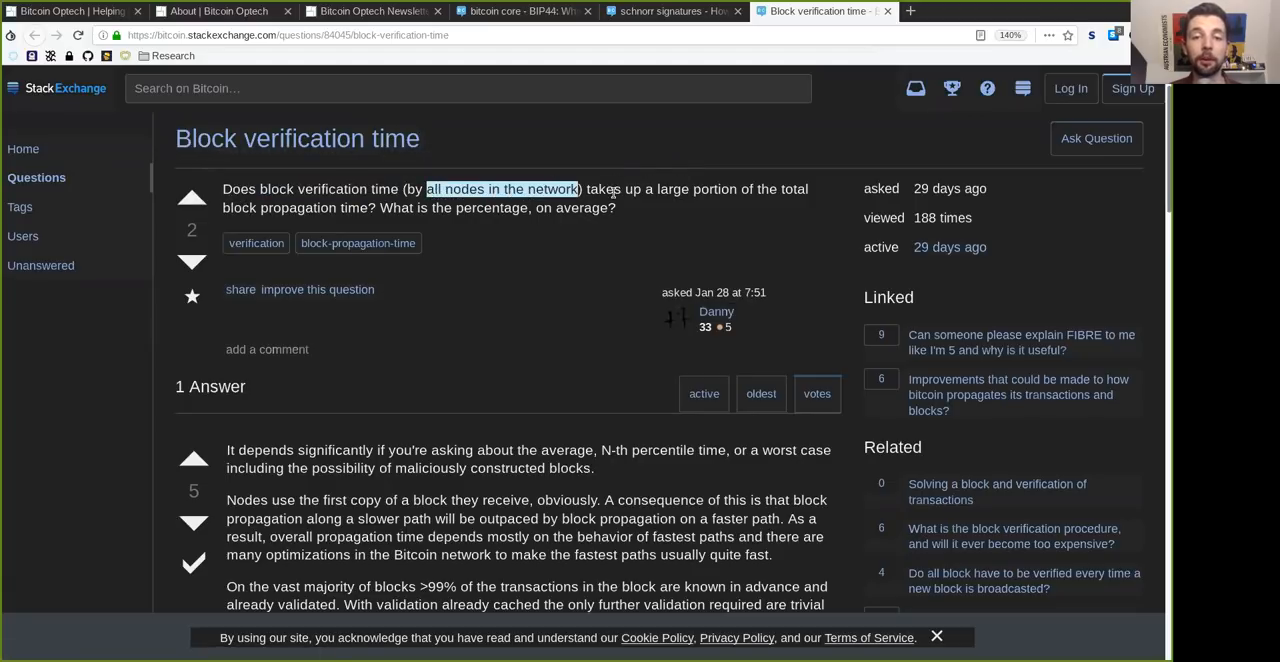
double_click(696, 188)
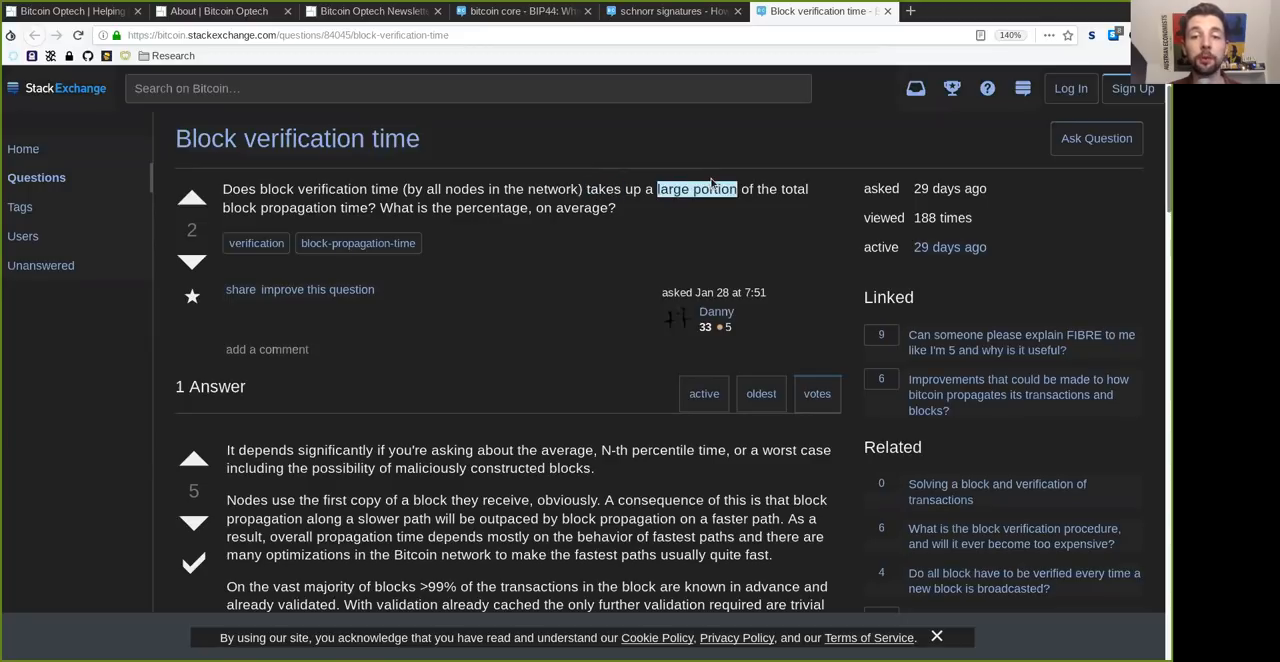
double_click(240, 208)
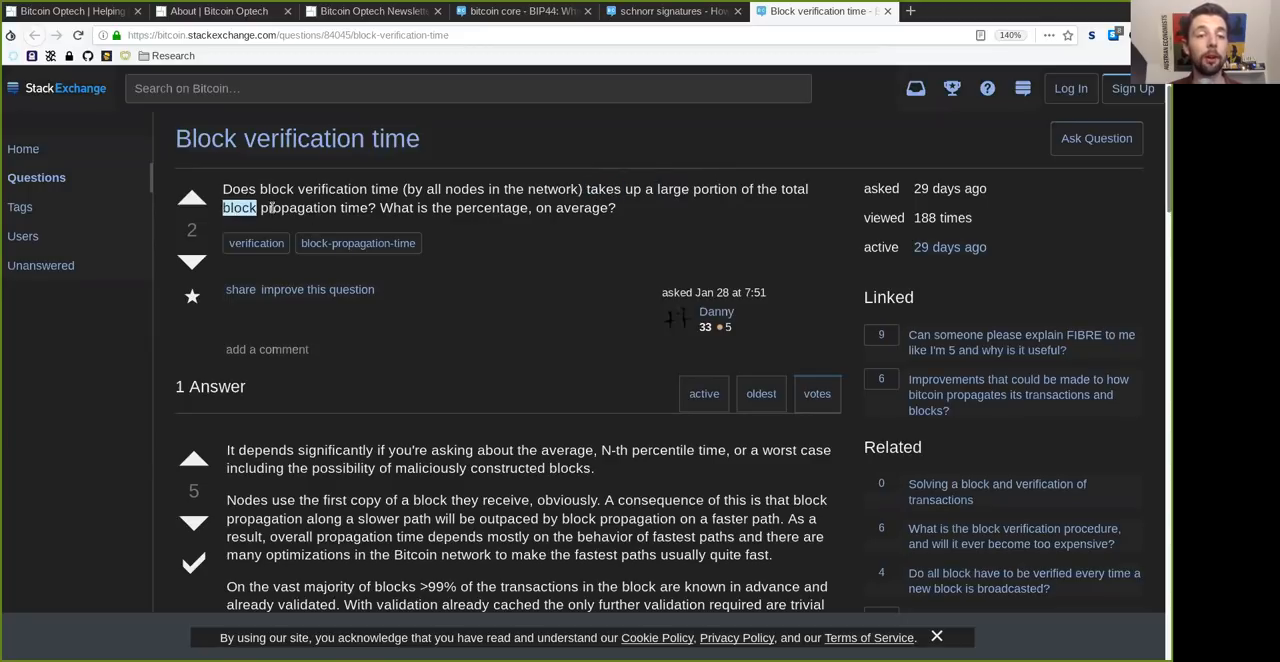
double_click(492, 208)
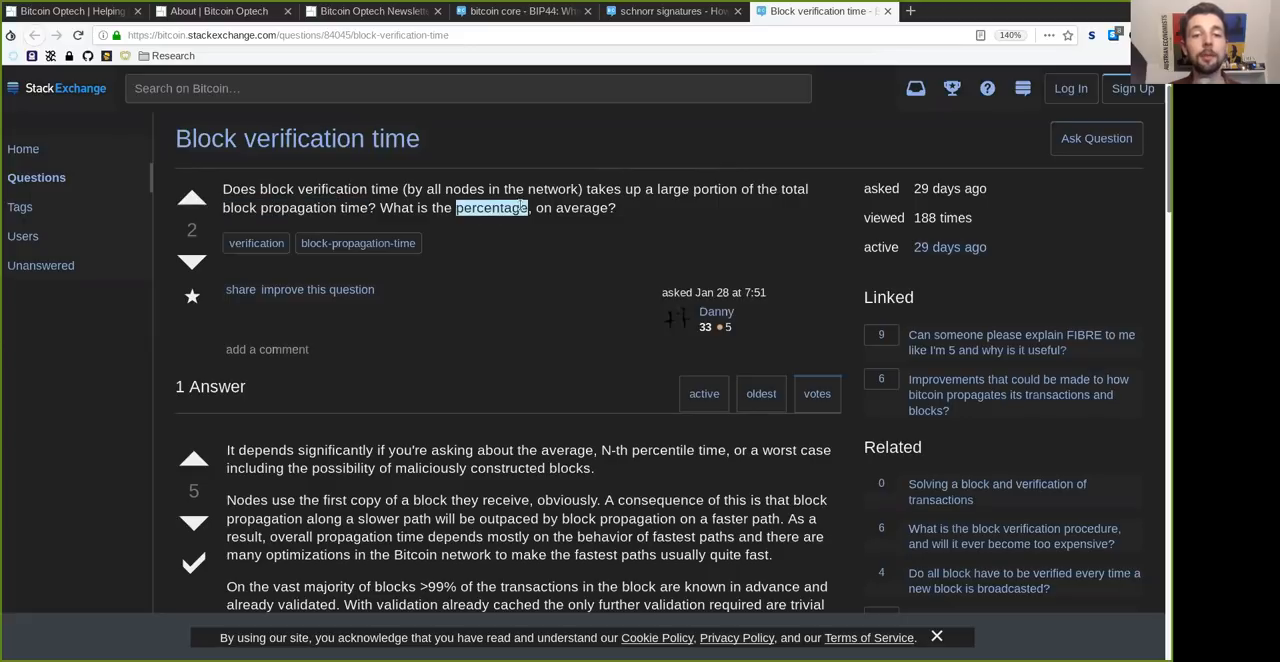
scroll("down", 3)
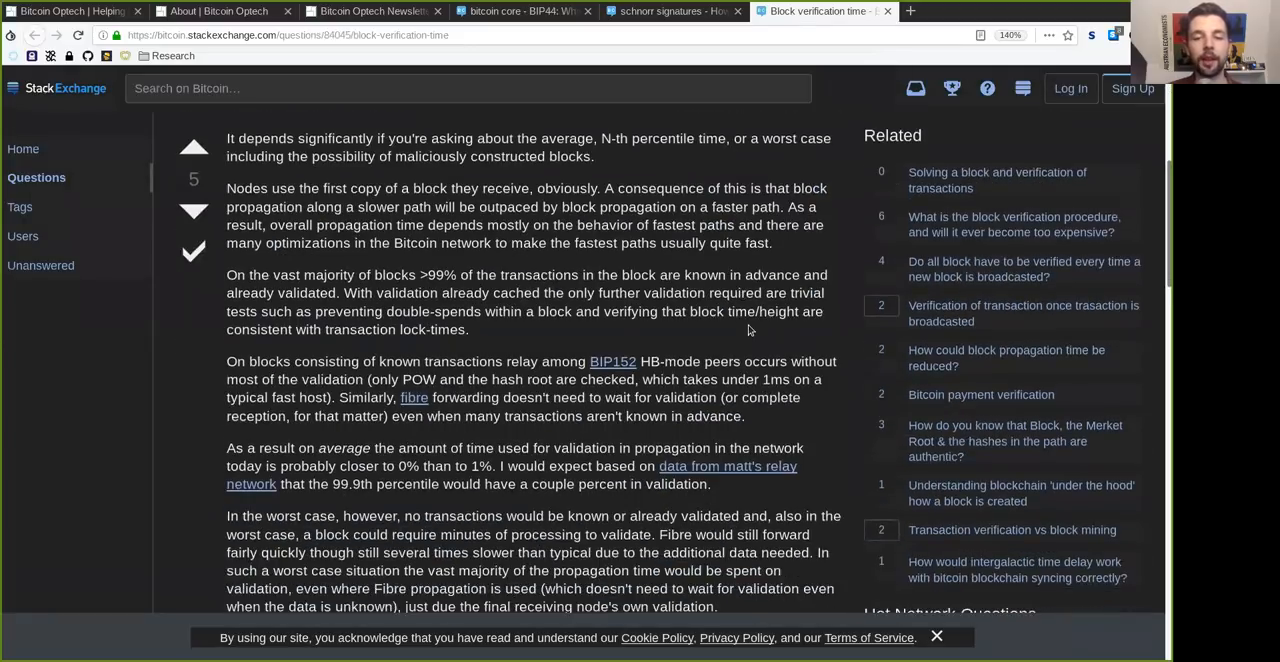
scroll("down", 3)
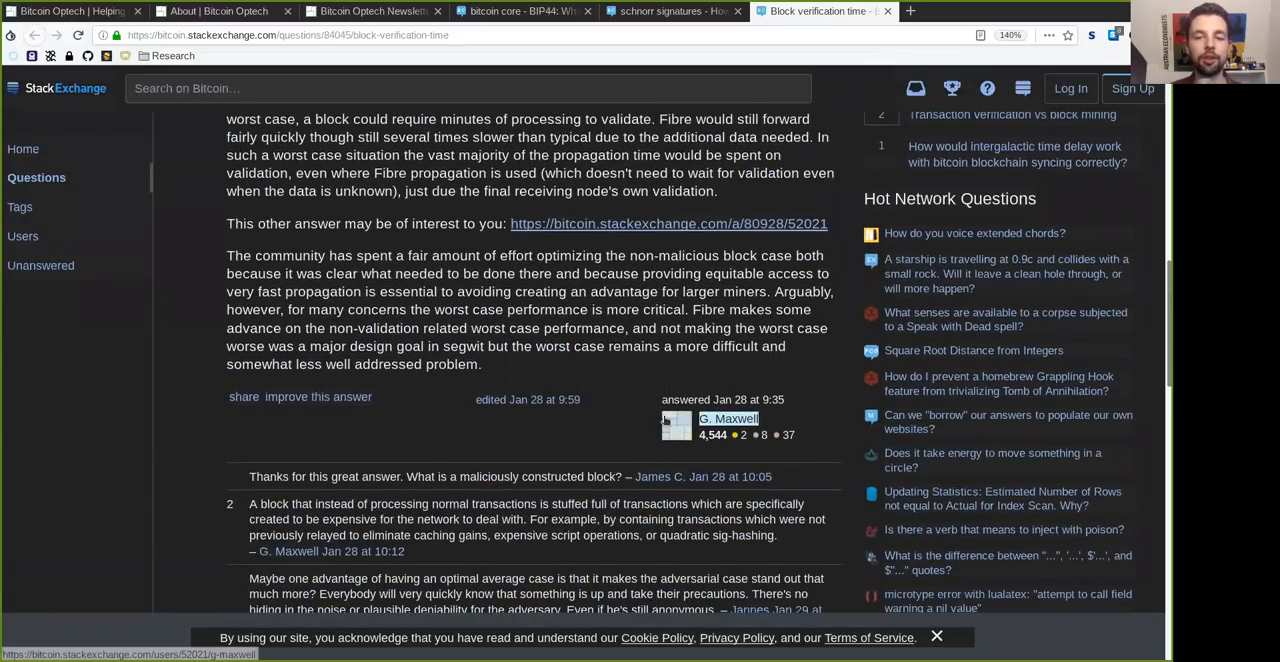
scroll("up", 3)
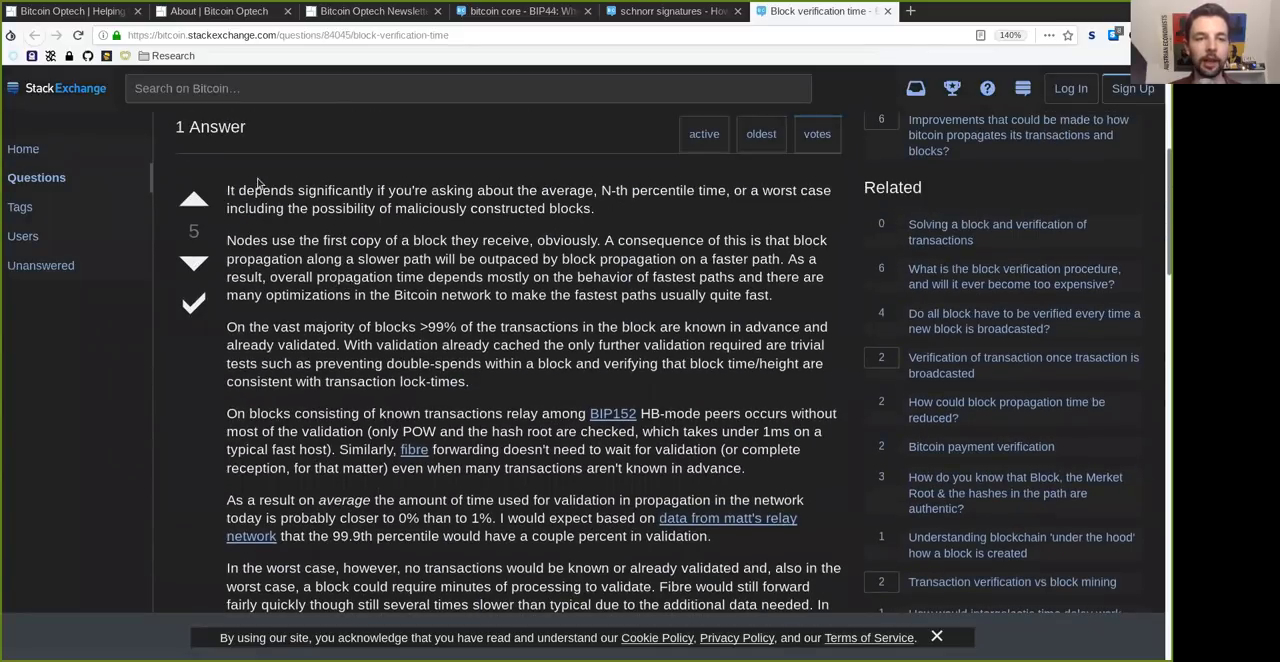
mouse_move(368, 200)
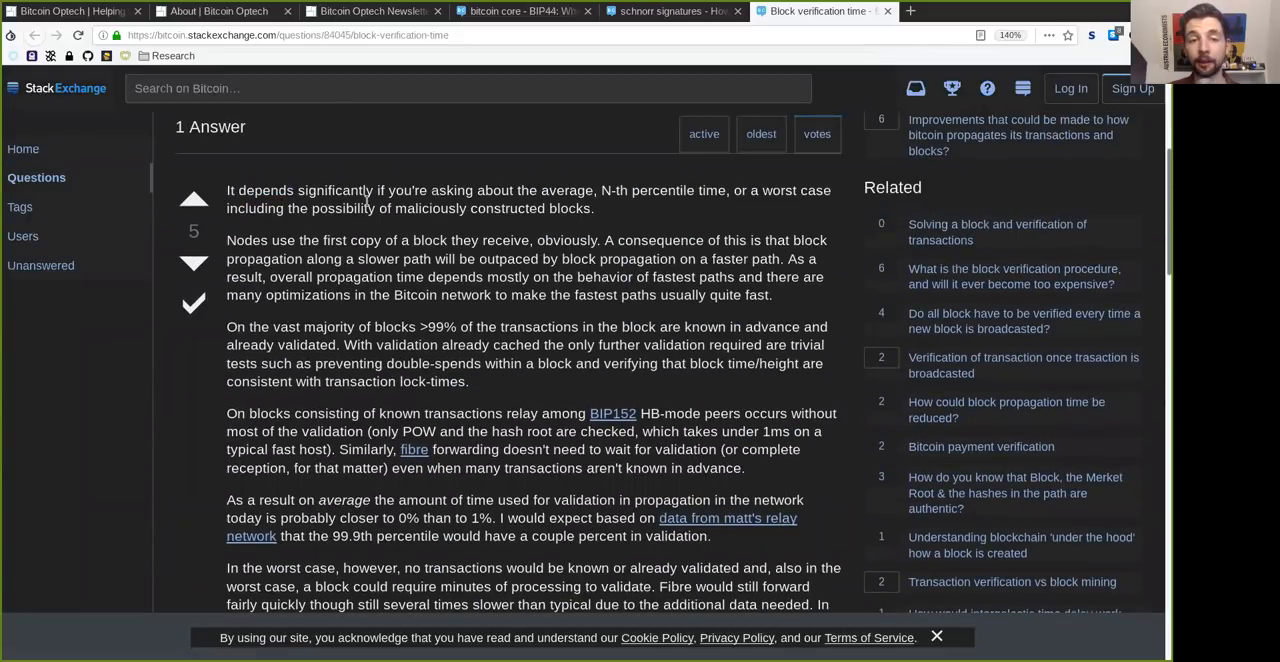
double_click(568, 190)
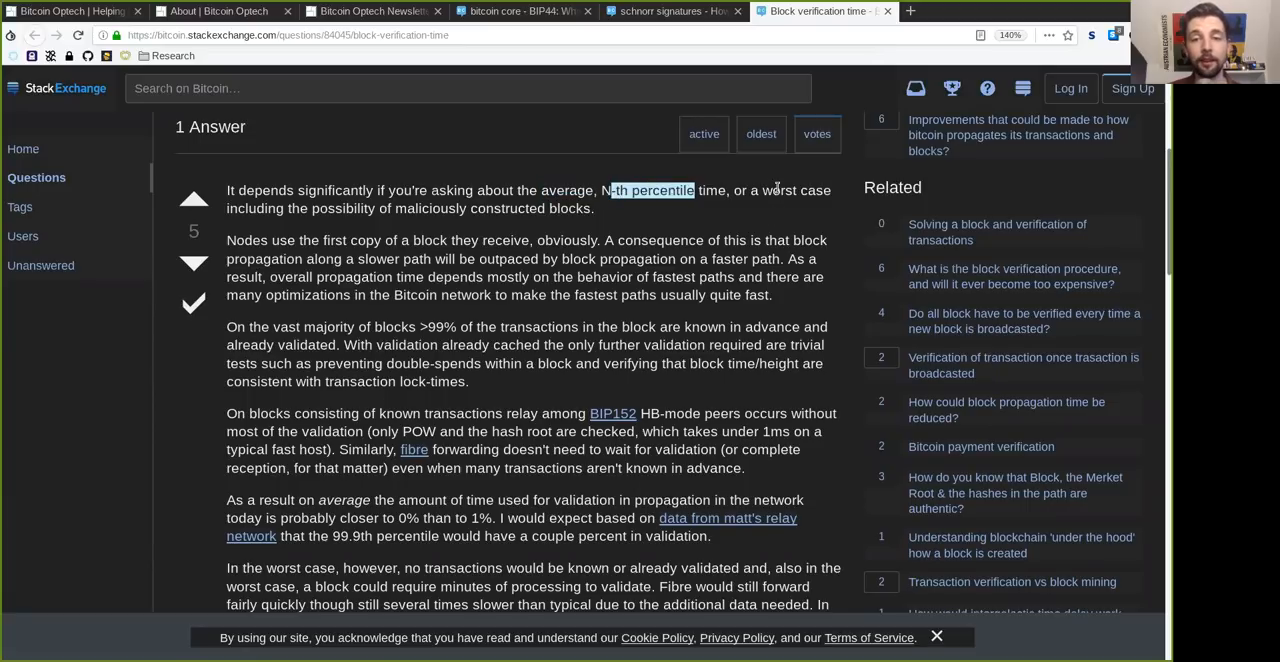
double_click(796, 190)
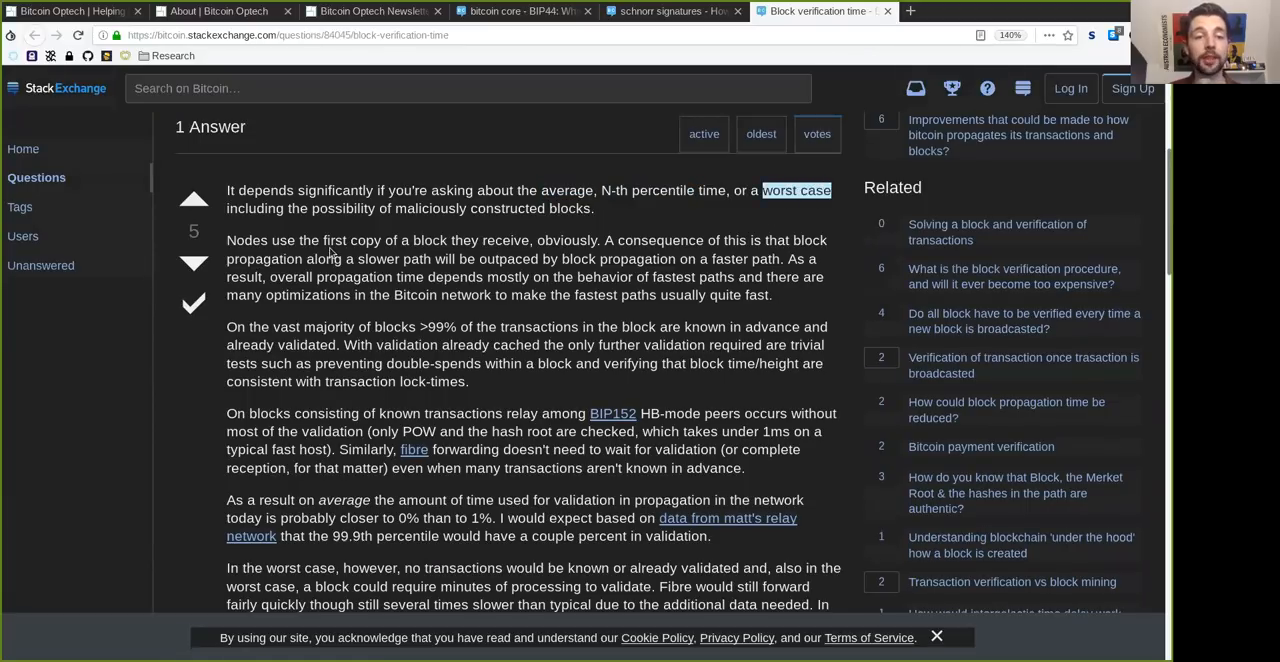
double_click(344, 208)
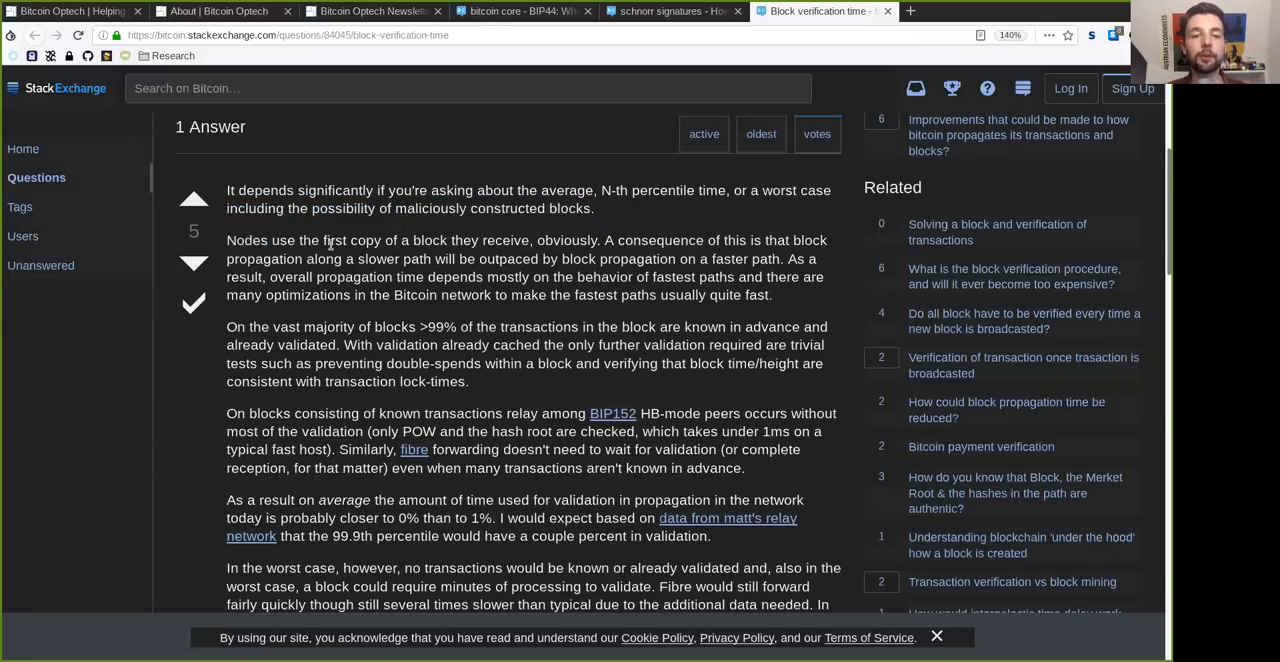
double_click(506, 240)
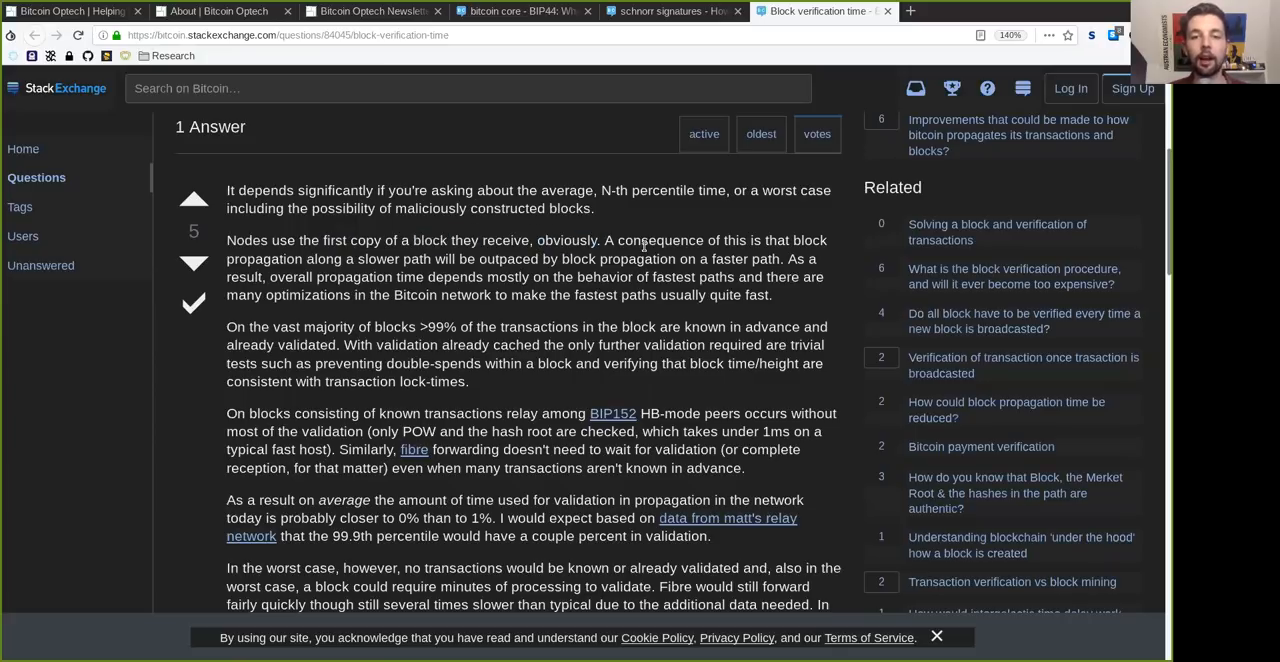
double_click(264, 258)
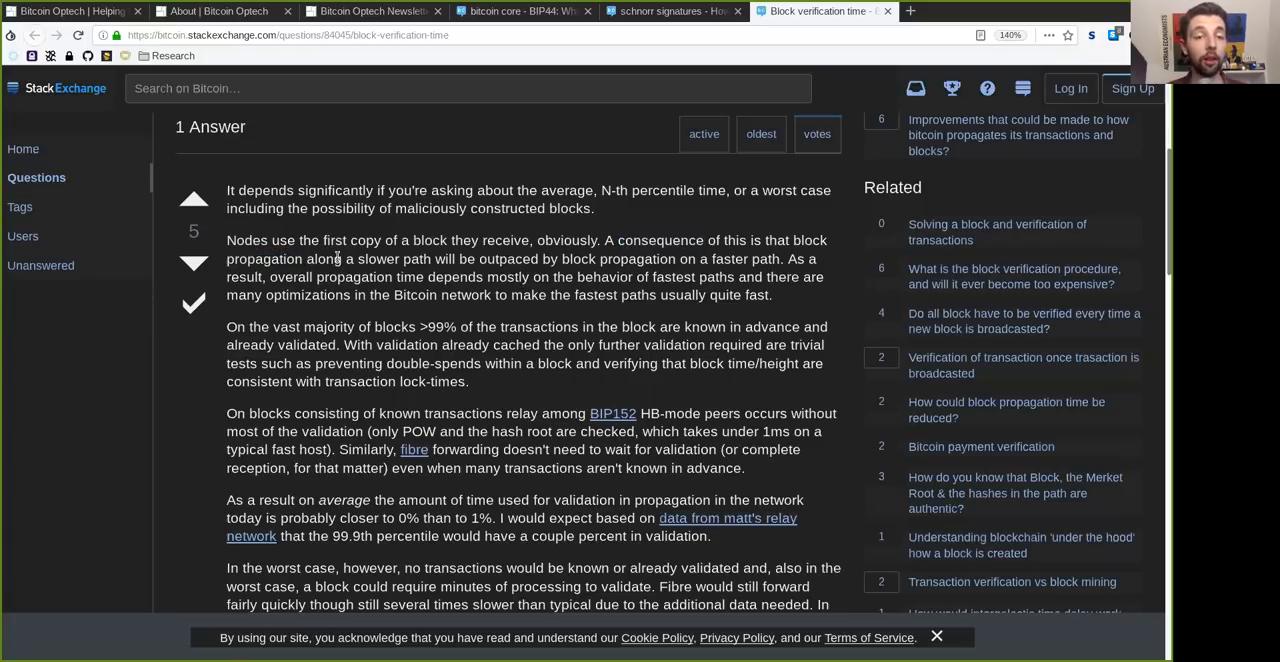
double_click(508, 260)
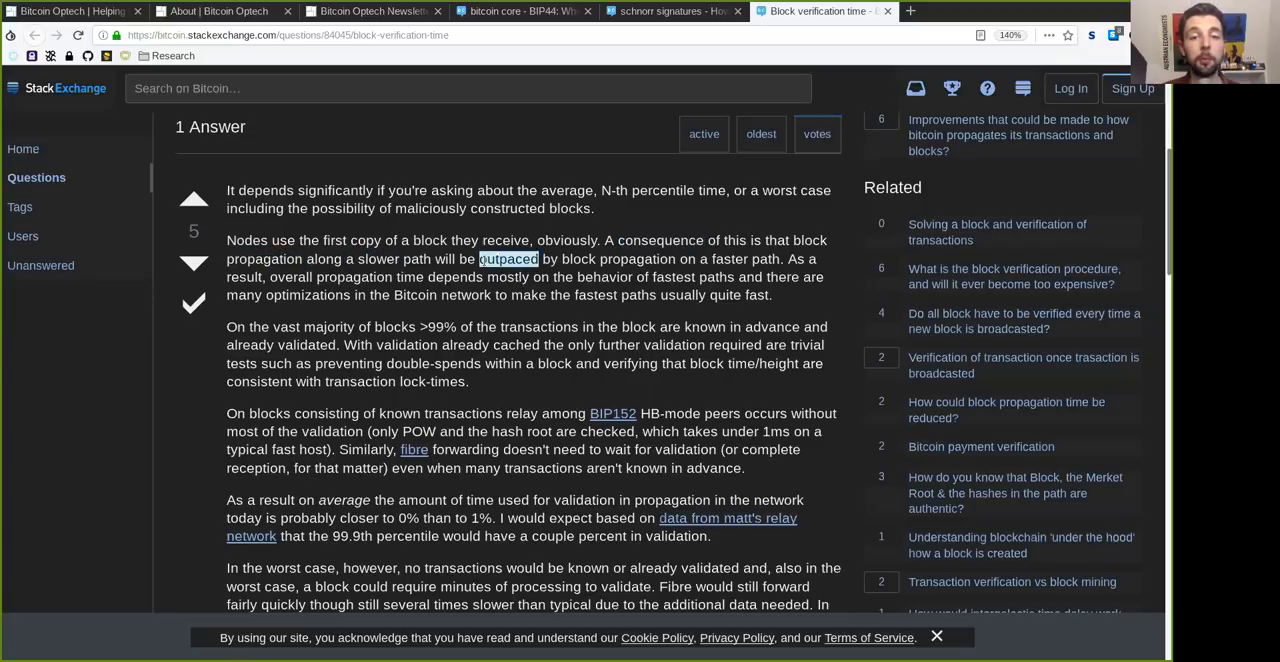
double_click(616, 260)
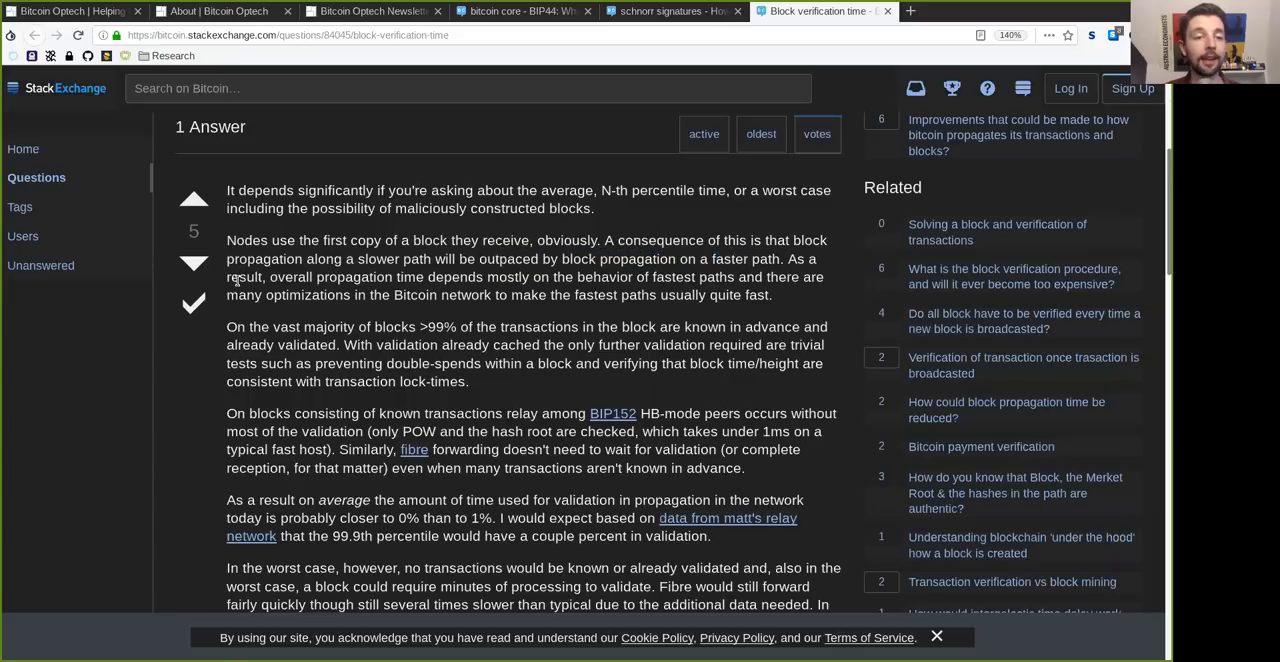
double_click(354, 276)
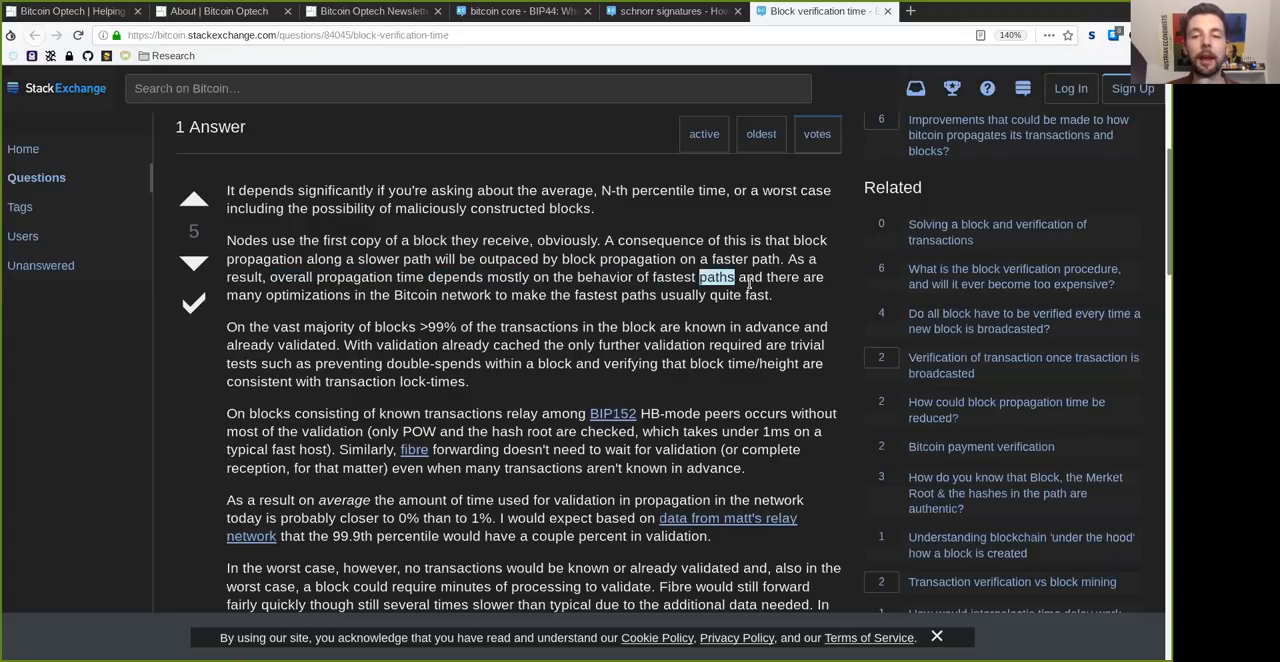
double_click(244, 294)
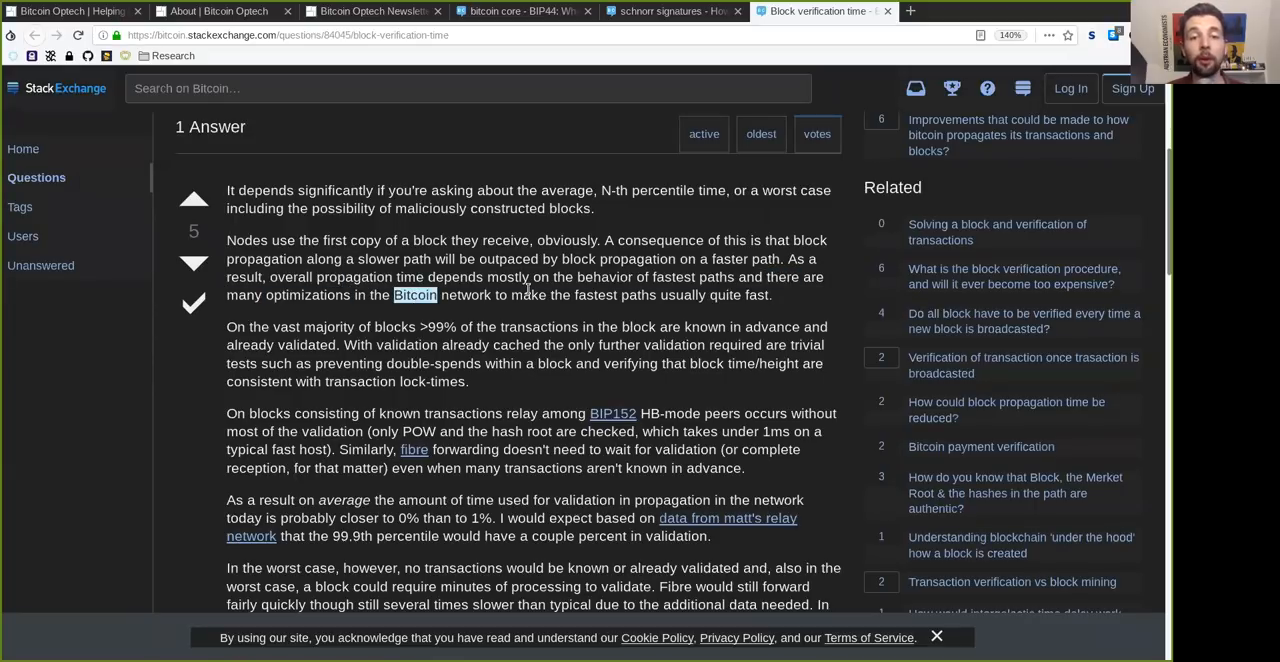
double_click(616, 294)
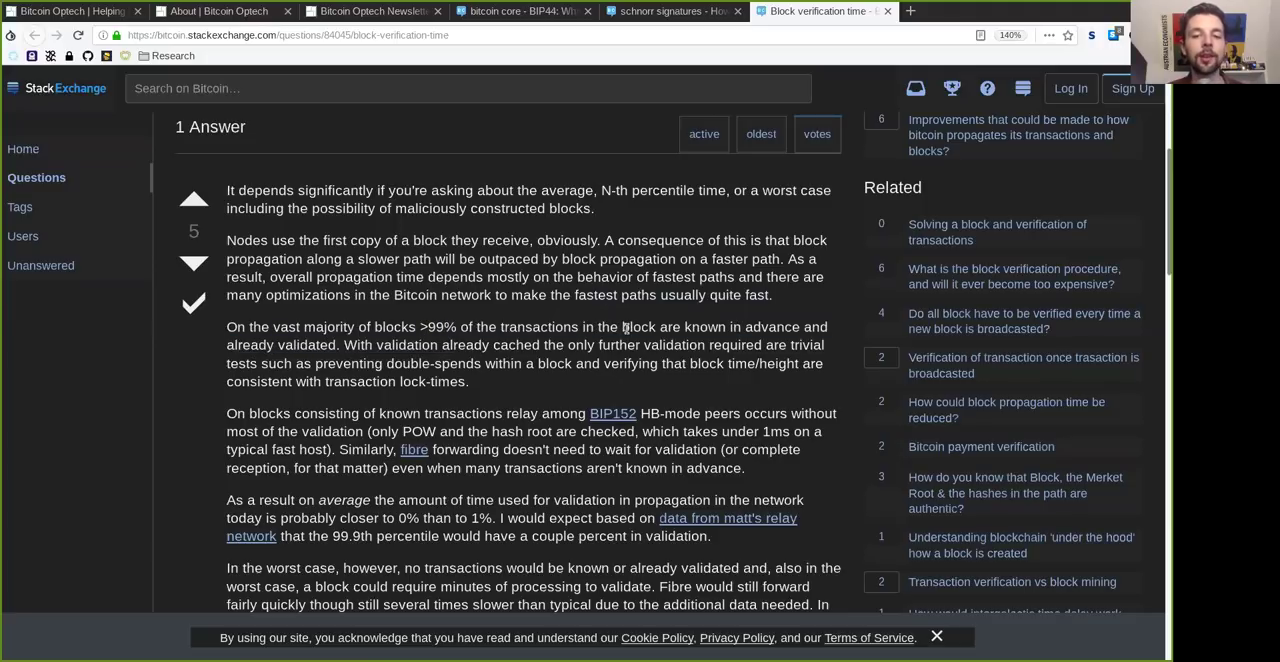
double_click(772, 328)
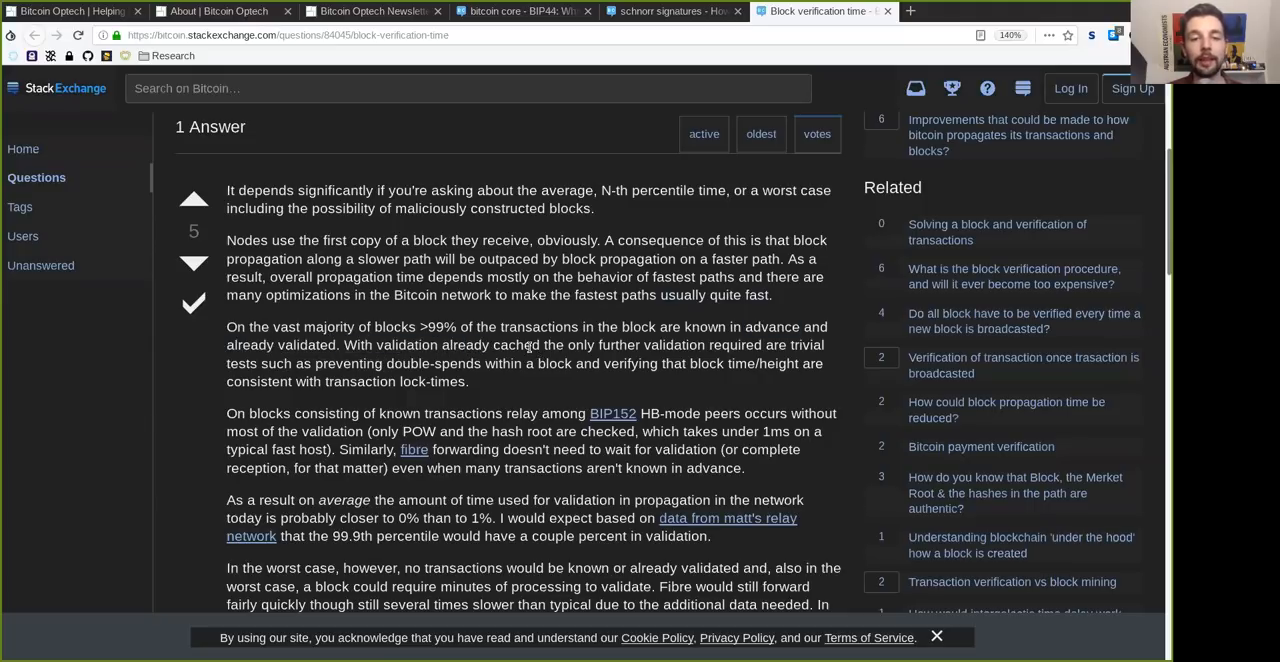
double_click(620, 346)
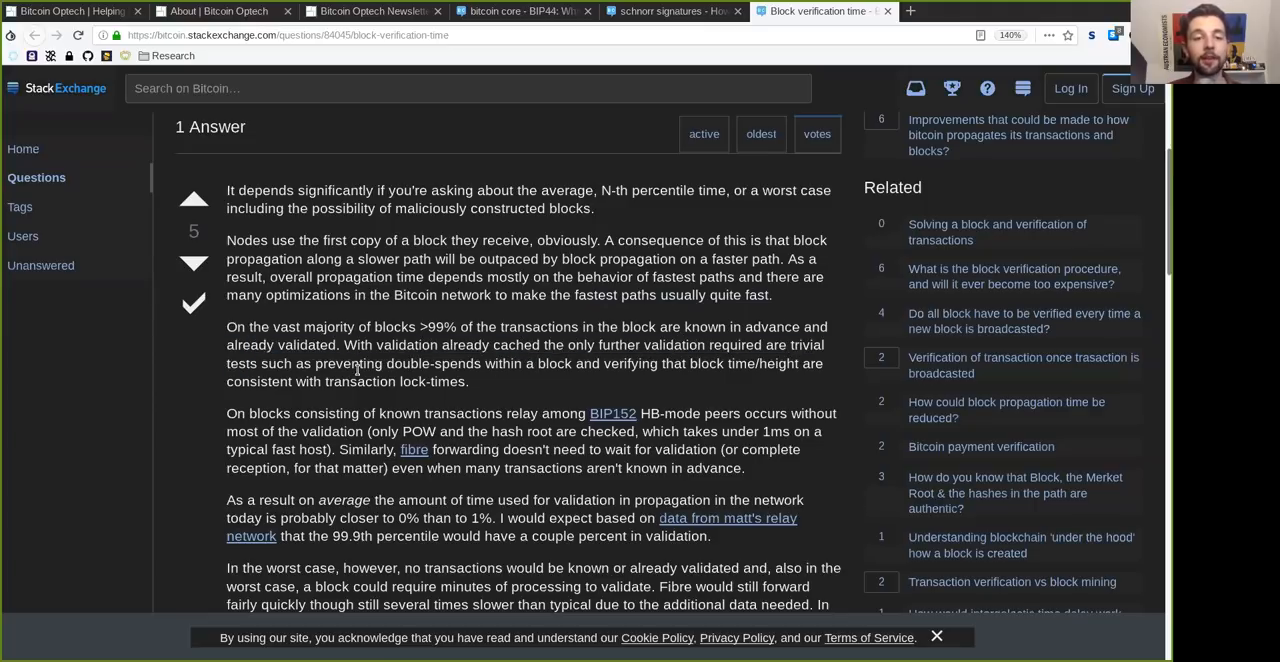
mouse_move(556, 368)
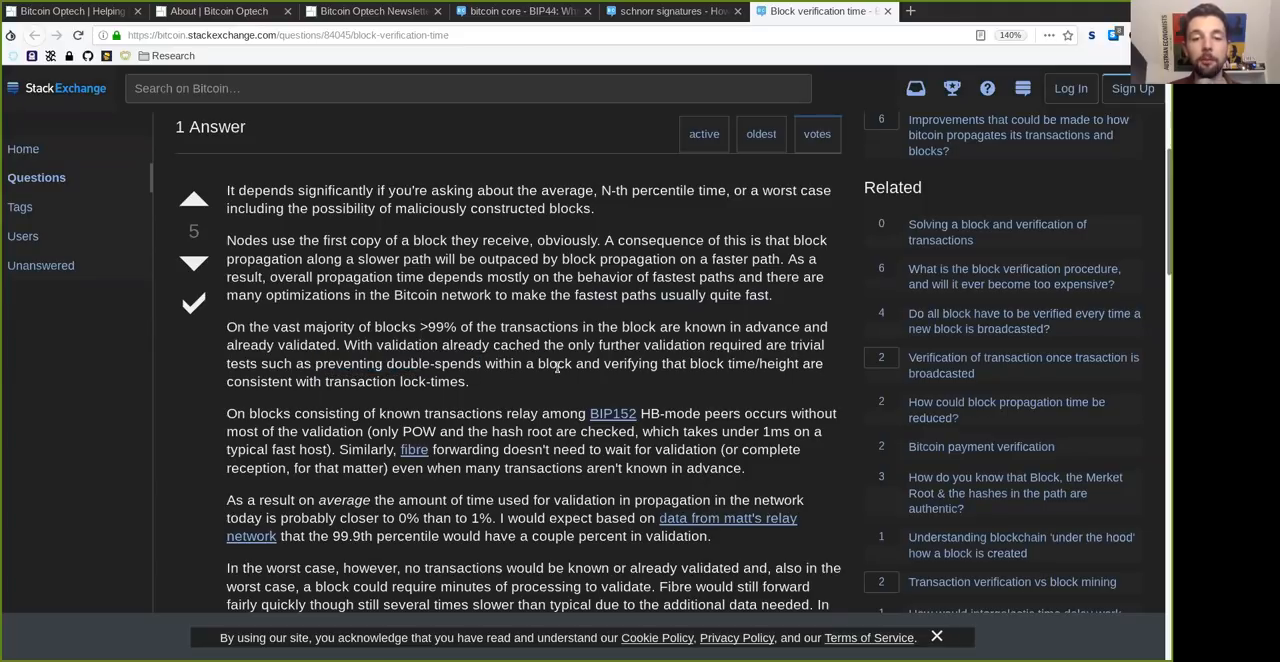
double_click(722, 364)
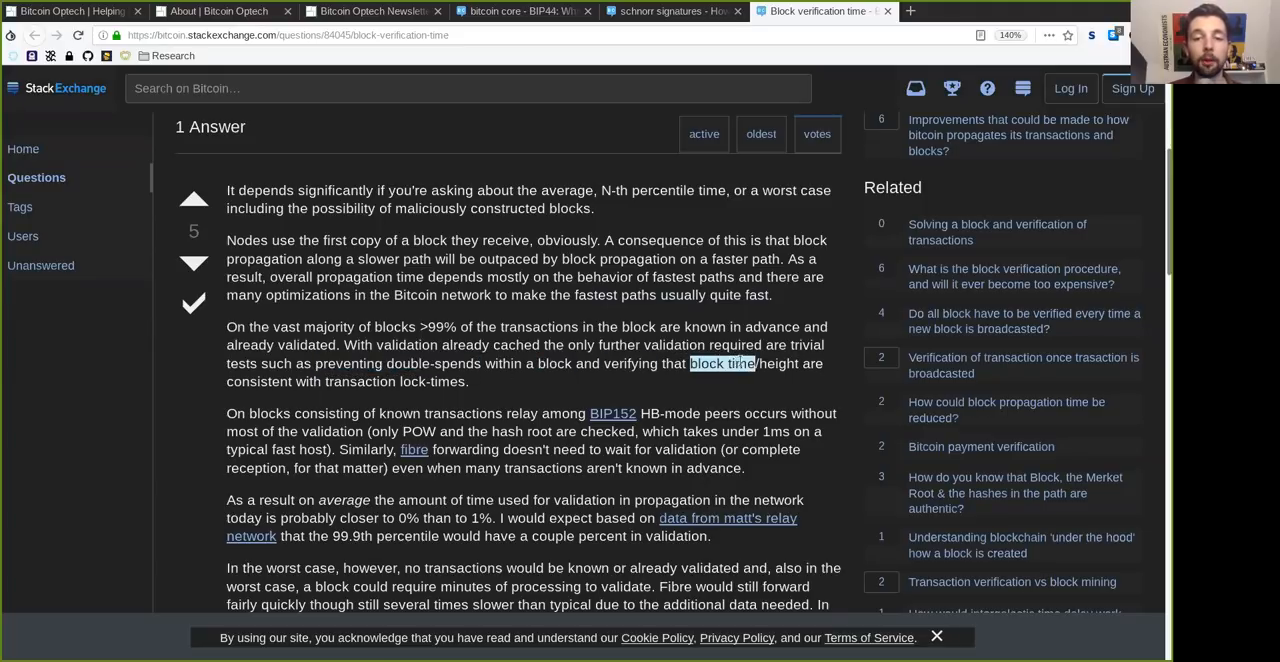
double_click(260, 380)
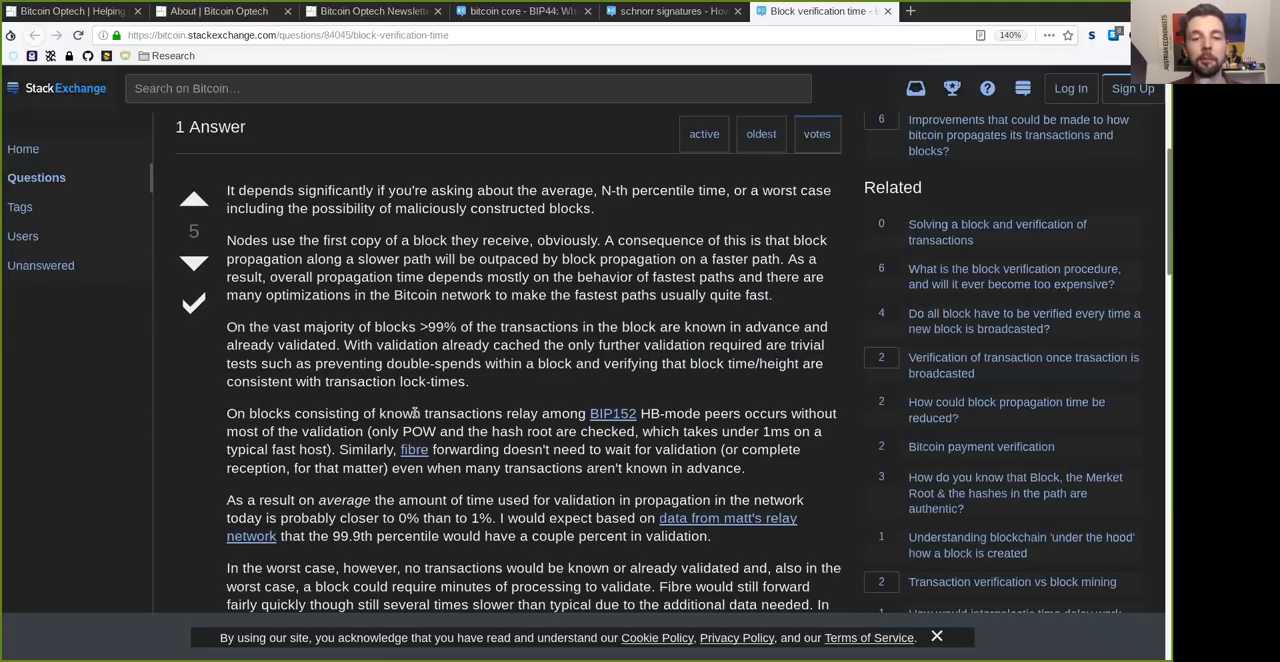
double_click(268, 412)
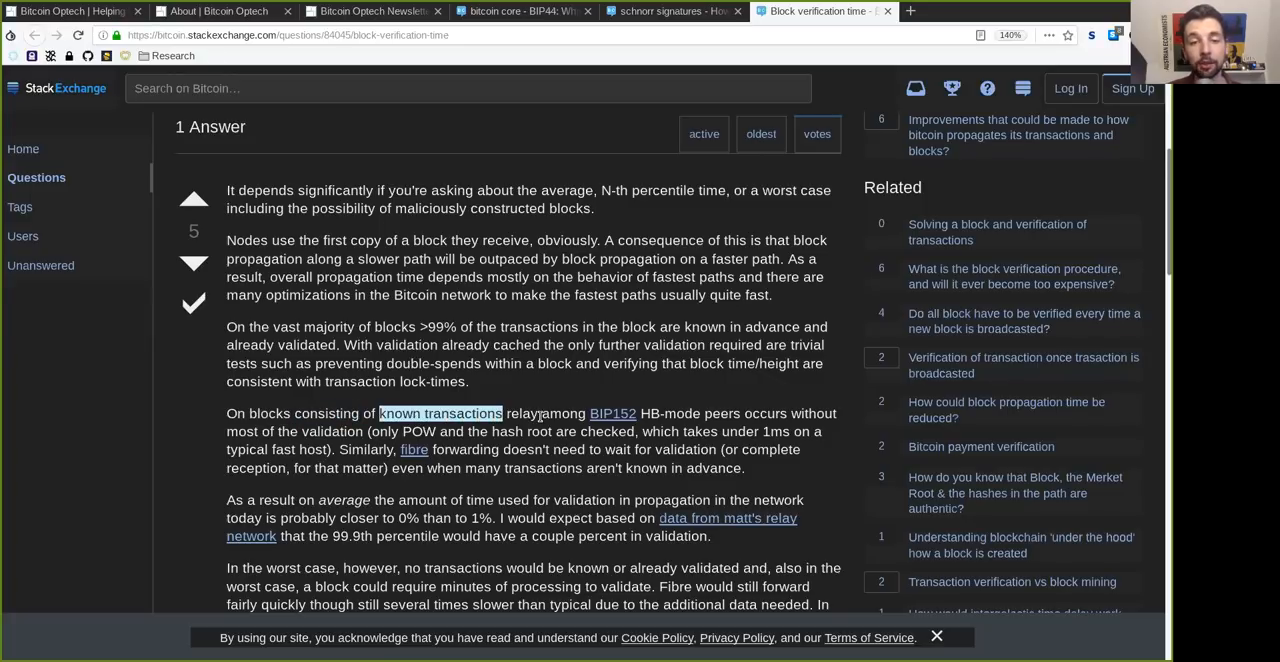
double_click(588, 412)
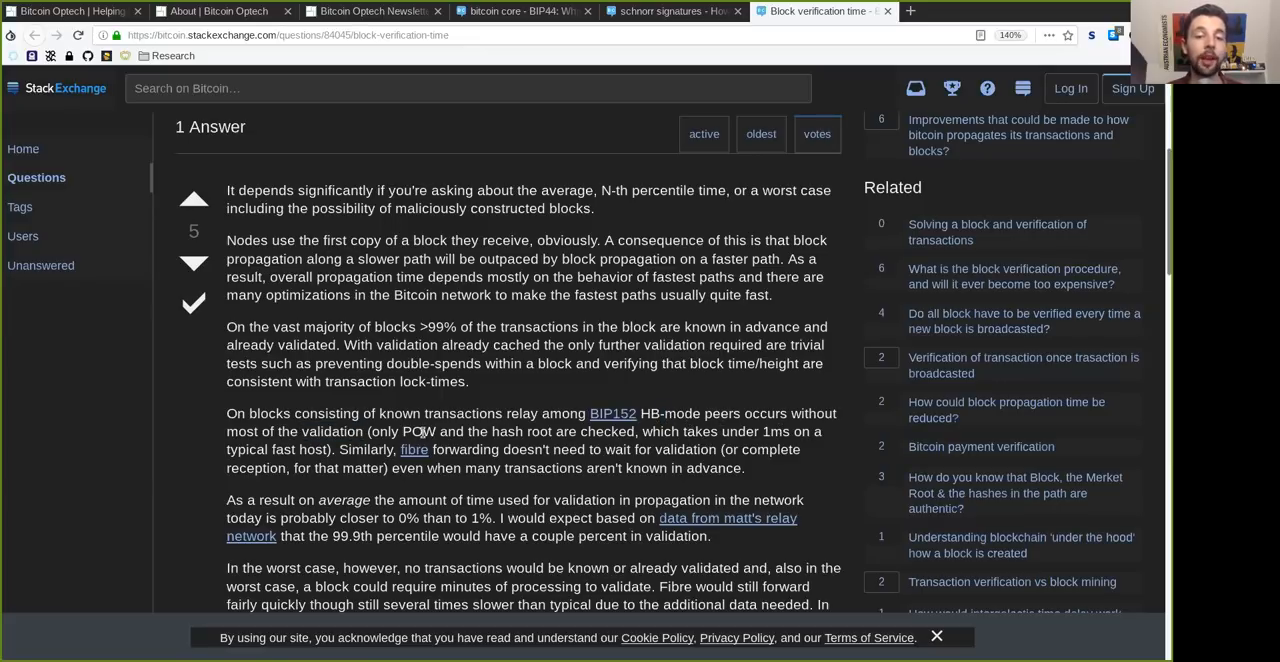
double_click(418, 432)
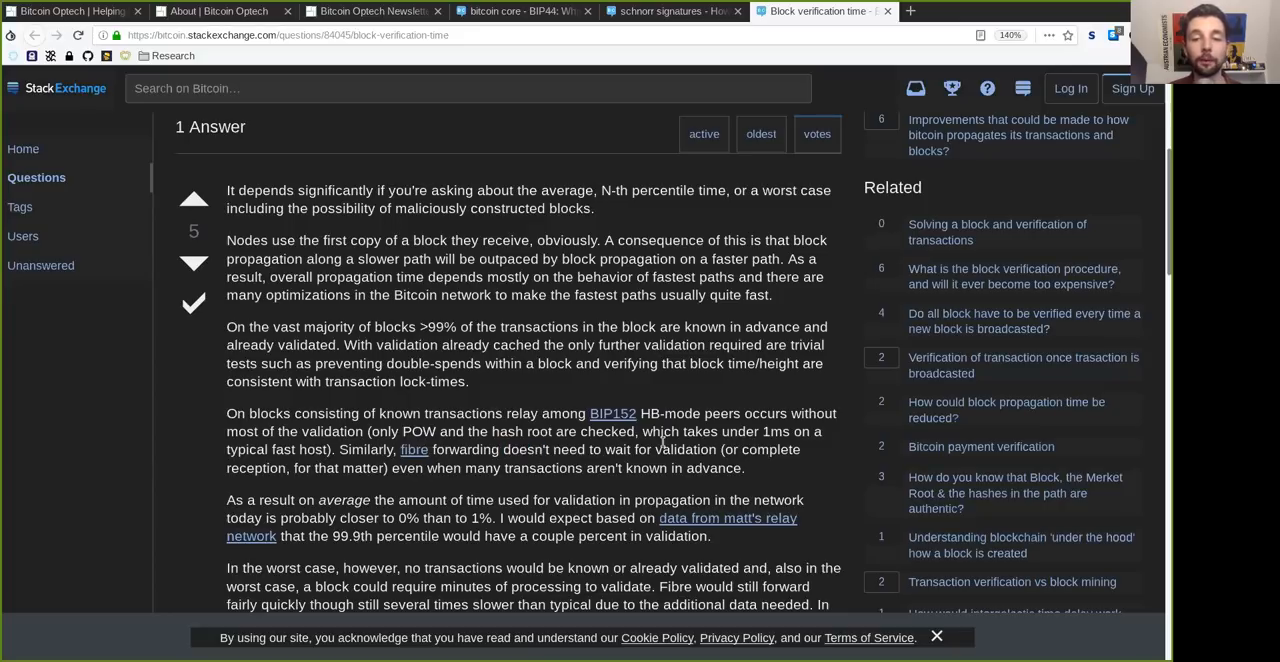
double_click(256, 468)
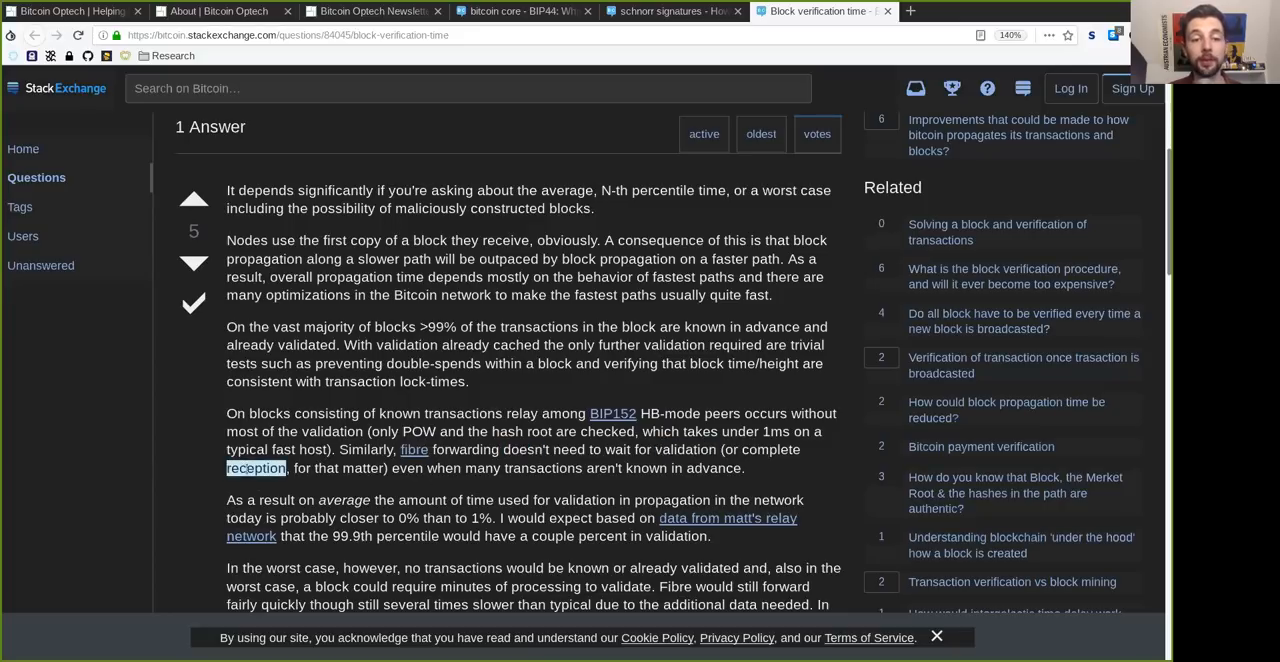
double_click(364, 468)
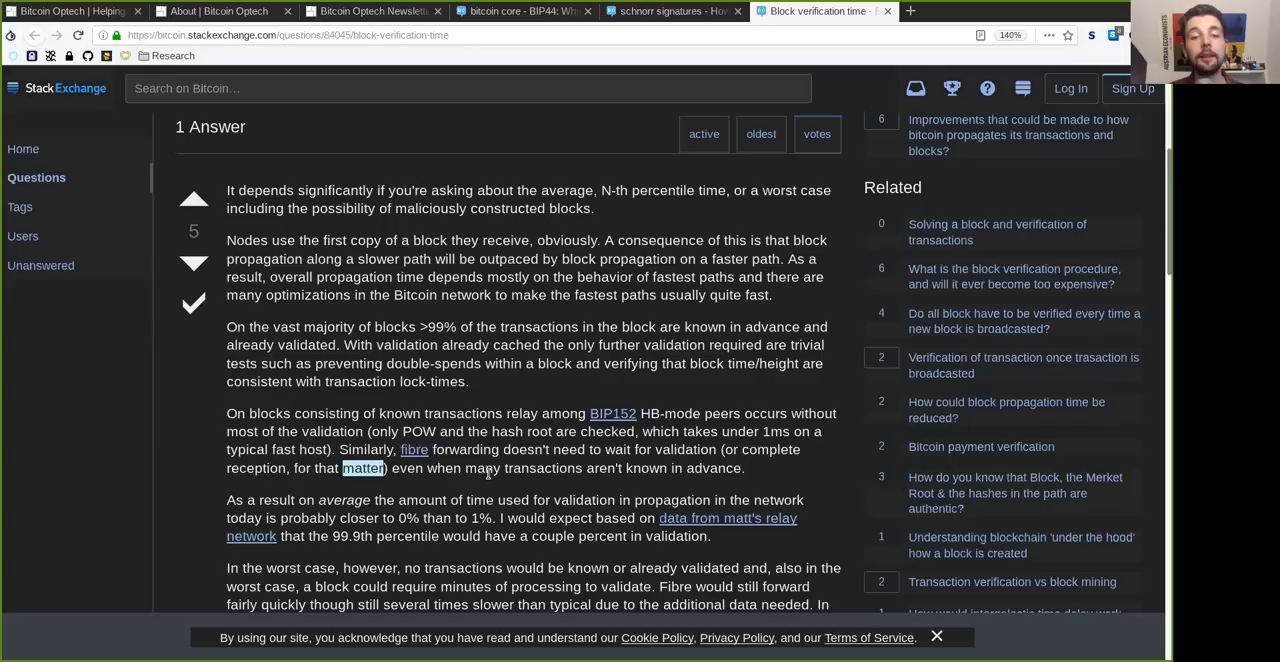
double_click(646, 468)
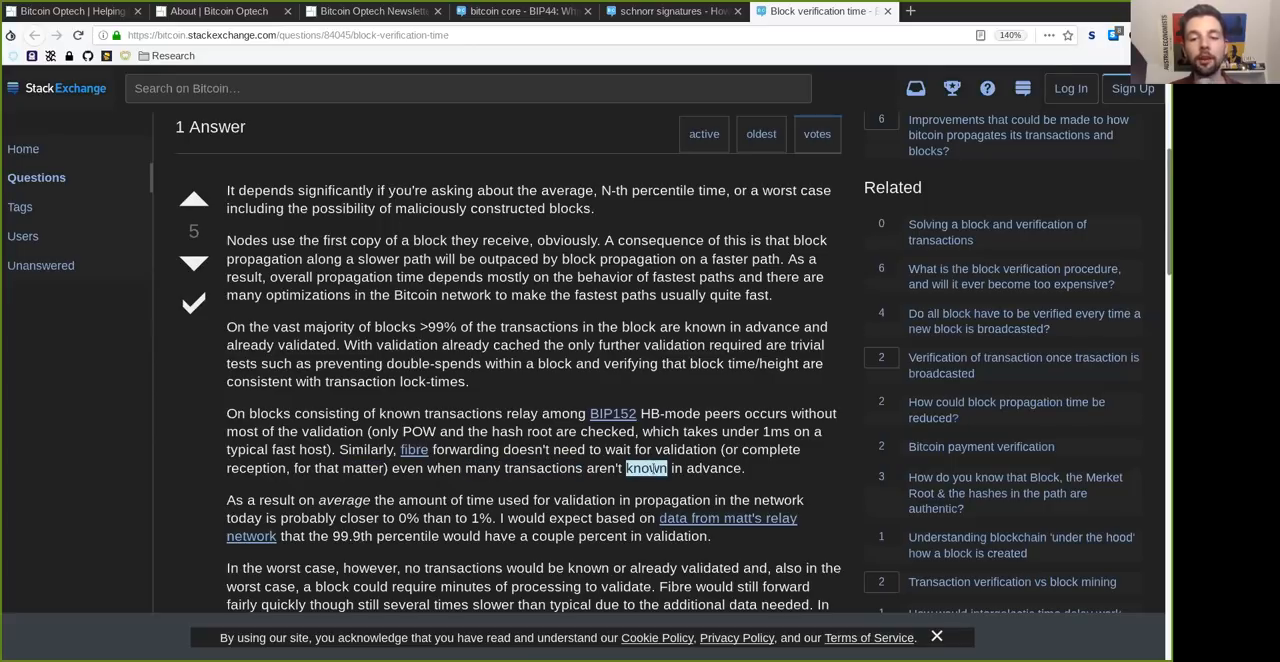
scroll("down", 3)
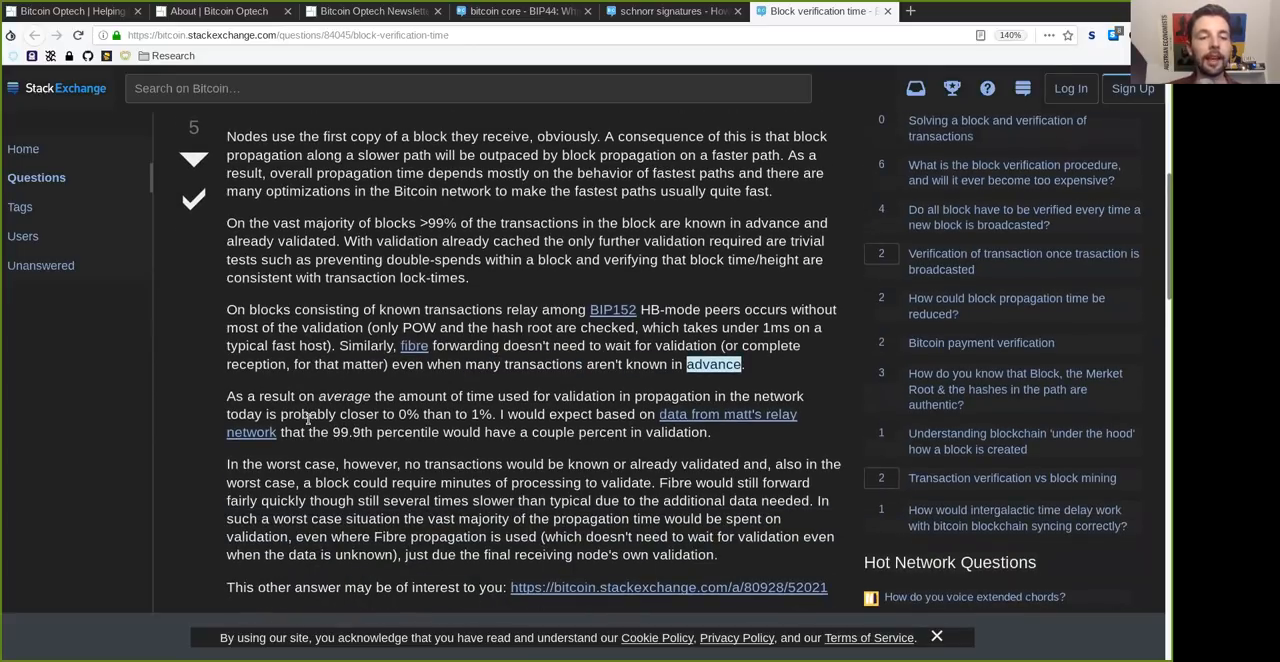
double_click(344, 396)
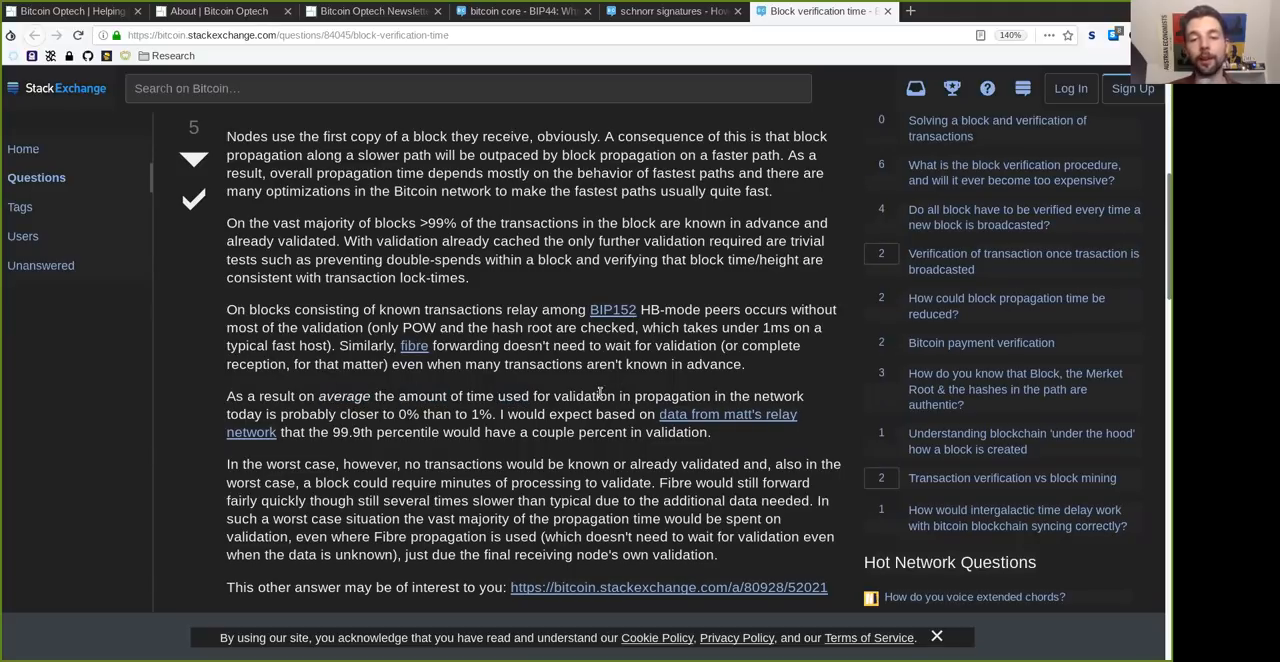
double_click(672, 396)
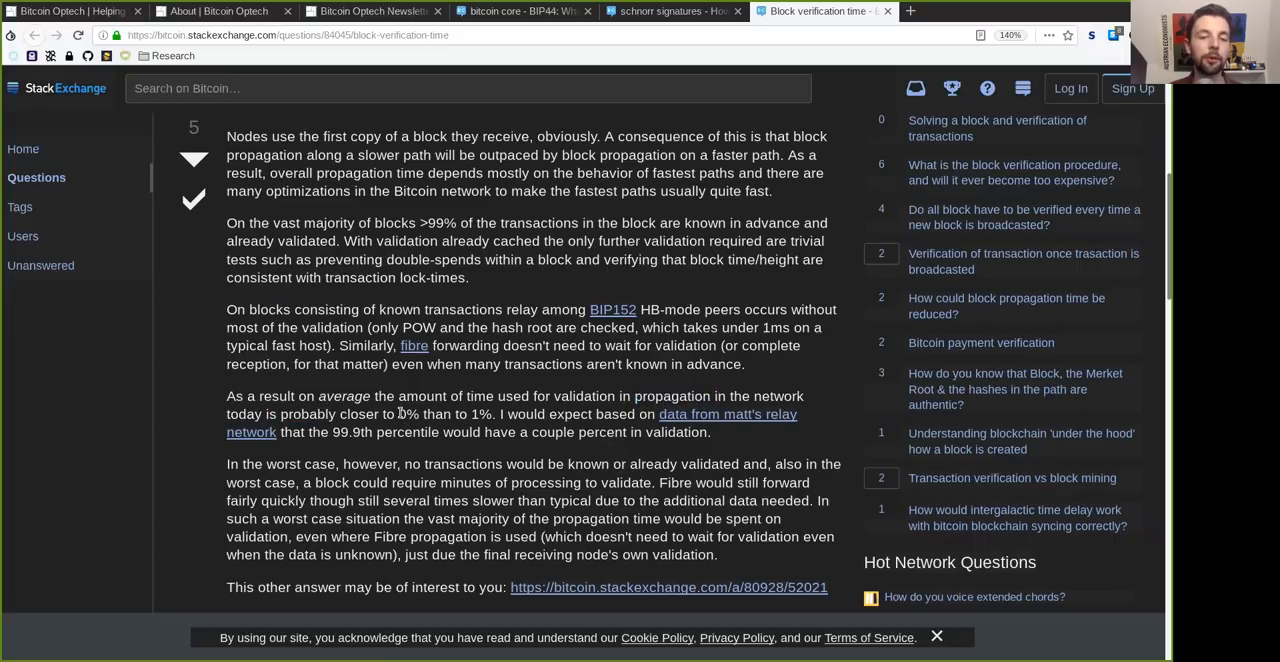
double_click(480, 414)
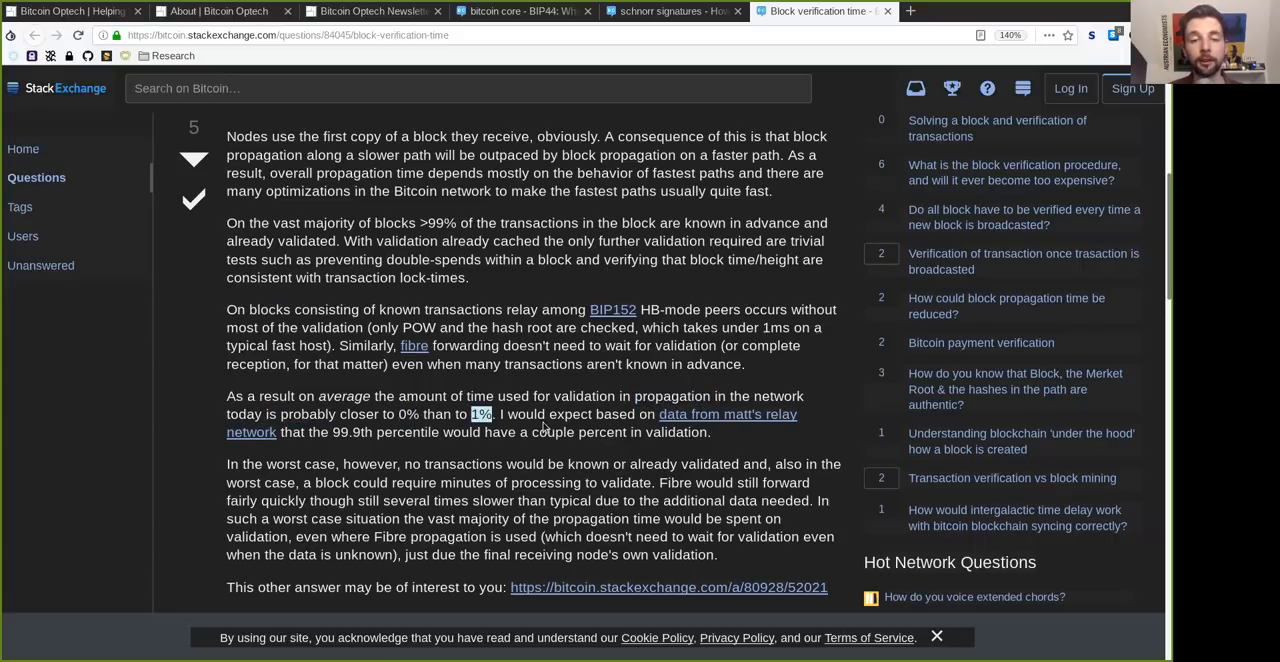
double_click(554, 432)
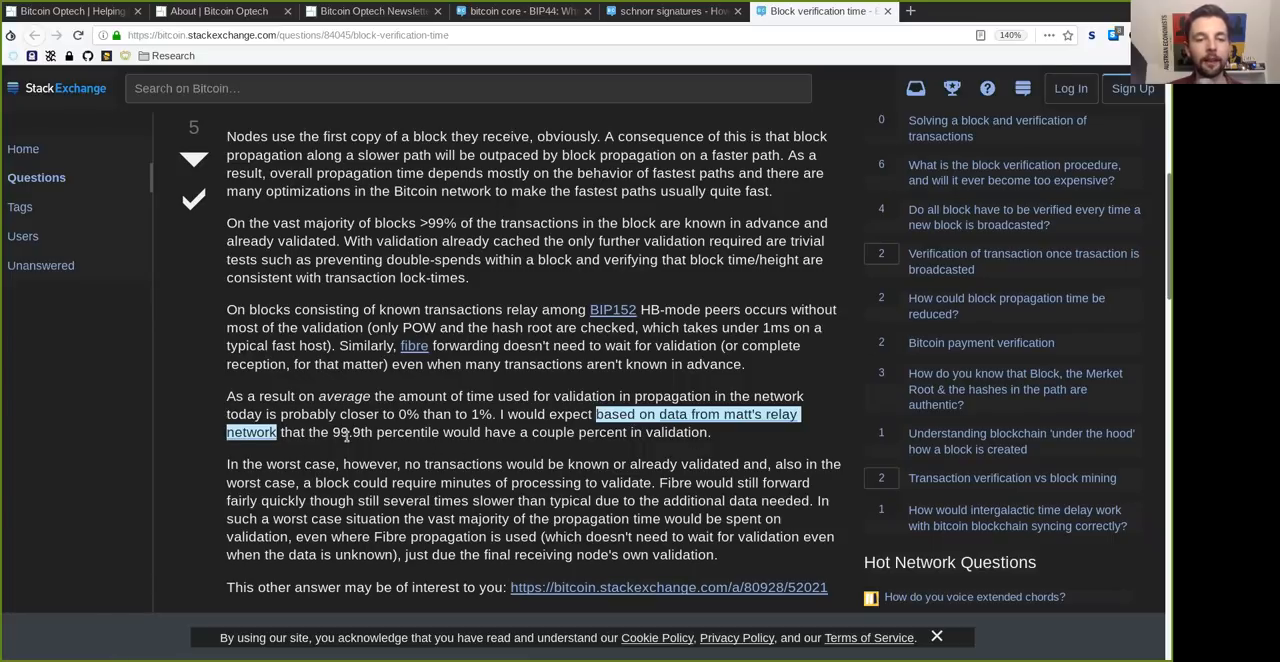
left_click(420, 432)
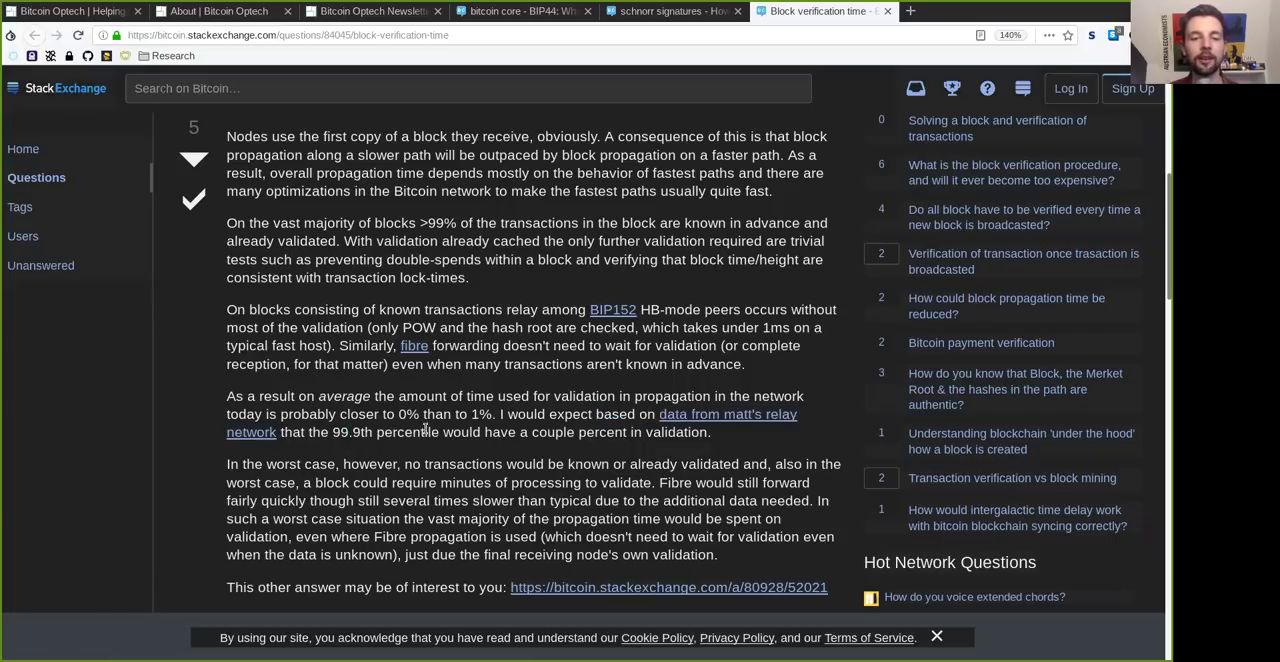
double_click(552, 432)
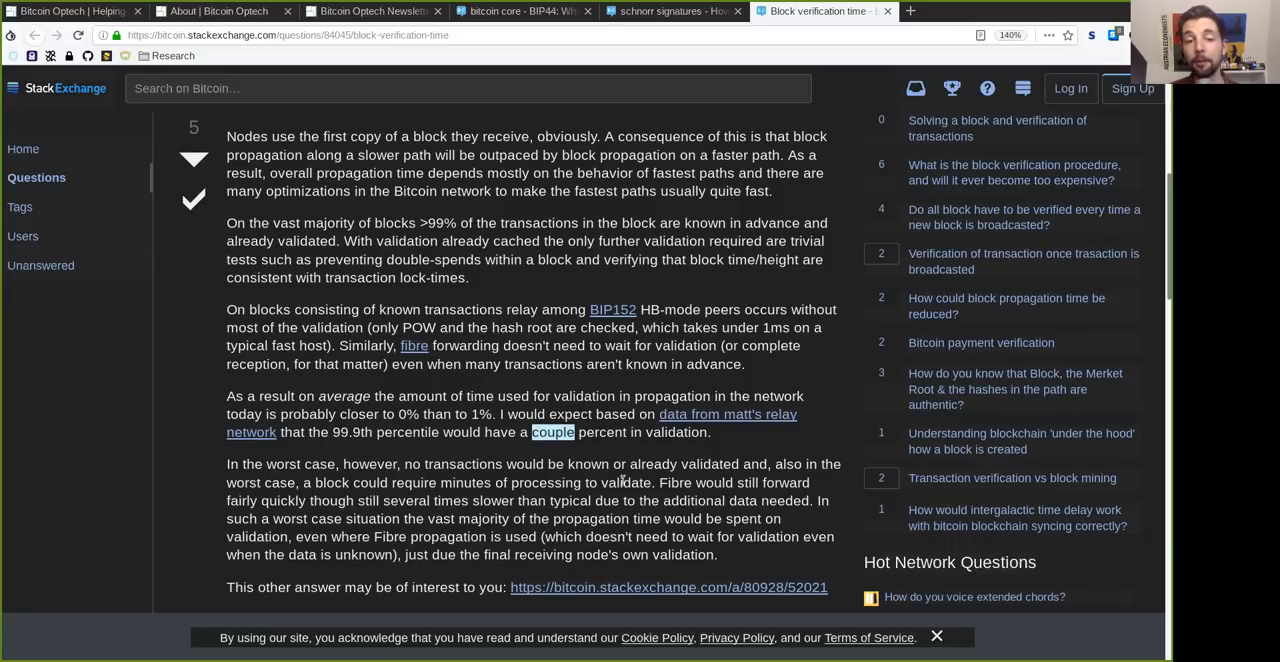
double_click(676, 432)
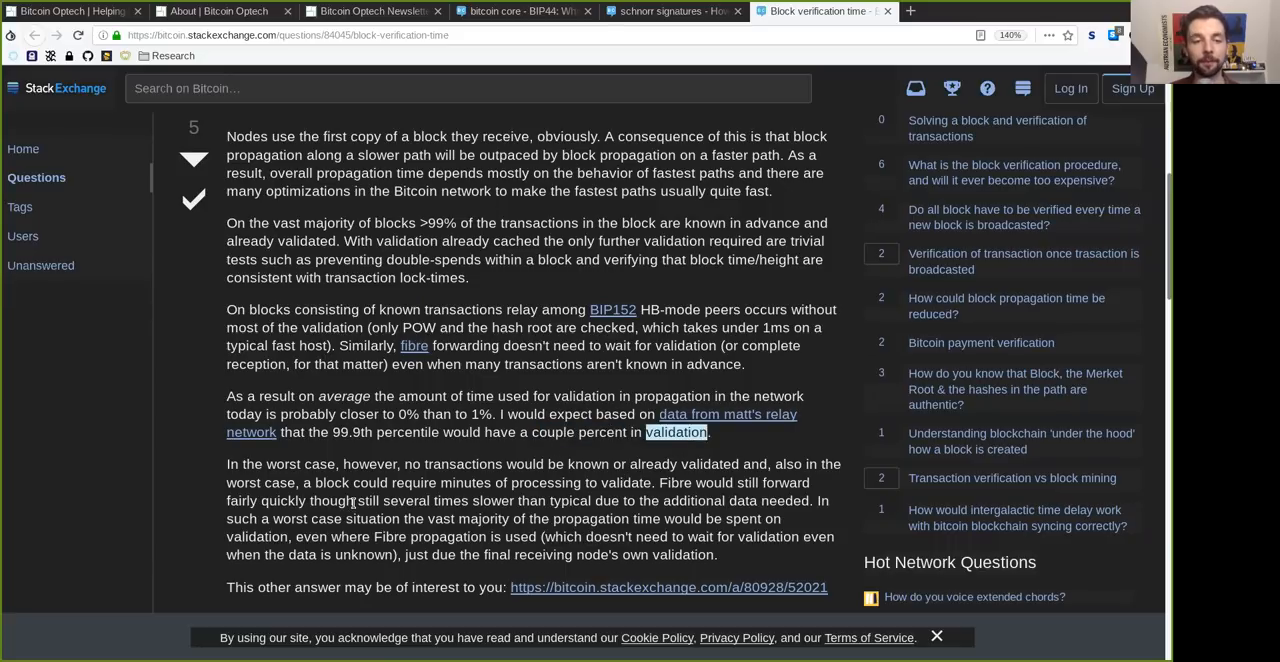
double_click(300, 464)
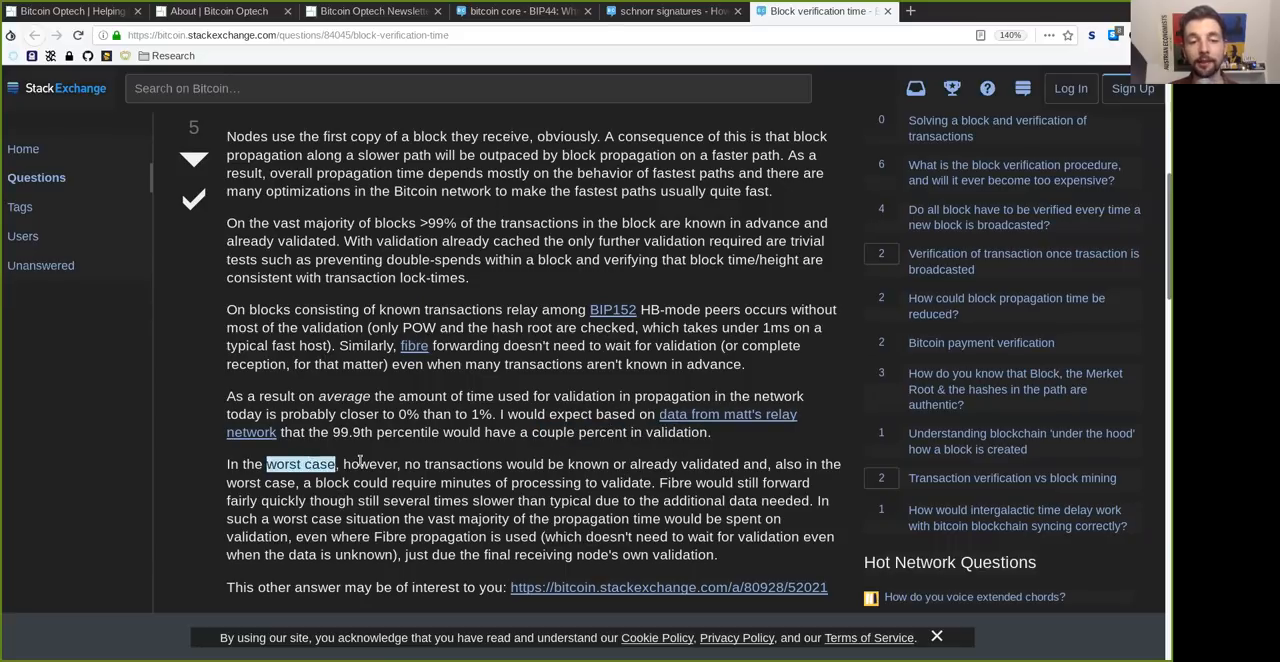
double_click(536, 464)
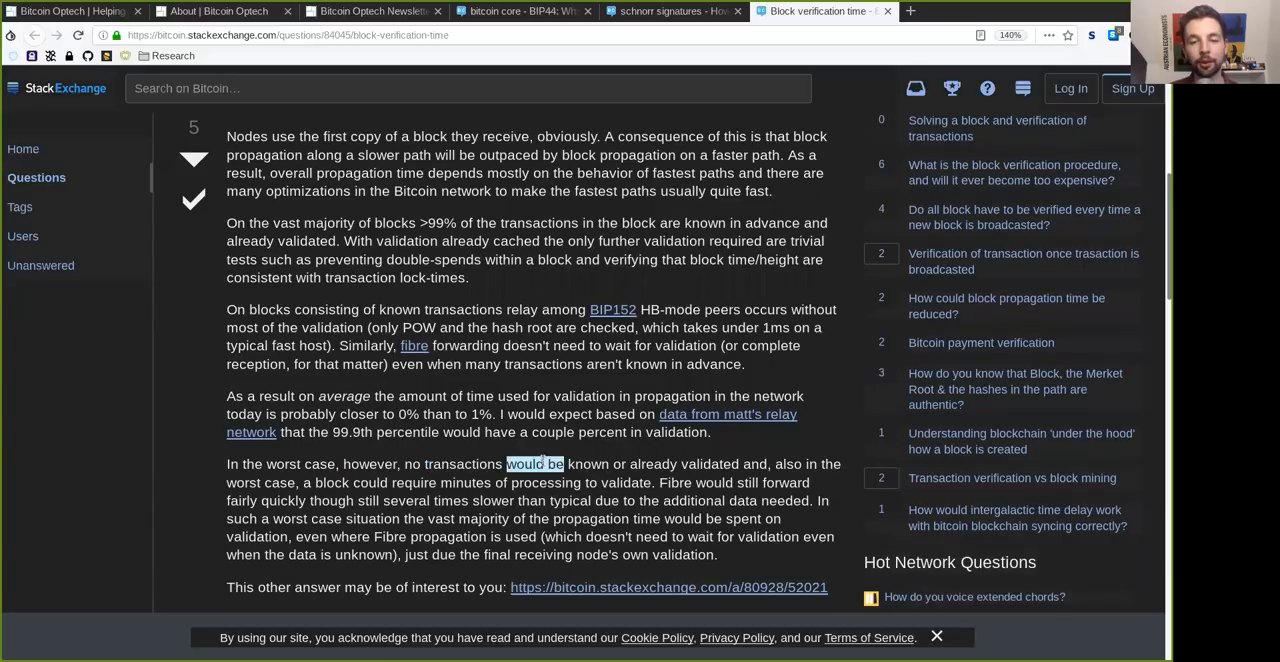
left_click(710, 460)
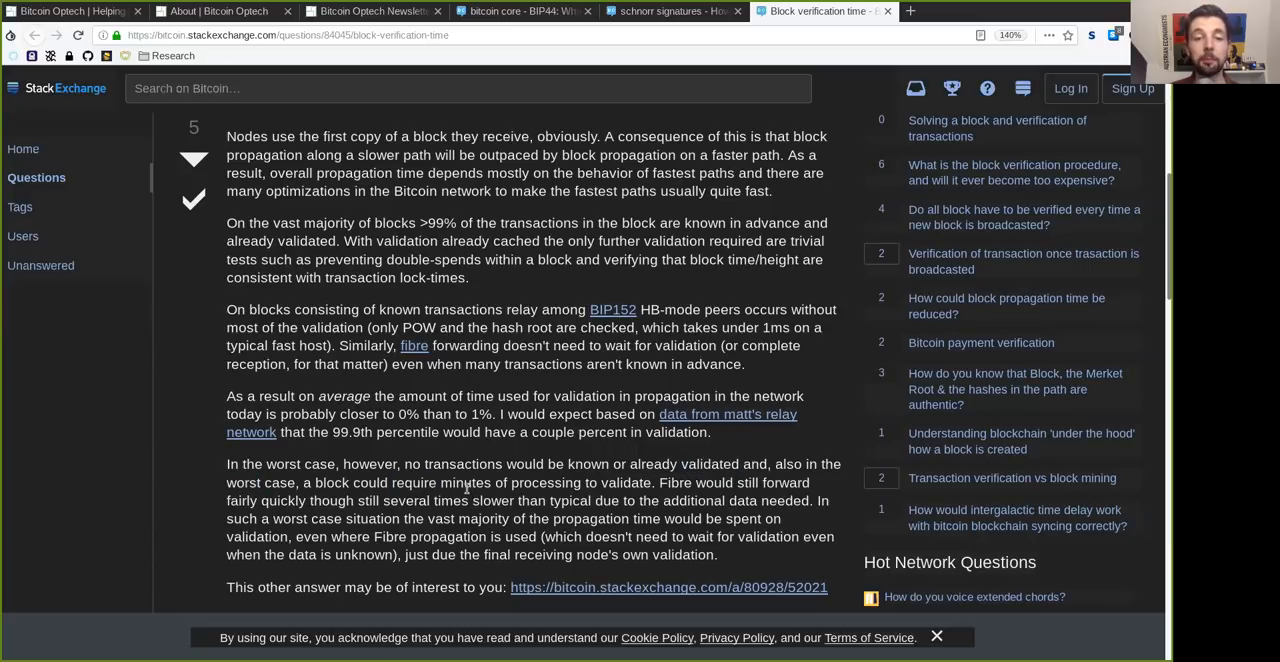
double_click(544, 484)
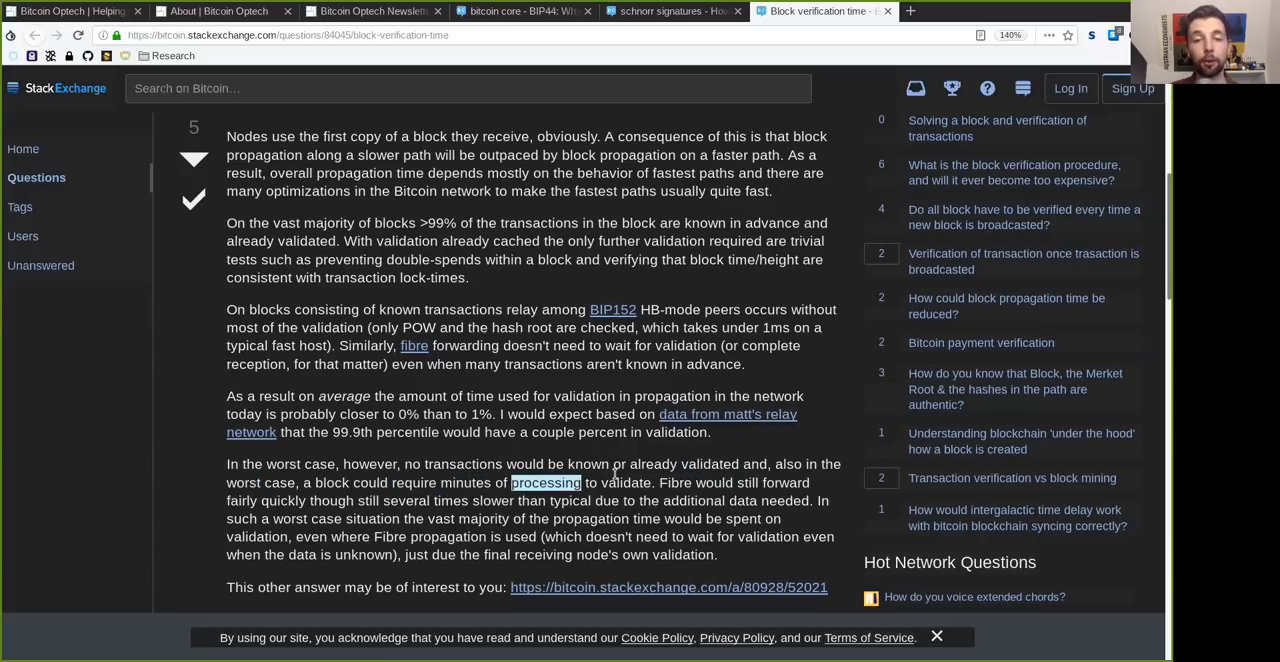
double_click(676, 484)
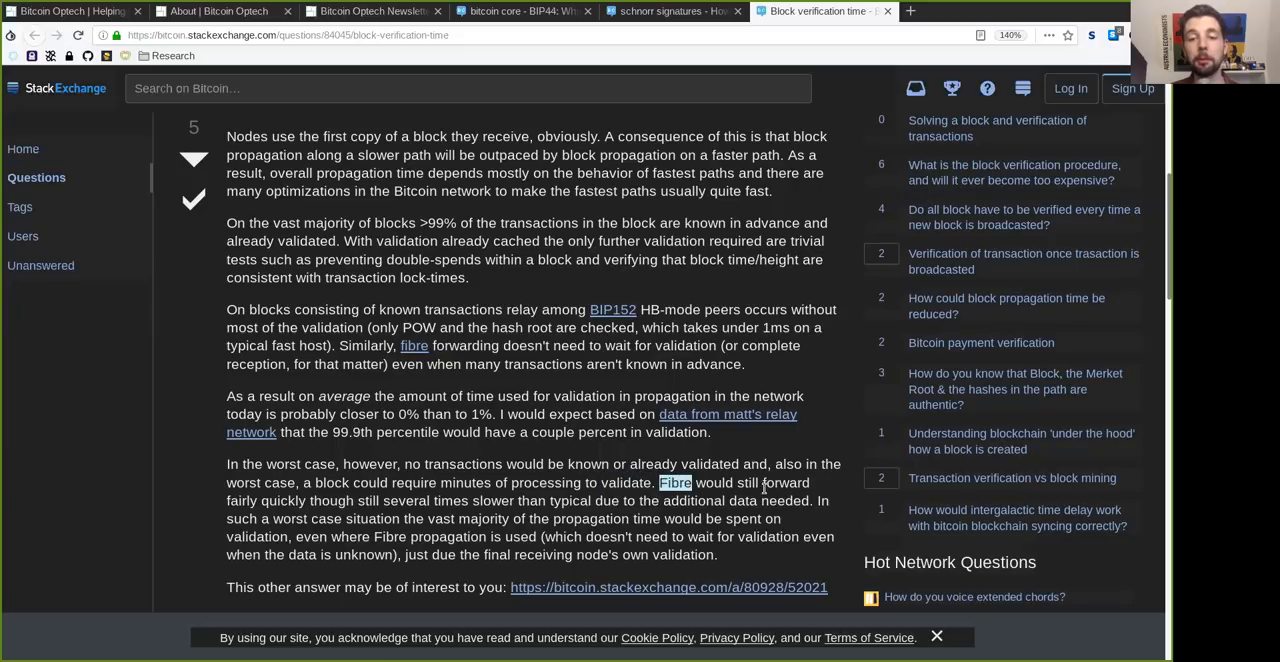
double_click(284, 500)
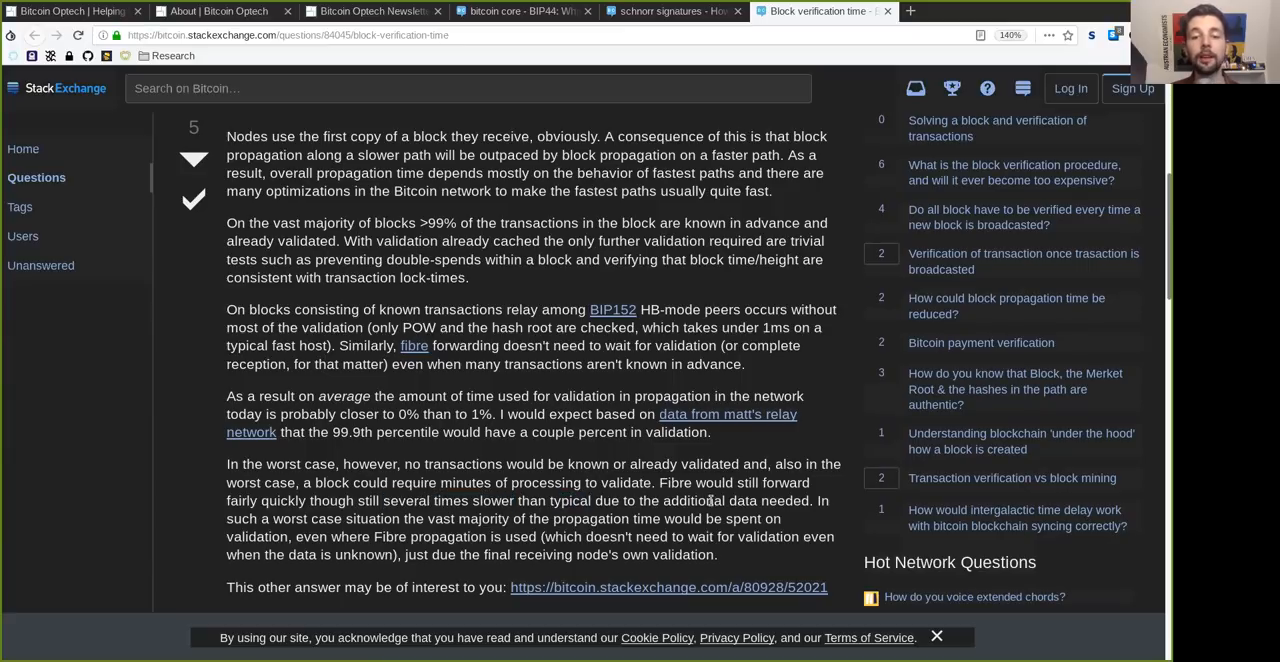
mouse_move(268, 510)
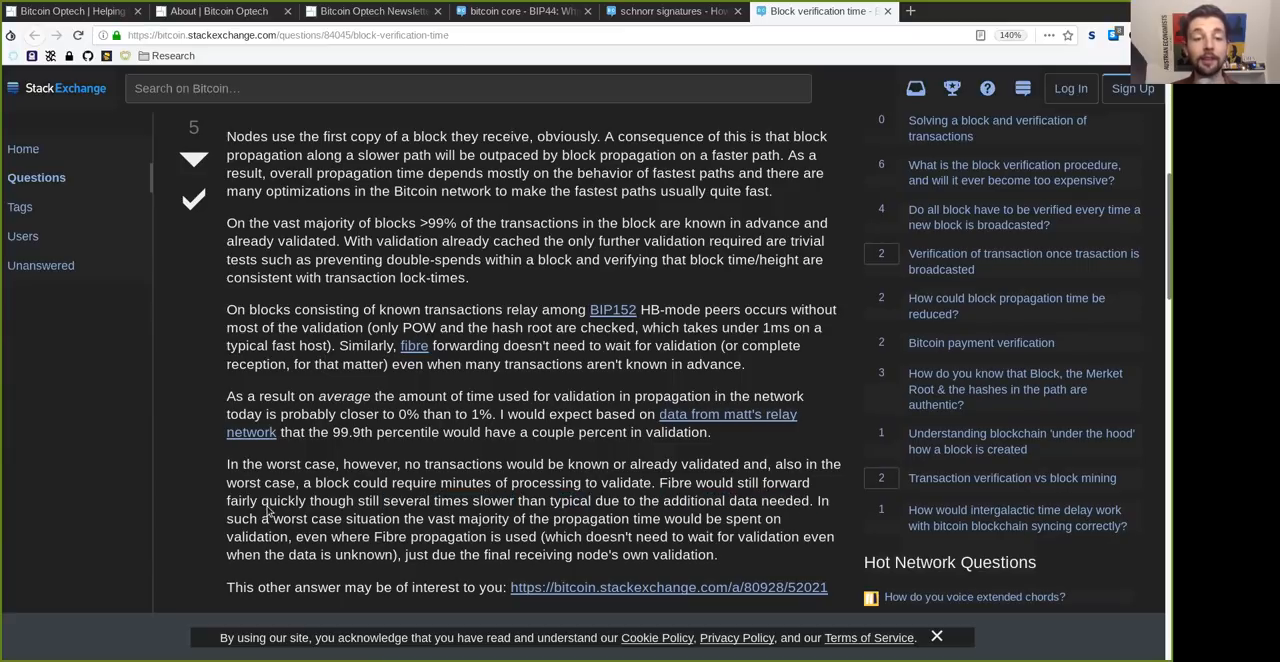
double_click(308, 518)
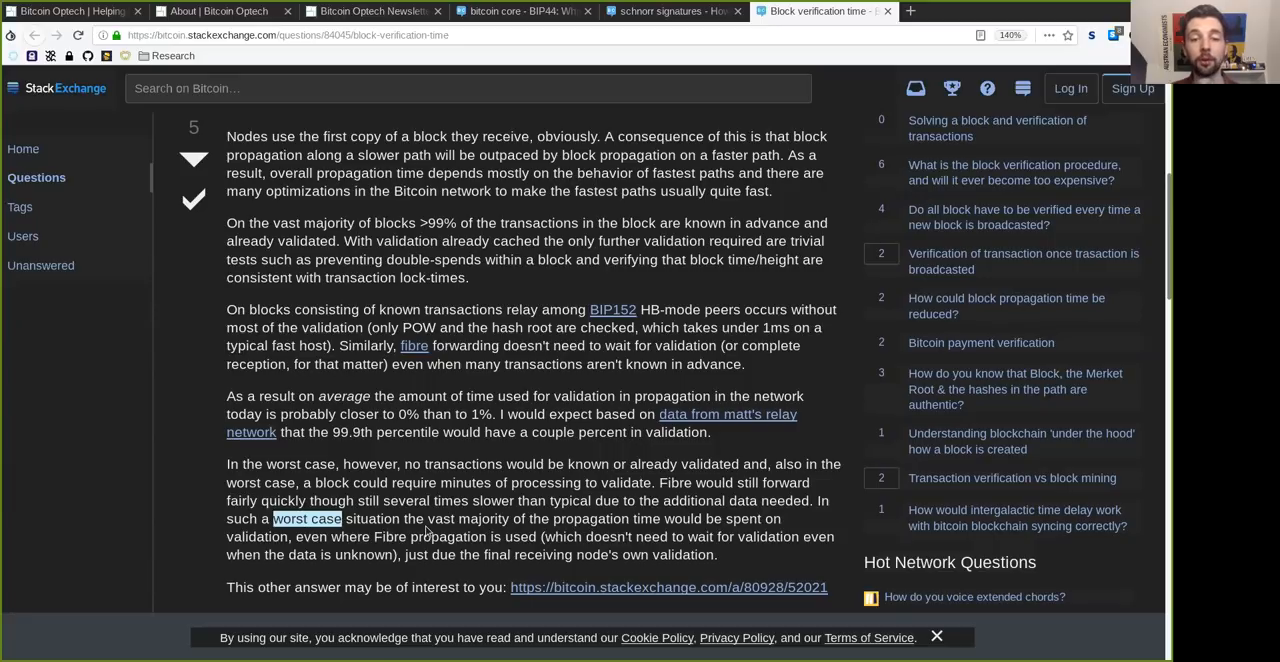
double_click(590, 518)
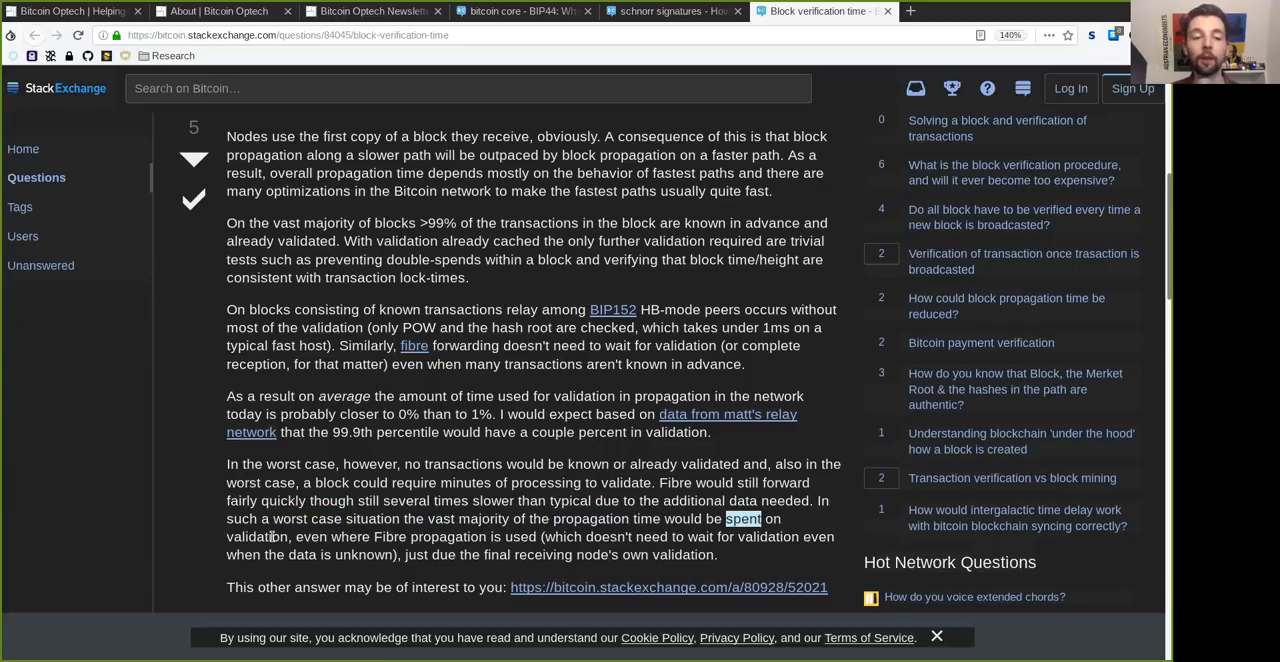
double_click(350, 536)
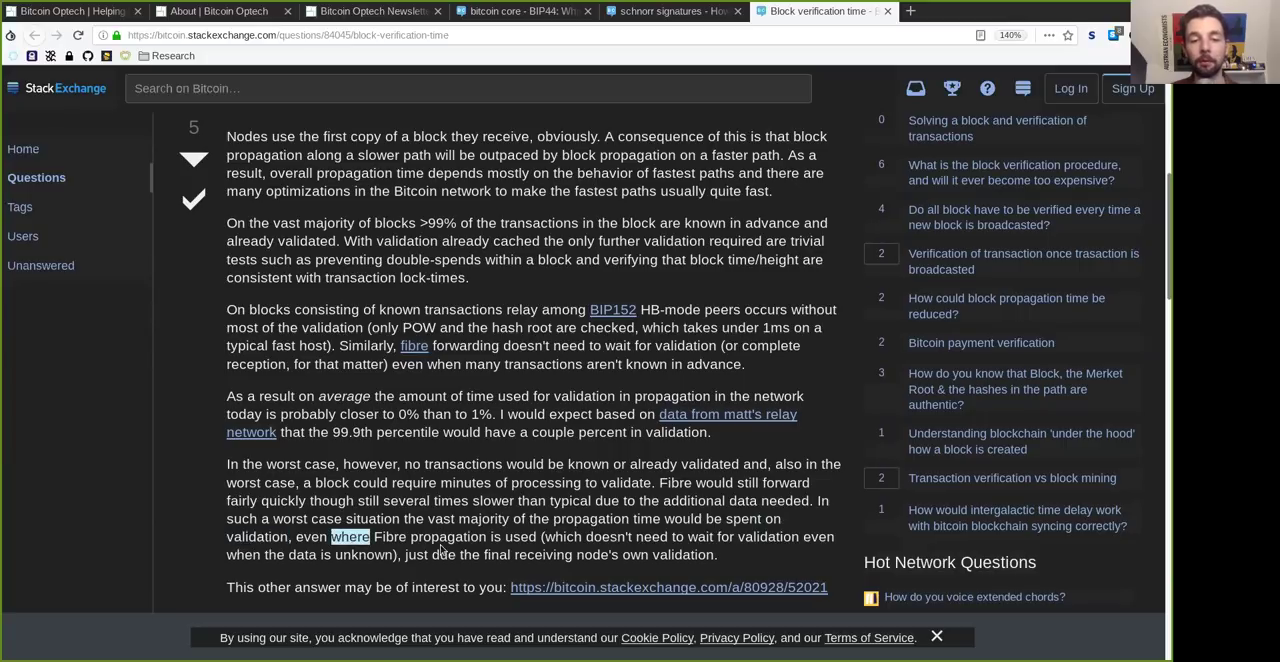
double_click(544, 554)
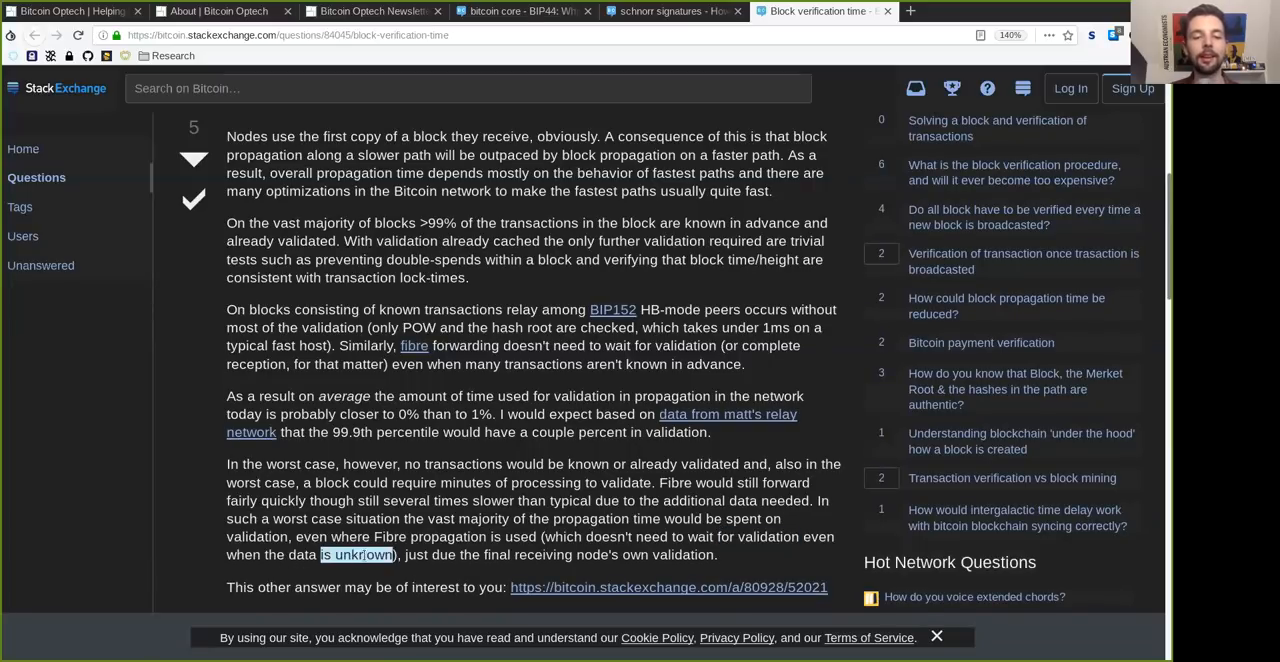
double_click(444, 554)
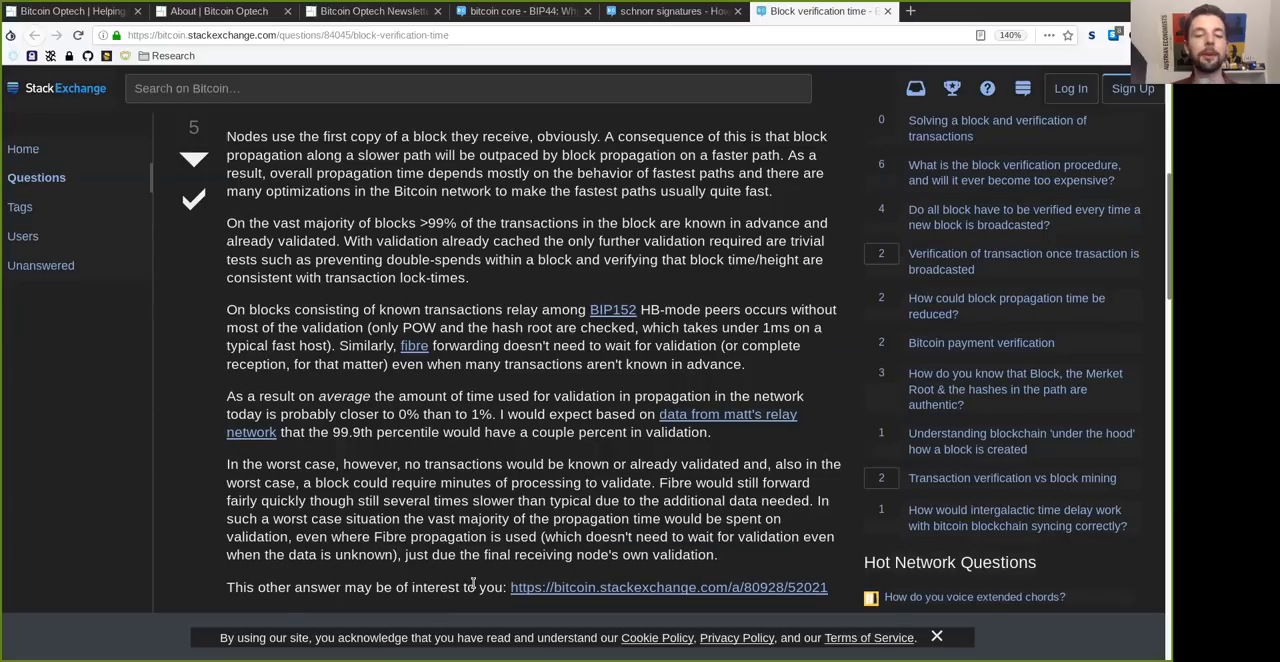
Read the answer's final paragraph on non-malicious block propagation and miners' advance advantage
scroll("down", 3)
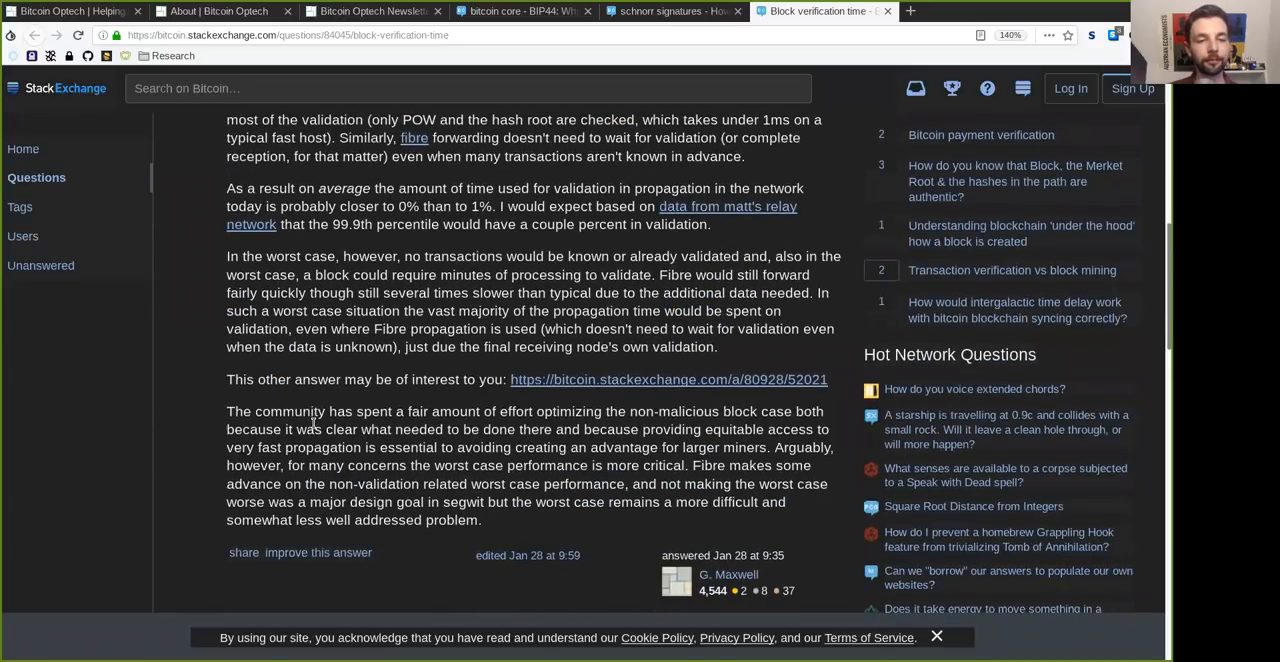
double_click(288, 412)
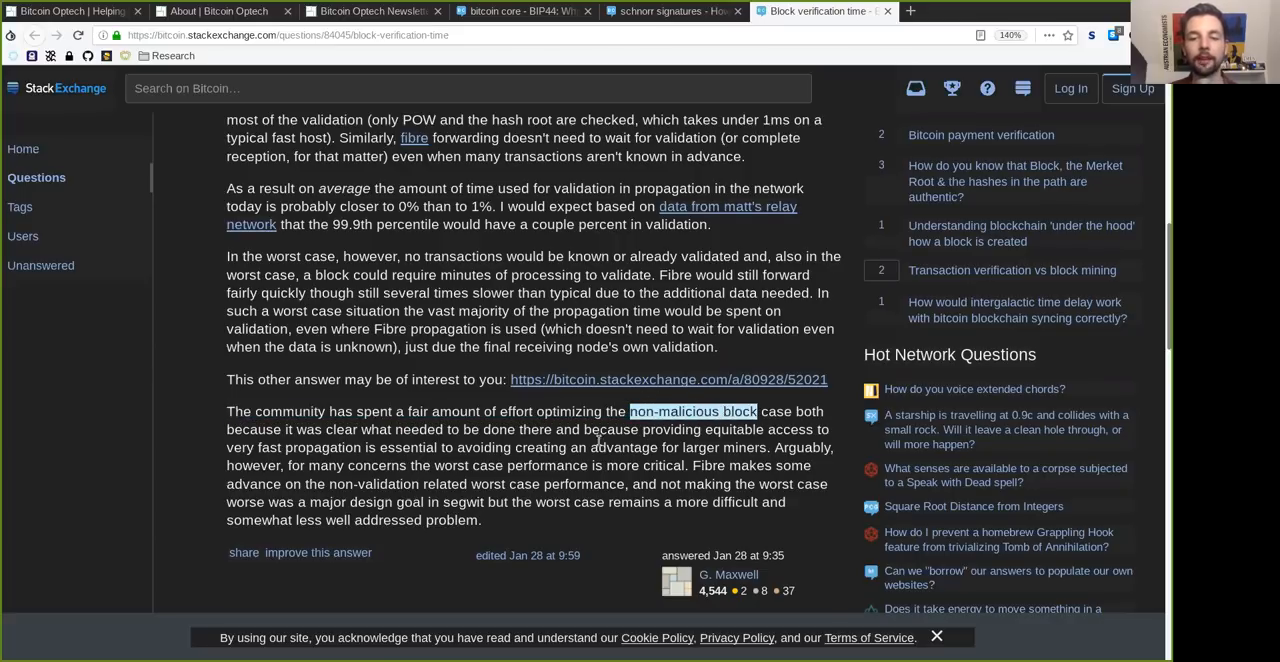
double_click(322, 448)
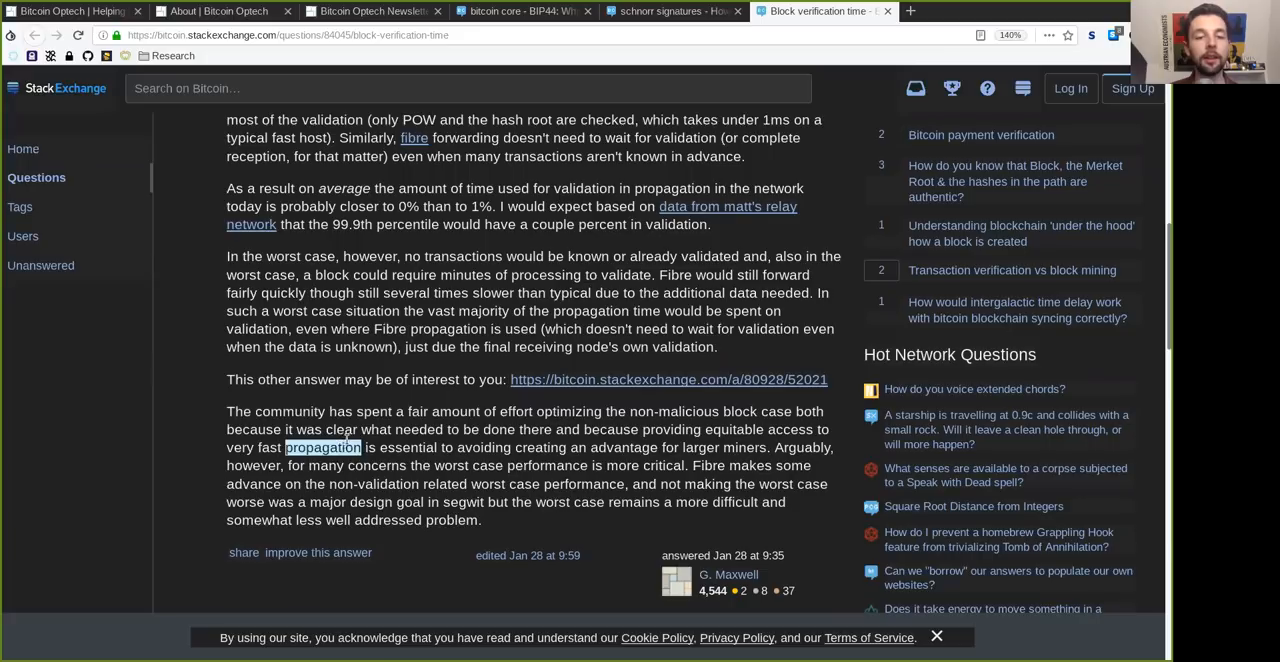
double_click(420, 428)
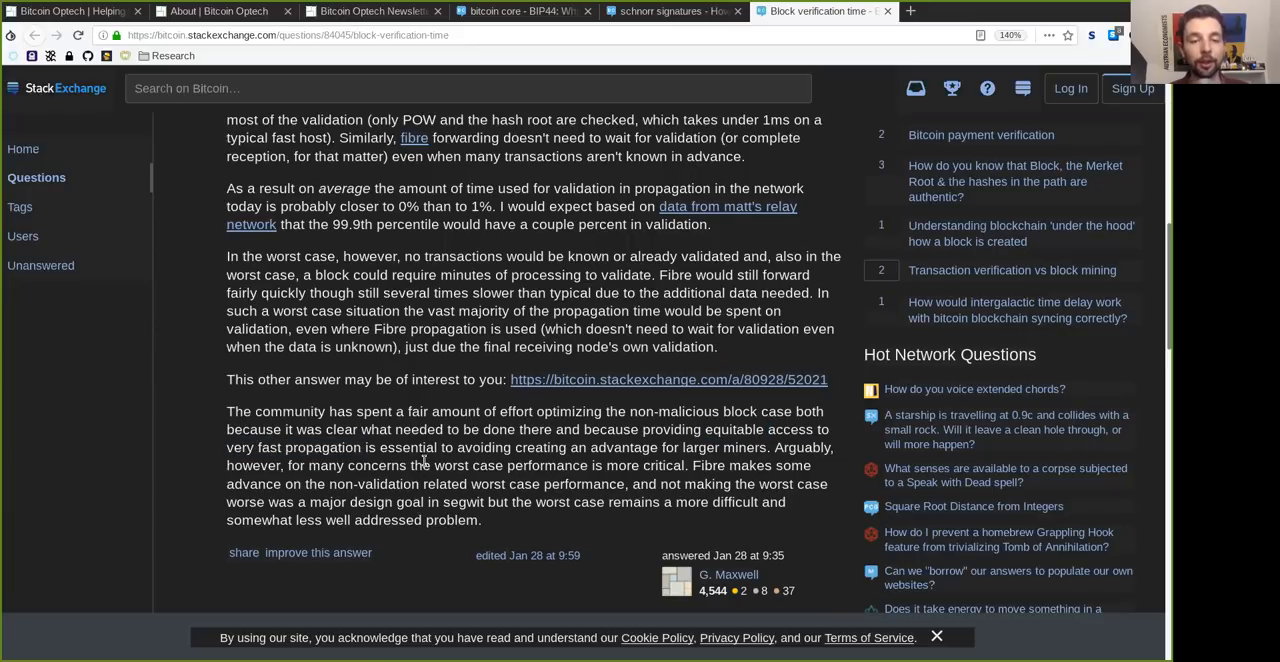
double_click(490, 448)
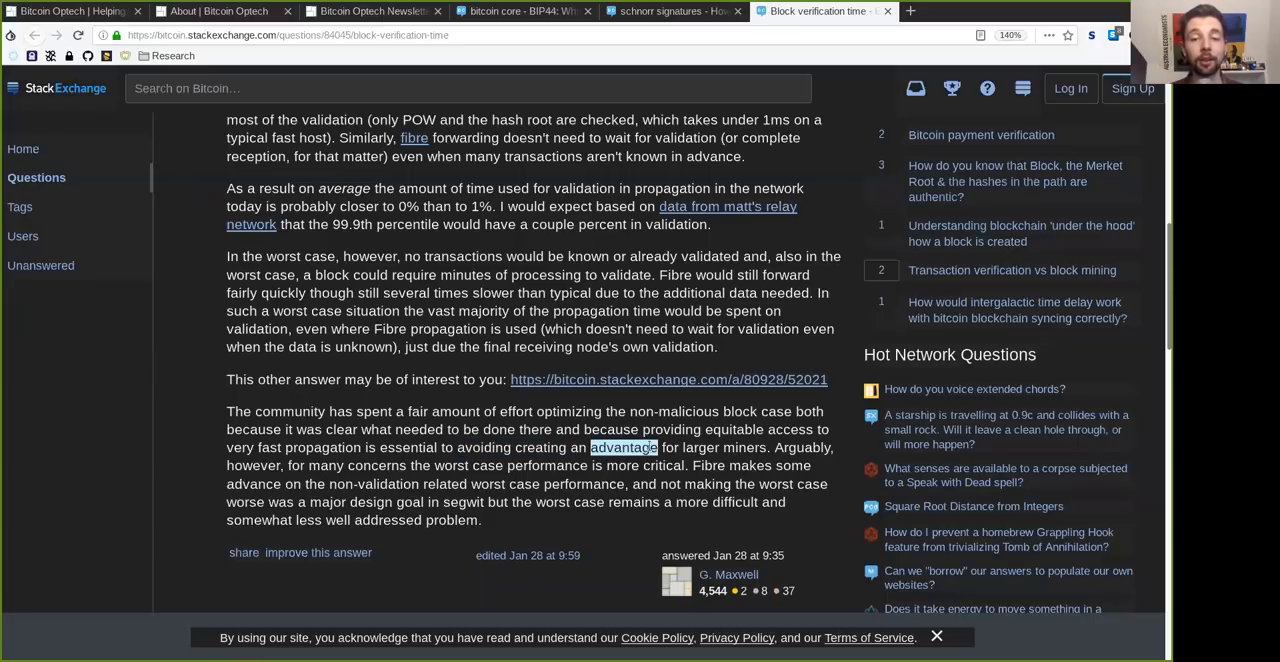
double_click(724, 448)
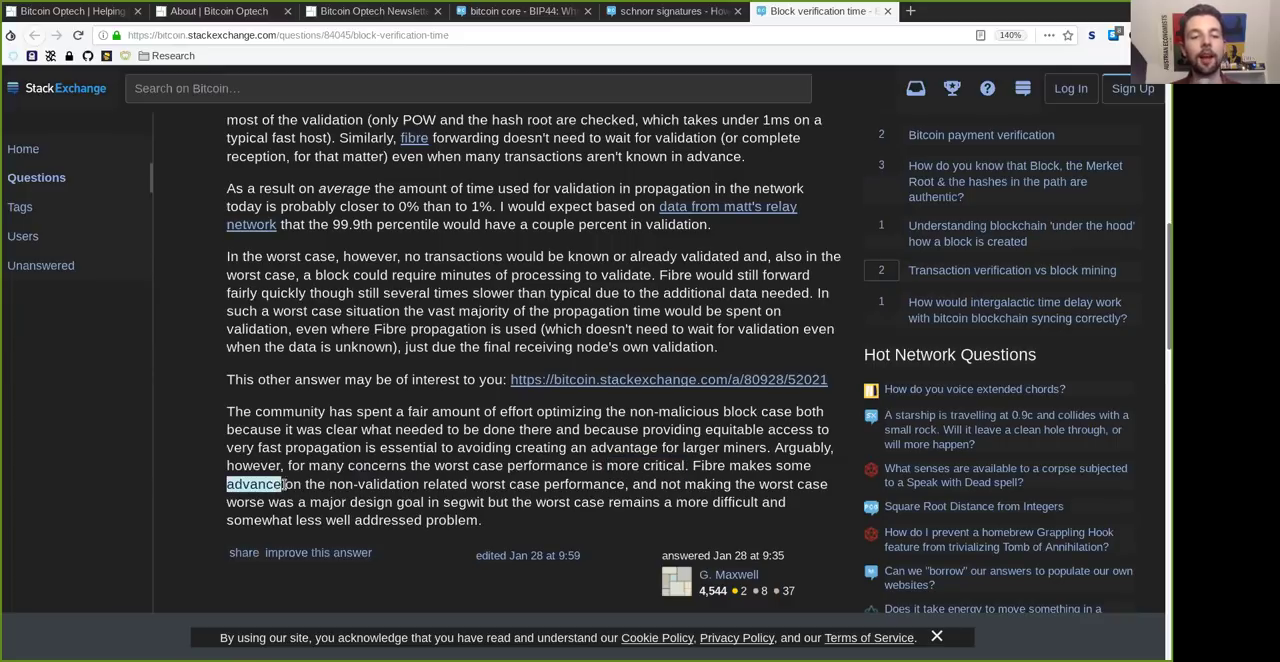
Finish the paragraph on performance being difficult to predict, then return to the Optech newsletter
double_click(444, 484)
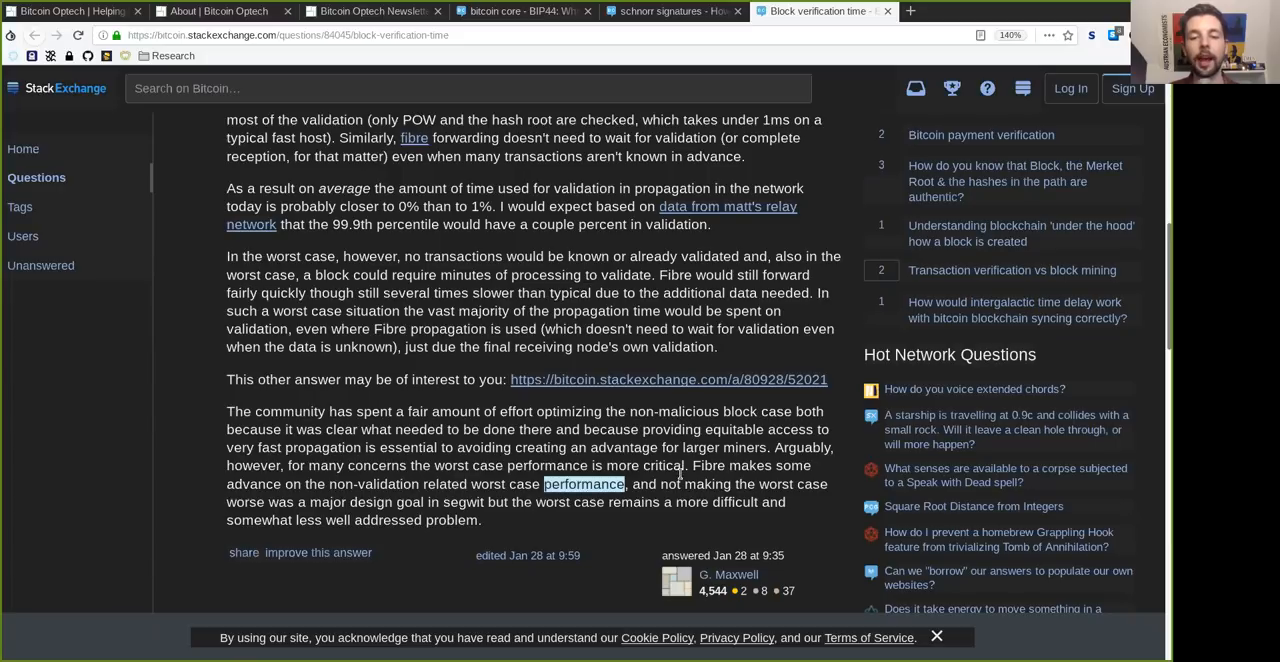
double_click(780, 484)
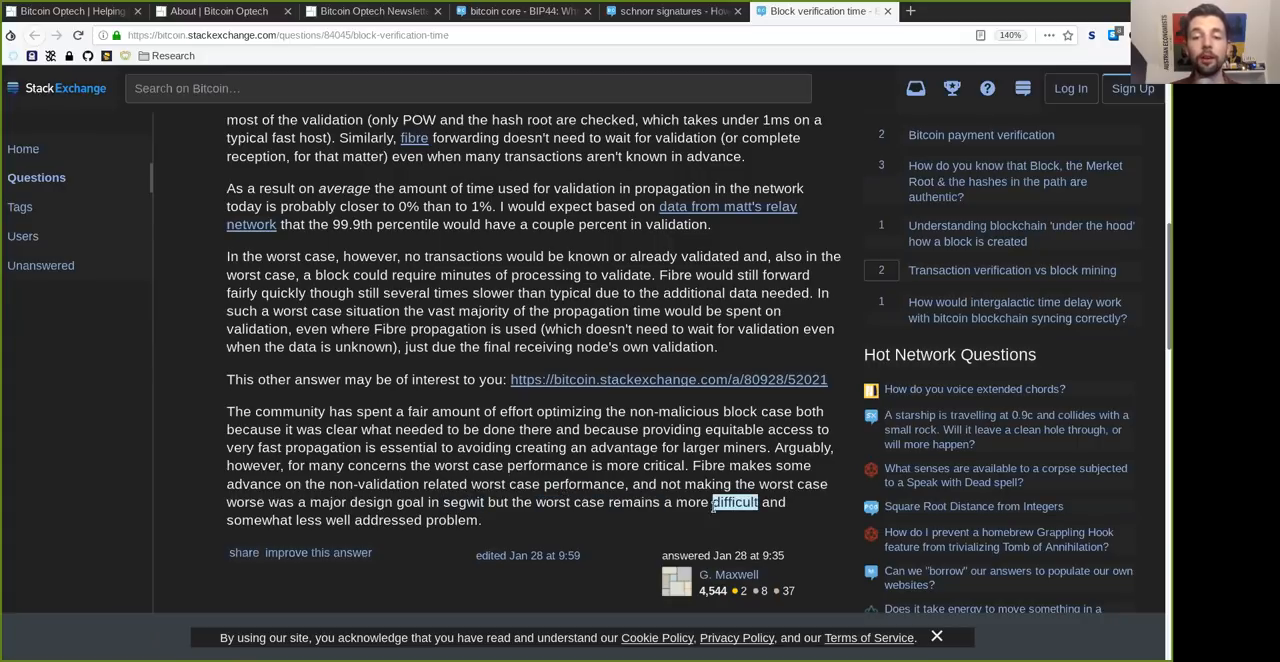
double_click(258, 520)
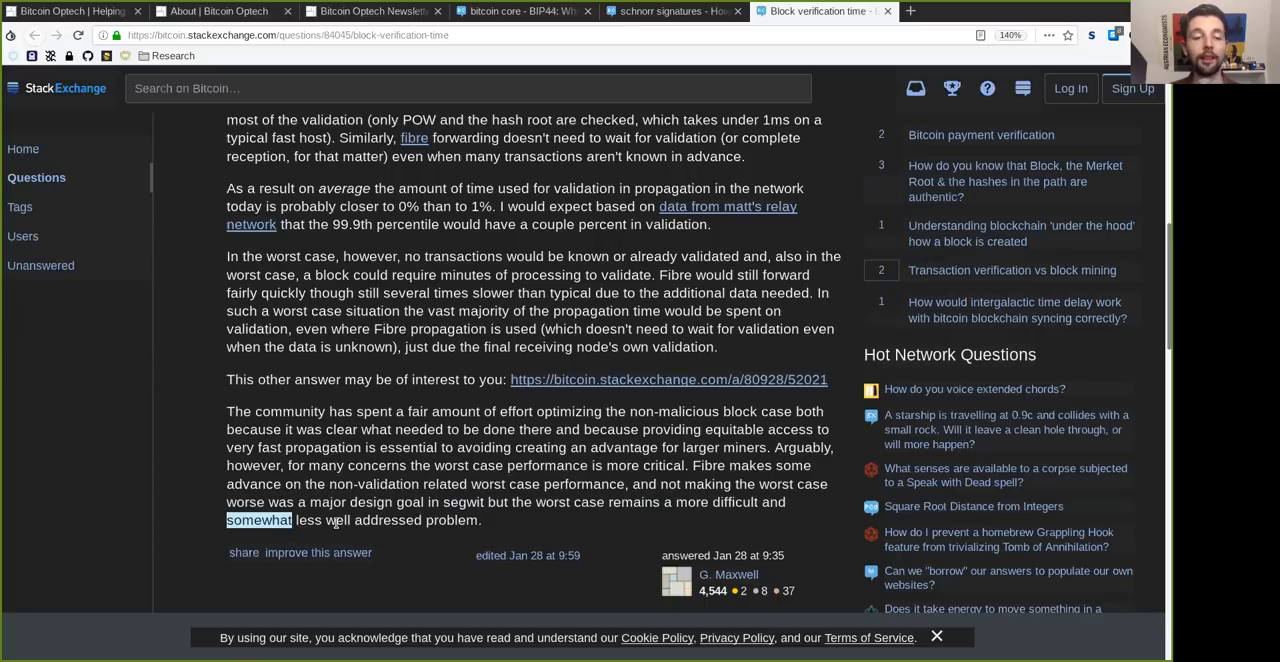
double_click(380, 520)
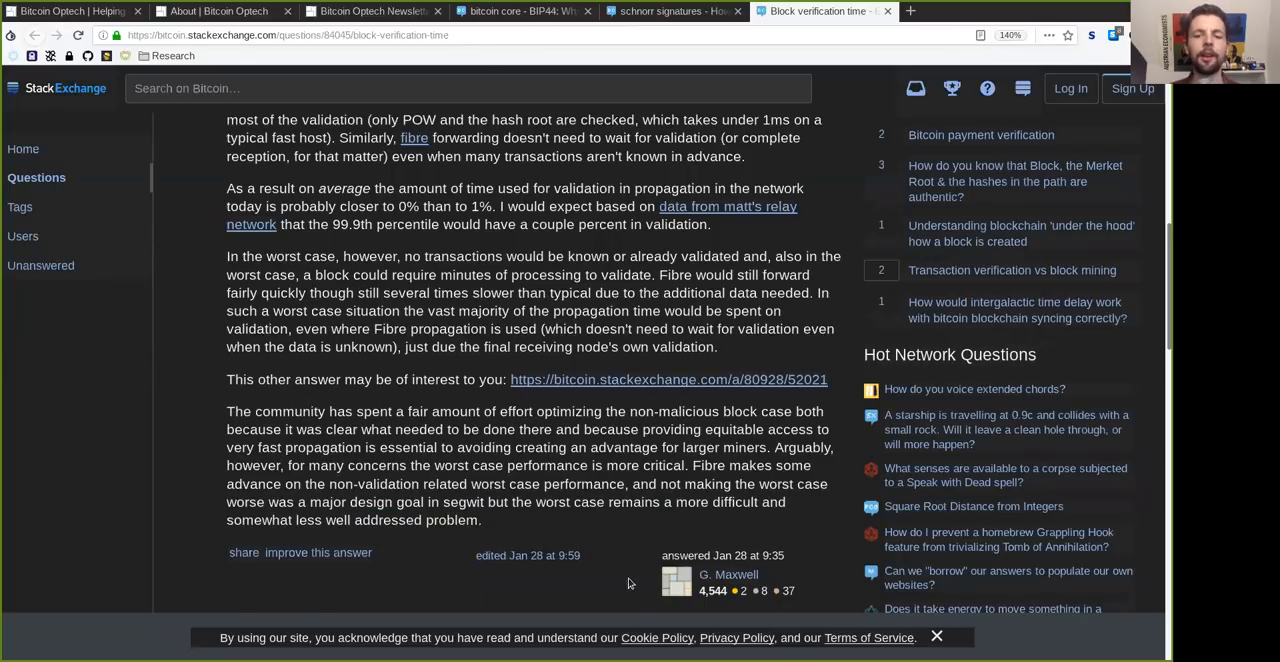
left_click(370, 12)
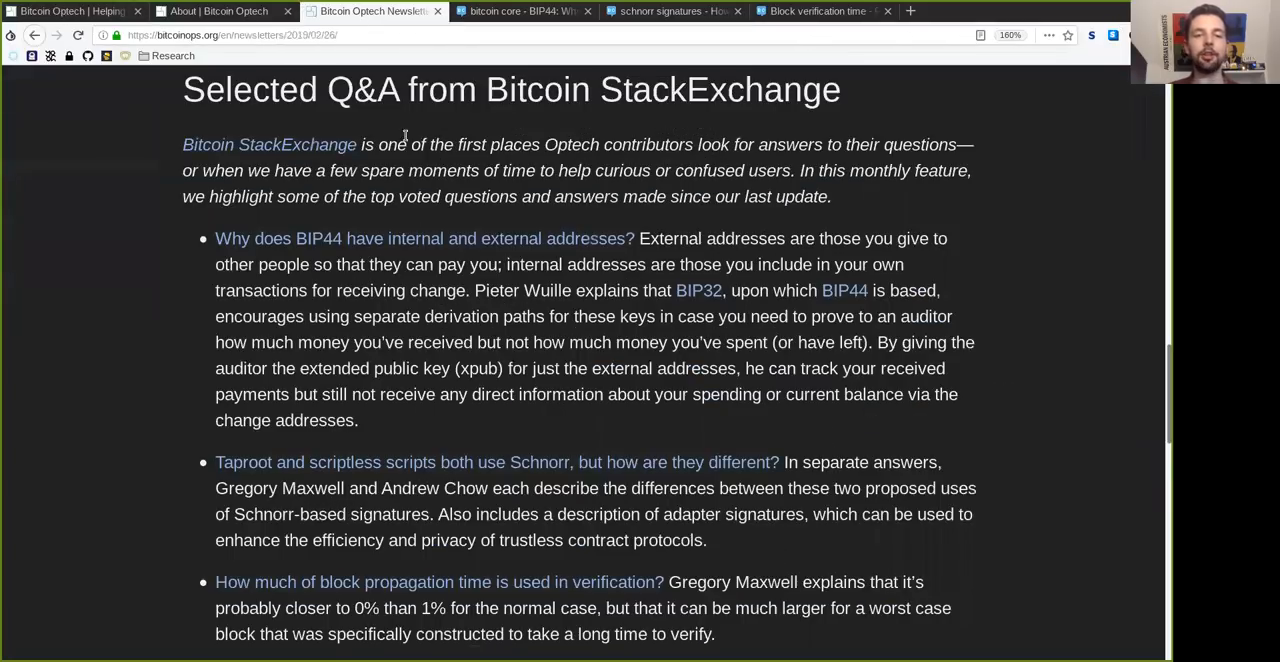
Read into the Bitcoin Core #15348 productivity hints entry, marking words like techniques while reading
scroll("down", 3)
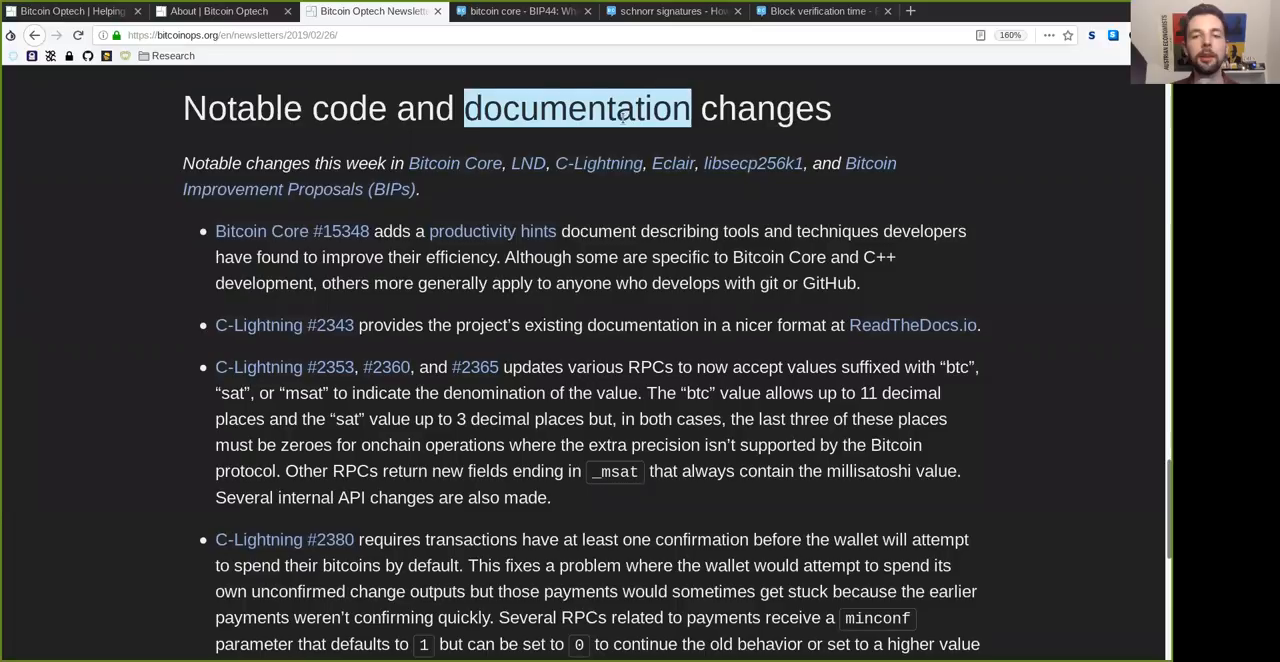
double_click(366, 164)
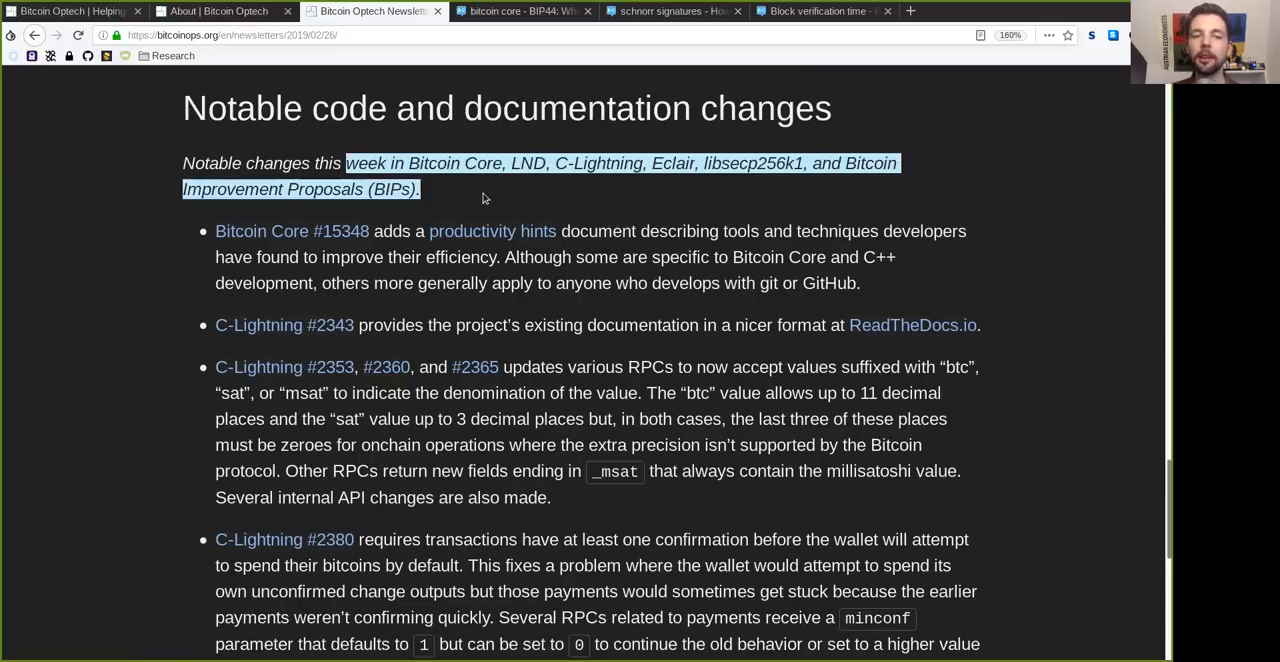
scroll("down", 3)
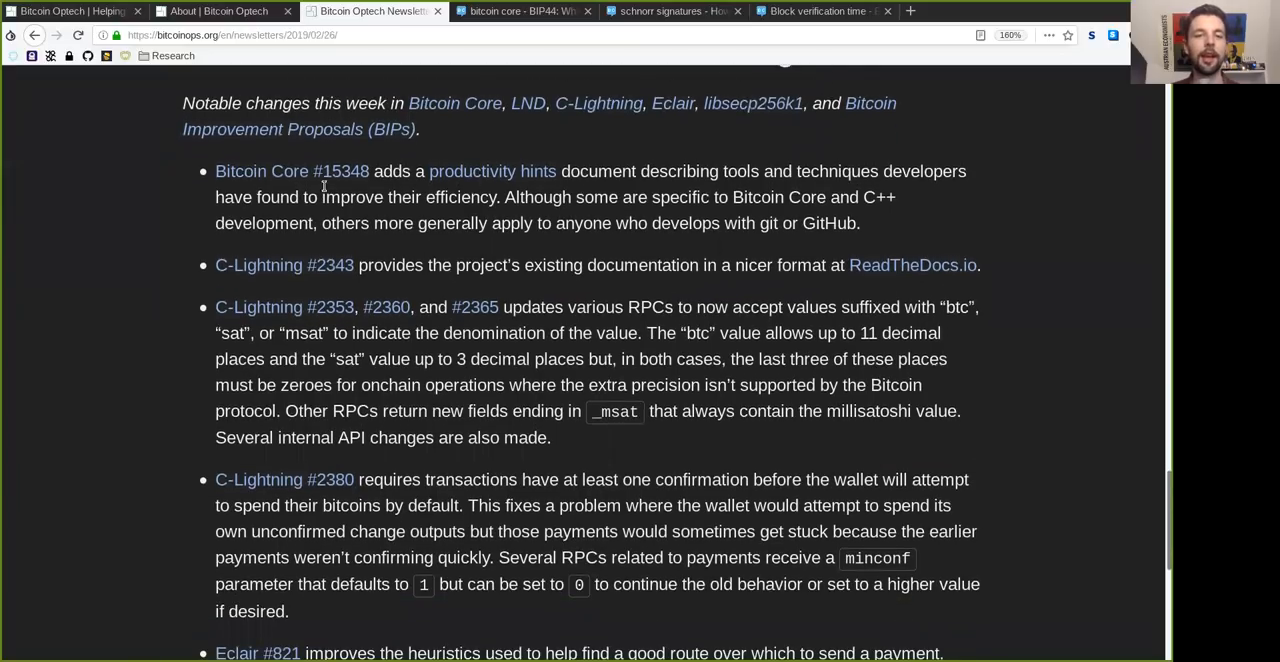
double_click(292, 172)
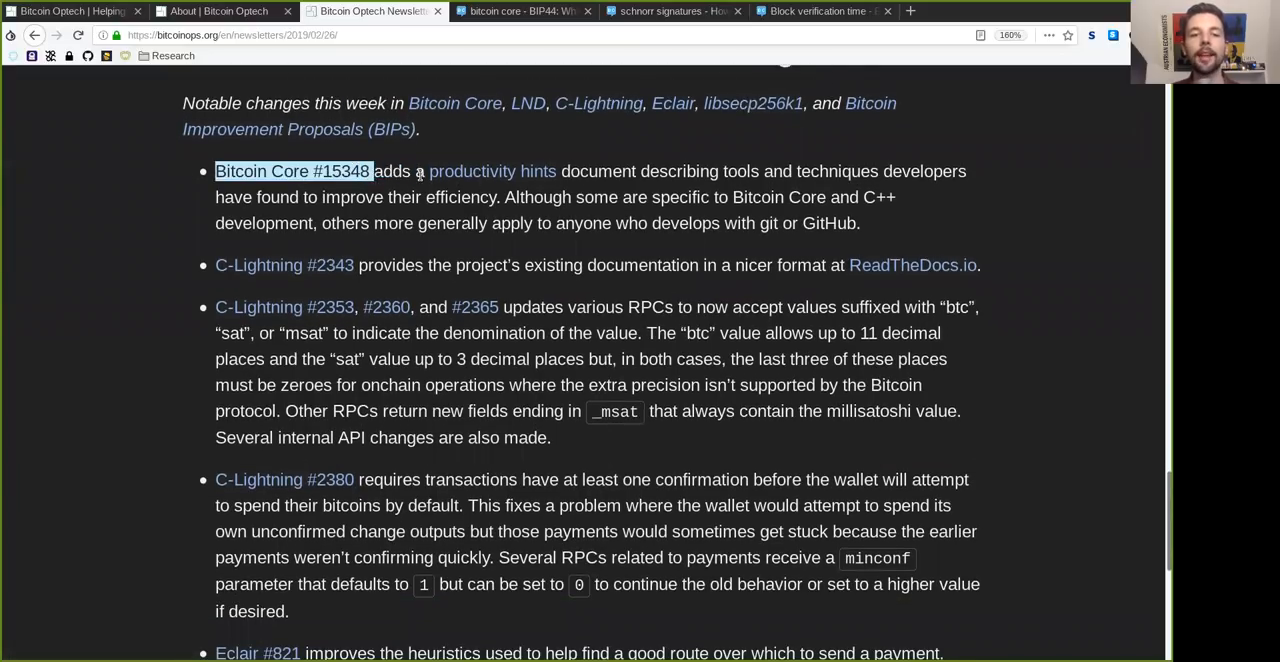
double_click(596, 172)
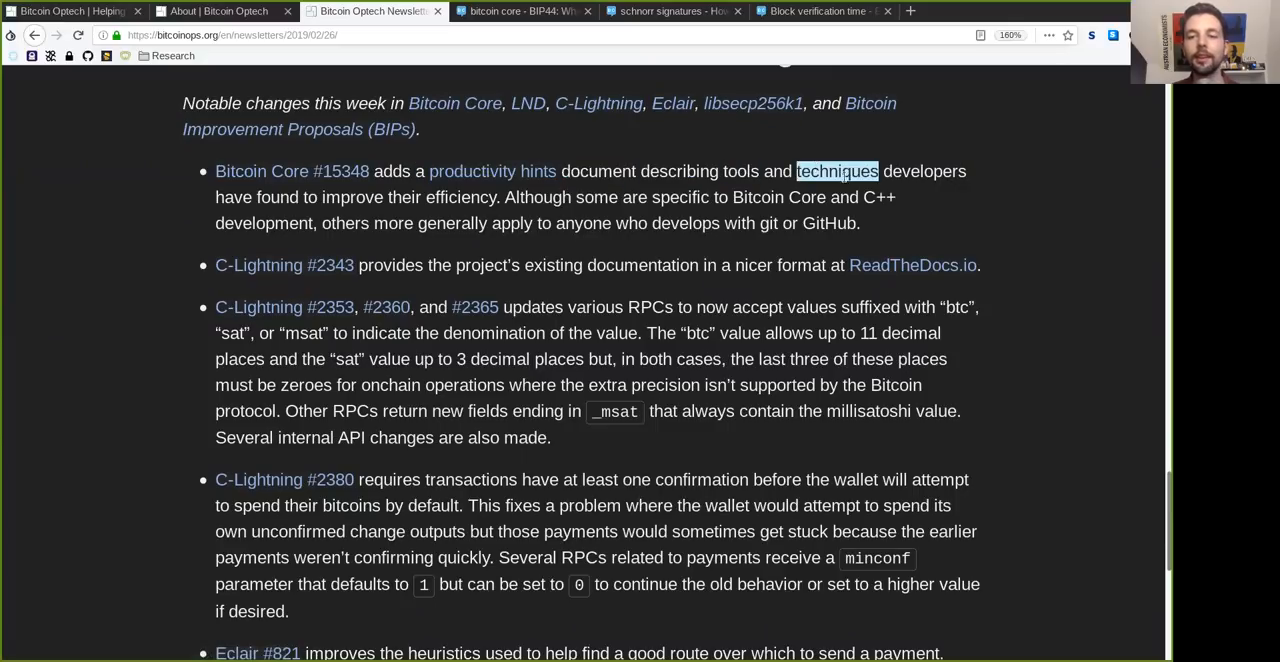
double_click(352, 196)
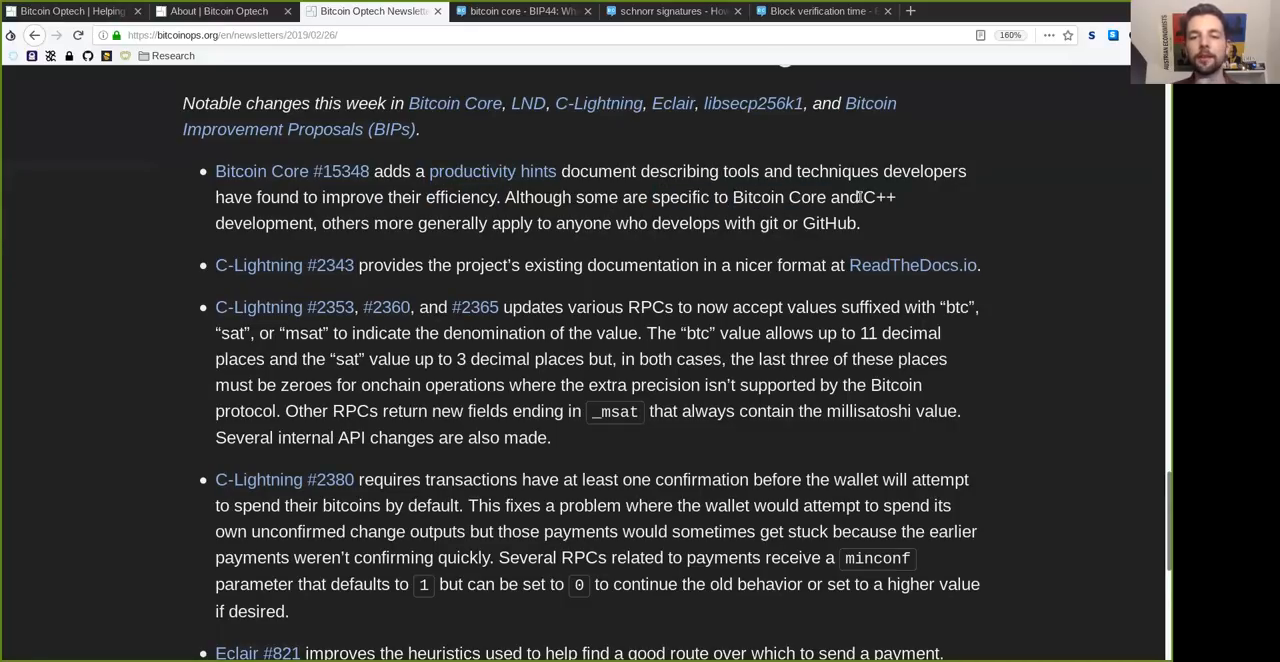
Read through GitHub, project's existing documentation and into the C-Lightning ReadTheDocs entry
double_click(264, 224)
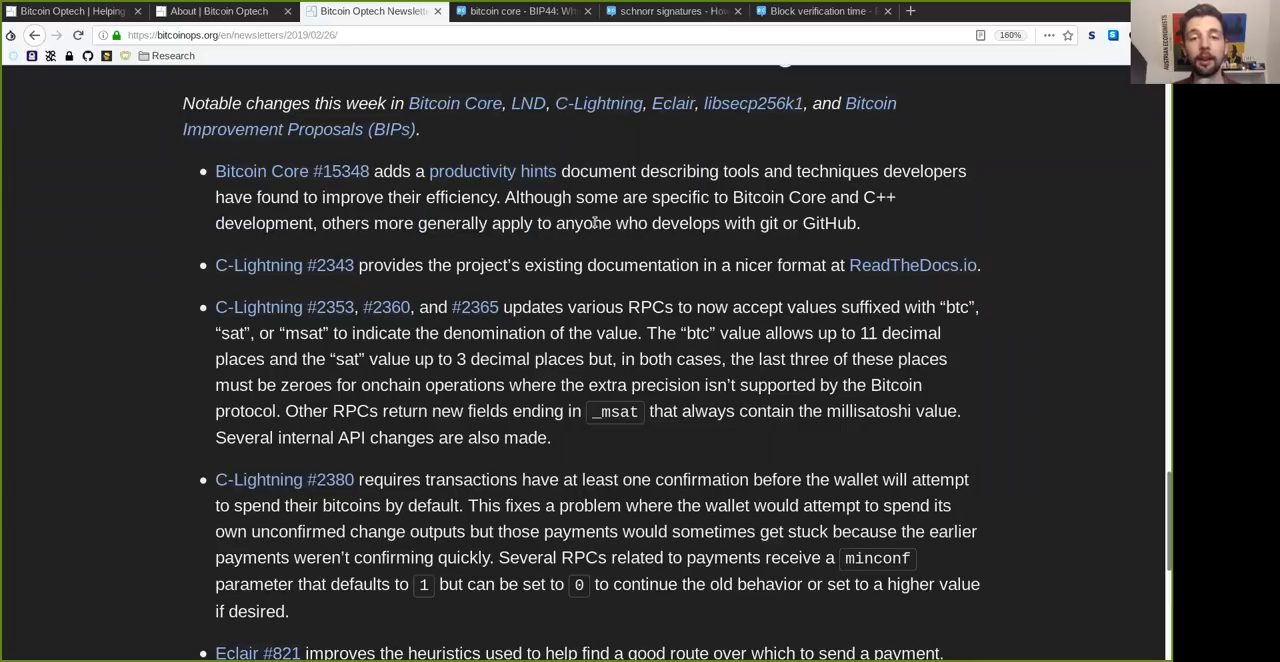
double_click(768, 224)
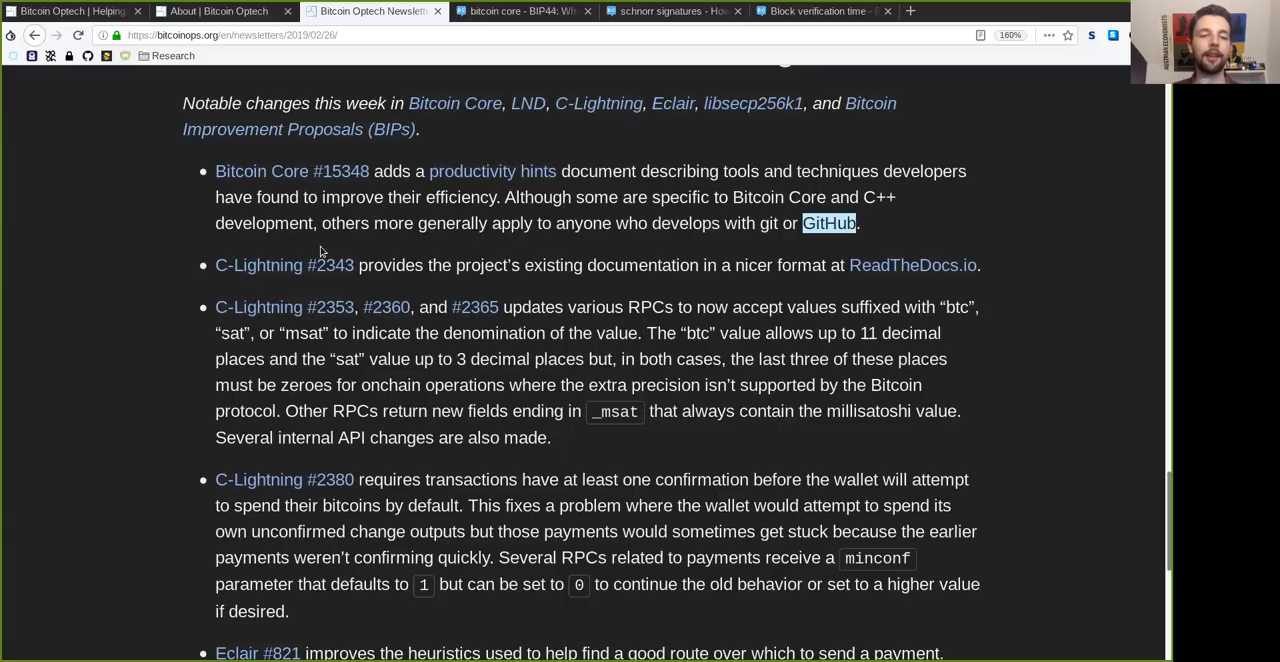
double_click(520, 264)
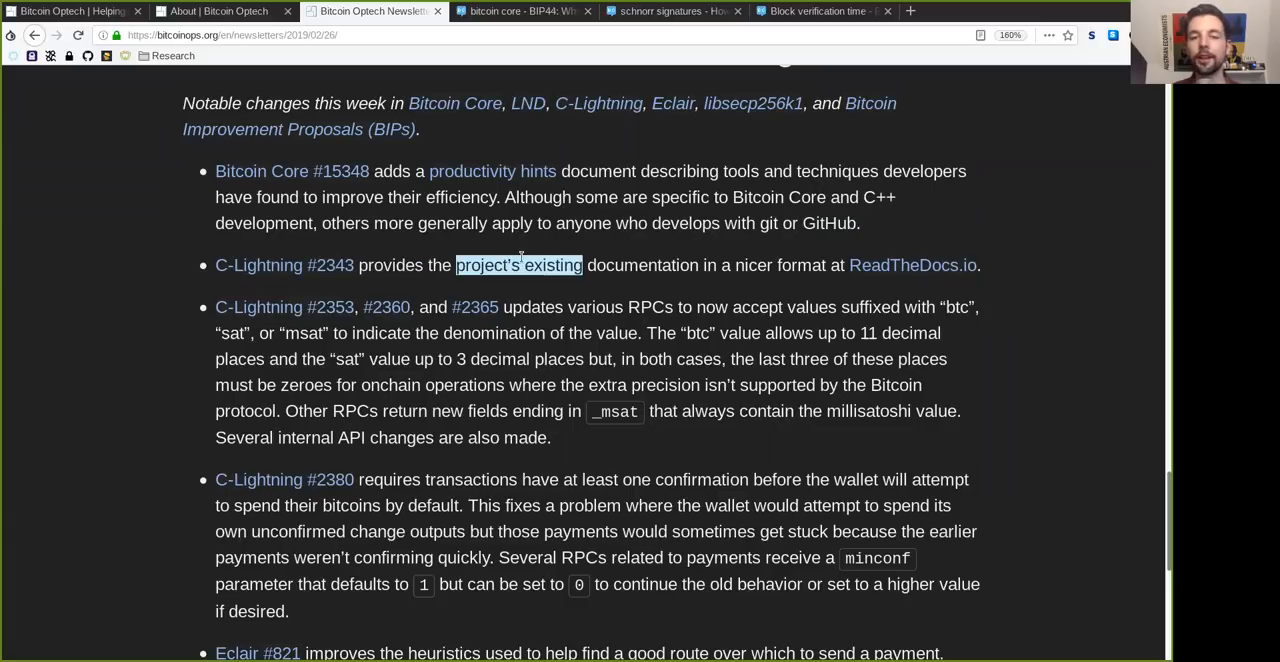
double_click(642, 264)
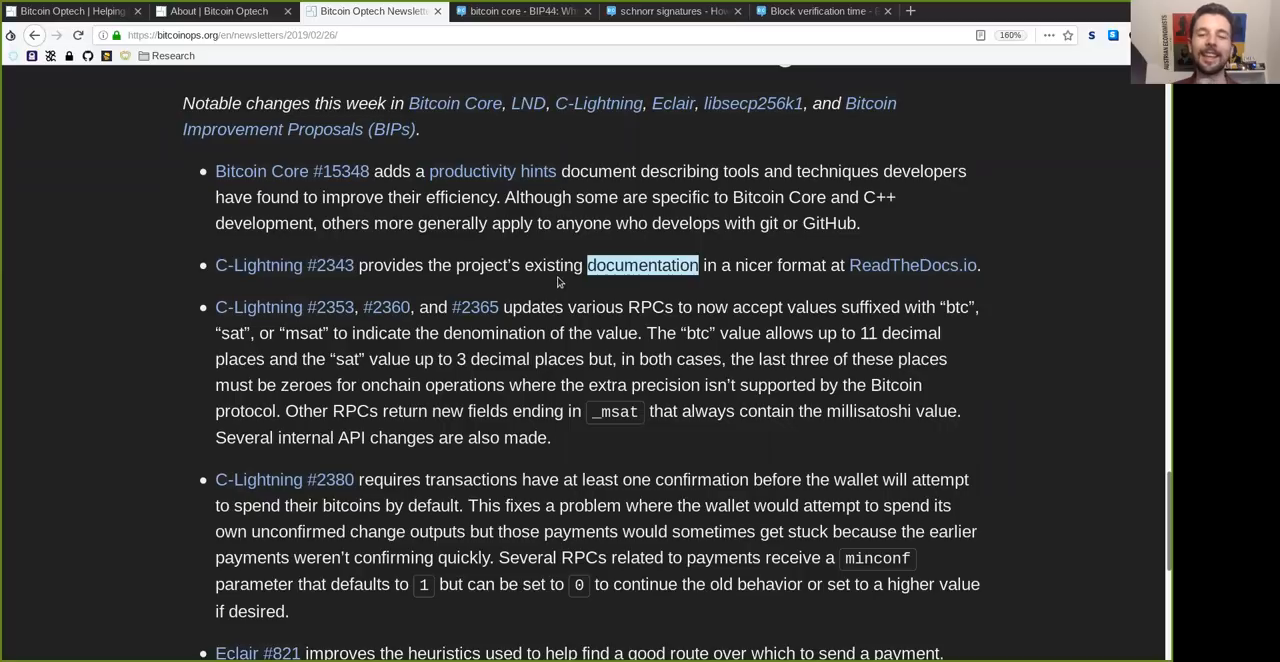
mouse_move(814, 260)
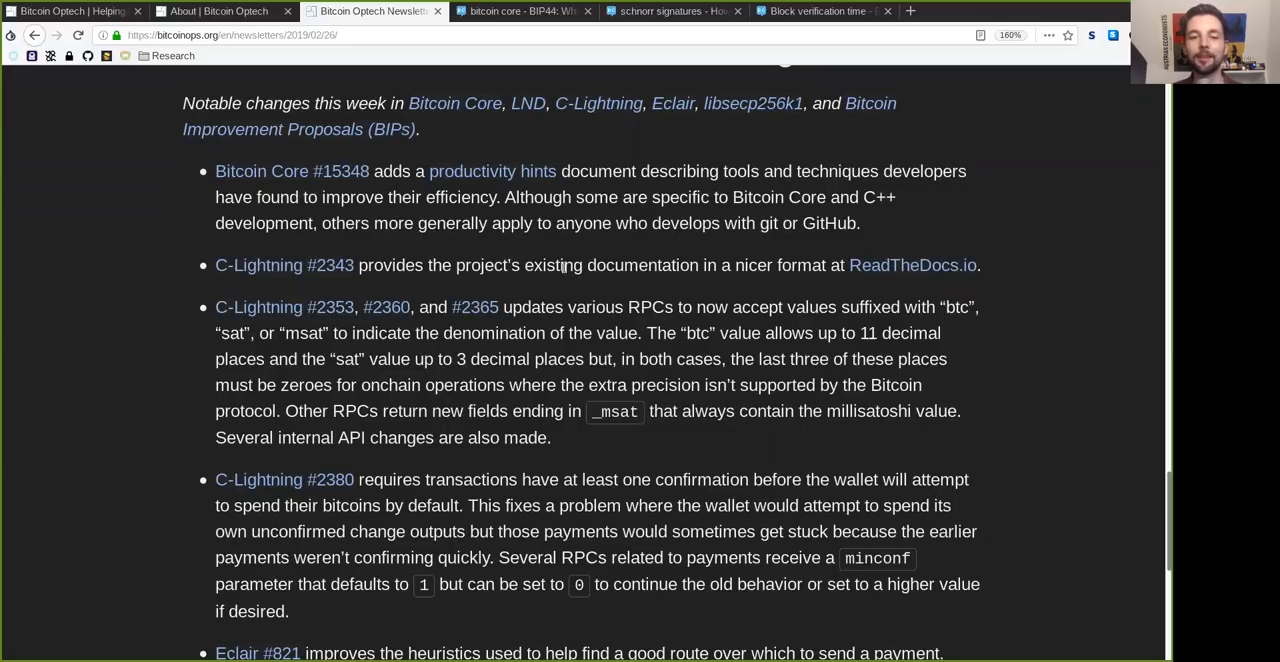
double_click(258, 308)
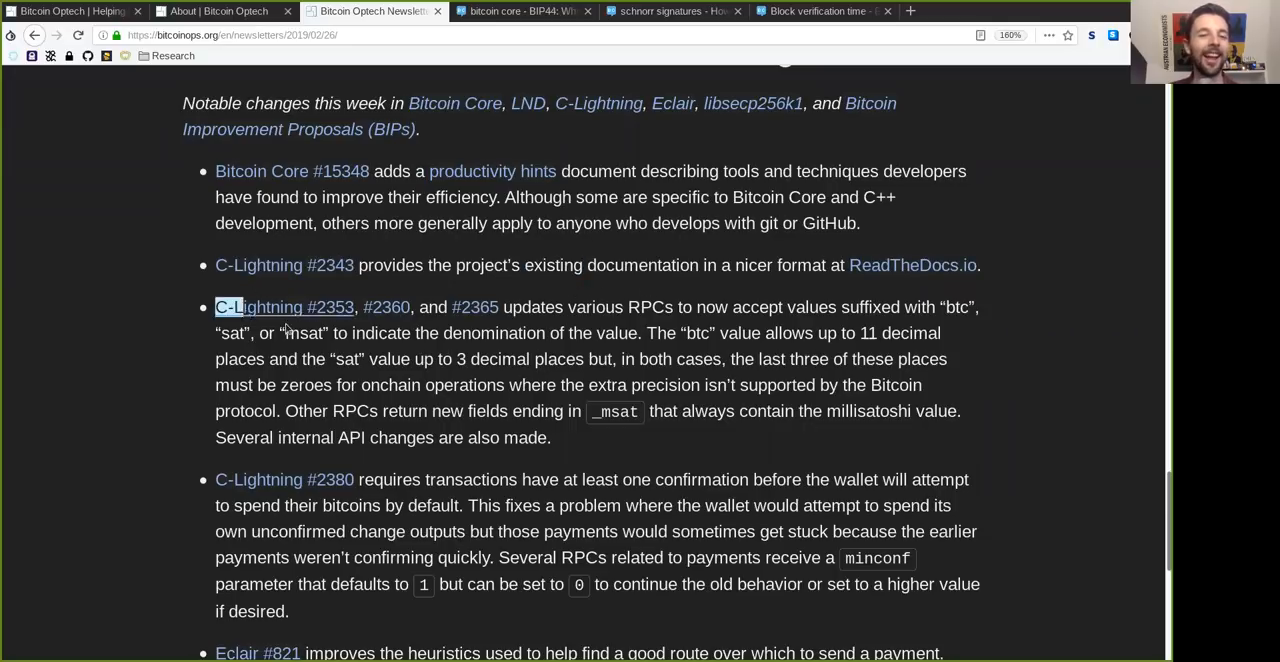
left_click_drag(214, 308, 500, 308)
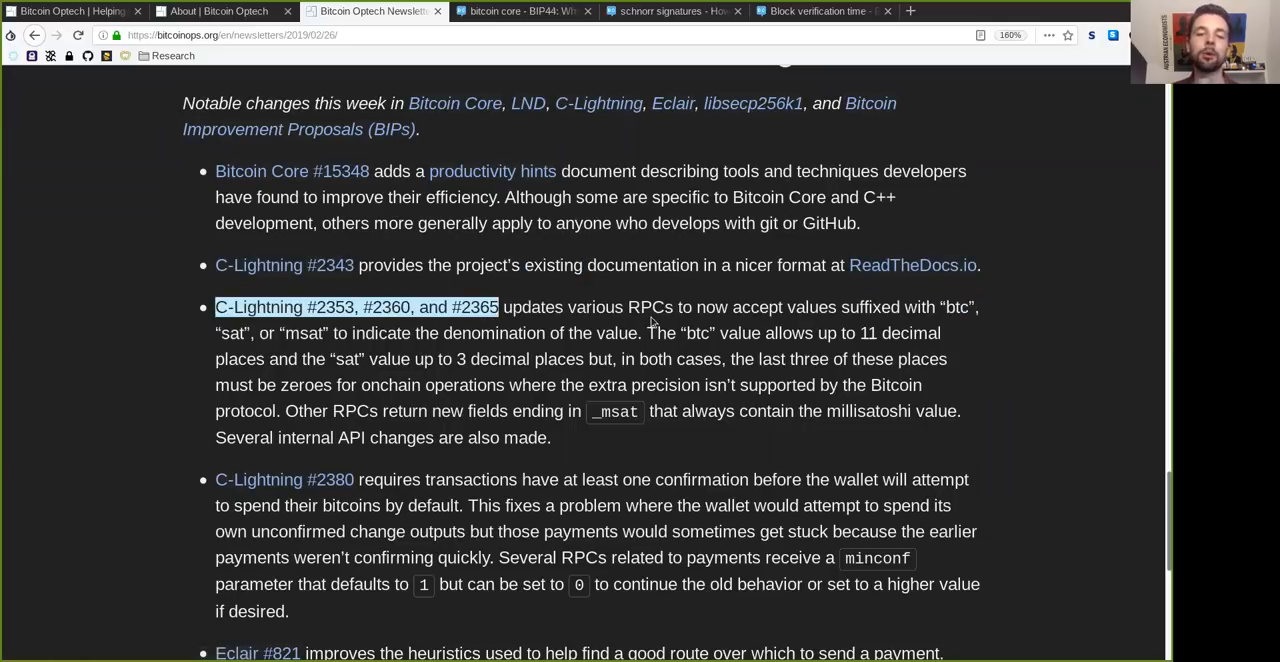
double_click(652, 308)
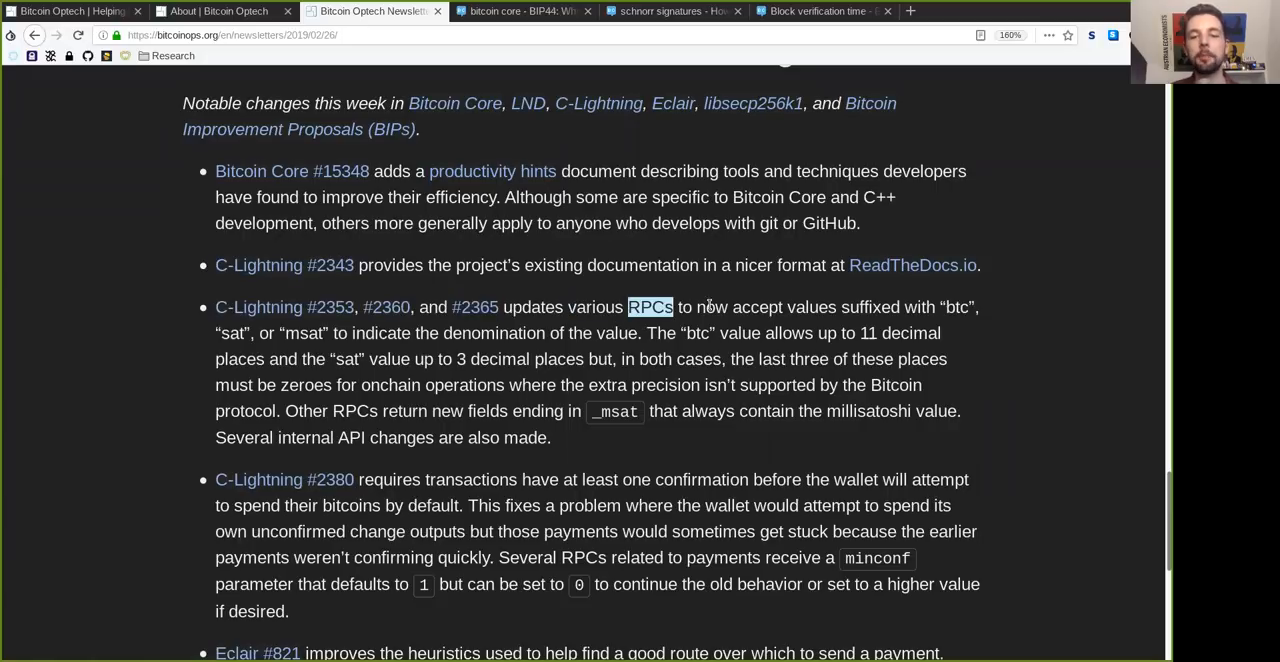
double_click(756, 308)
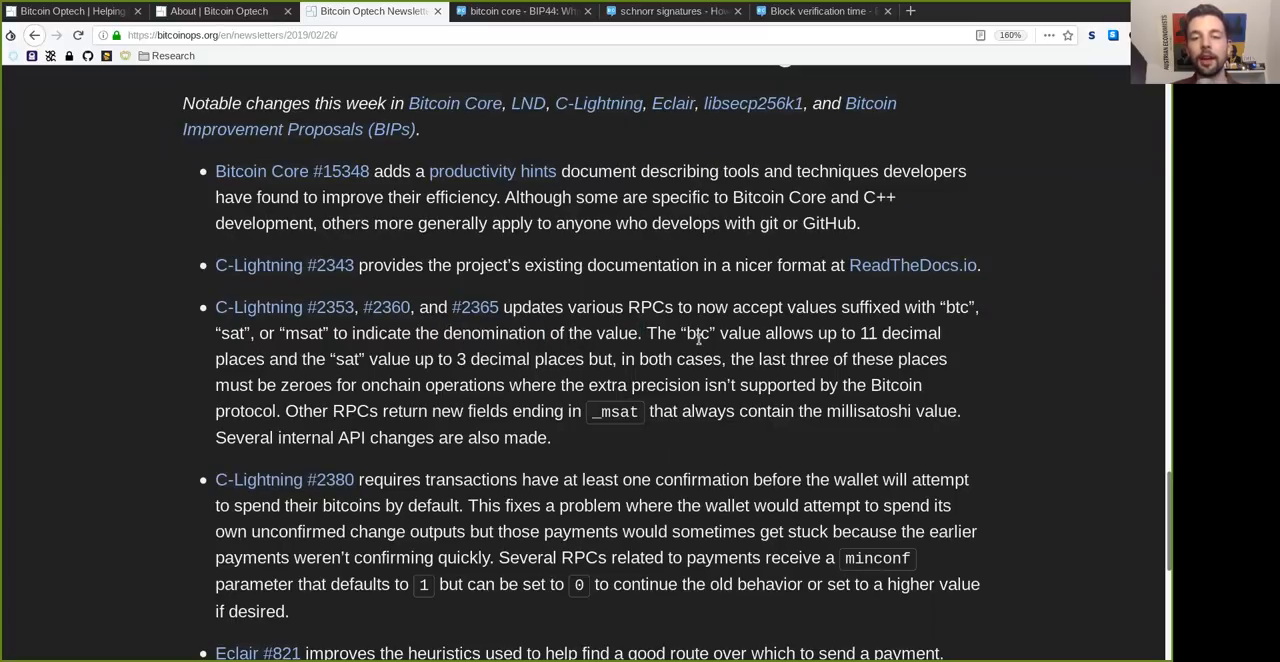
double_click(698, 332)
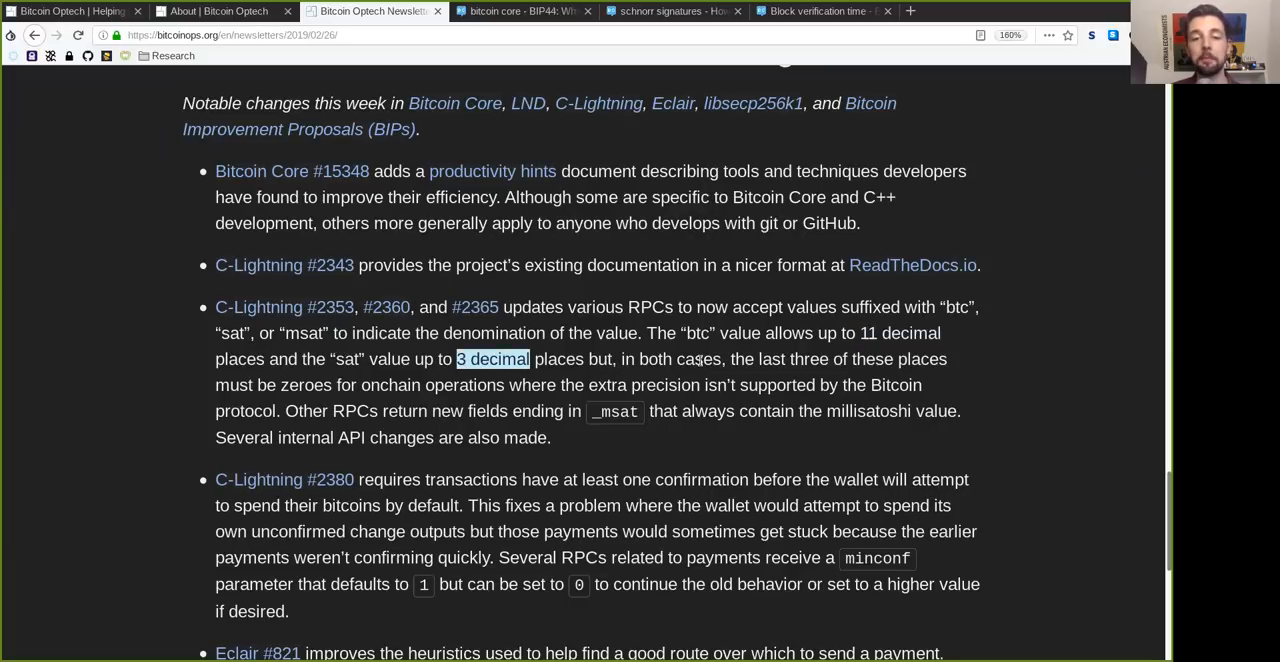
double_click(698, 358)
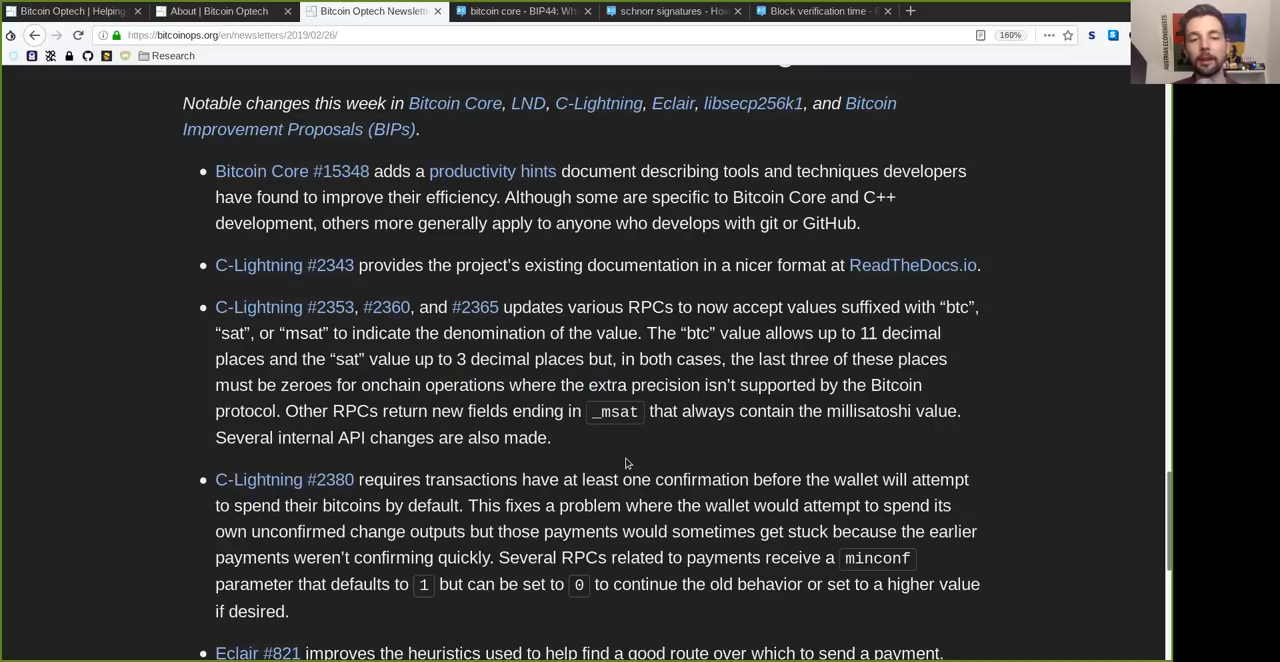
double_click(332, 412)
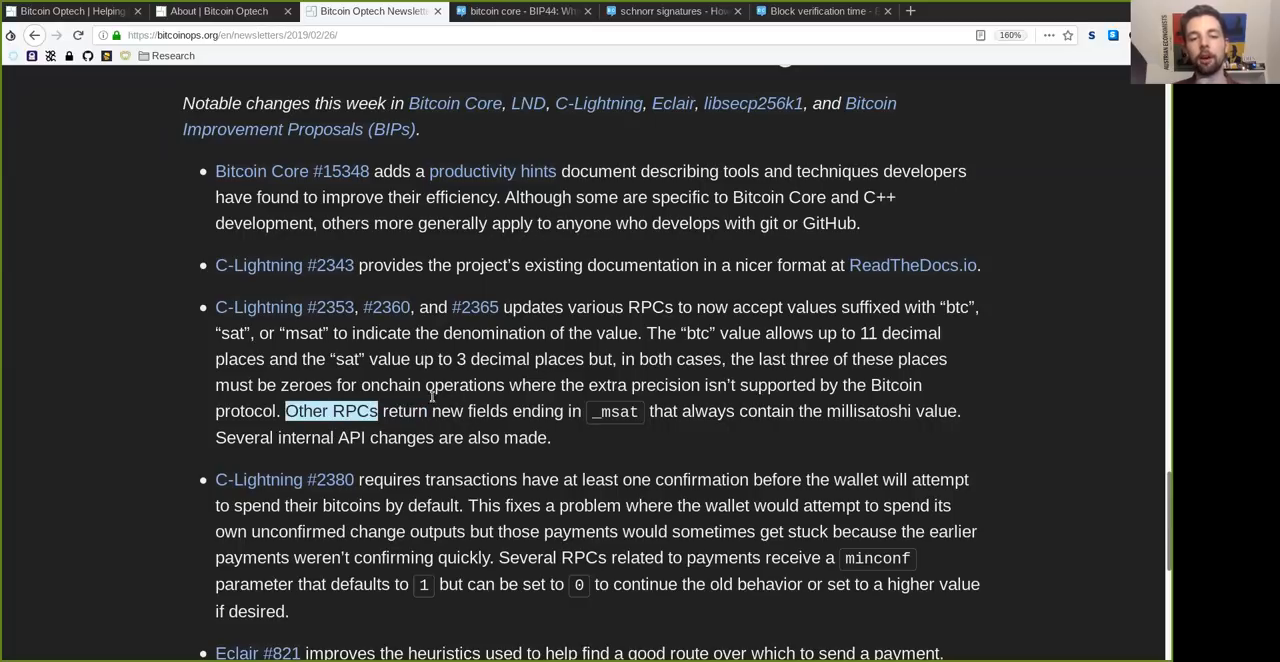
double_click(446, 412)
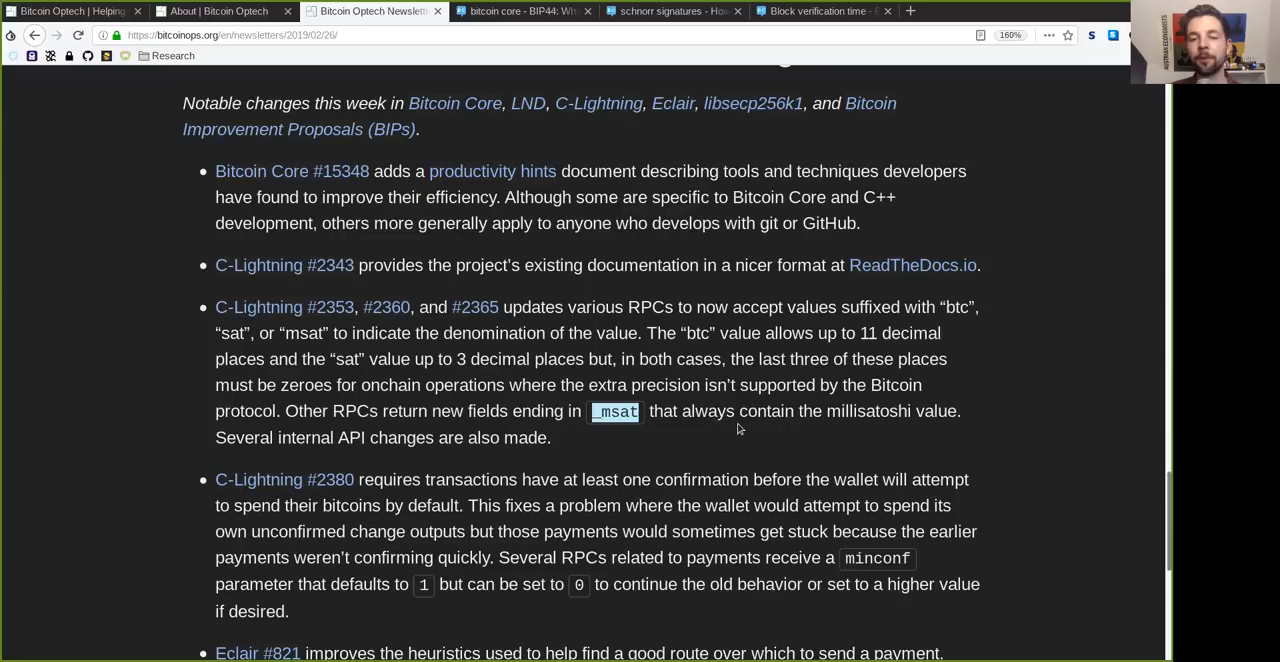
double_click(868, 412)
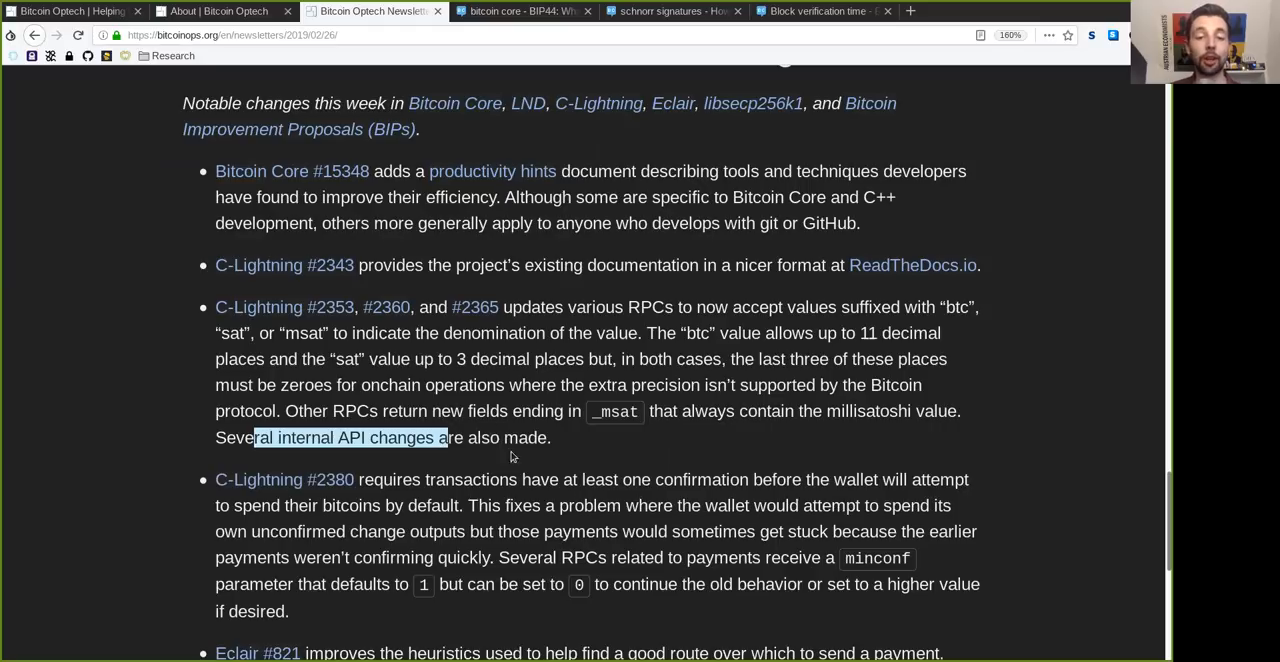
scroll("down", 3)
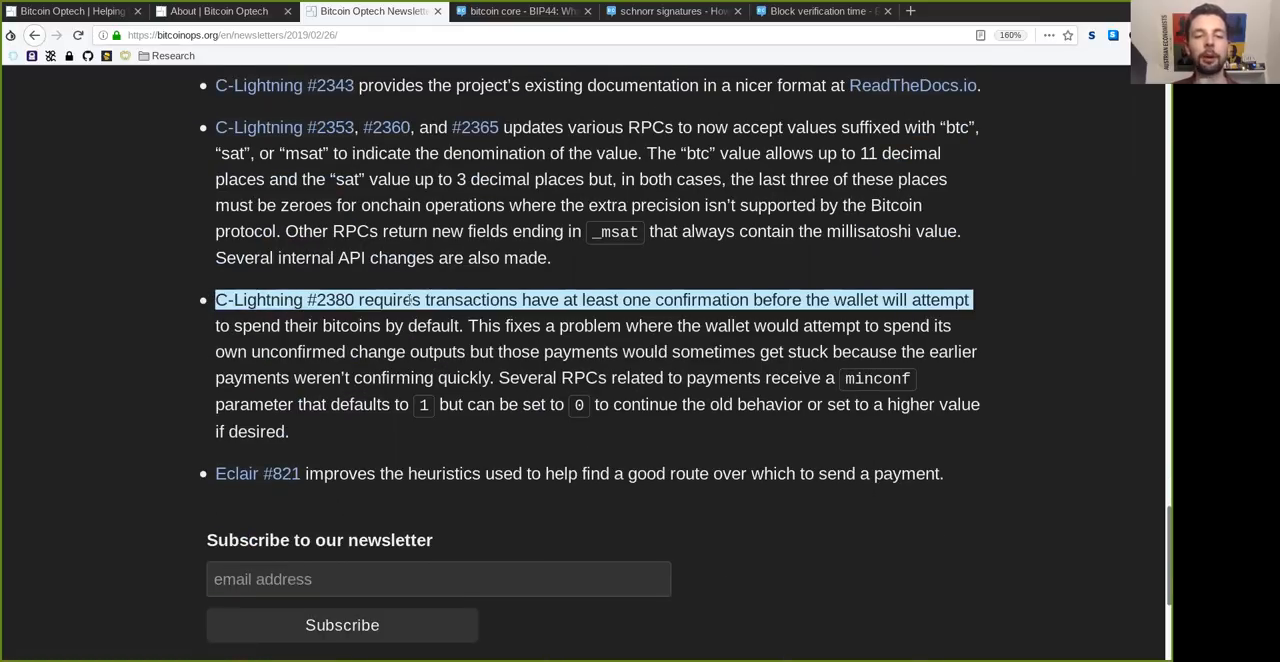
double_click(470, 300)
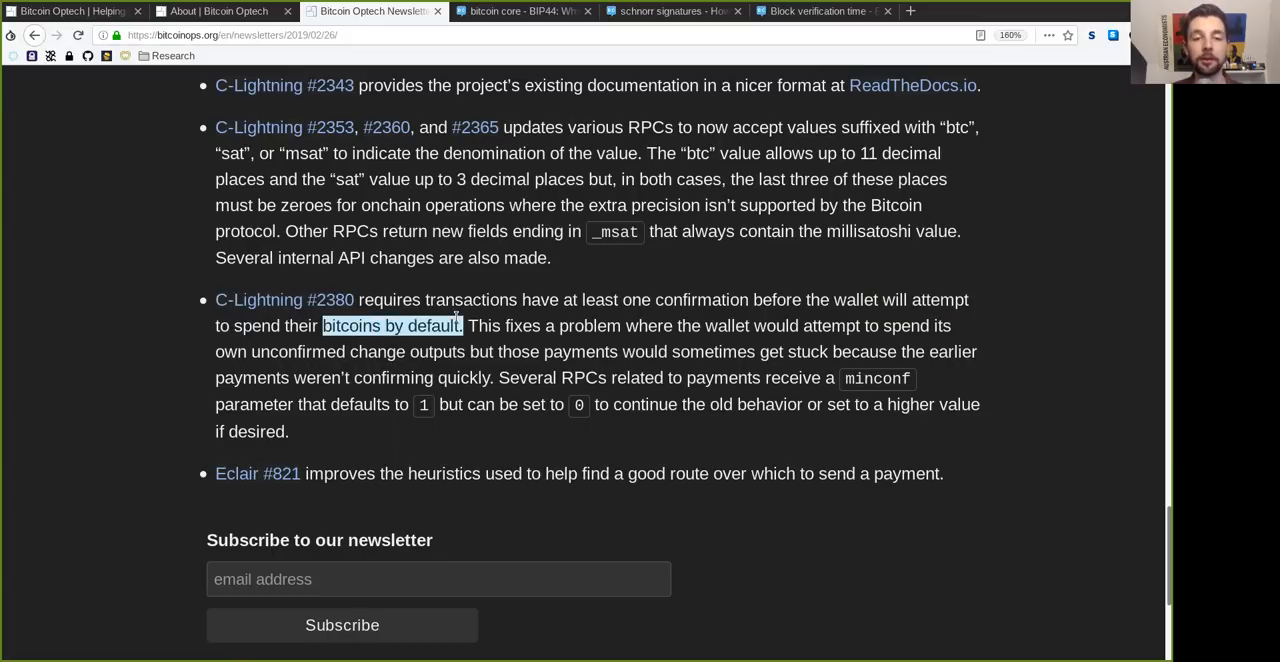
double_click(524, 324)
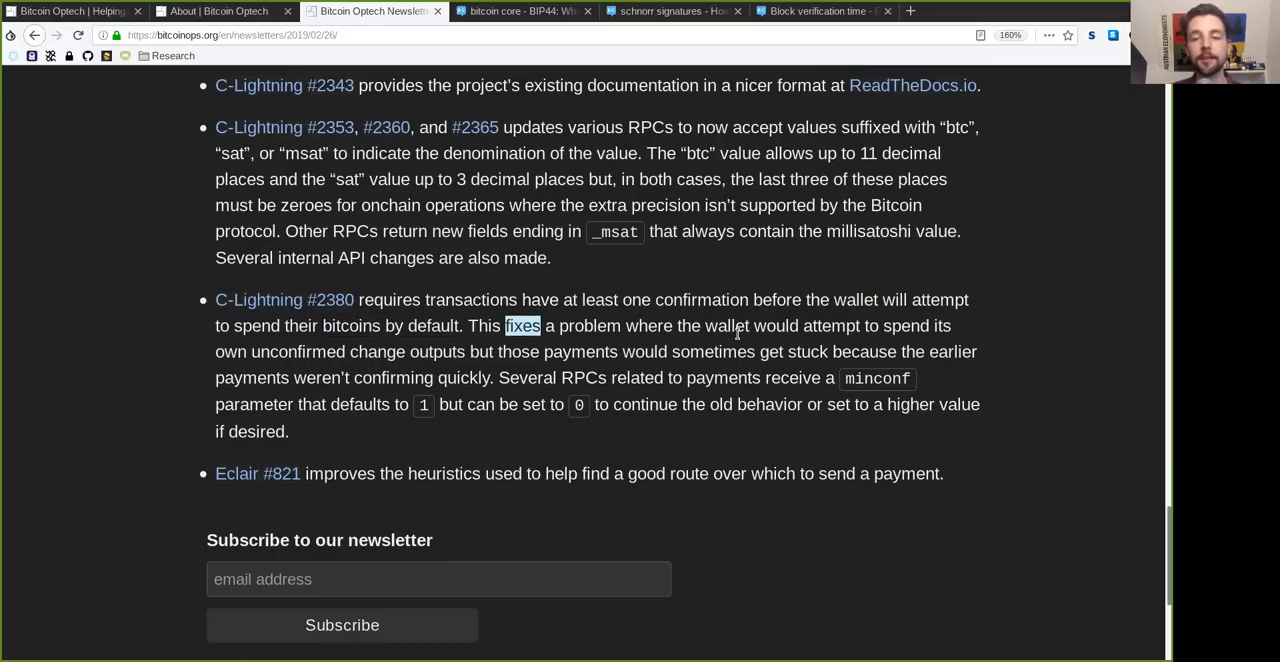
double_click(830, 326)
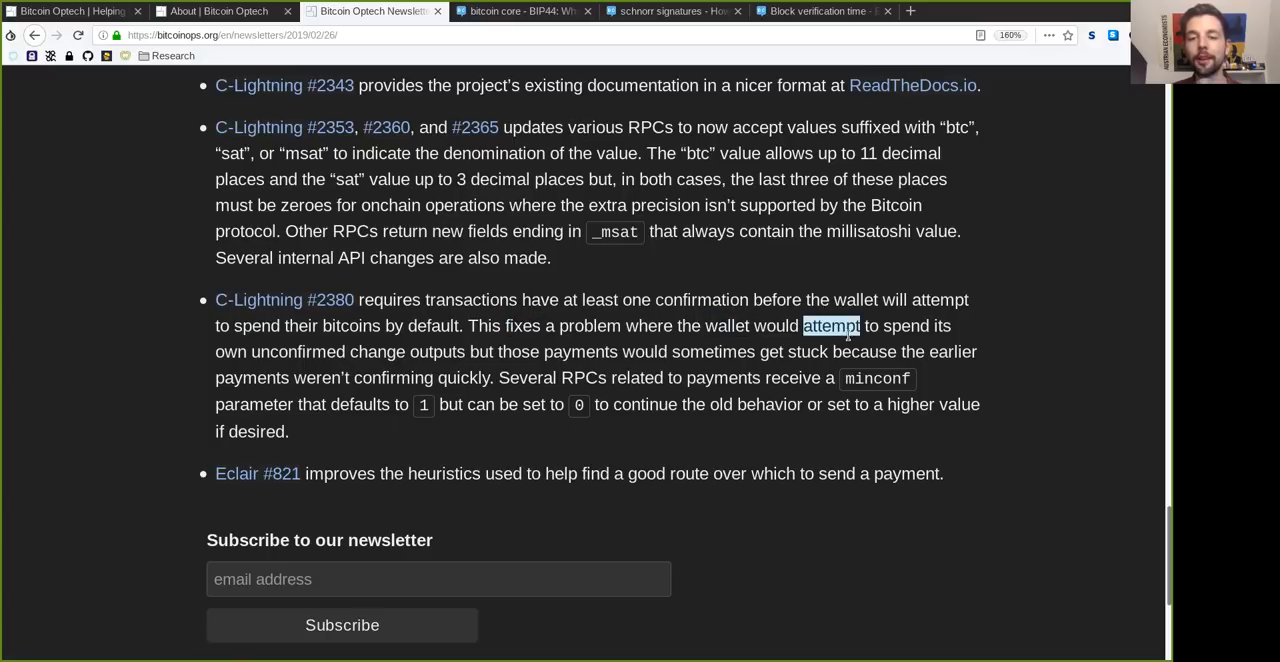
double_click(308, 352)
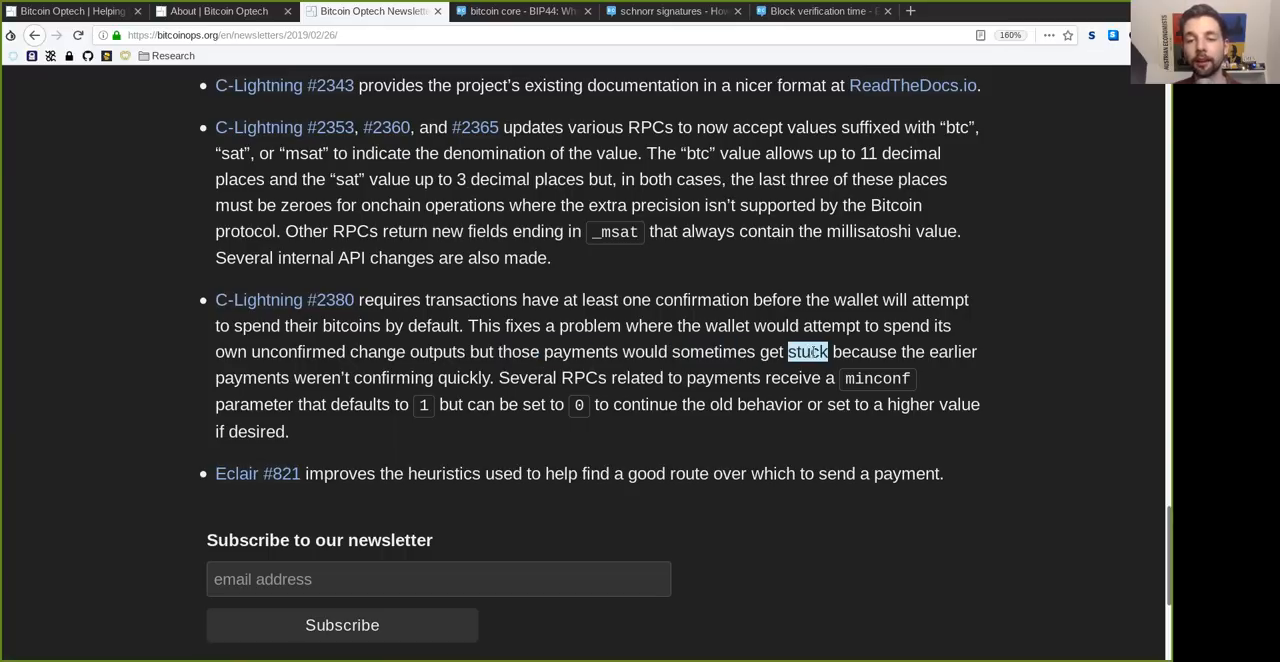
double_click(252, 376)
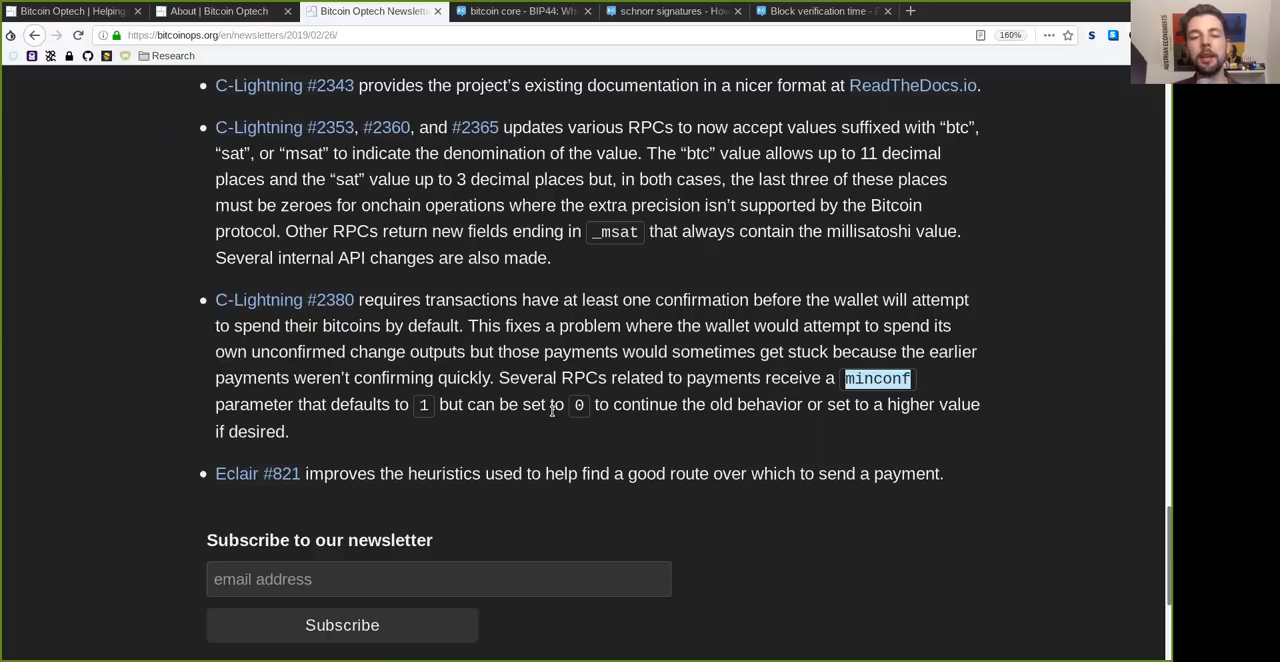
double_click(254, 404)
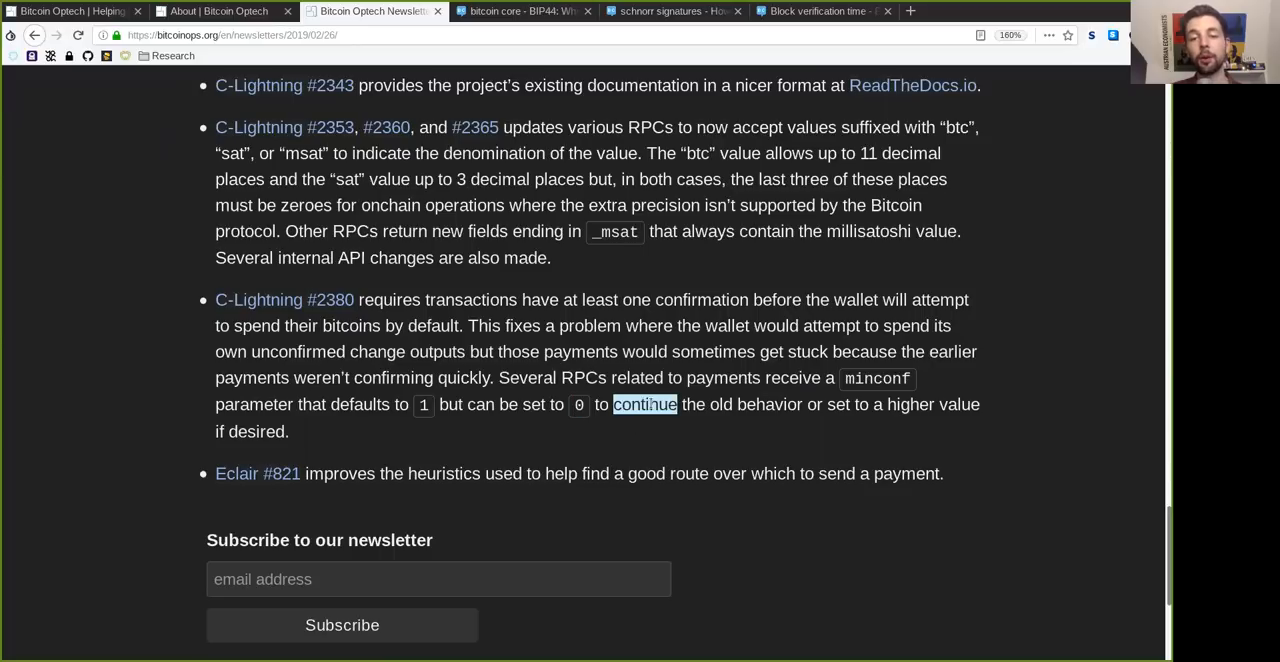
double_click(756, 404)
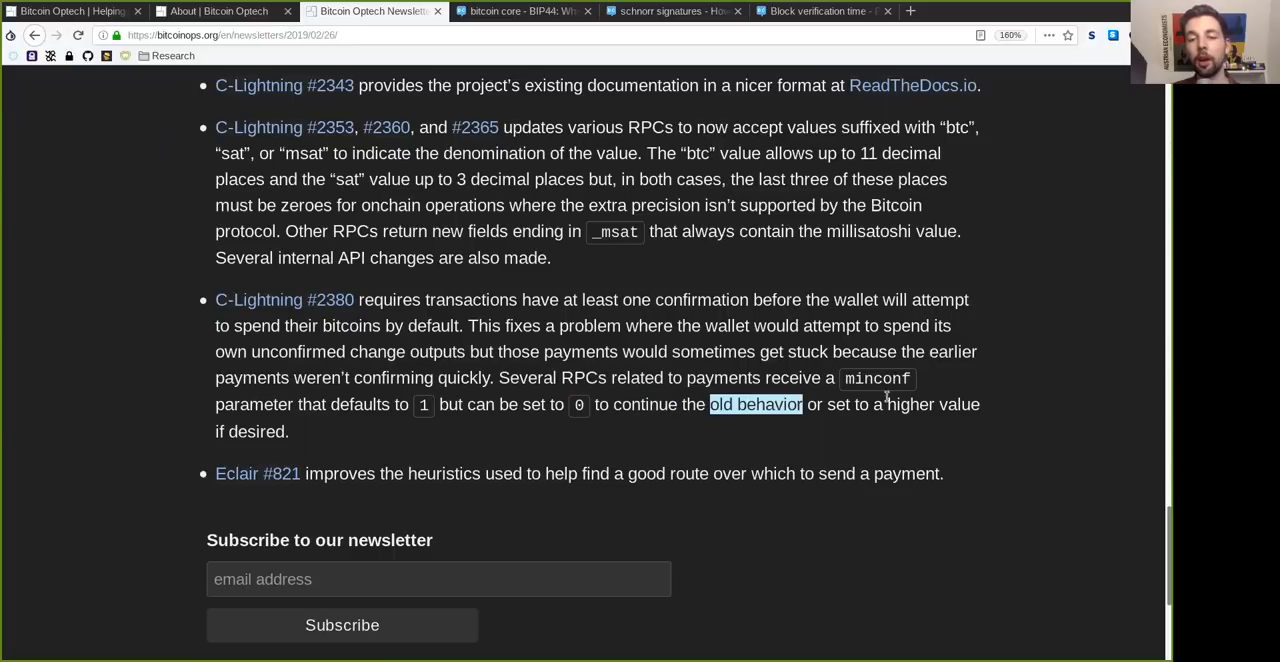
double_click(932, 404)
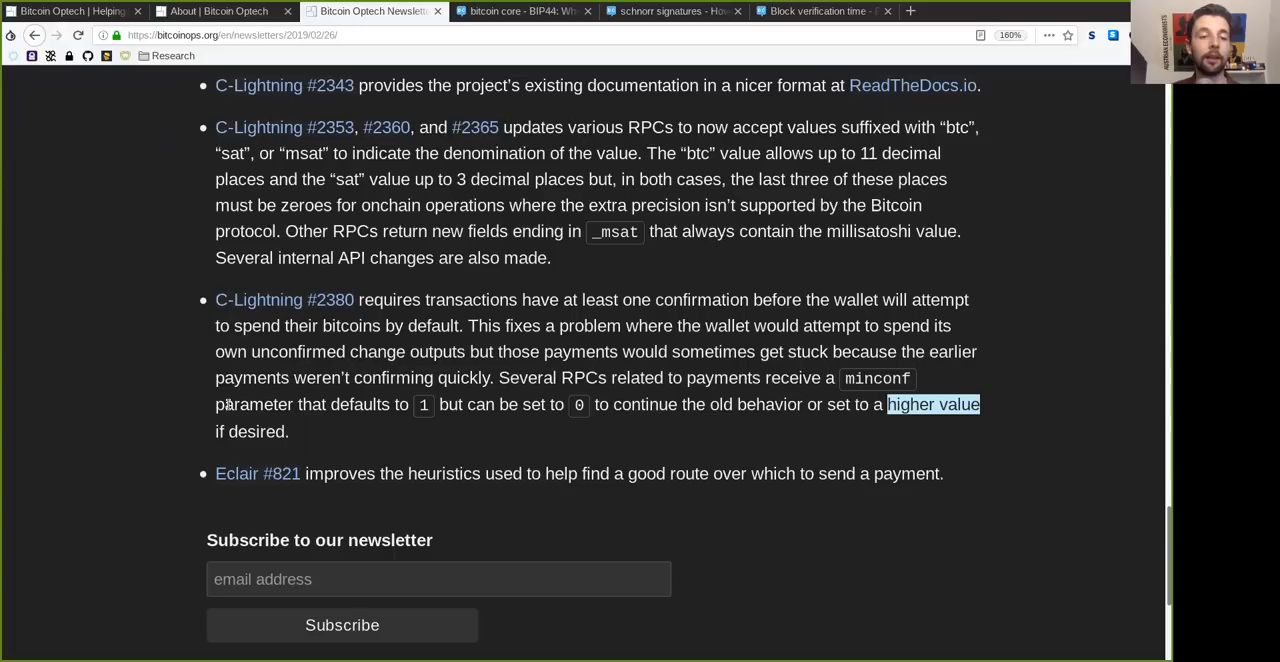
double_click(256, 432)
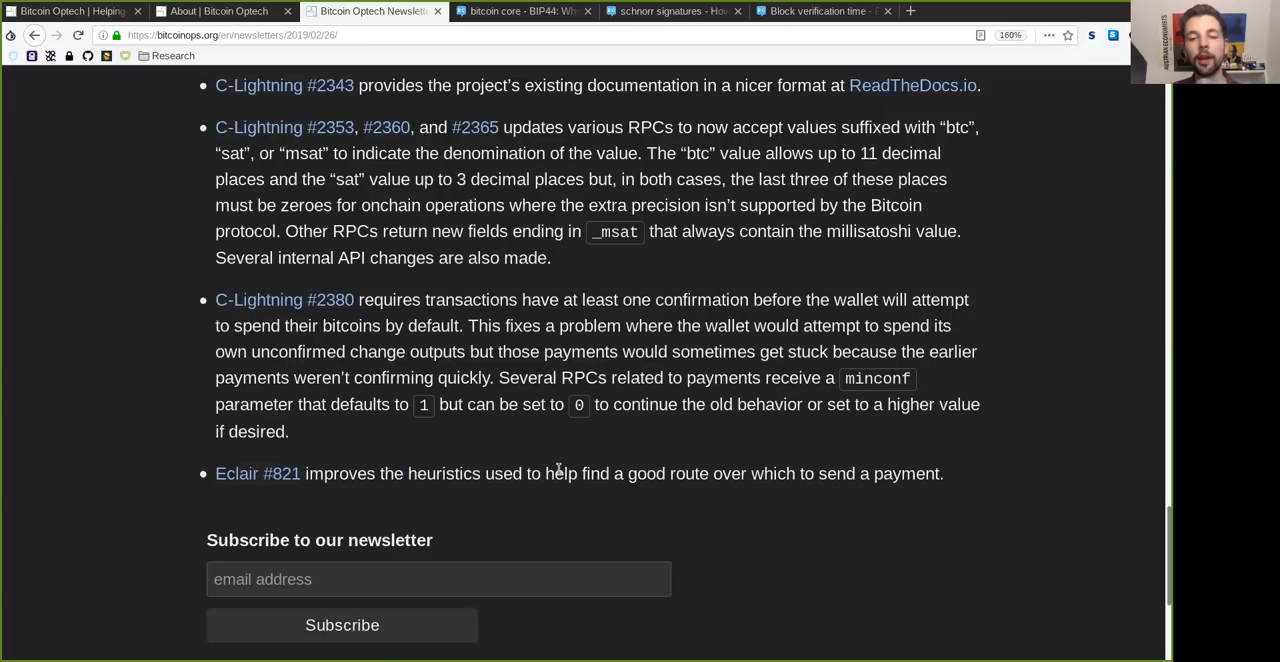
double_click(644, 472)
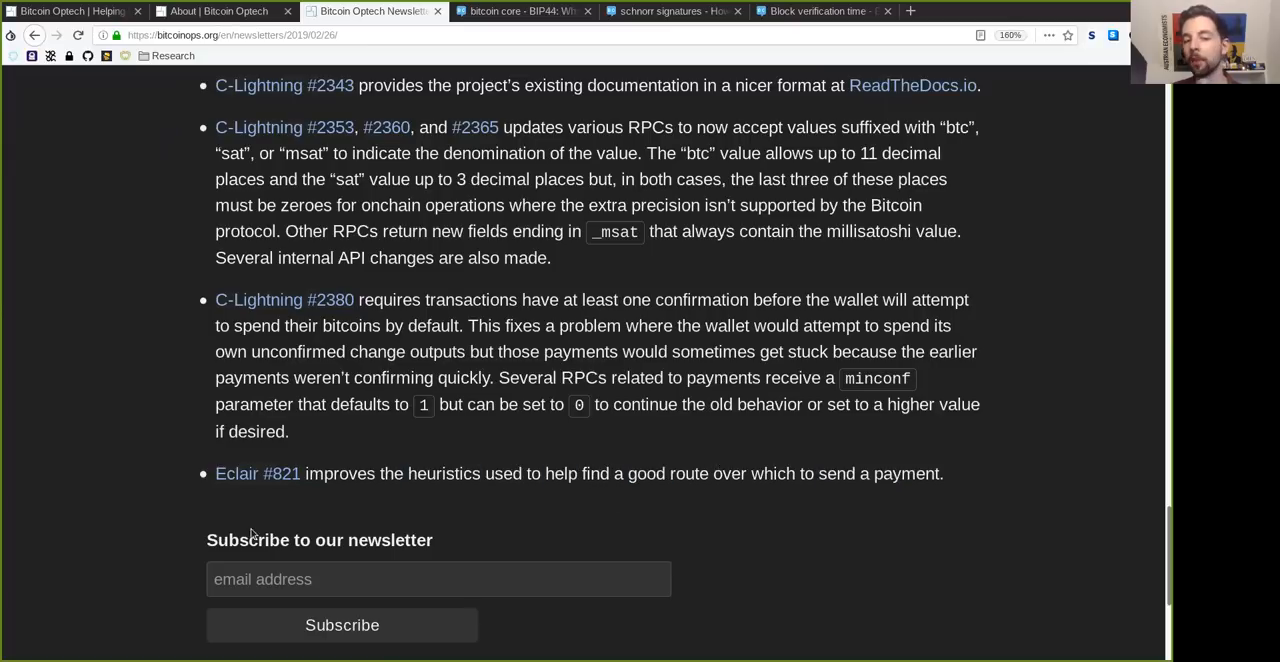
double_click(320, 540)
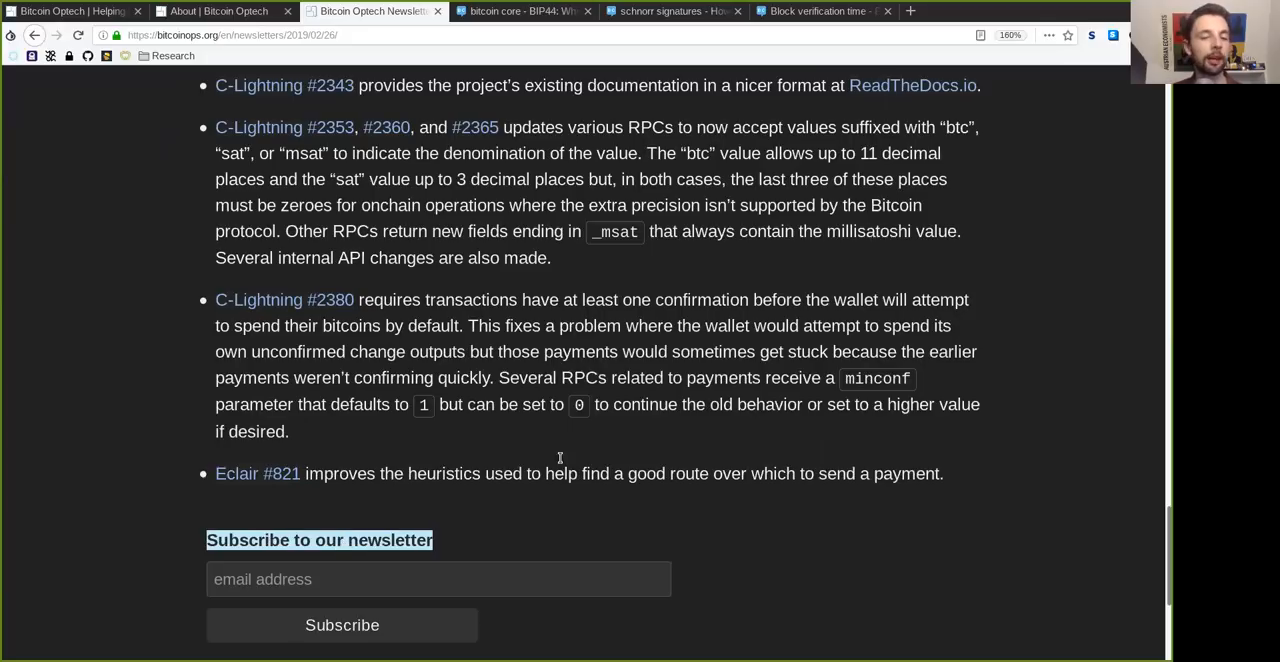
mouse_move(218, 12)
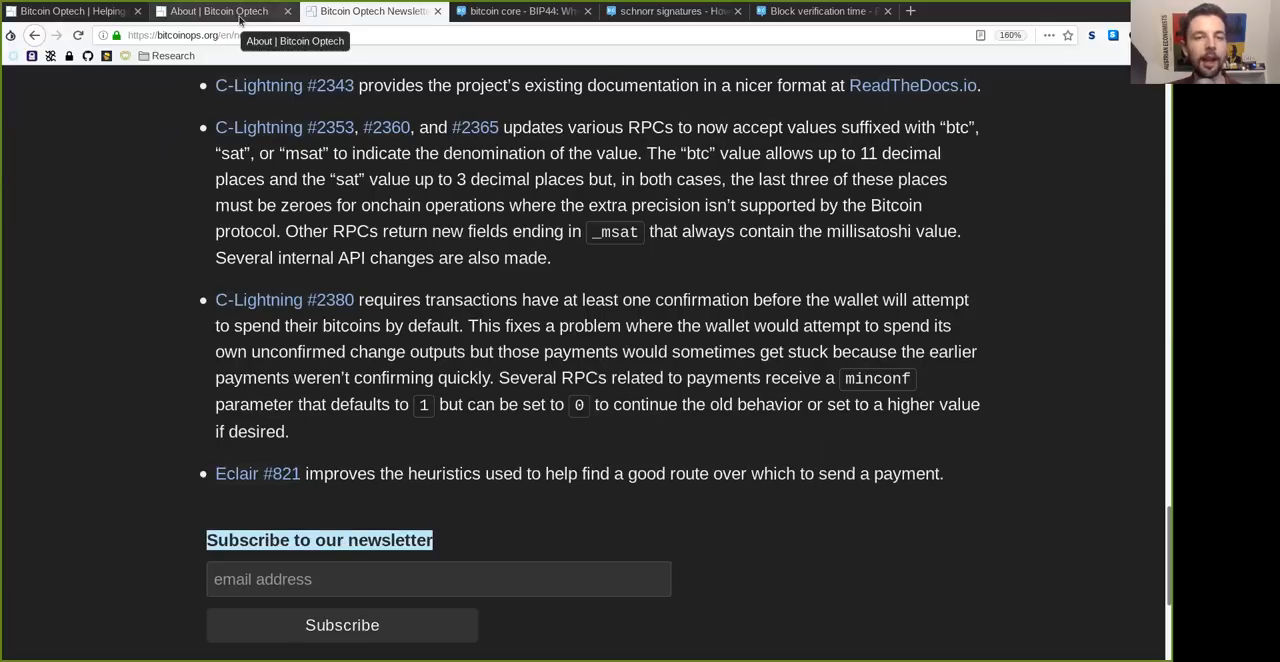
left_click(218, 12)
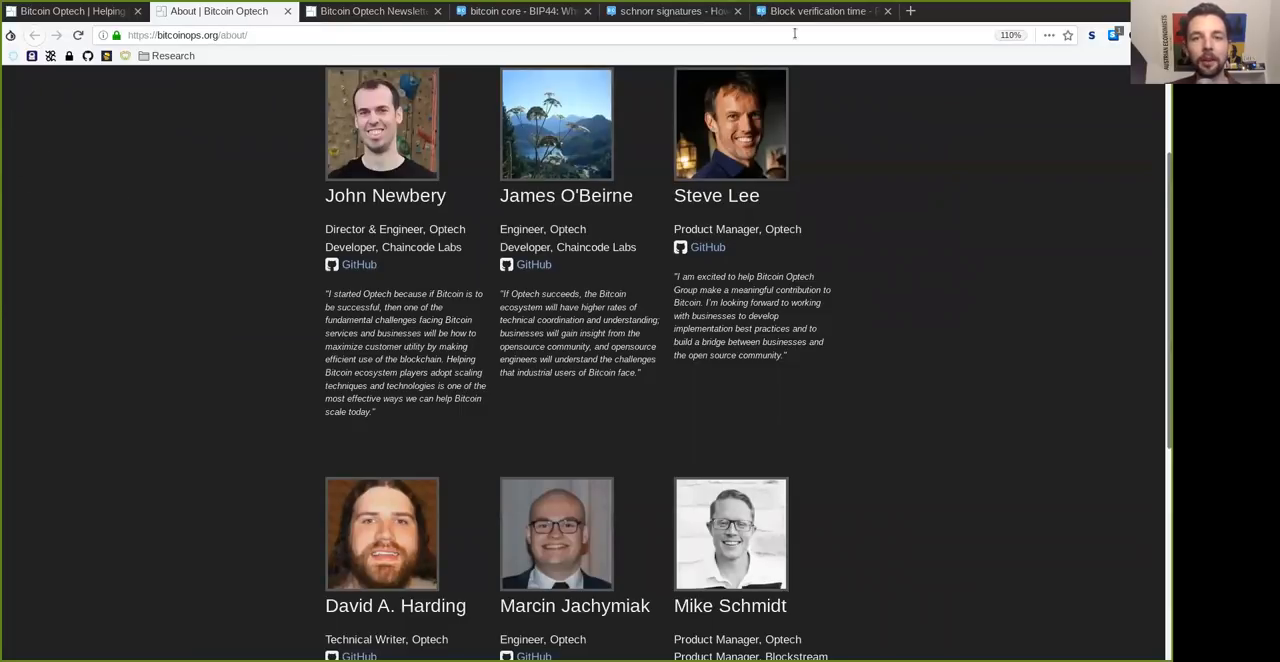
Revisit the block verification and BIP44 question tabs, landing on the schnorr signatures question
left_click(820, 12)
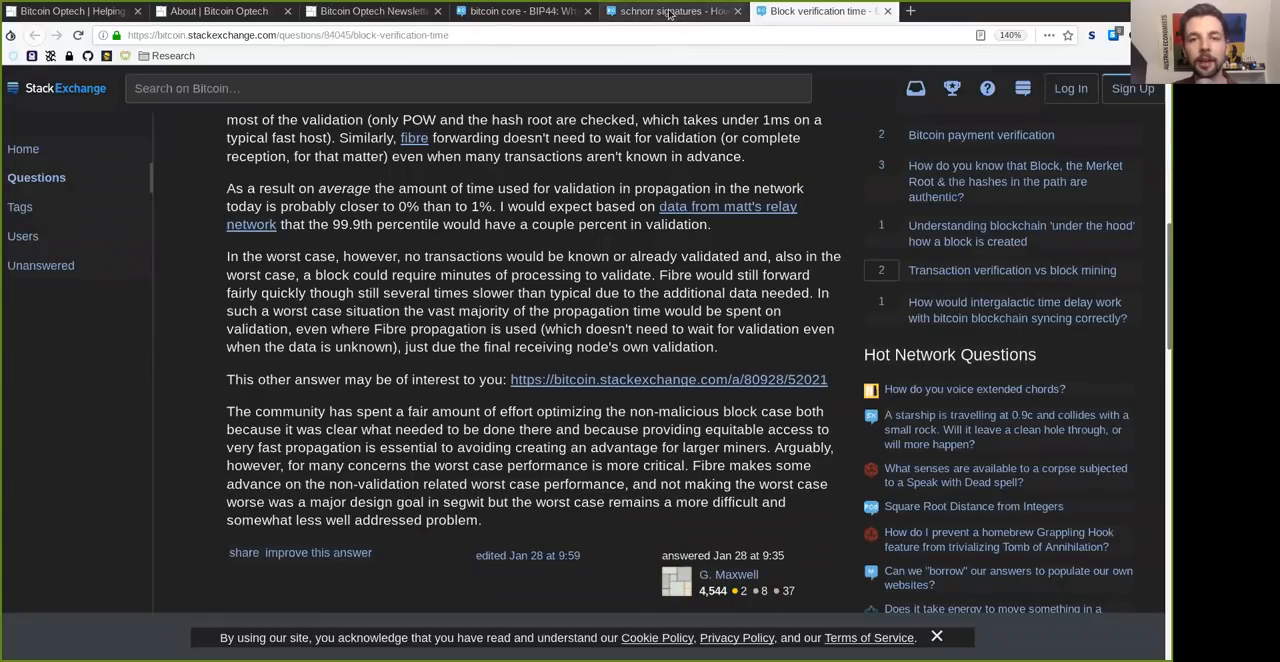
left_click(520, 12)
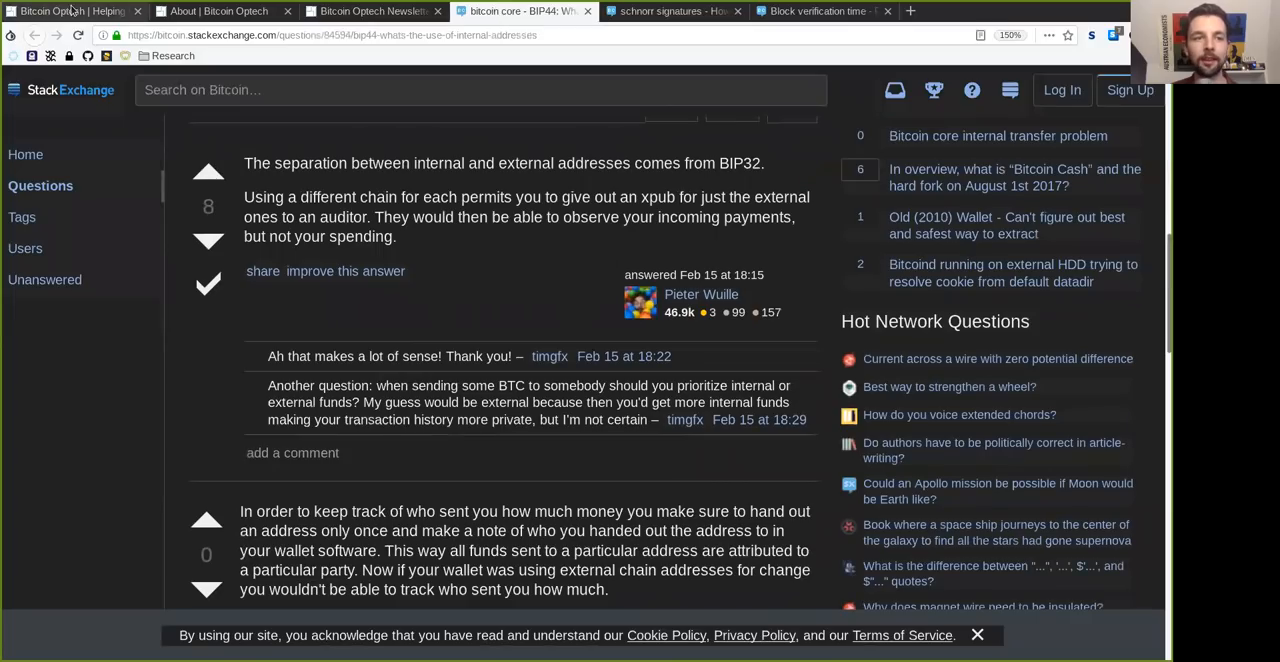
left_click(670, 12)
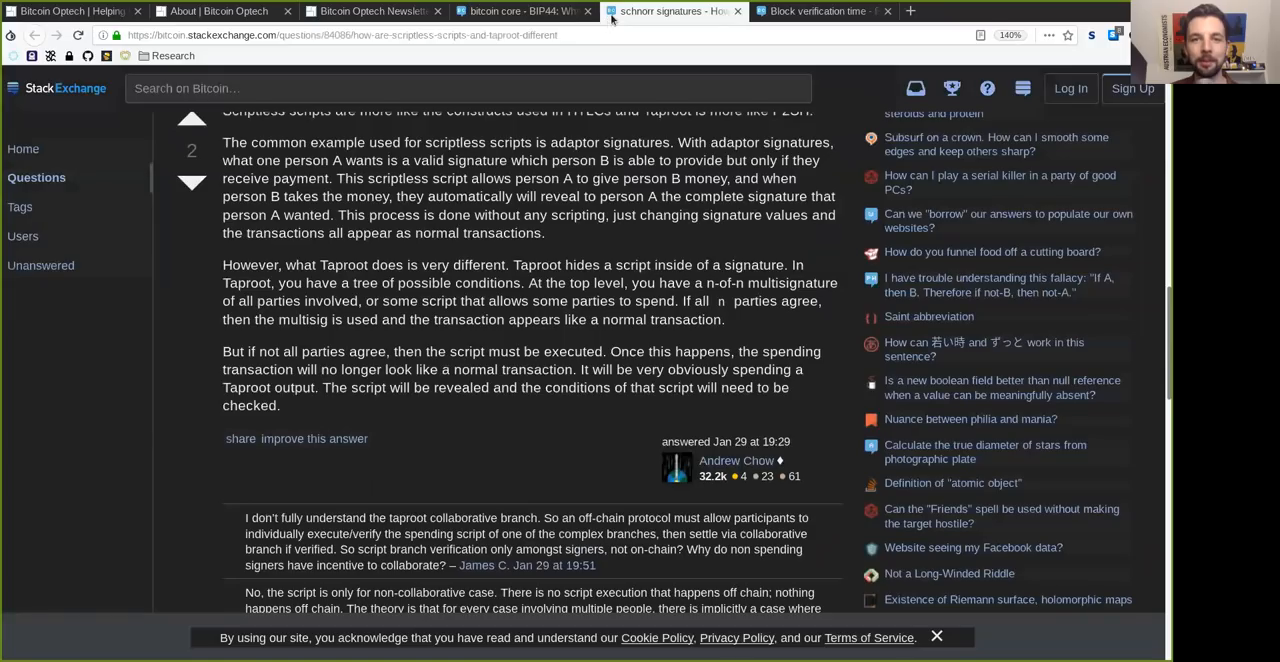